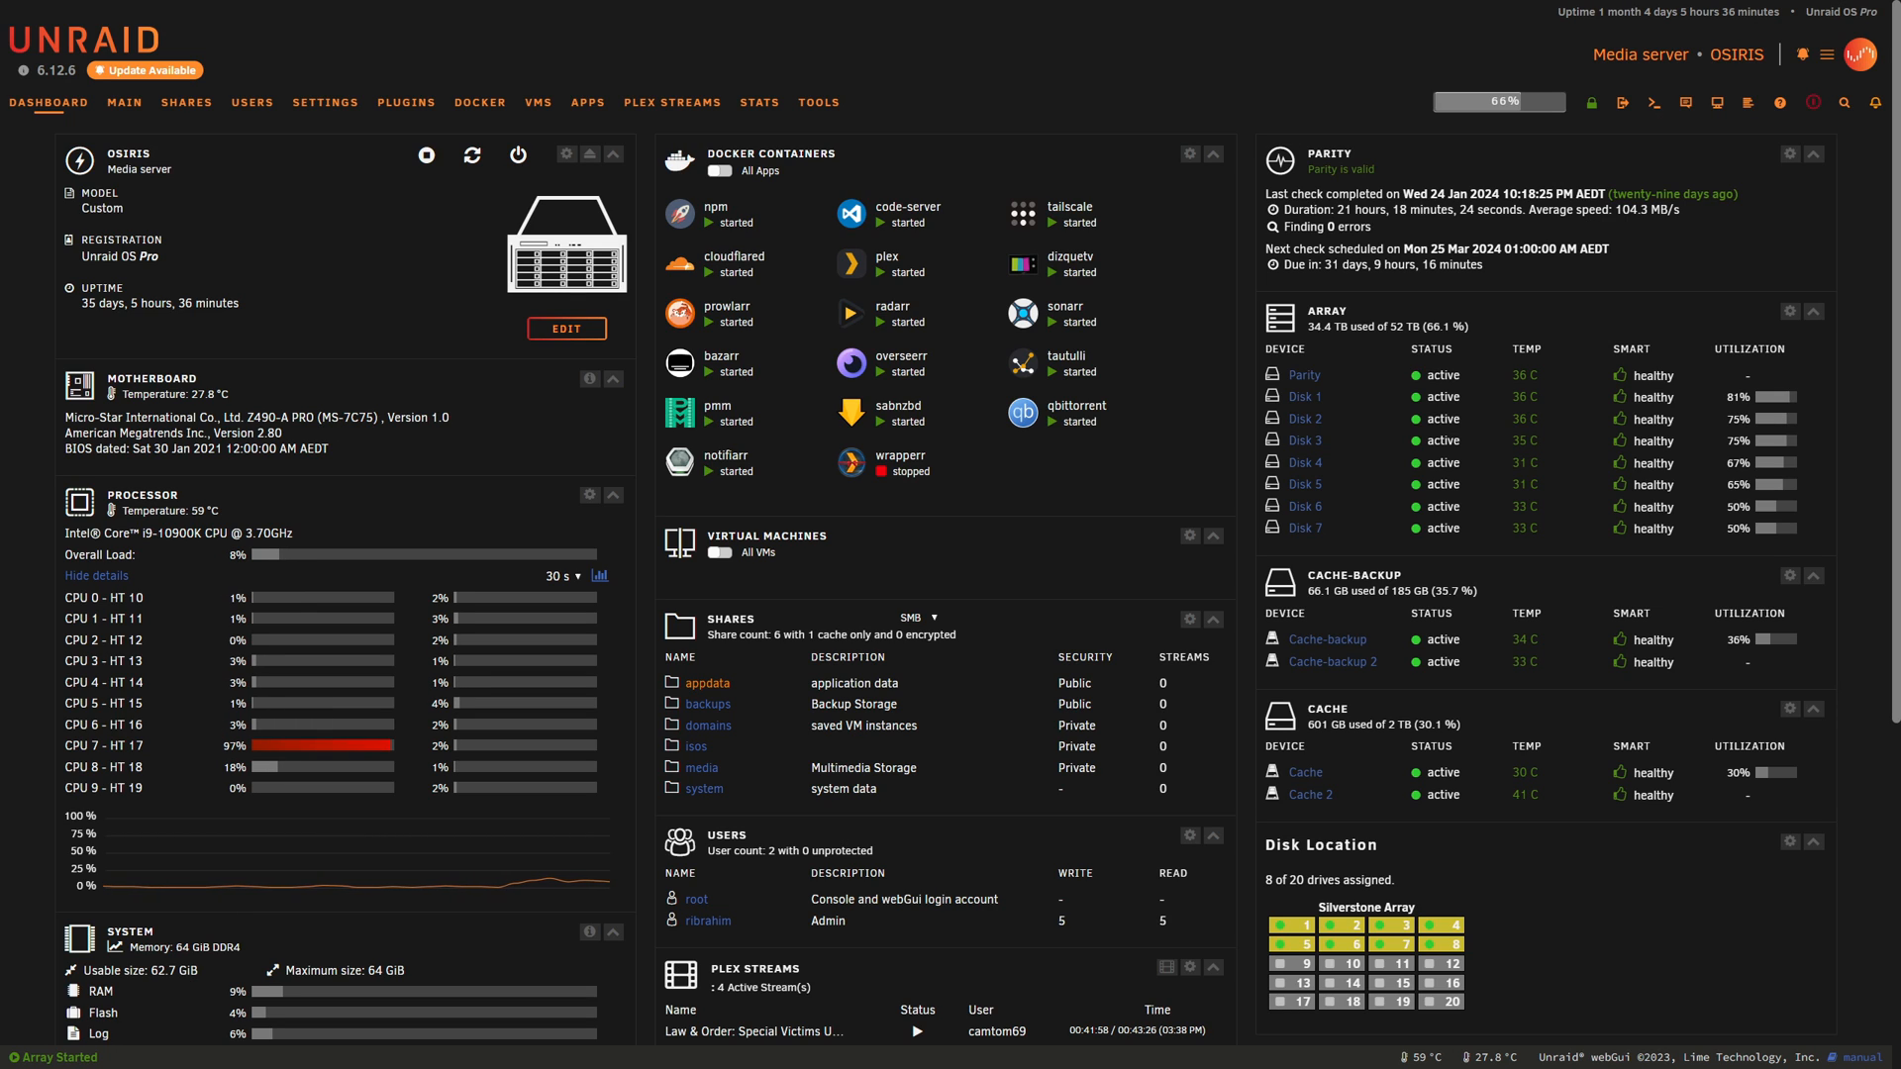
Show the Docker containers list with their port and volume mappings.
{"action": "left_click", "coordinate": [479, 101]}
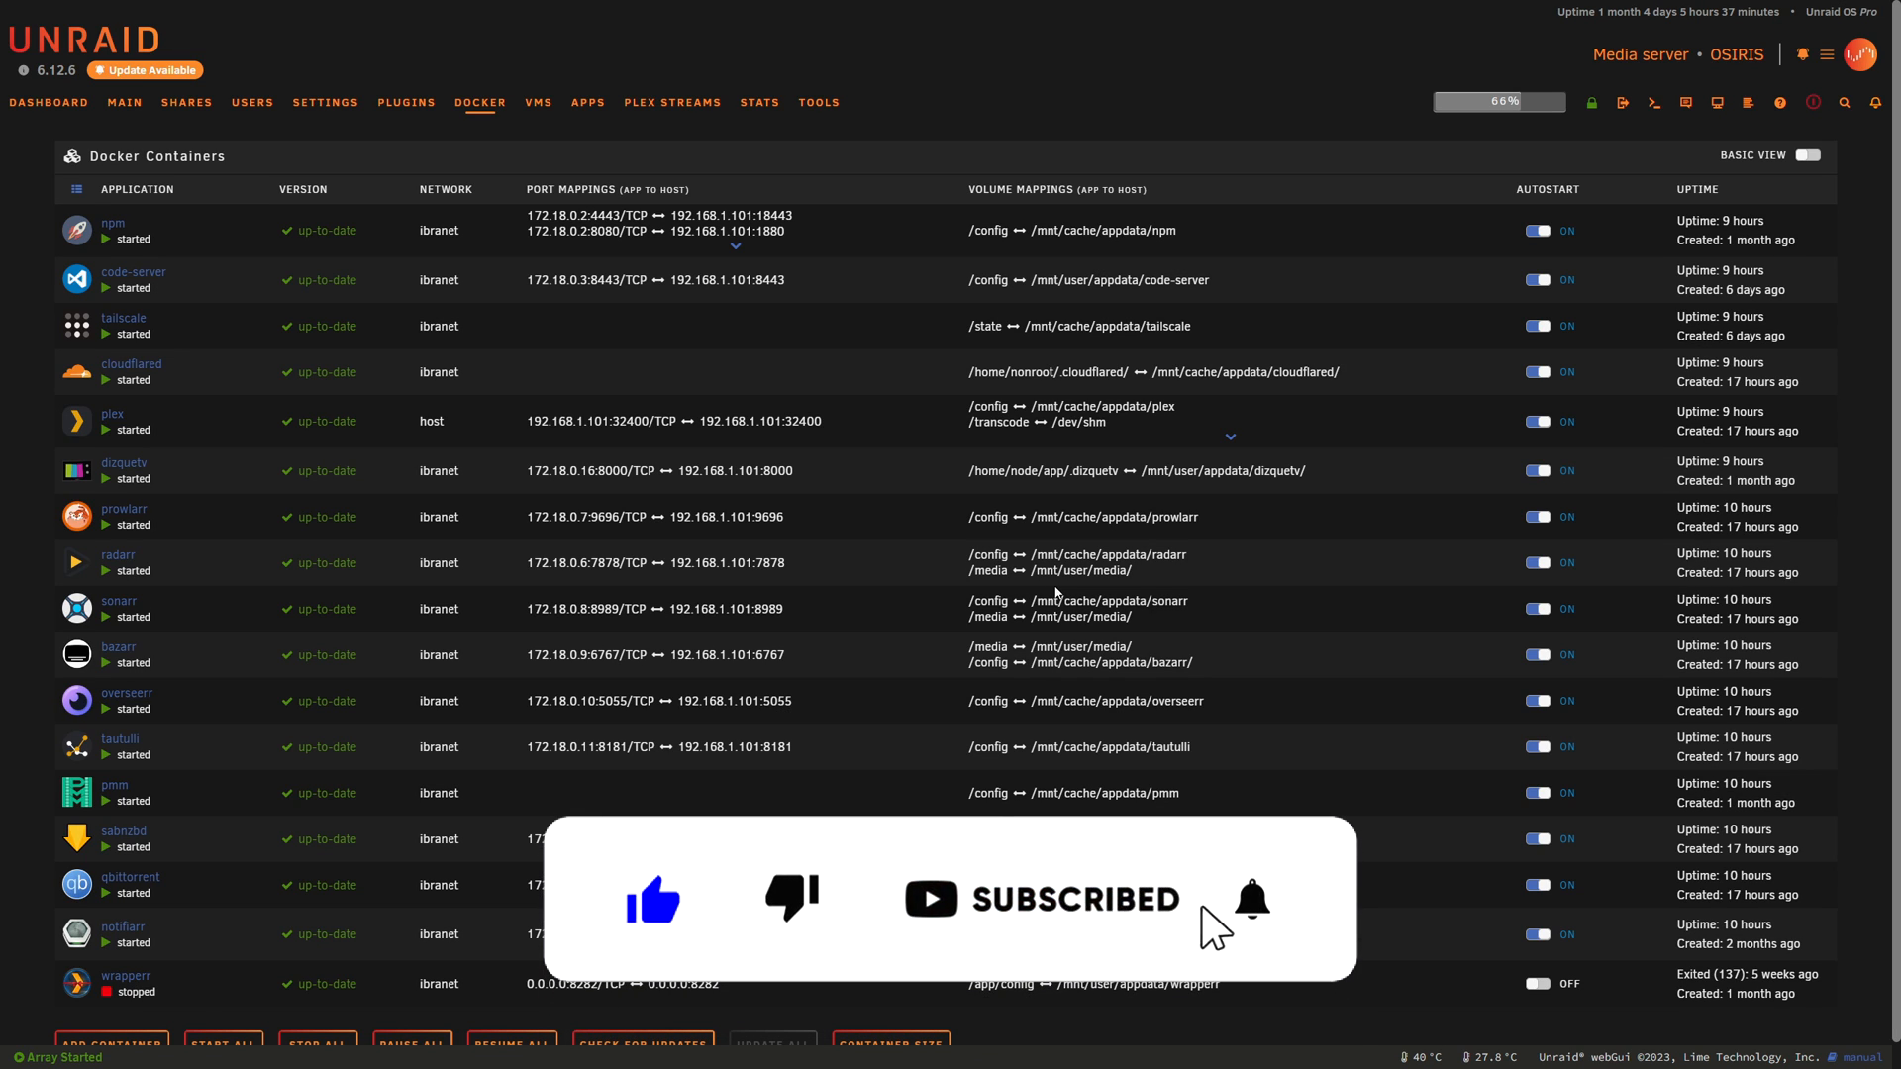
{"action": "left_click", "coordinate": [1252, 899]}
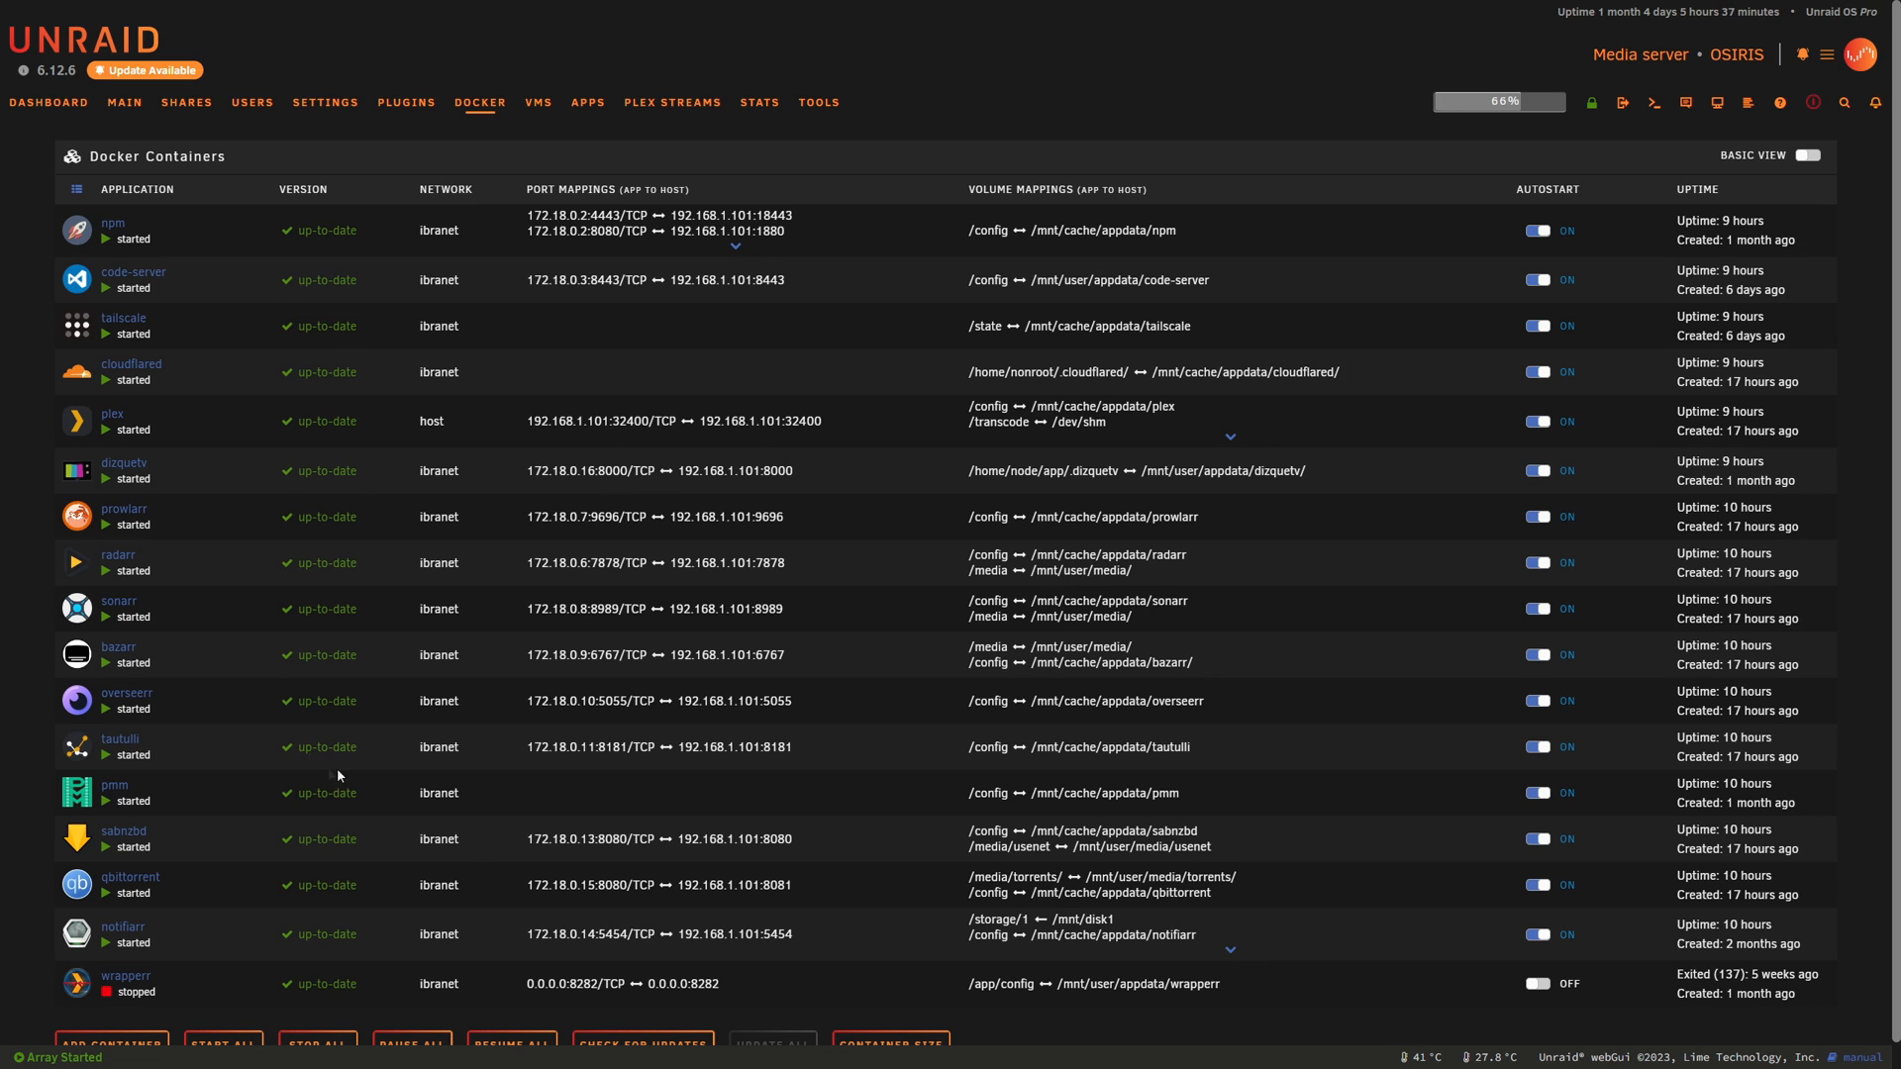
{"action": "mouse_move", "coordinate": [255, 715]}
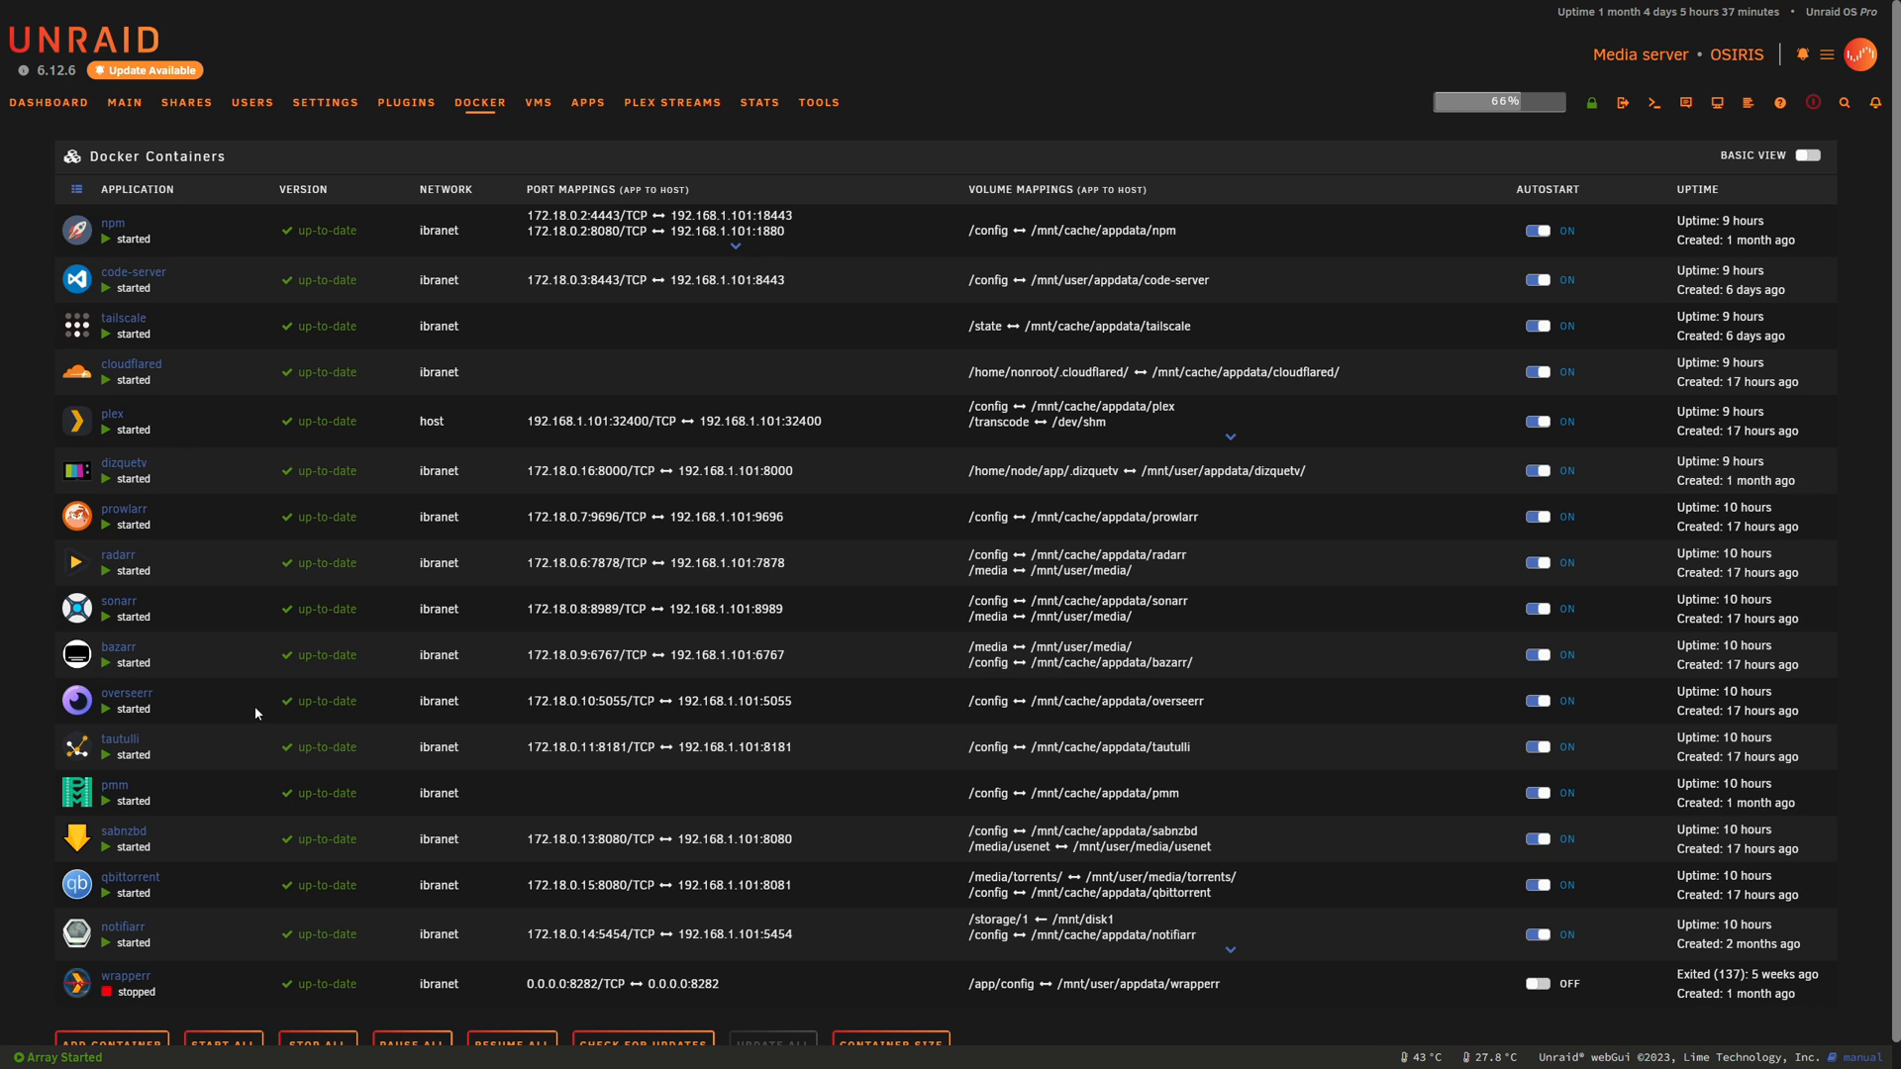
{"action": "mouse_move", "coordinate": [278, 716]}
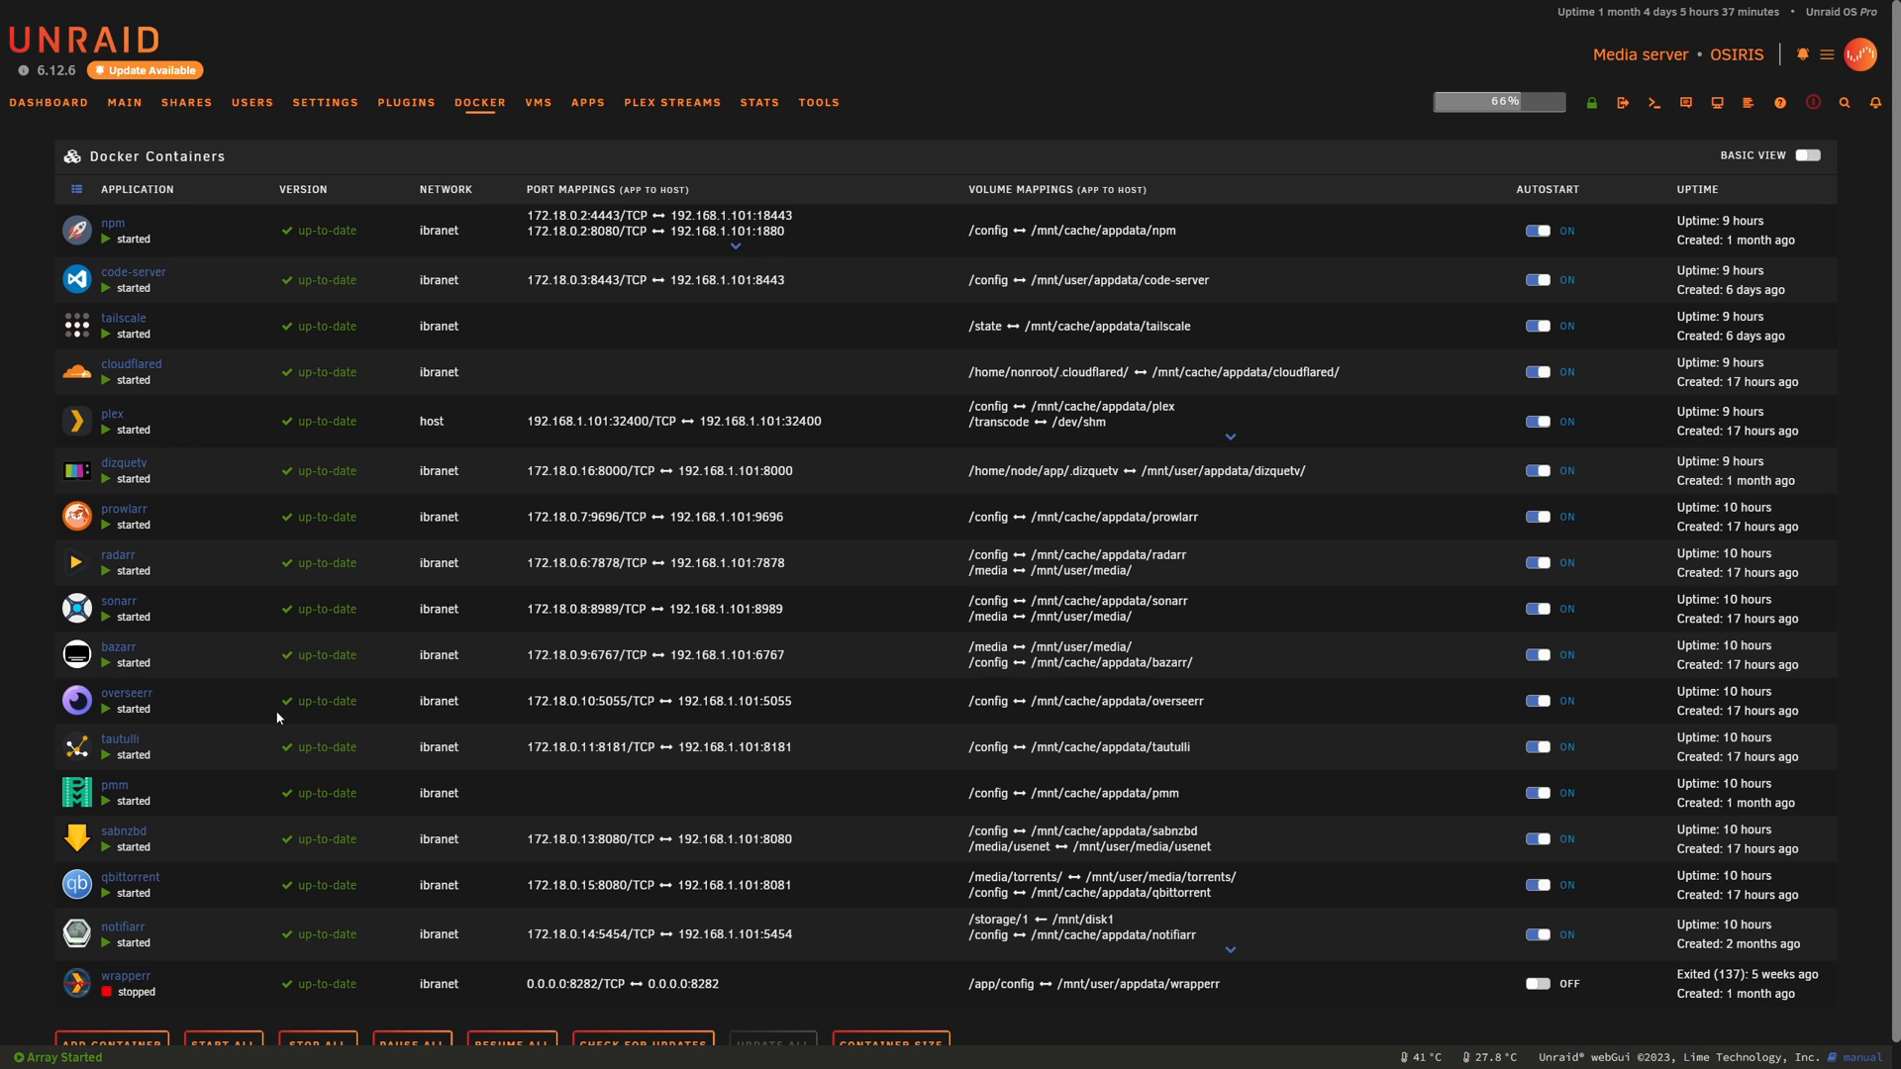
{"action": "mouse_move", "coordinate": [249, 580]}
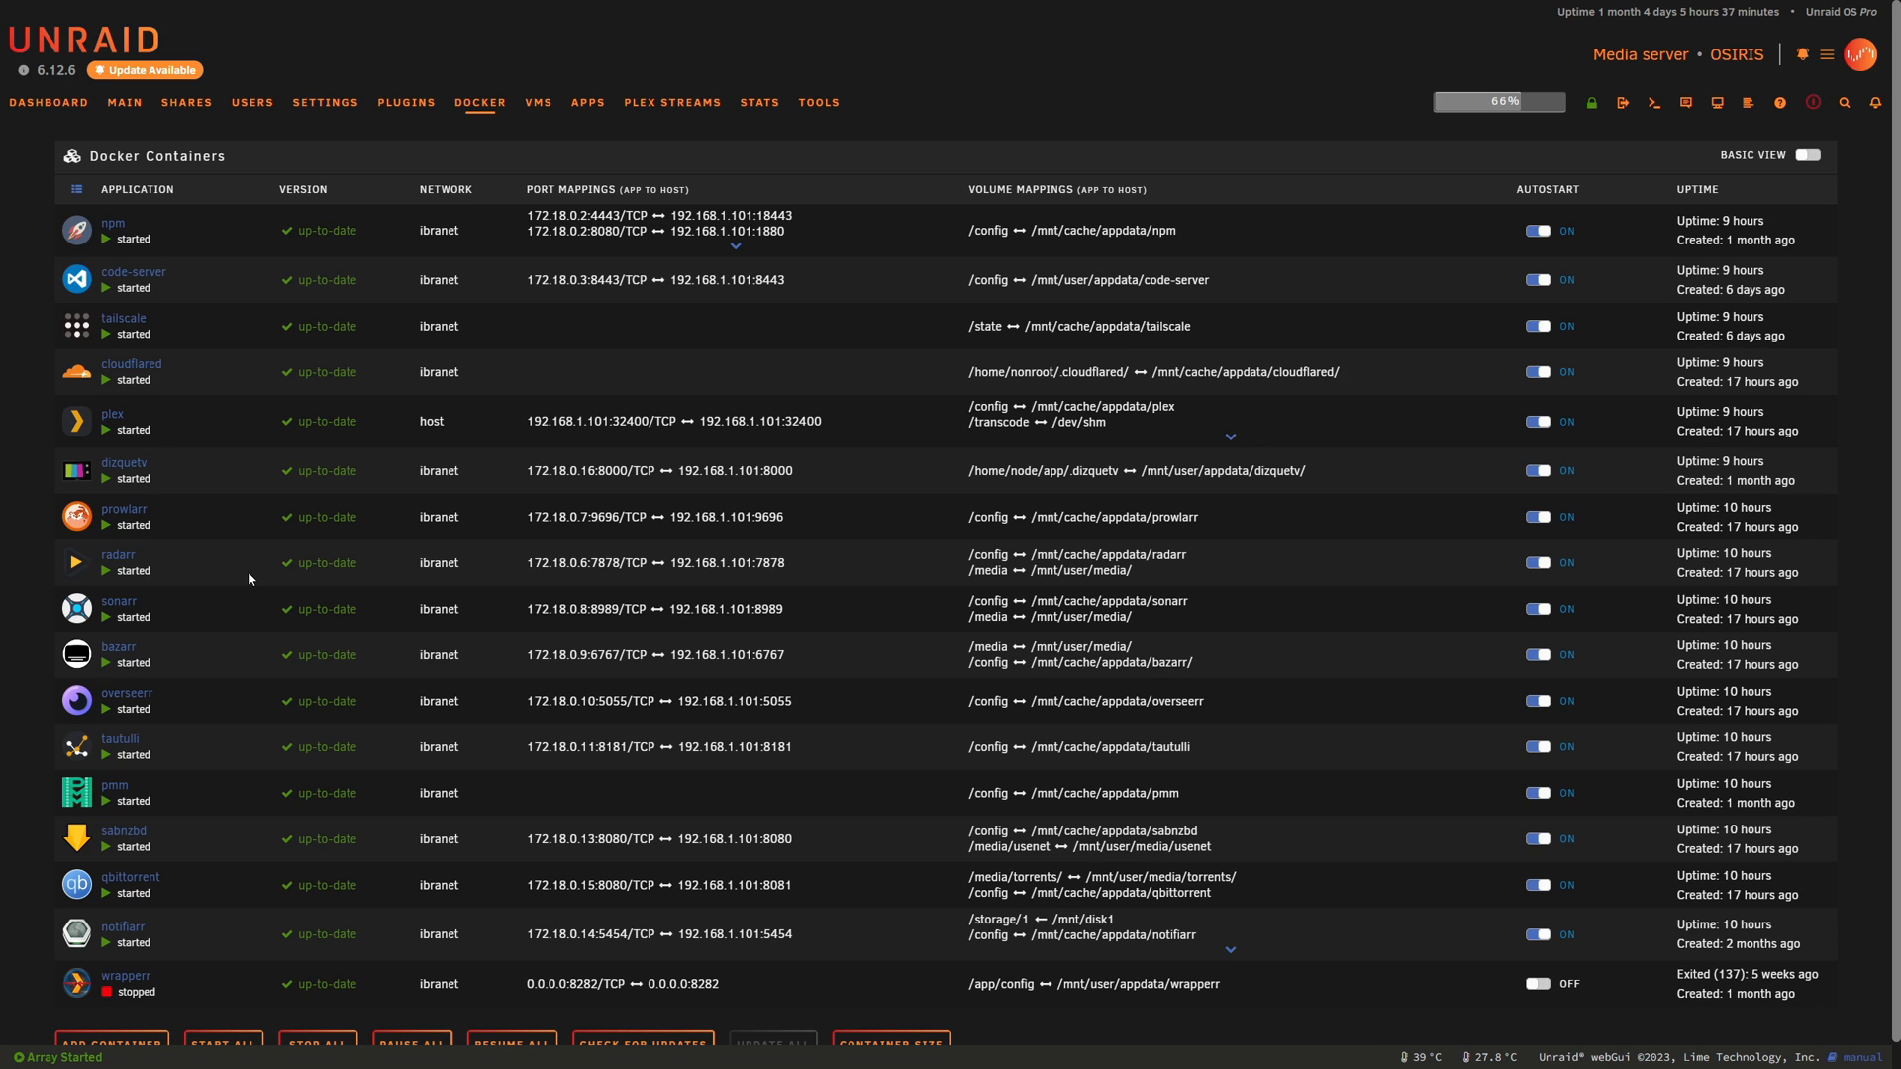
{"action": "mouse_move", "coordinate": [315, 446]}
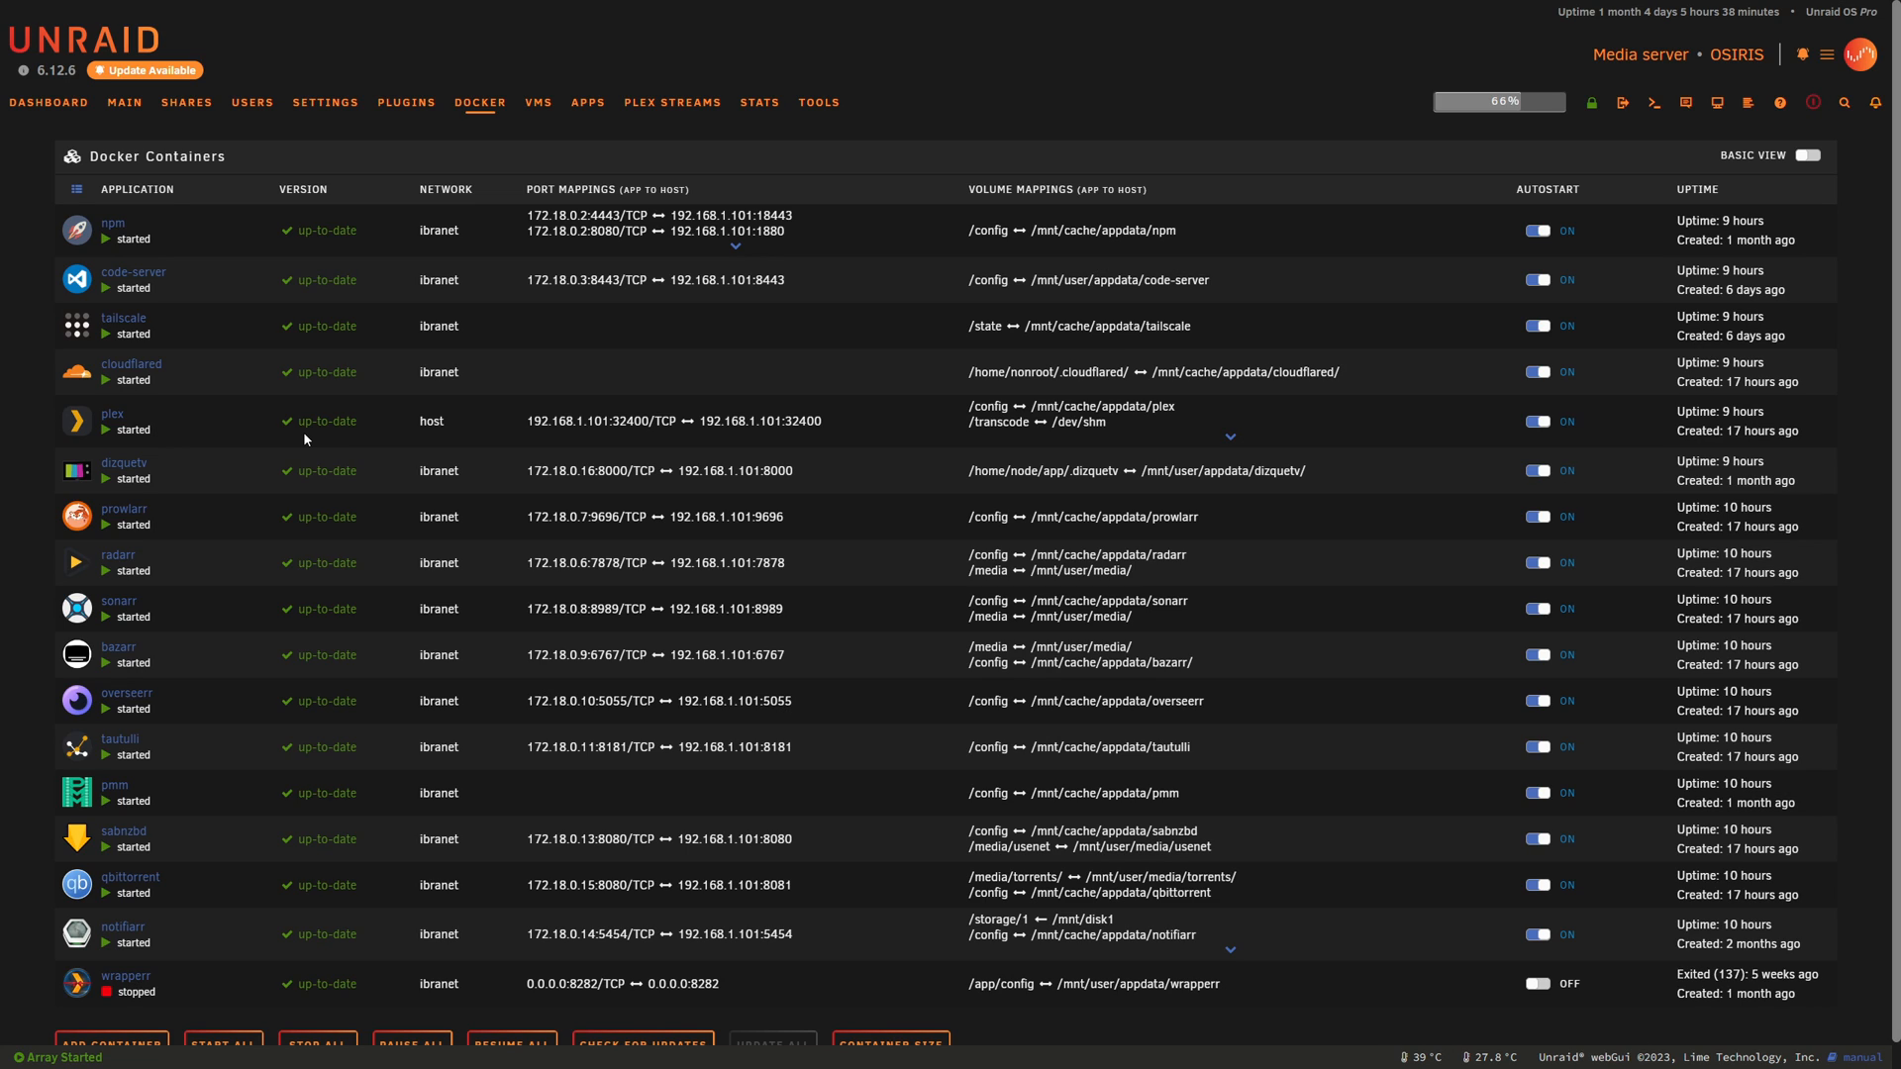
{"action": "mouse_move", "coordinate": [251, 295]}
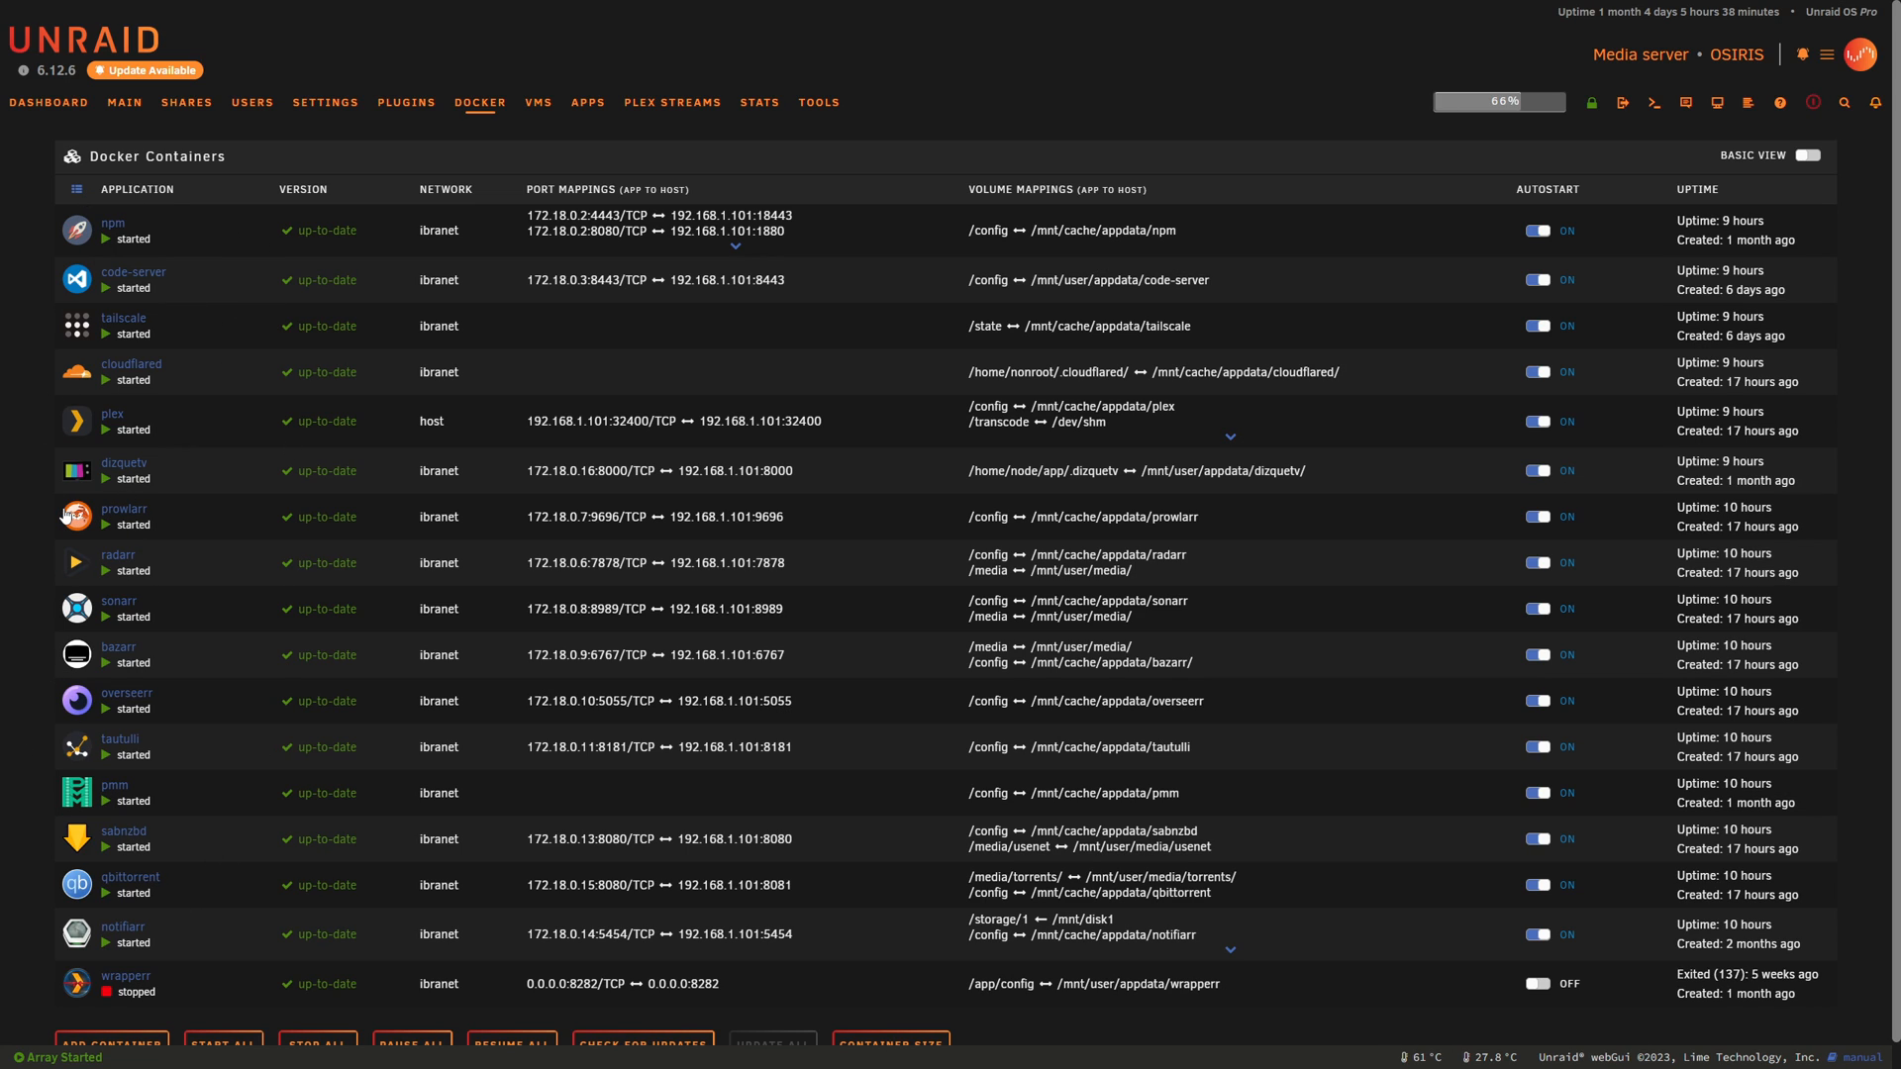
{"action": "mouse_move", "coordinate": [4, 483]}
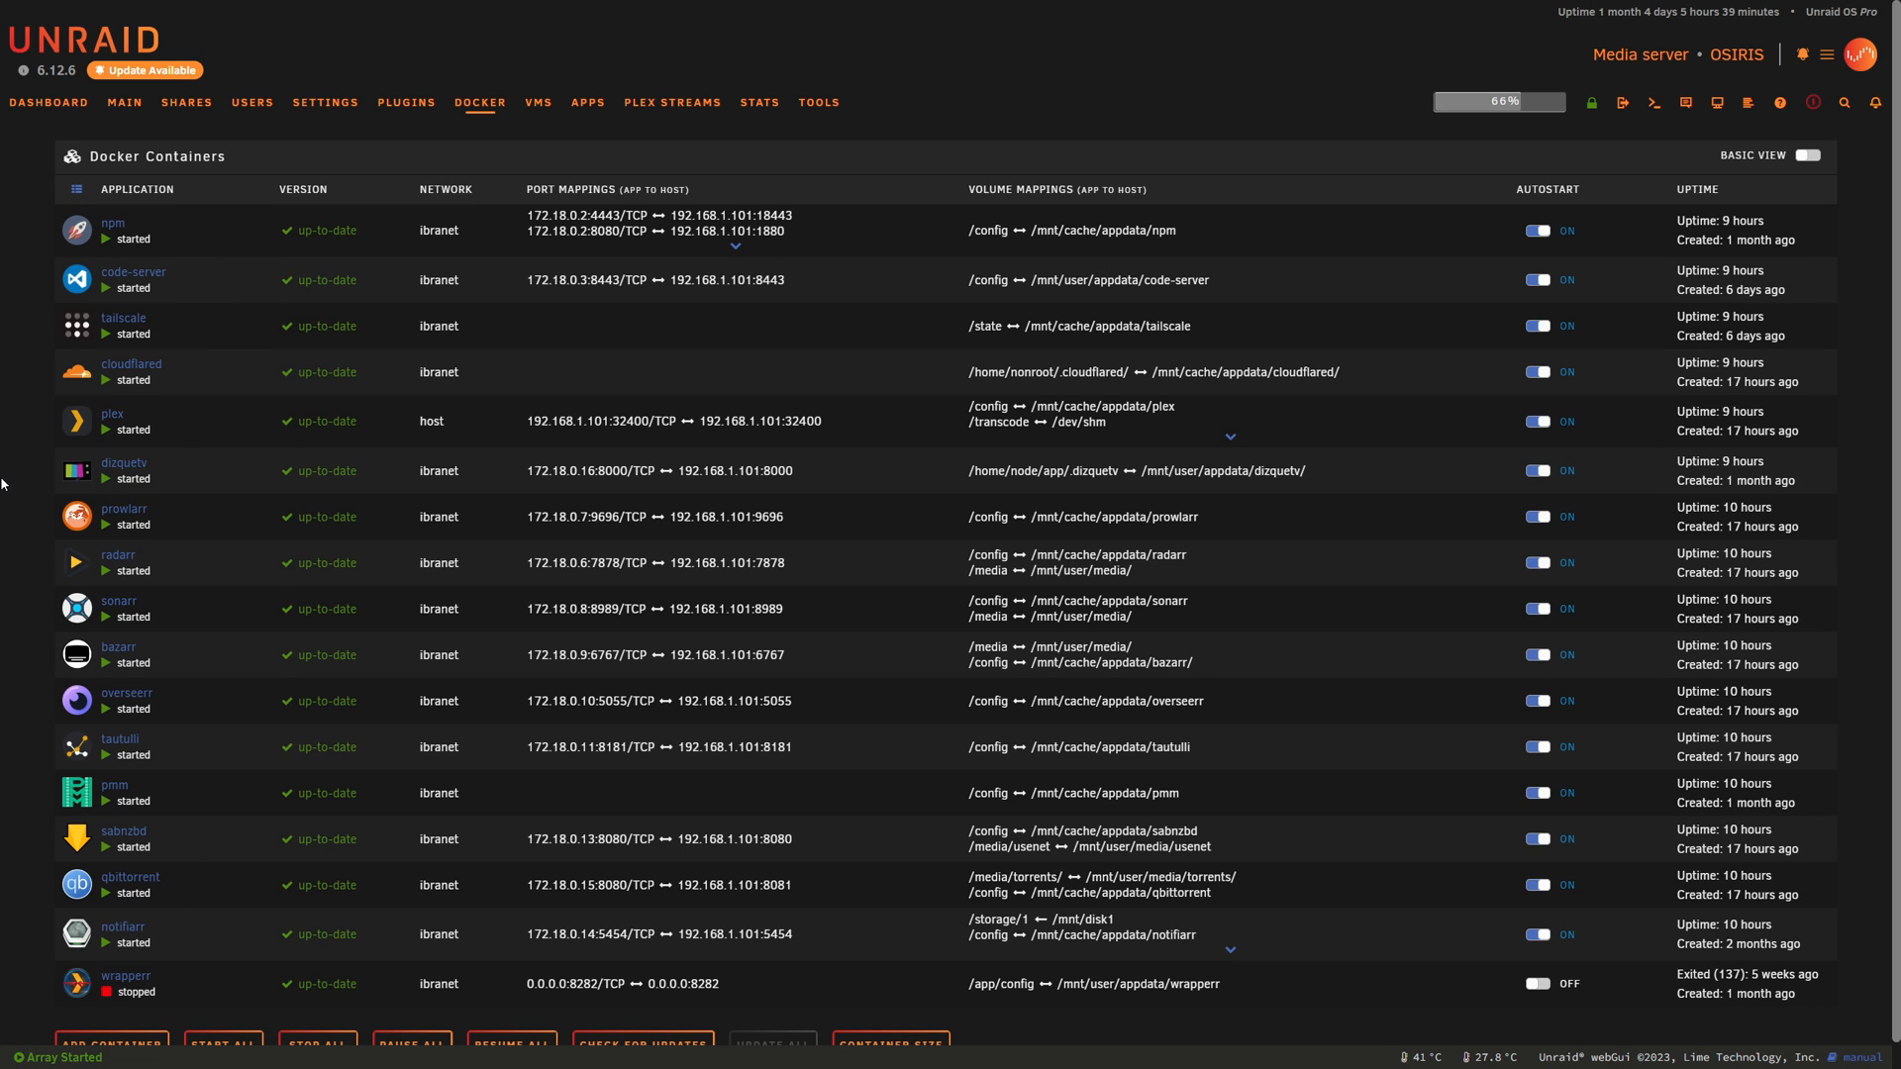
{"action": "mouse_move", "coordinate": [355, 614]}
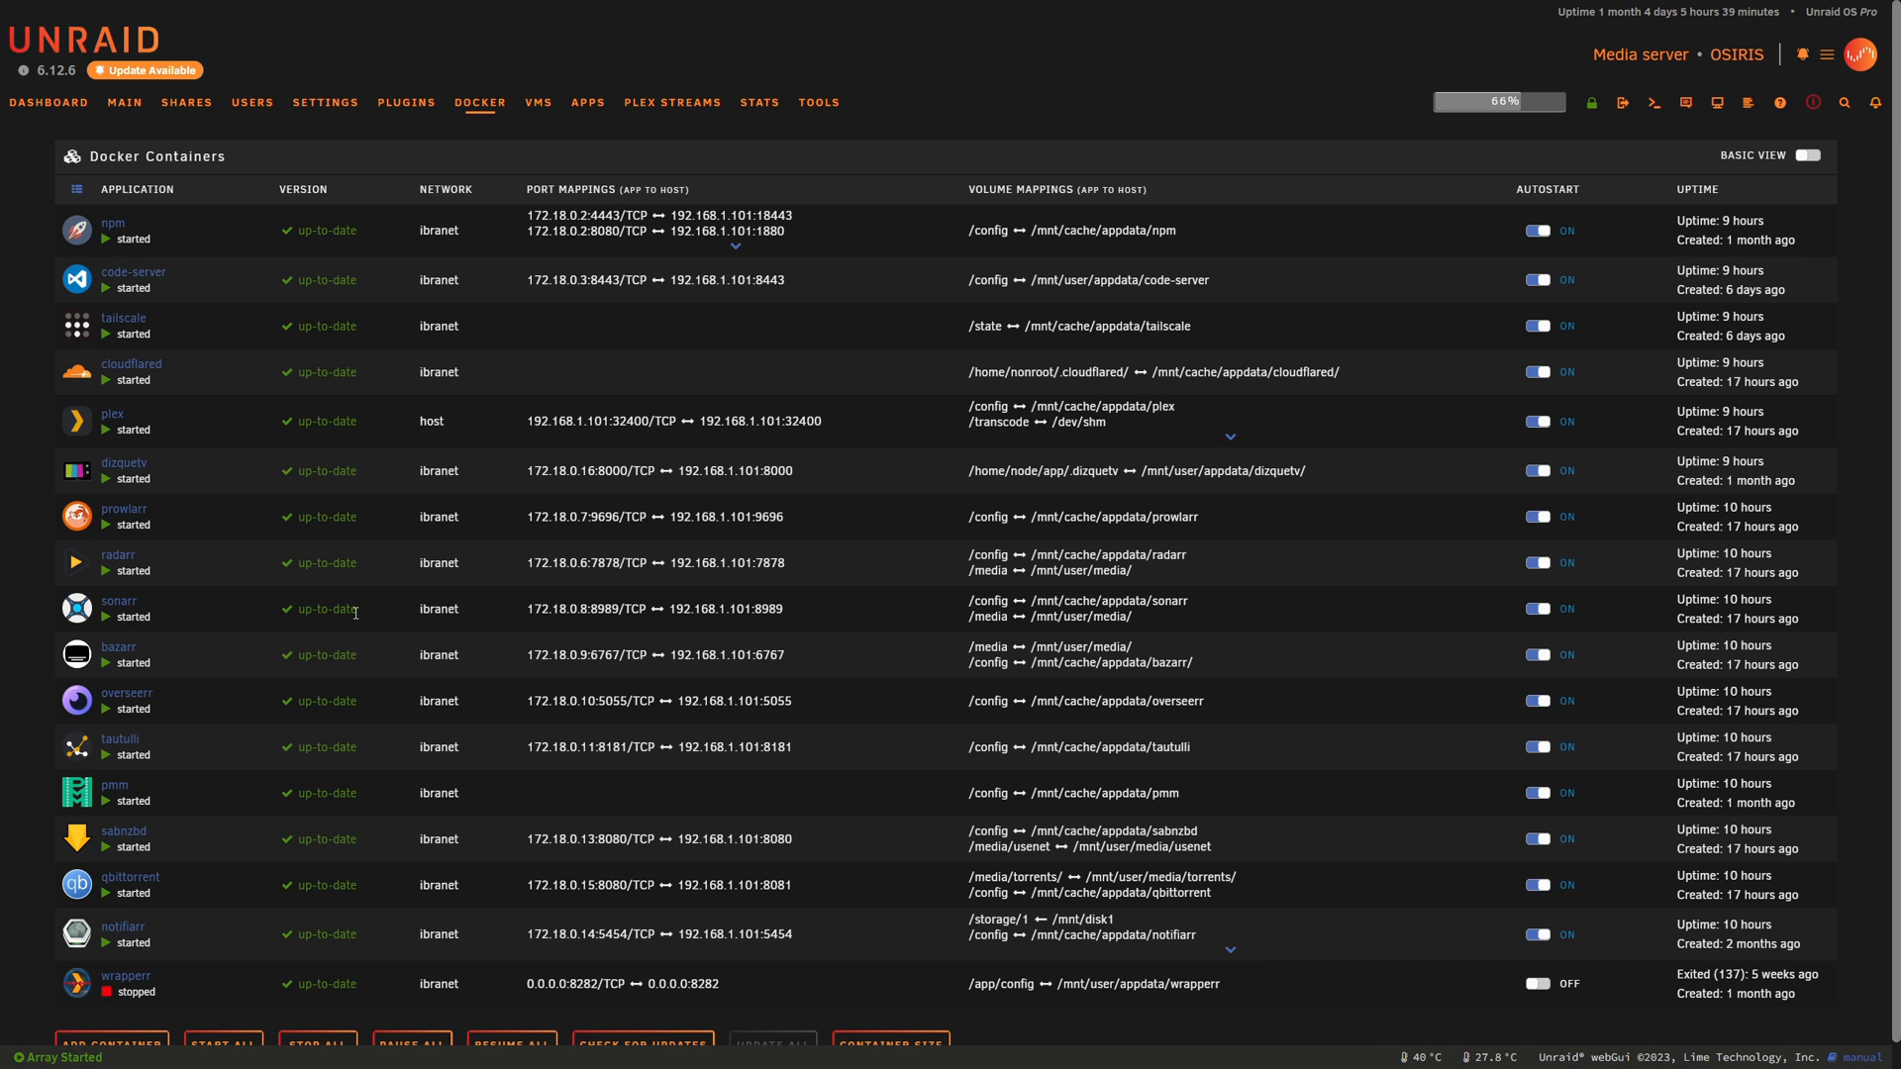
{"action": "left_click", "coordinate": [119, 739]}
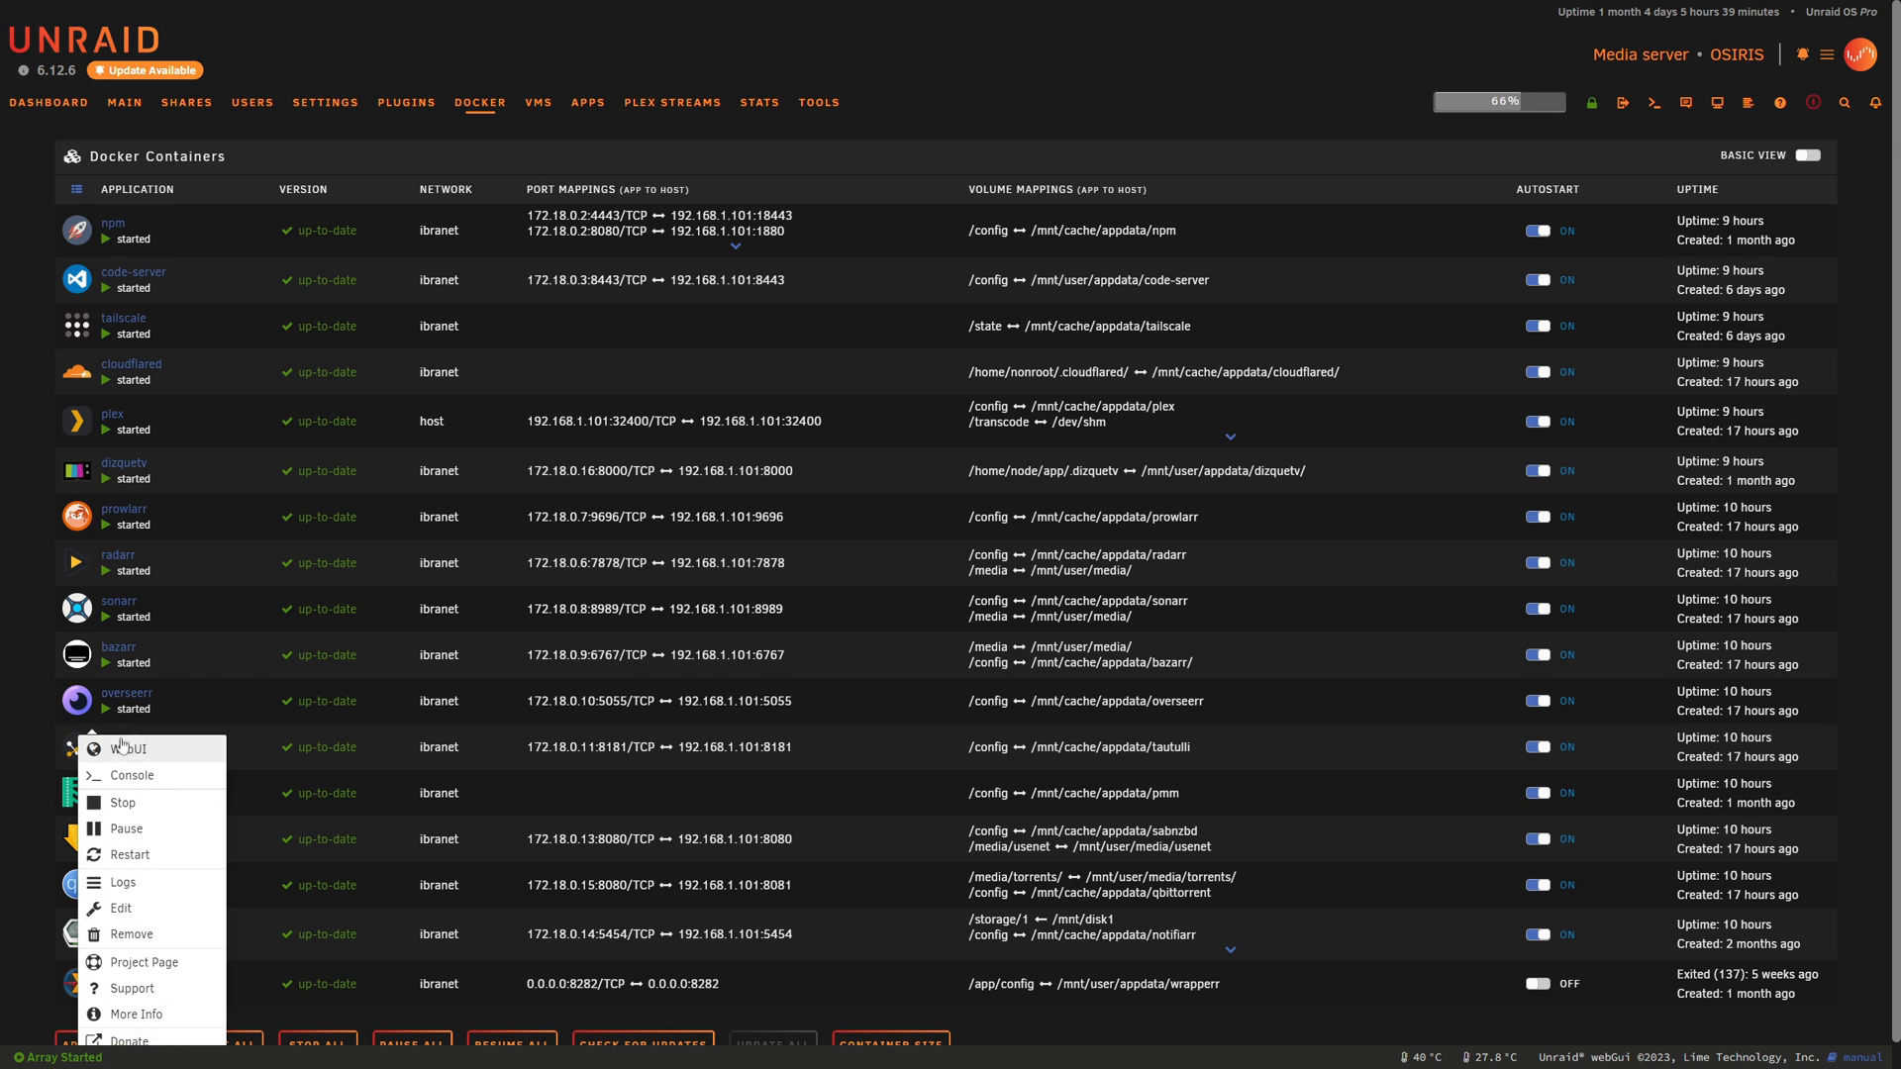
{"action": "left_click", "coordinate": [127, 749]}
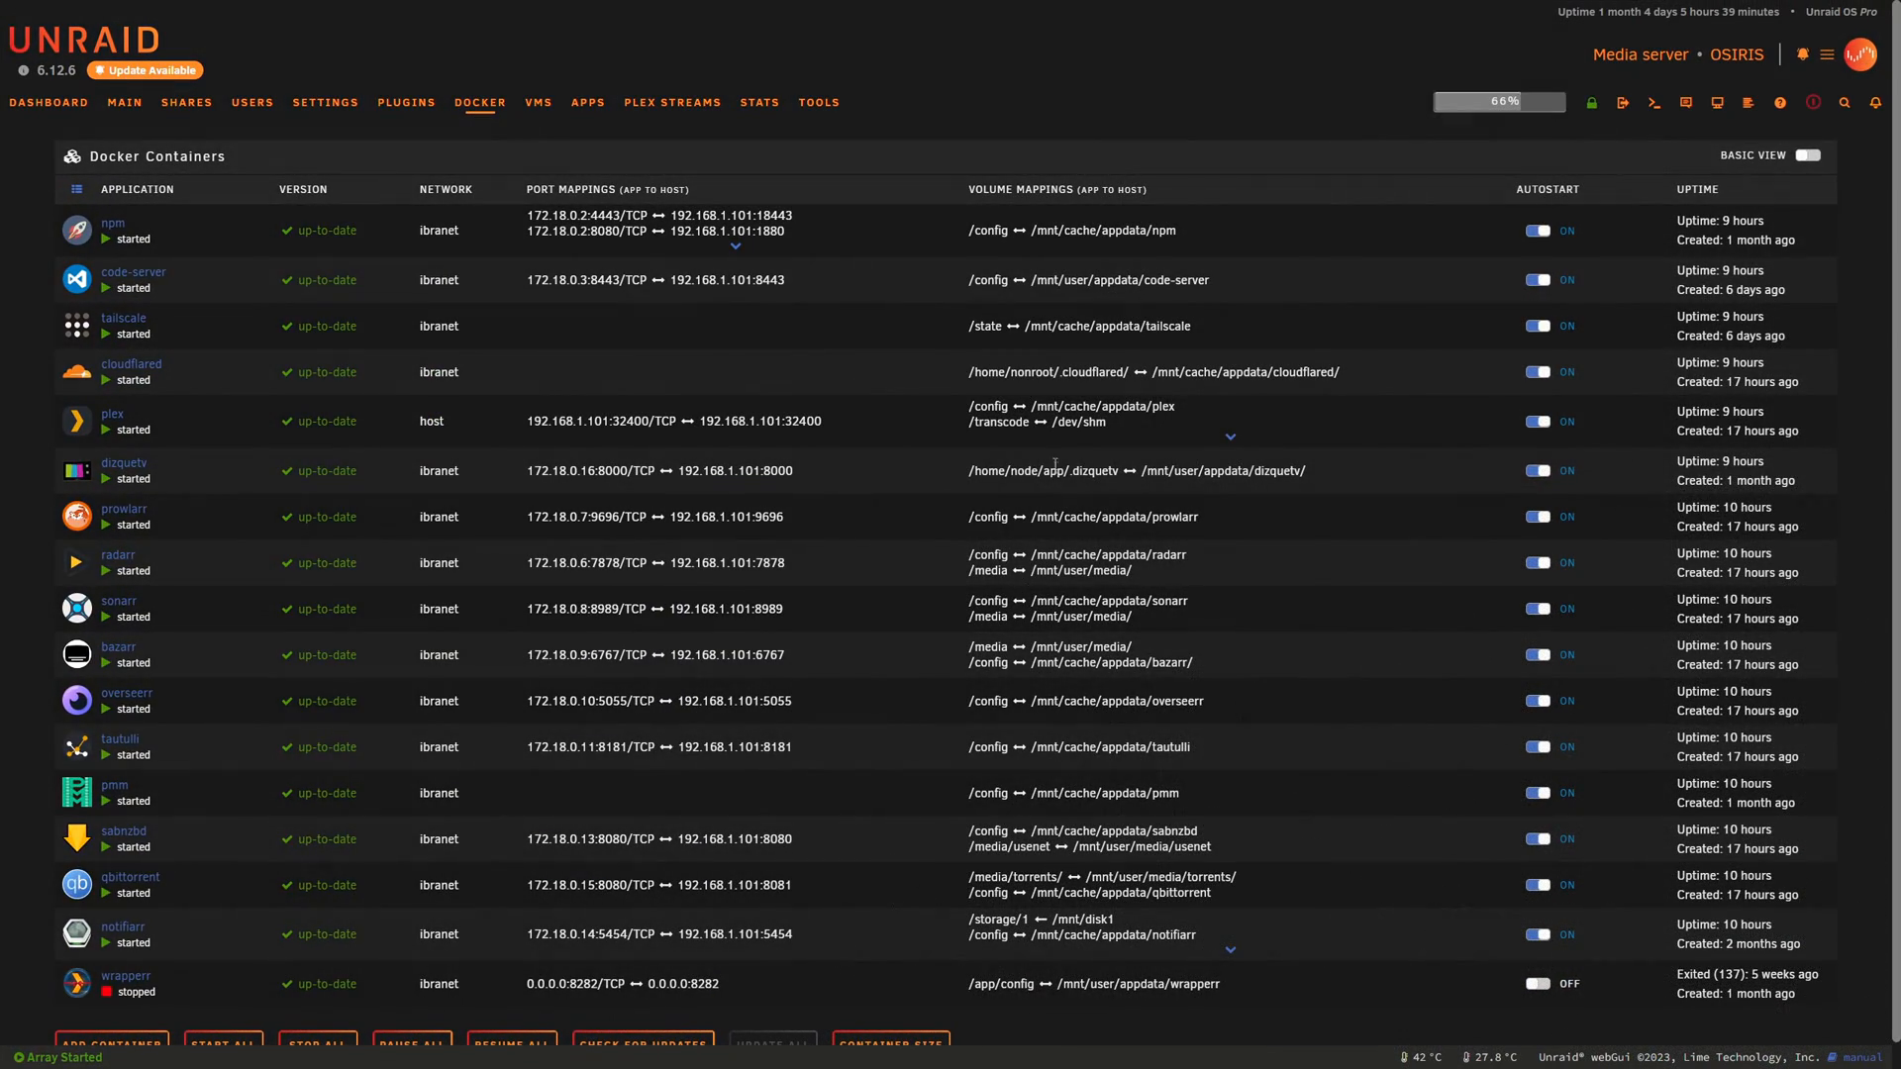
{"action": "mouse_move", "coordinate": [331, 536]}
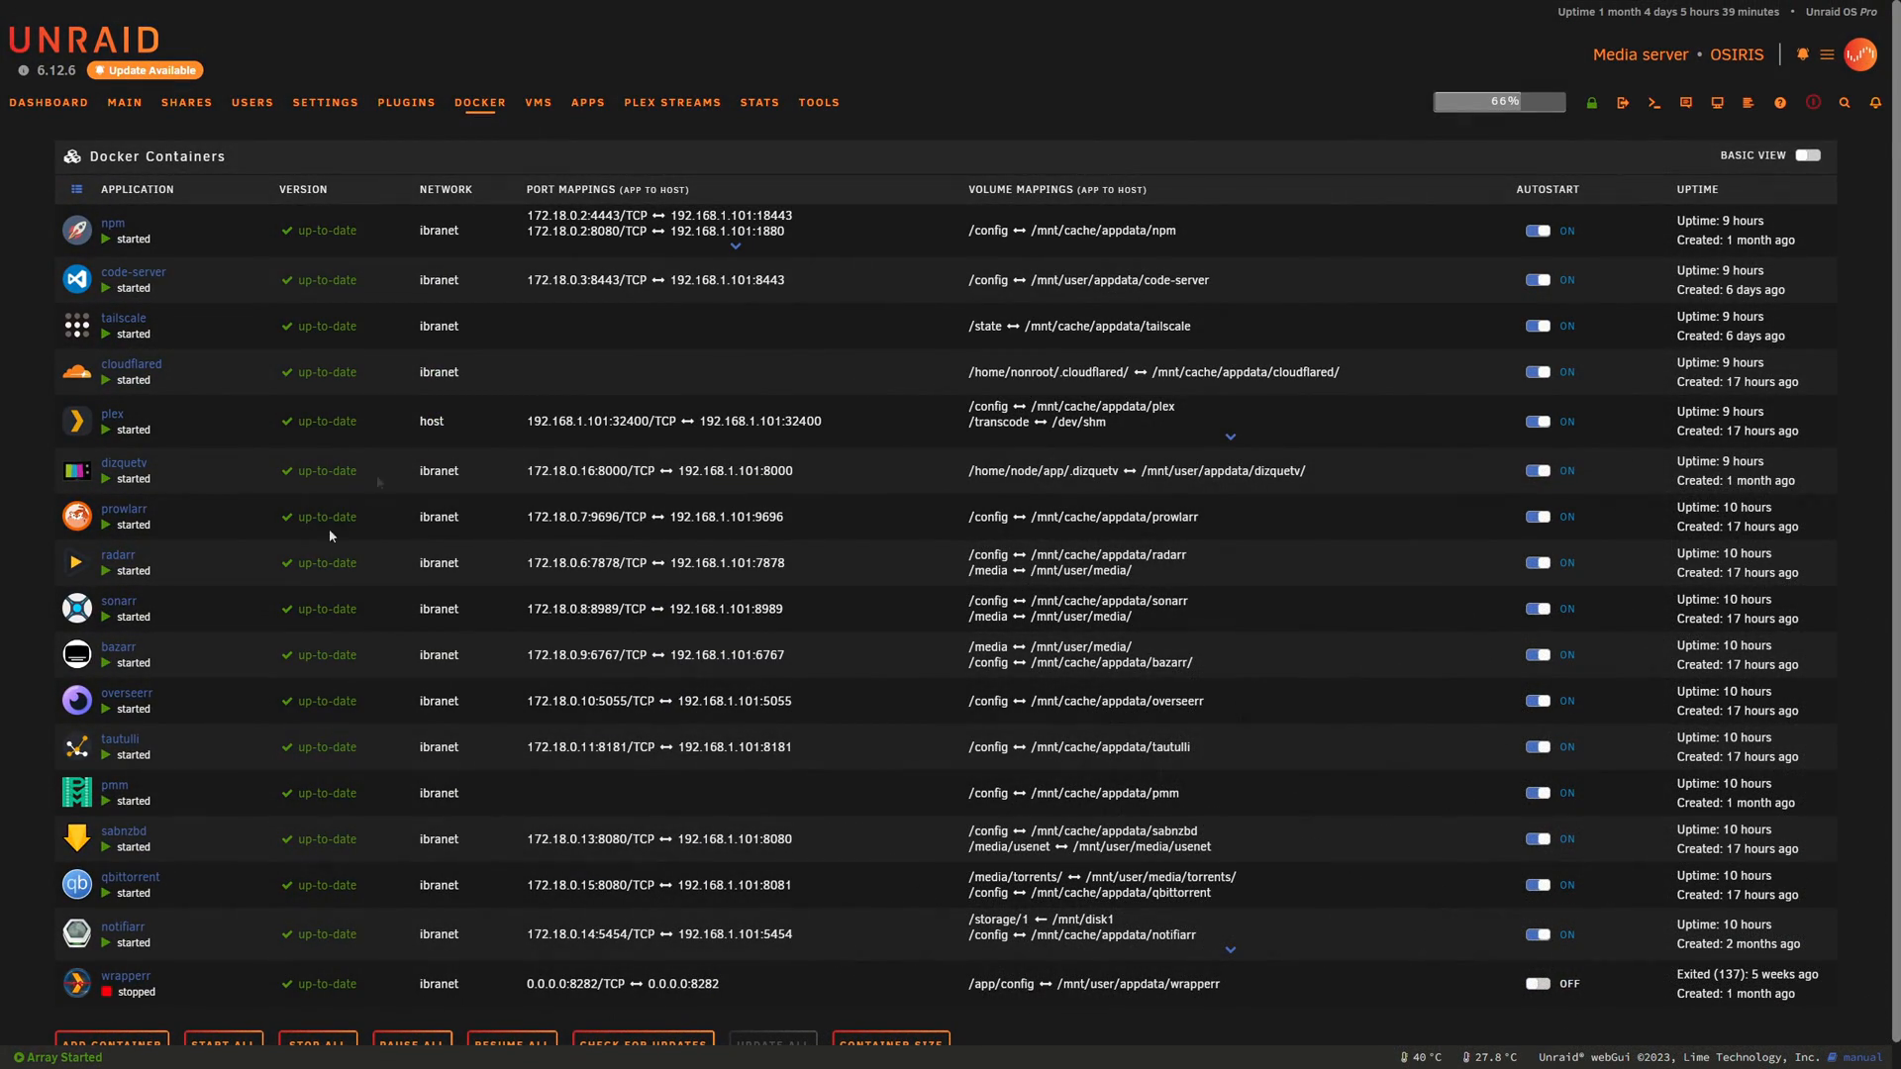
{"action": "mouse_move", "coordinate": [48, 434]}
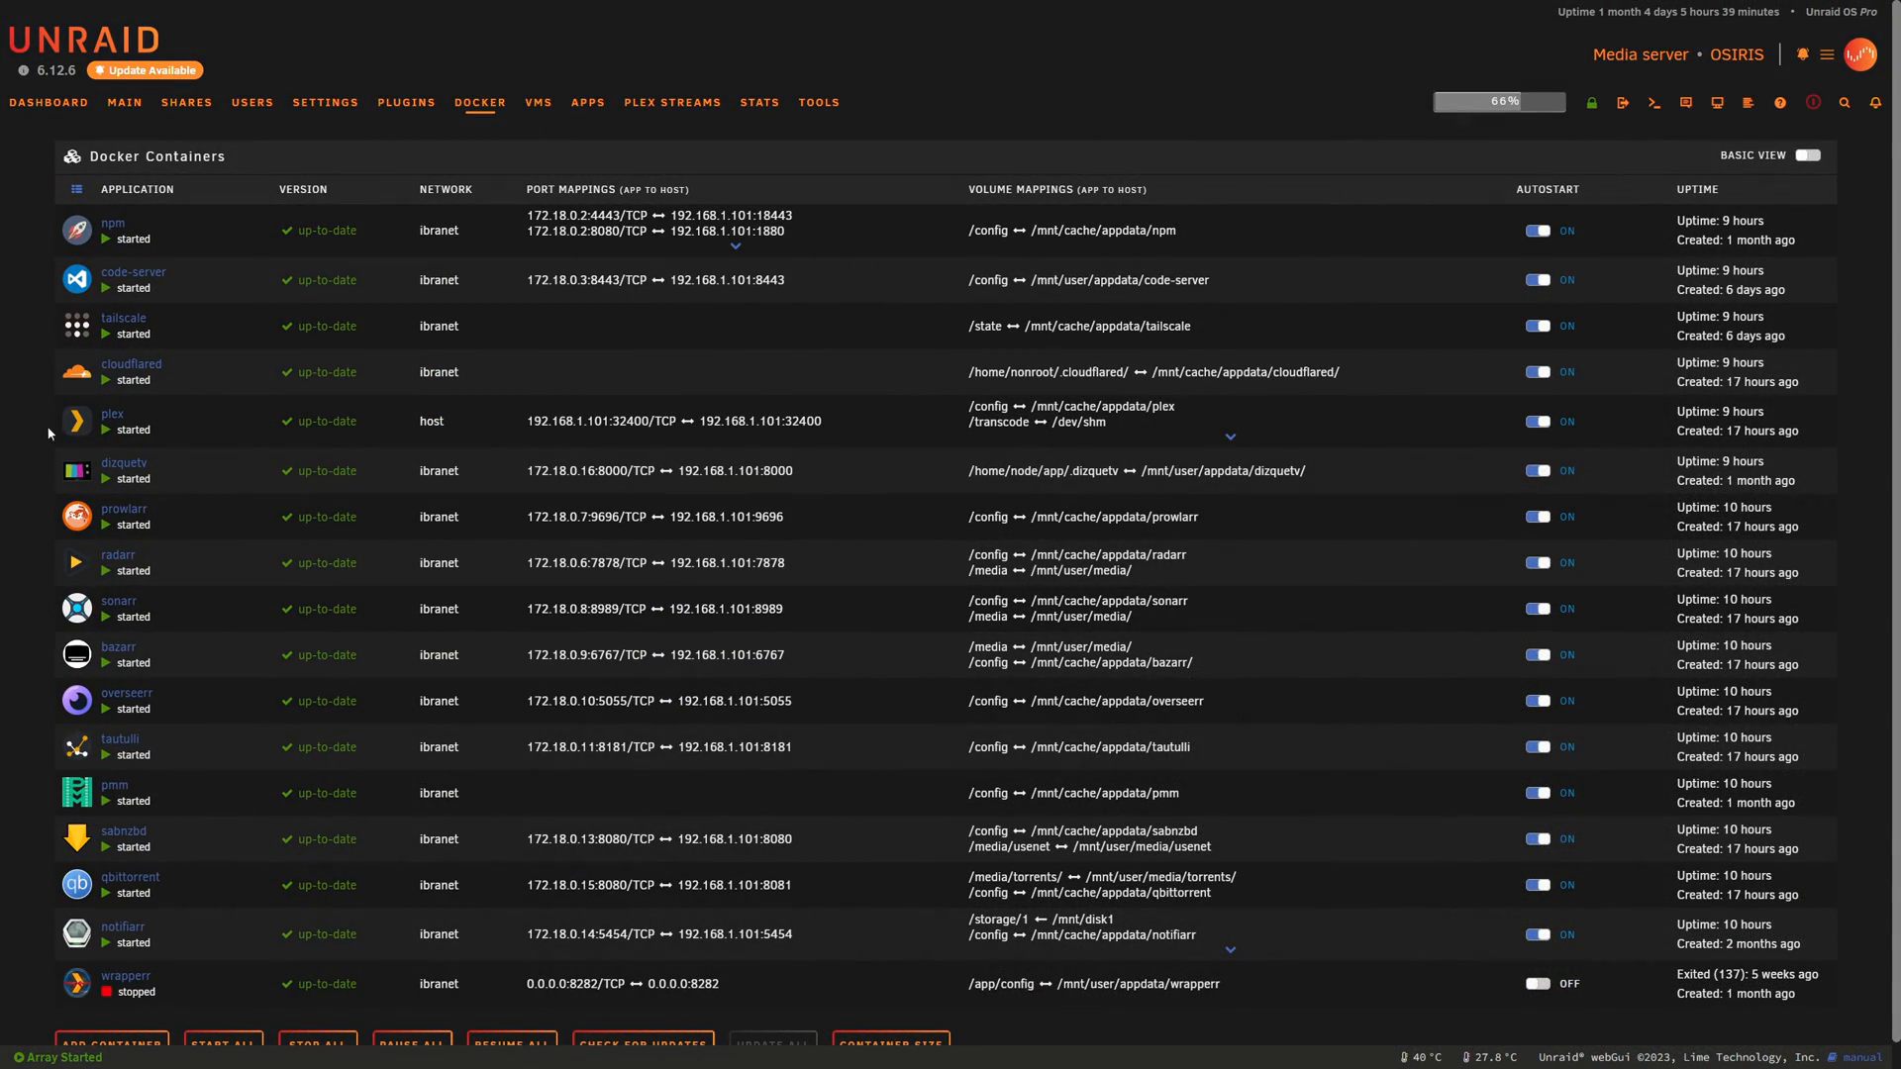
{"action": "mouse_move", "coordinate": [388, 765]}
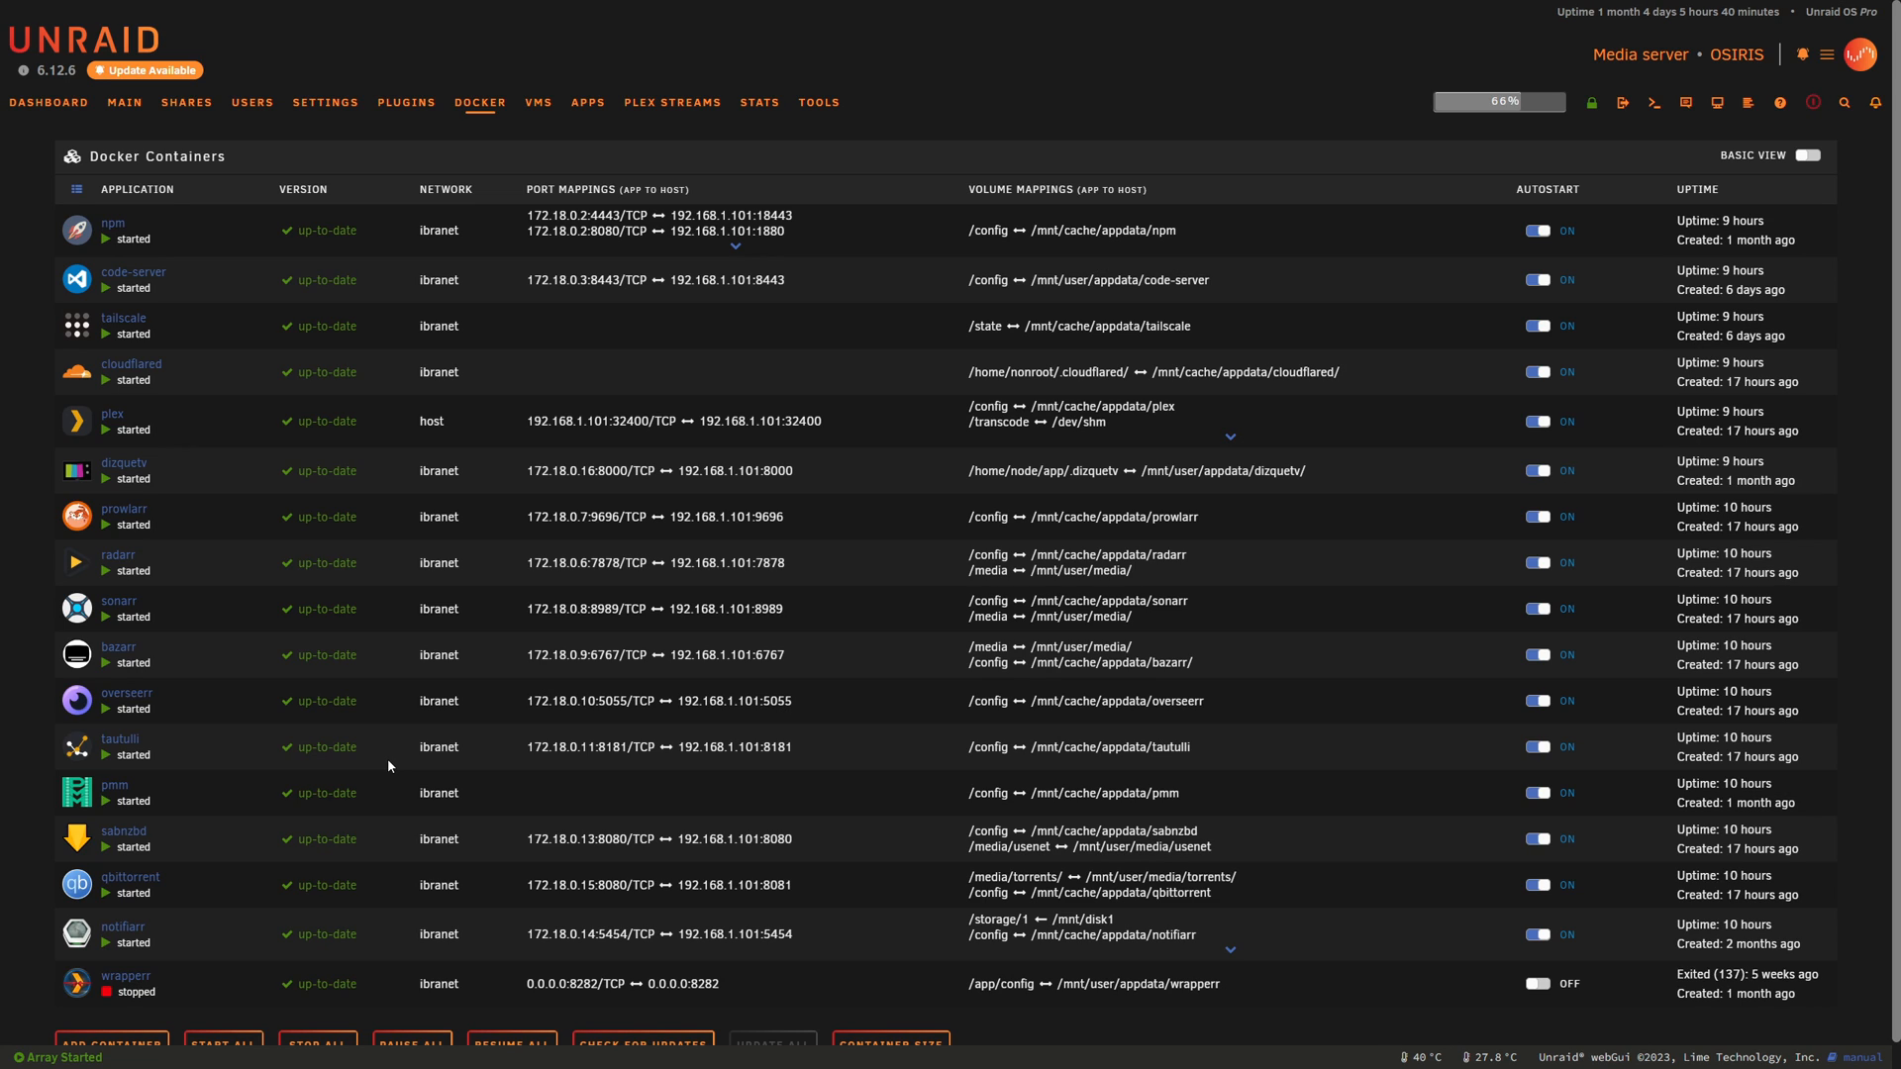
{"action": "mouse_move", "coordinate": [883, 305]}
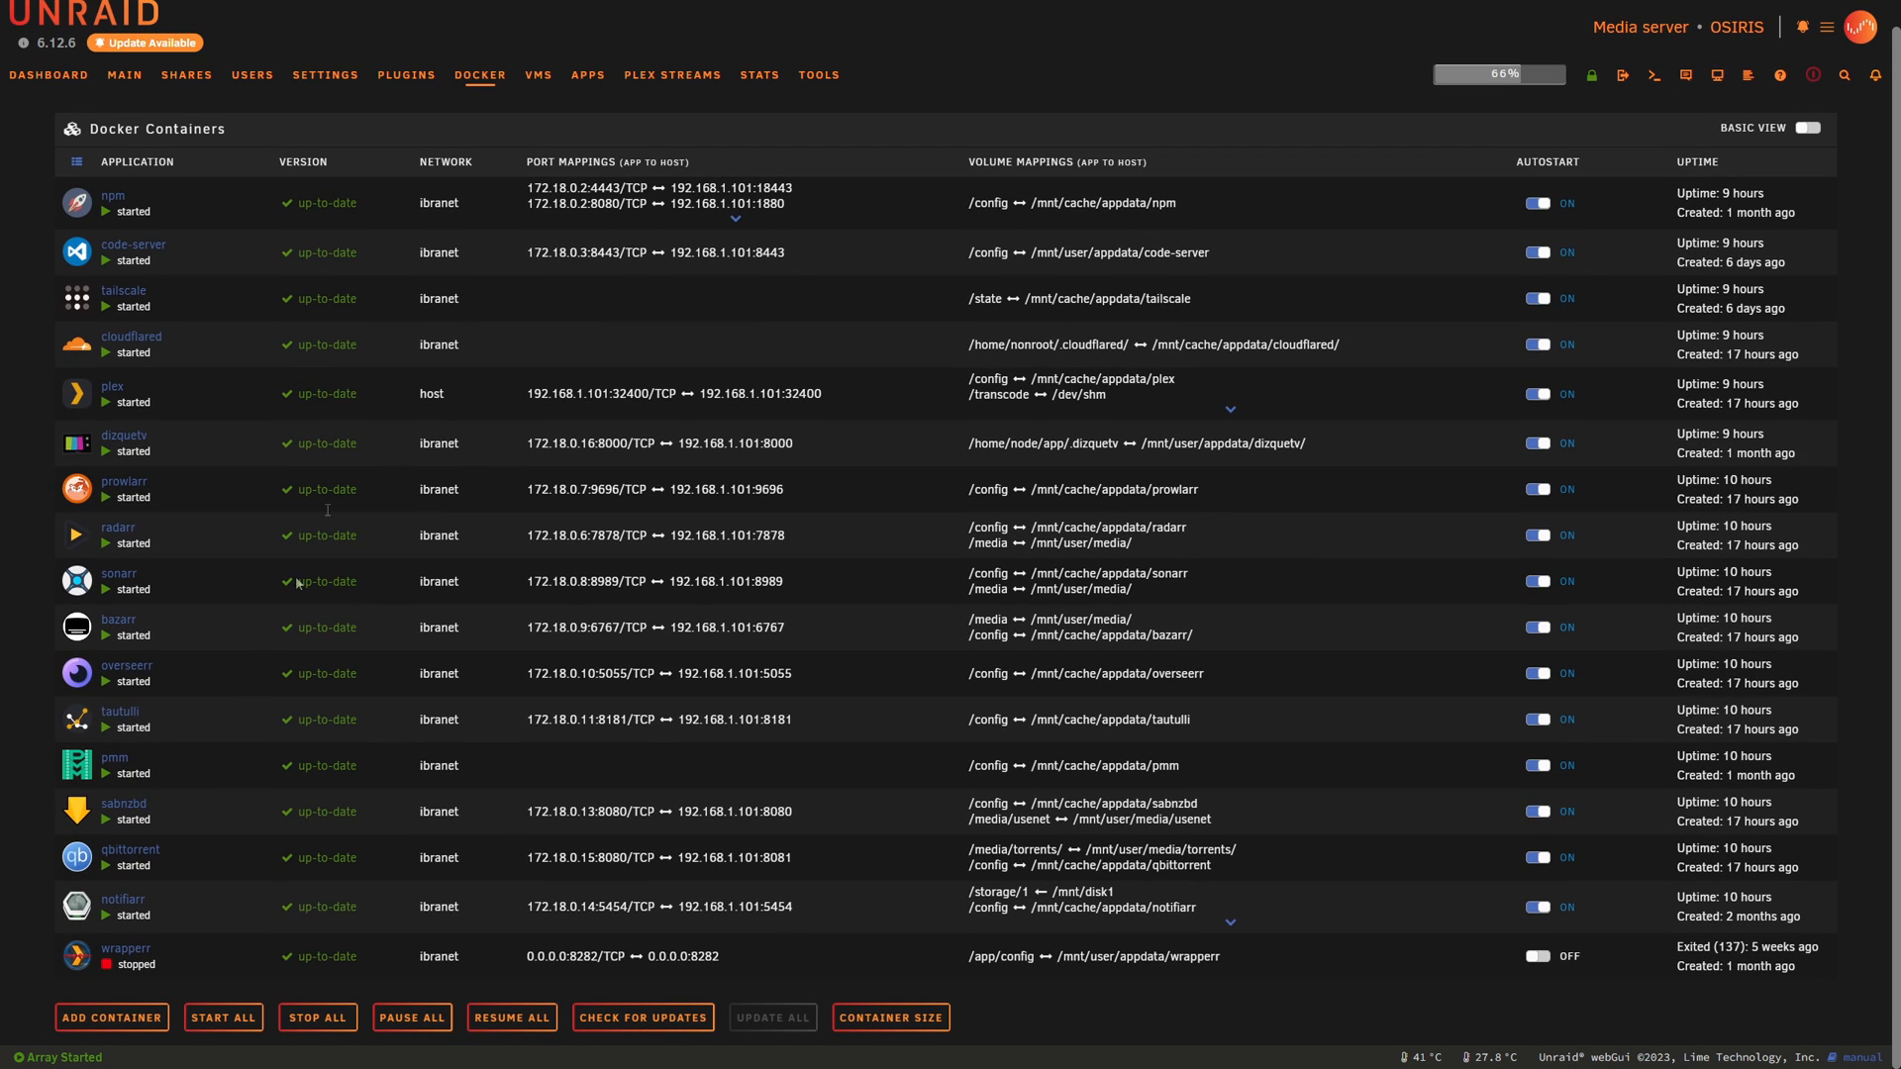
{"action": "mouse_move", "coordinate": [562, 450]}
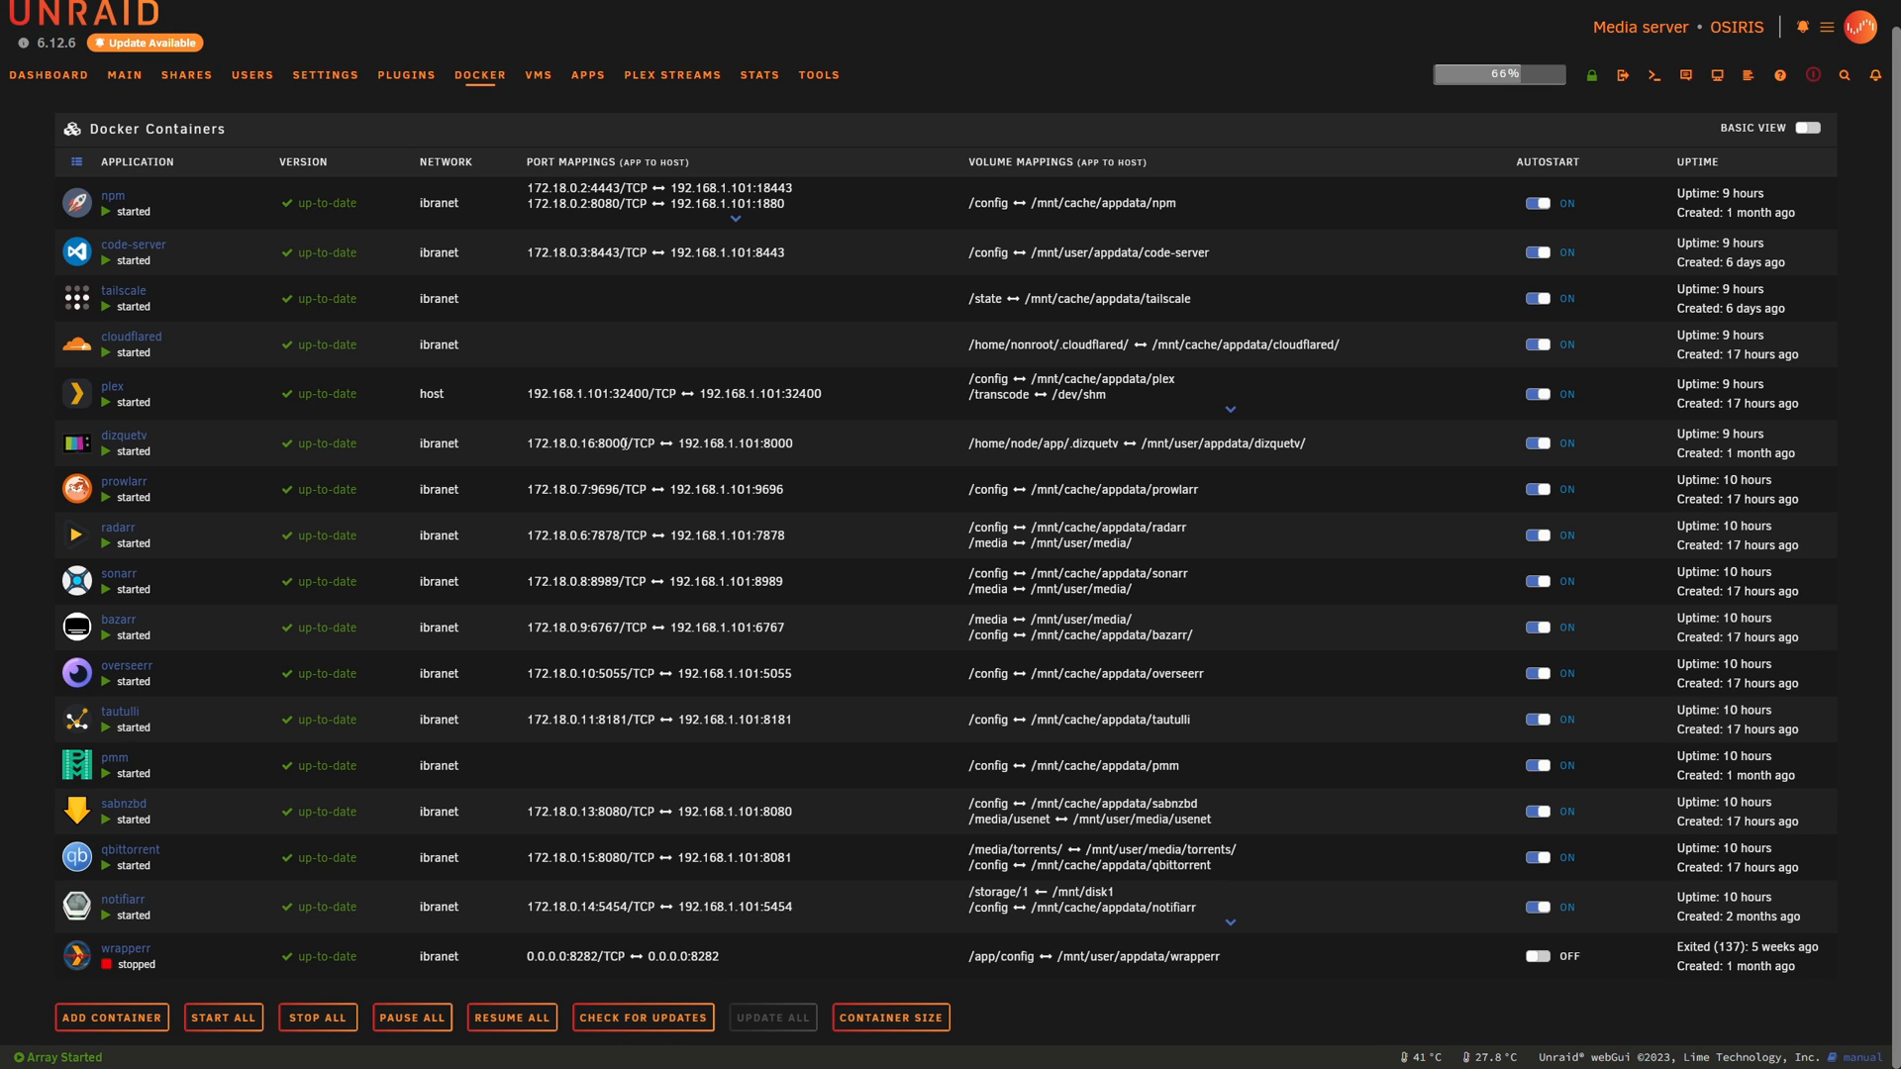
{"action": "mouse_move", "coordinate": [676, 410]}
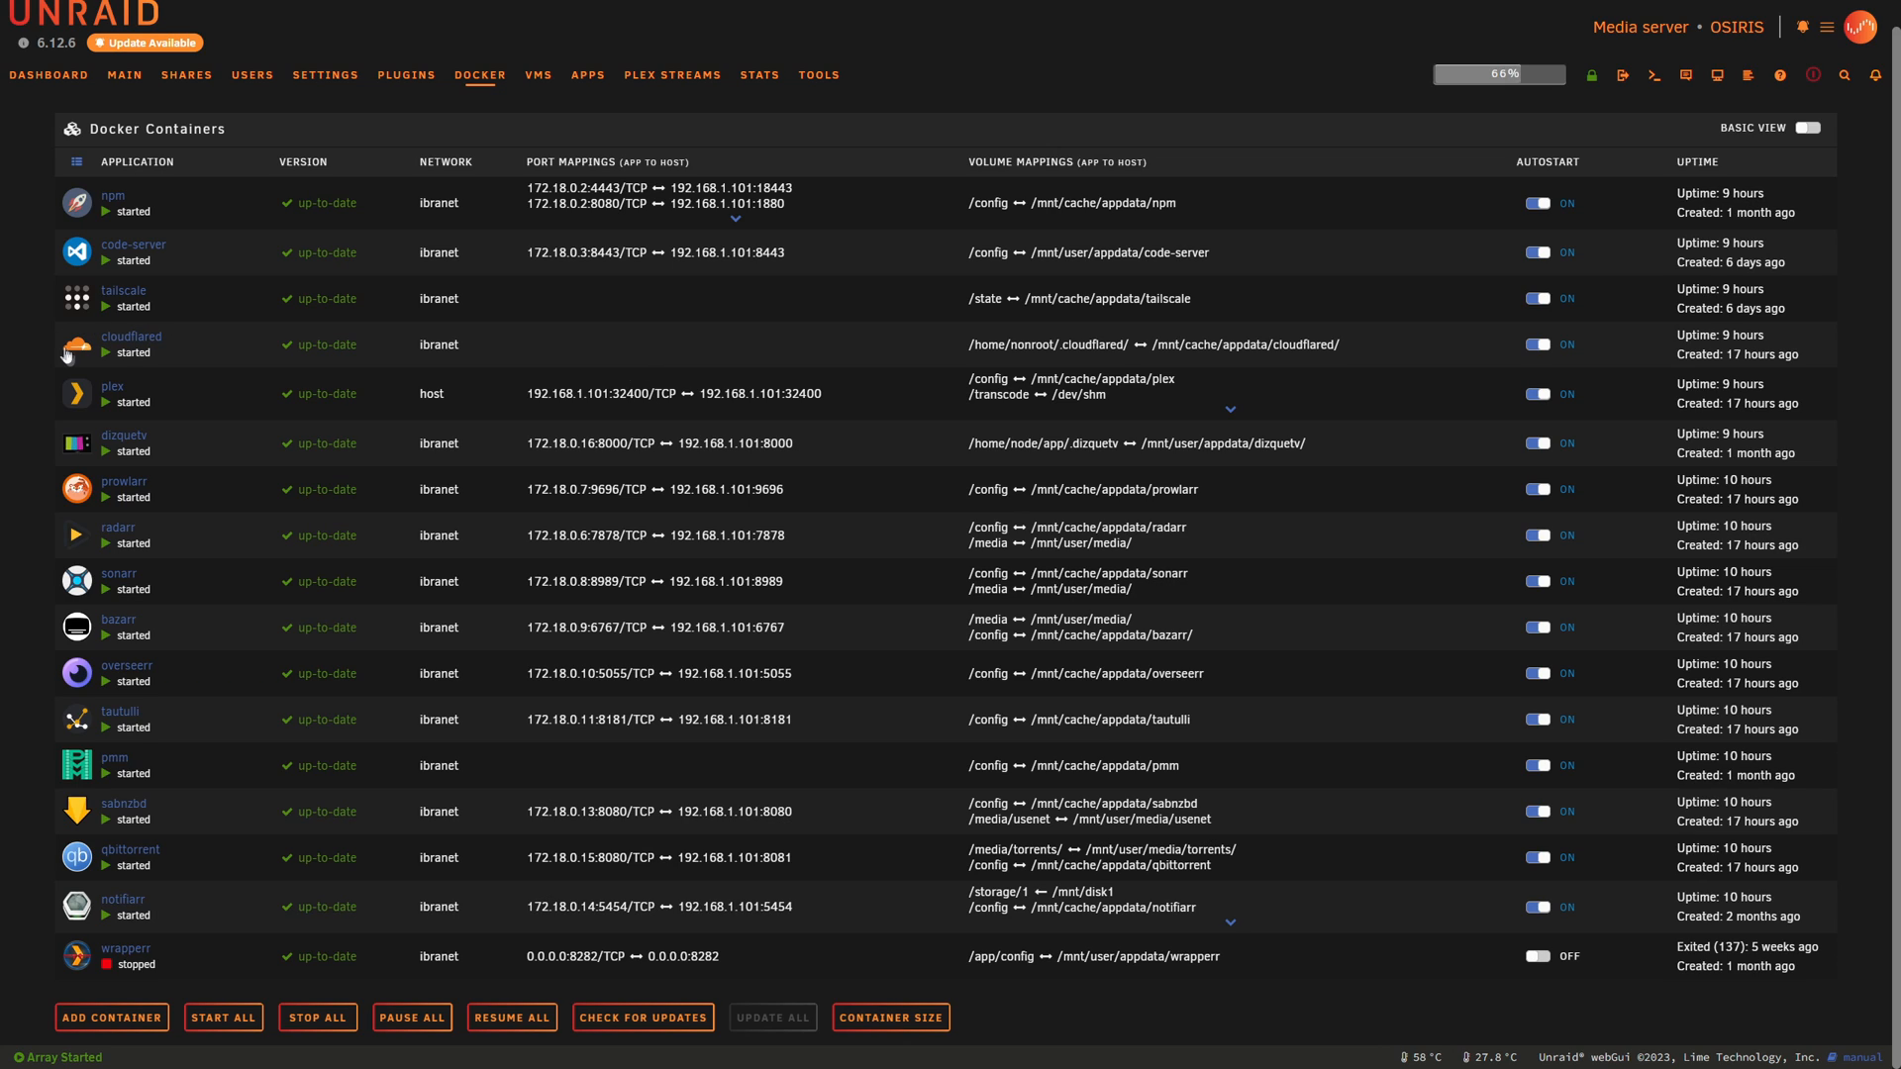
{"action": "mouse_move", "coordinate": [176, 366]}
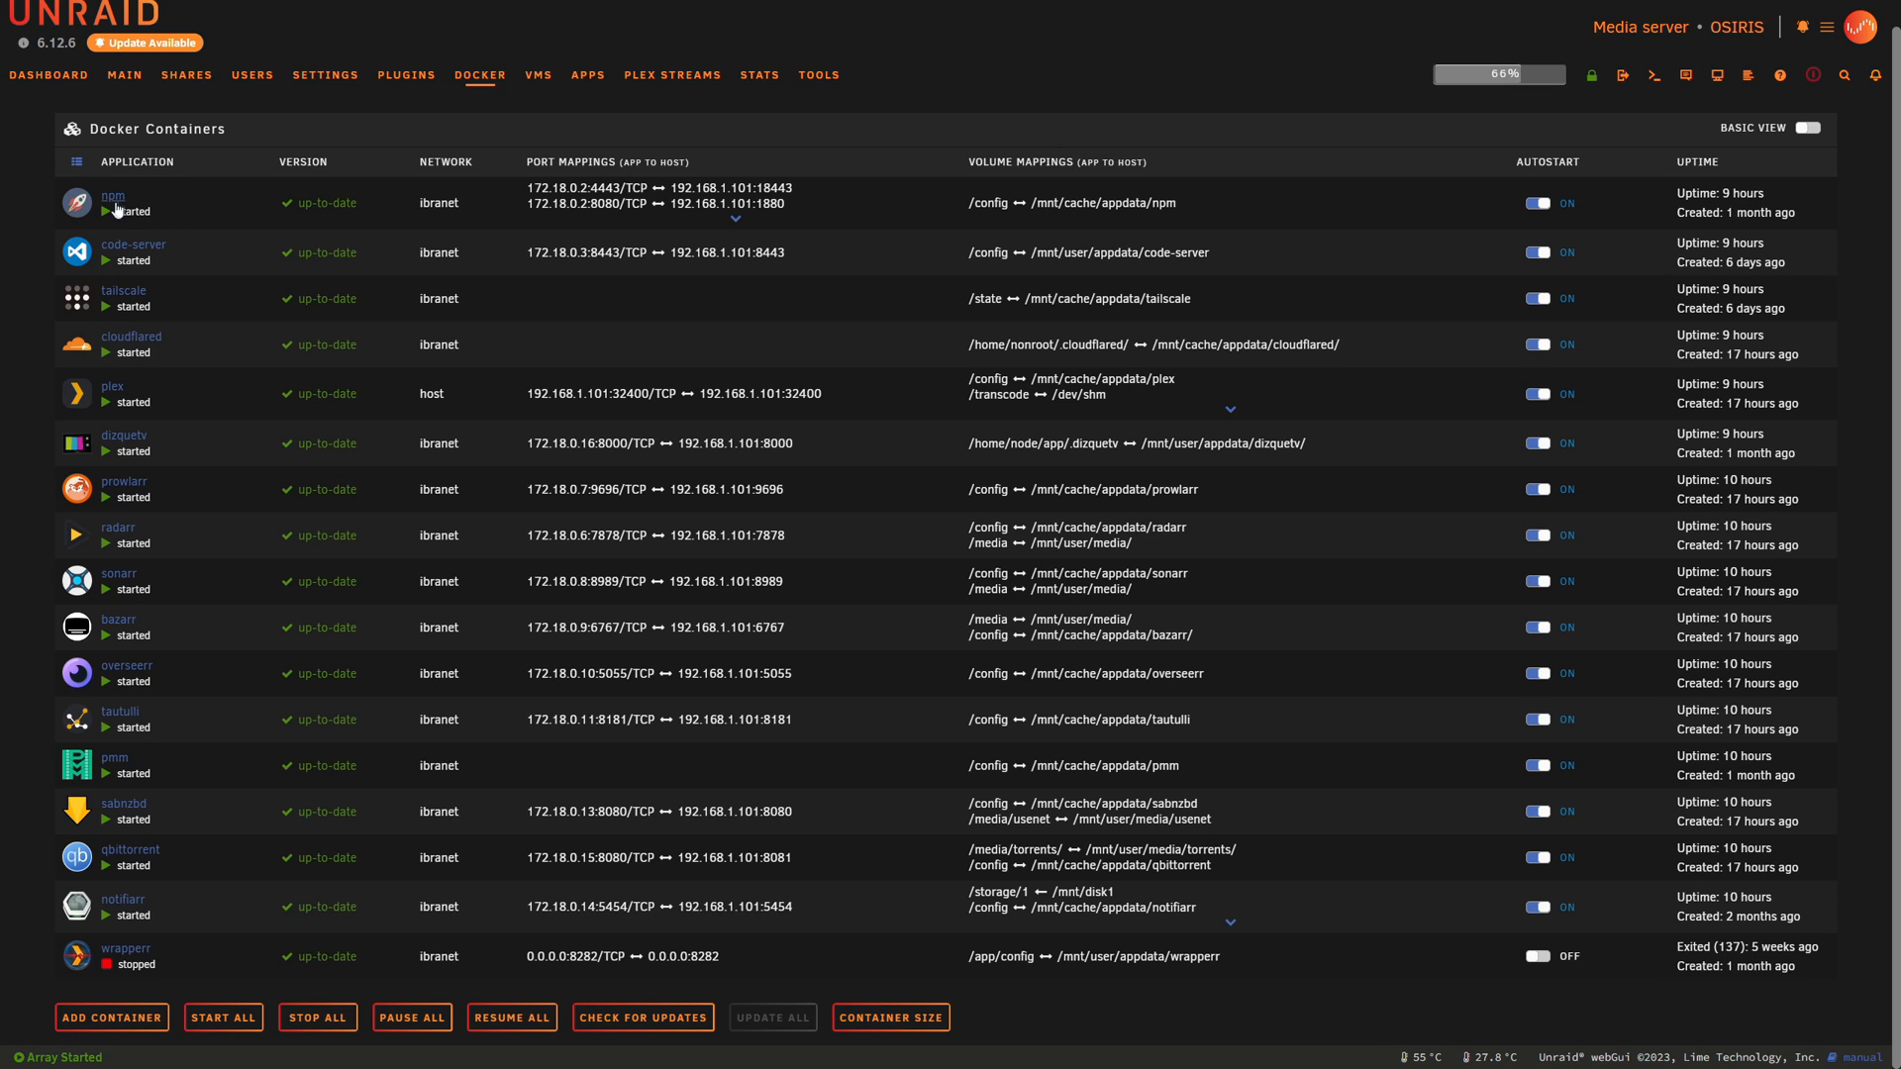
{"action": "mouse_move", "coordinate": [212, 258]}
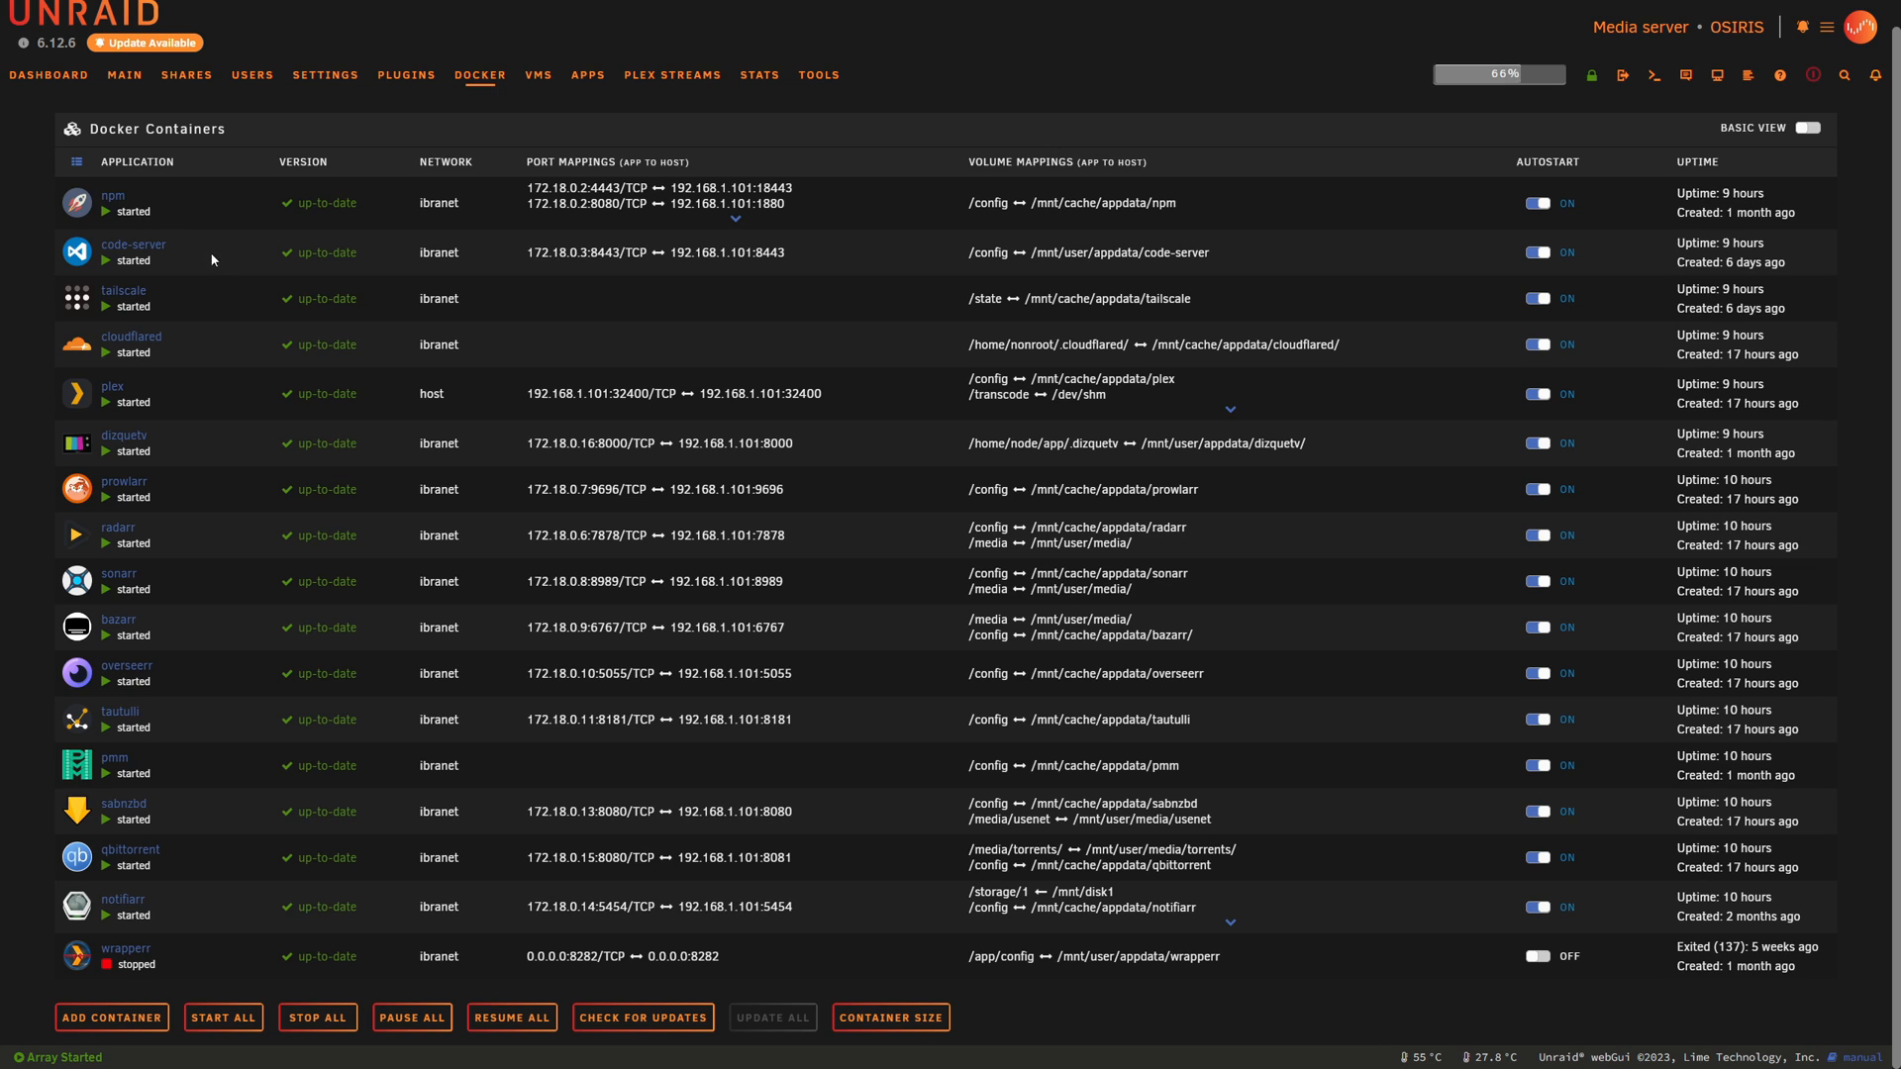
{"action": "mouse_move", "coordinate": [103, 345]}
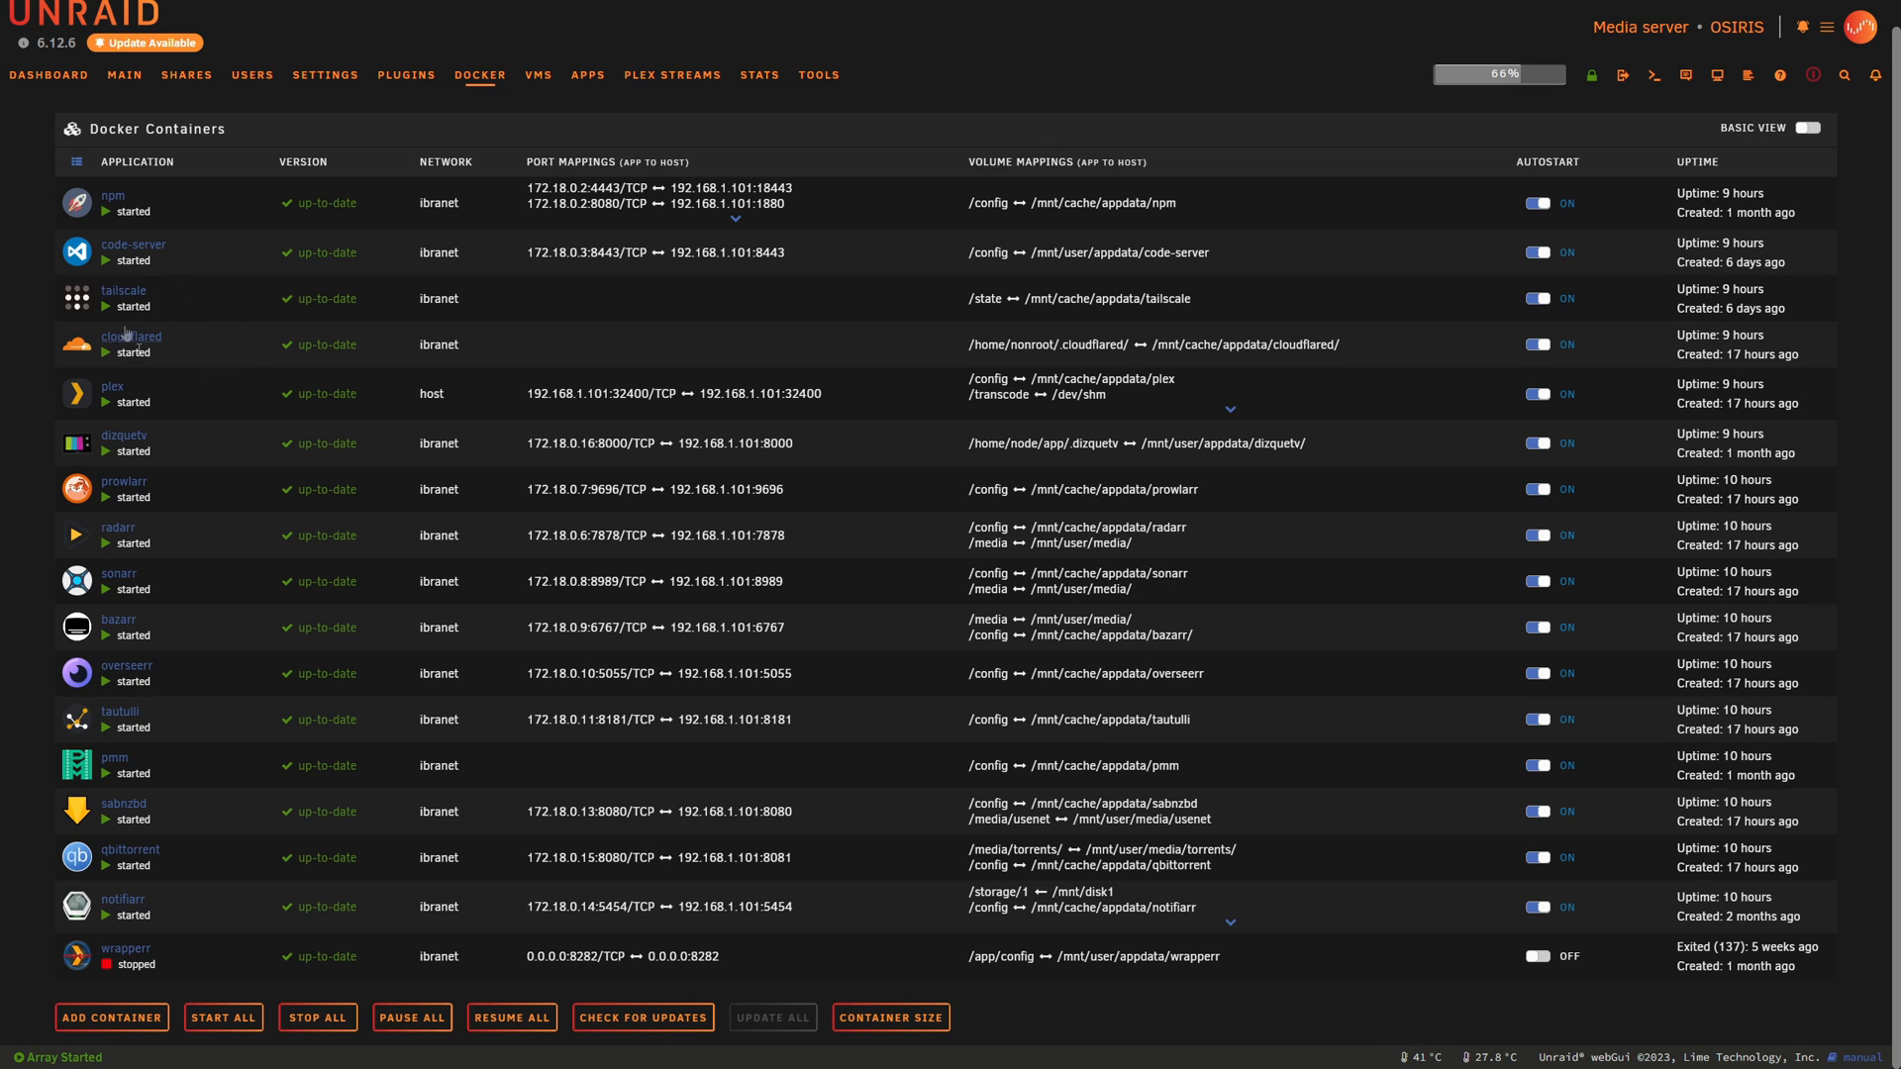
{"action": "mouse_move", "coordinate": [174, 439]}
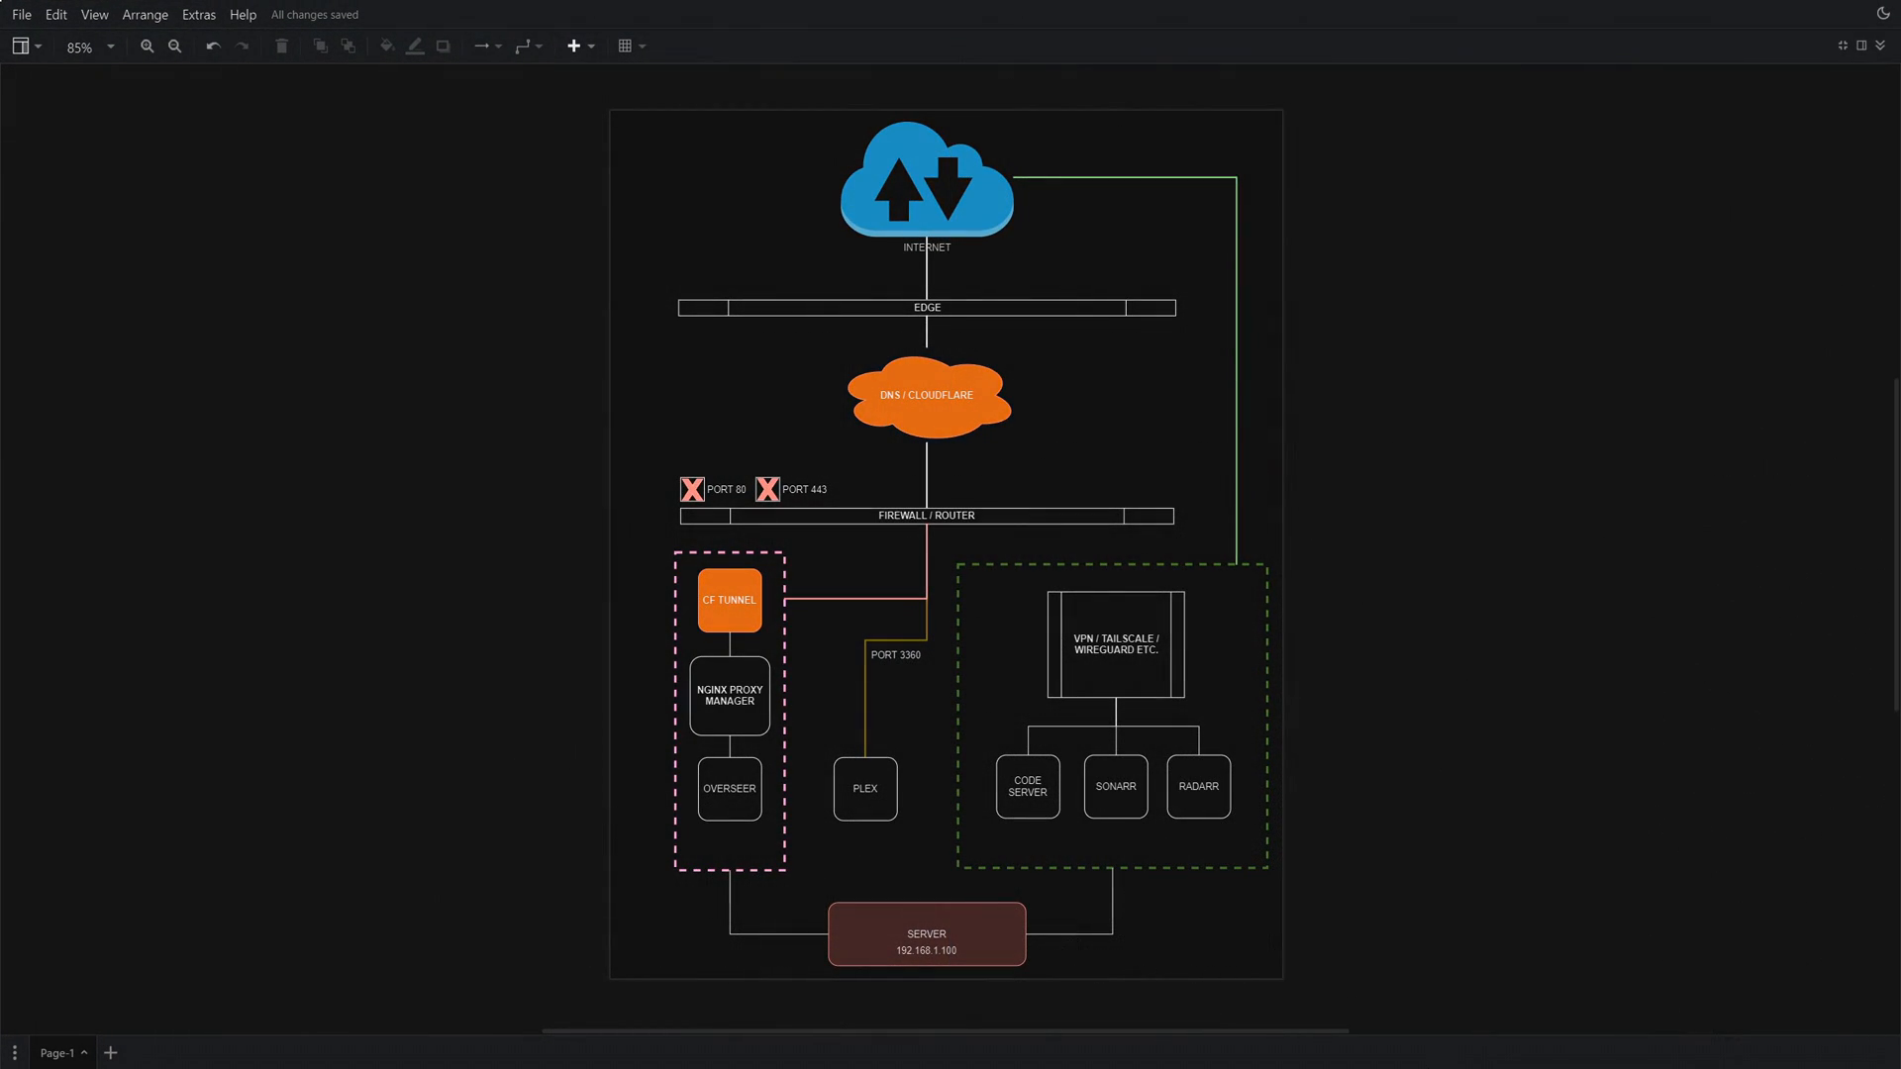
{"action": "left_click", "coordinate": [925, 933]}
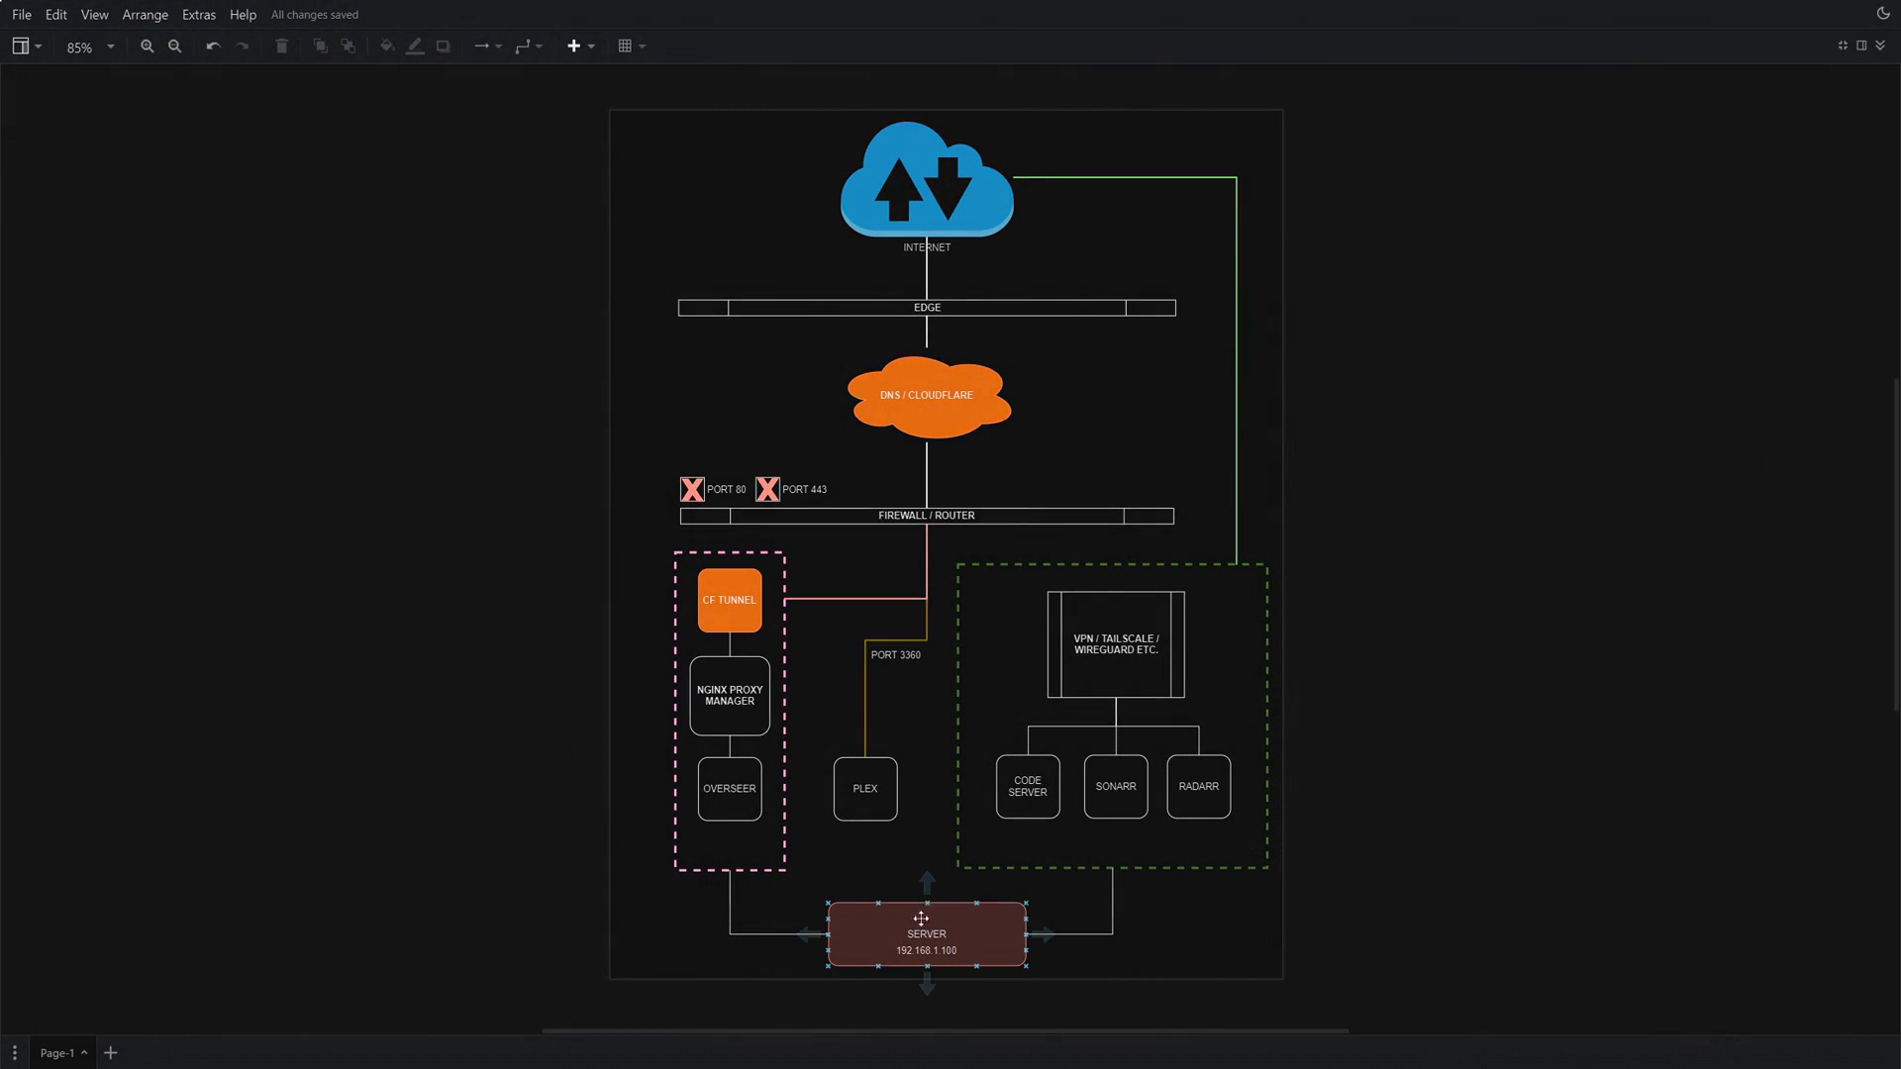
{"action": "double_click", "coordinate": [924, 932]}
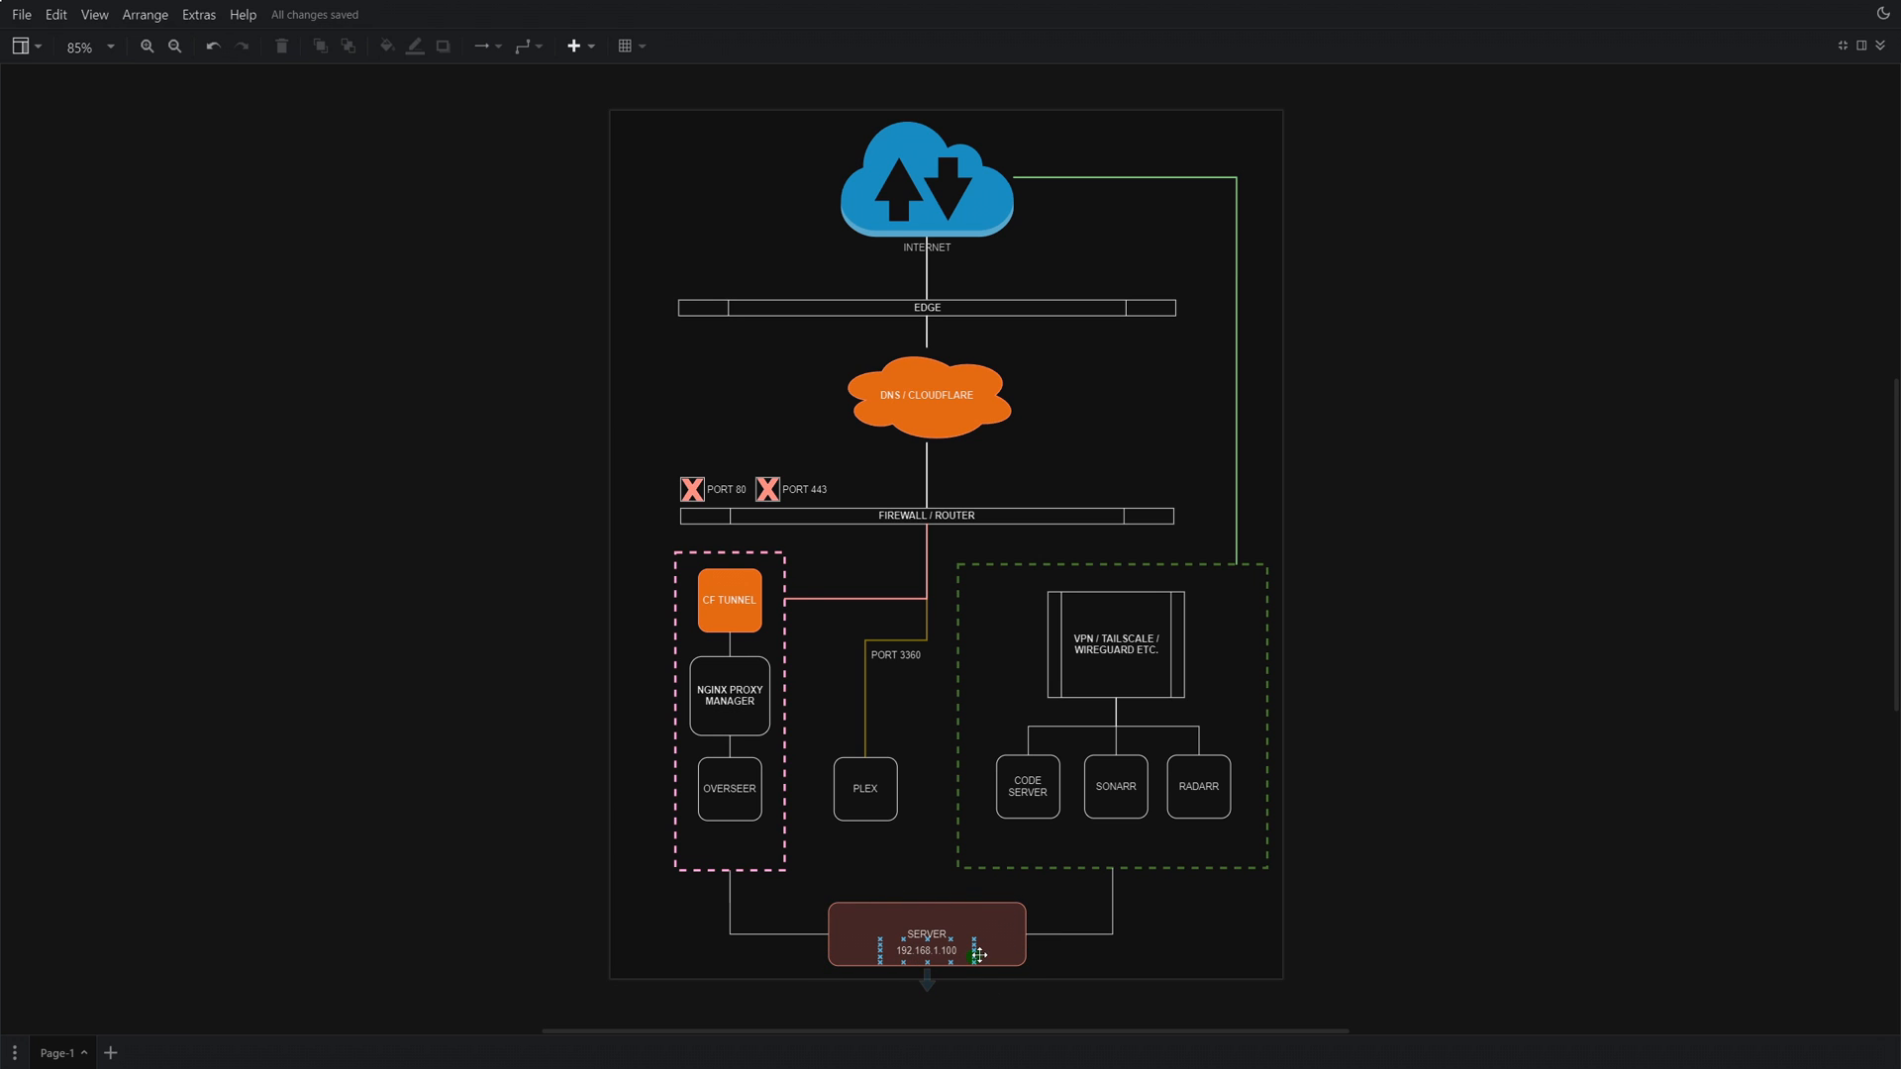
{"action": "left_click", "coordinate": [925, 932]}
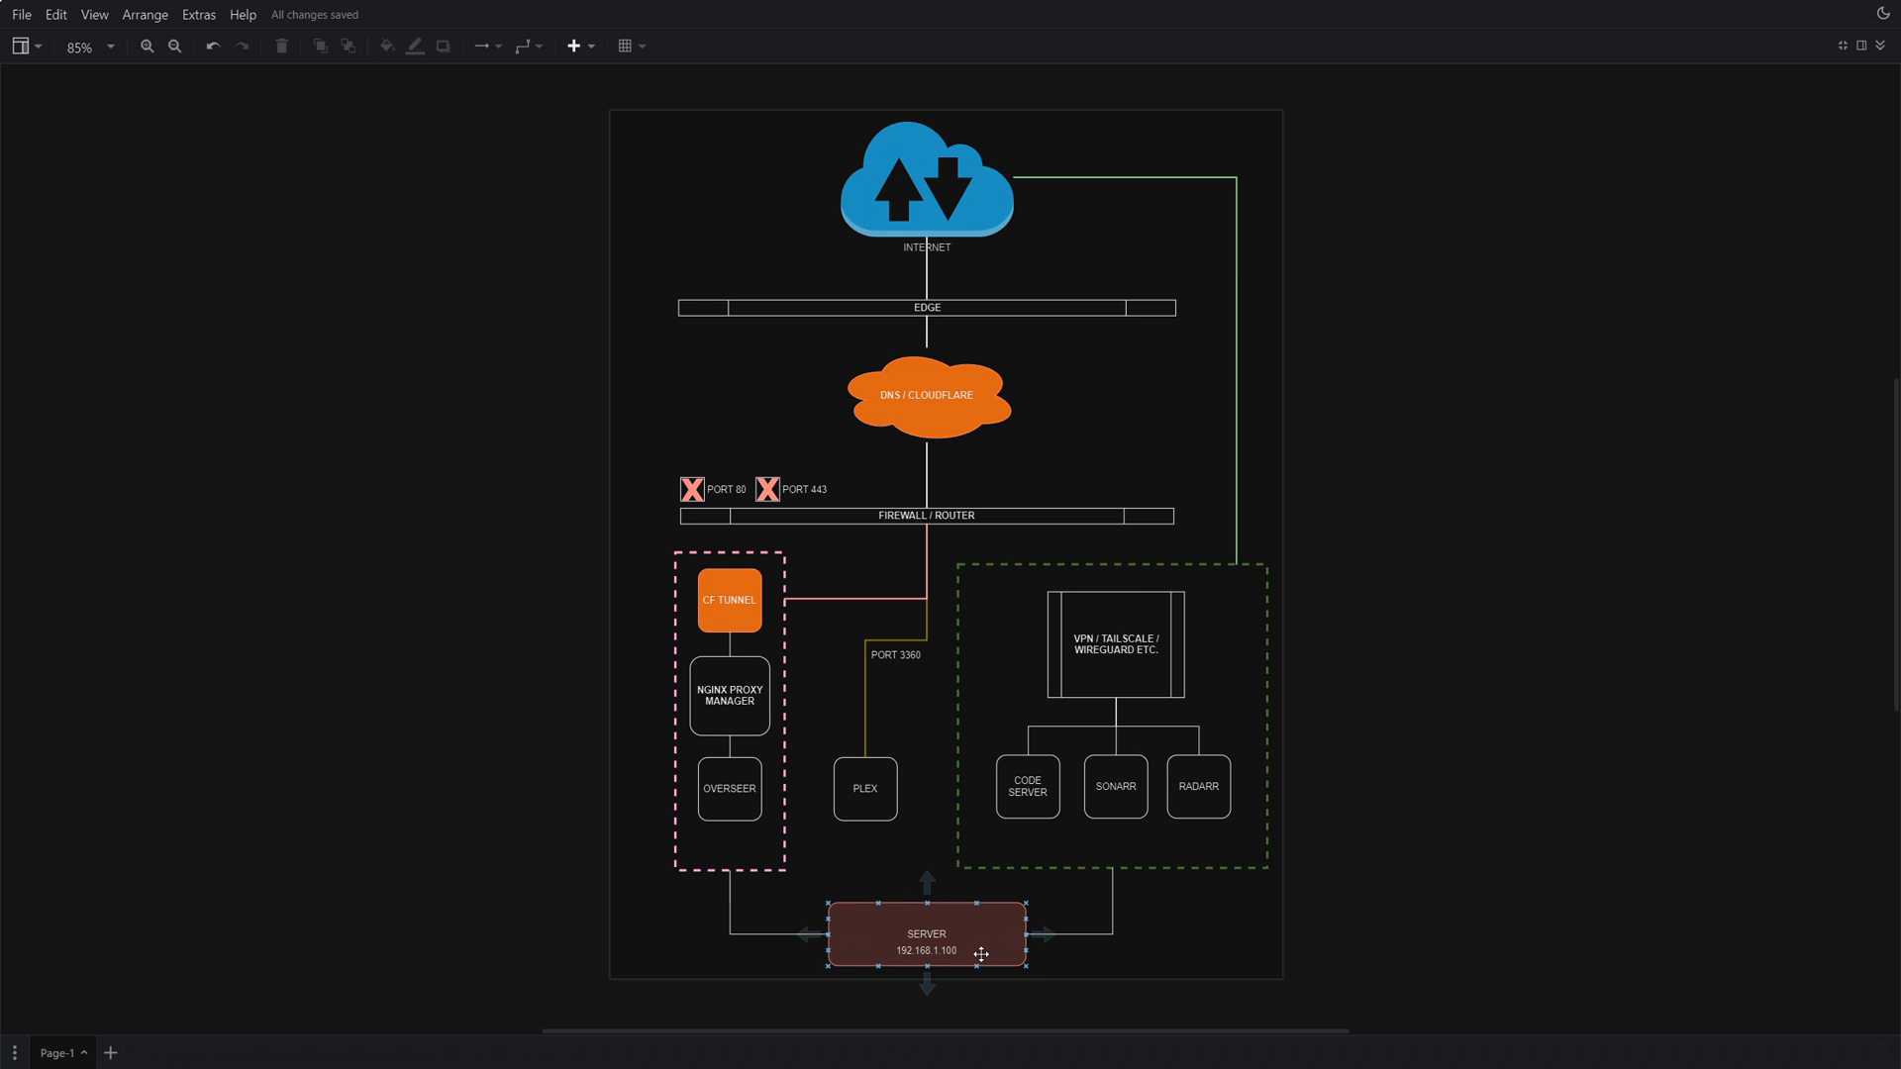
{"action": "left_click", "coordinate": [1112, 641]}
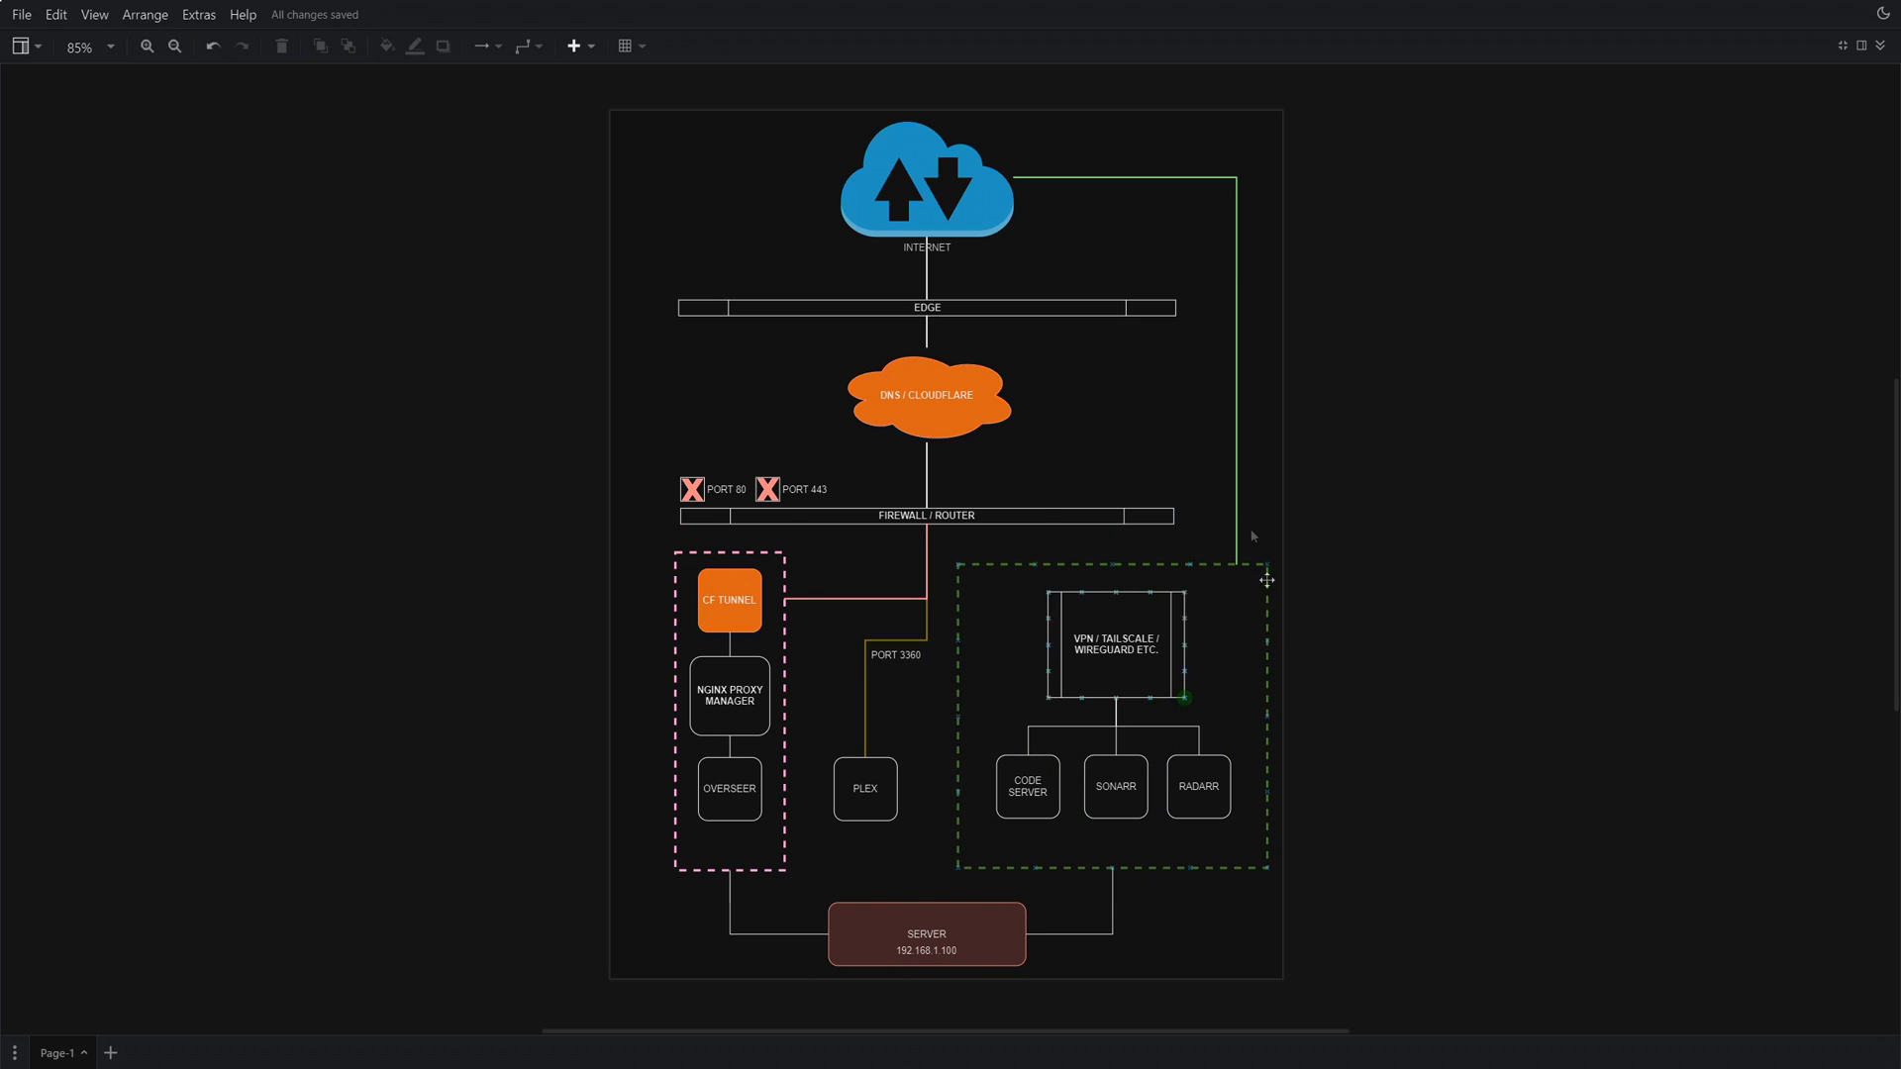
{"action": "left_click", "coordinate": [639, 733]}
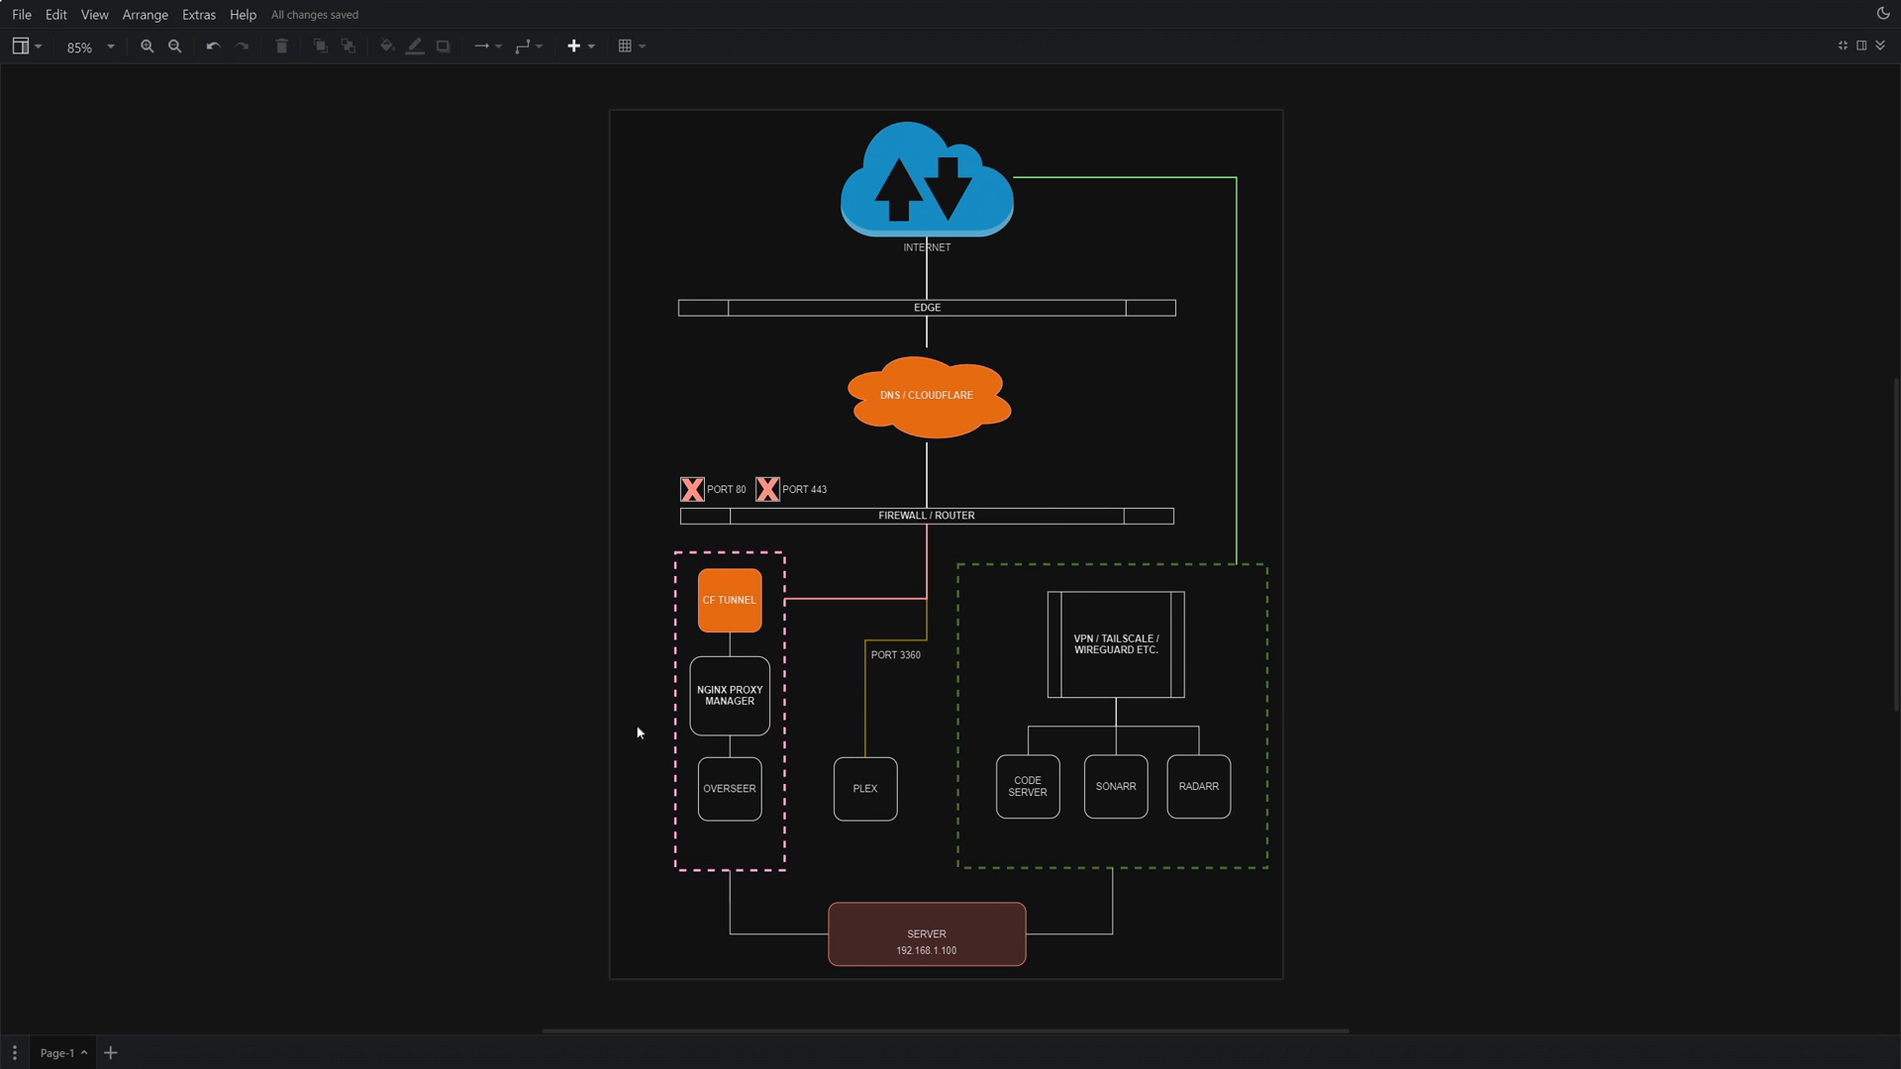
{"action": "mouse_move", "coordinate": [1062, 489]}
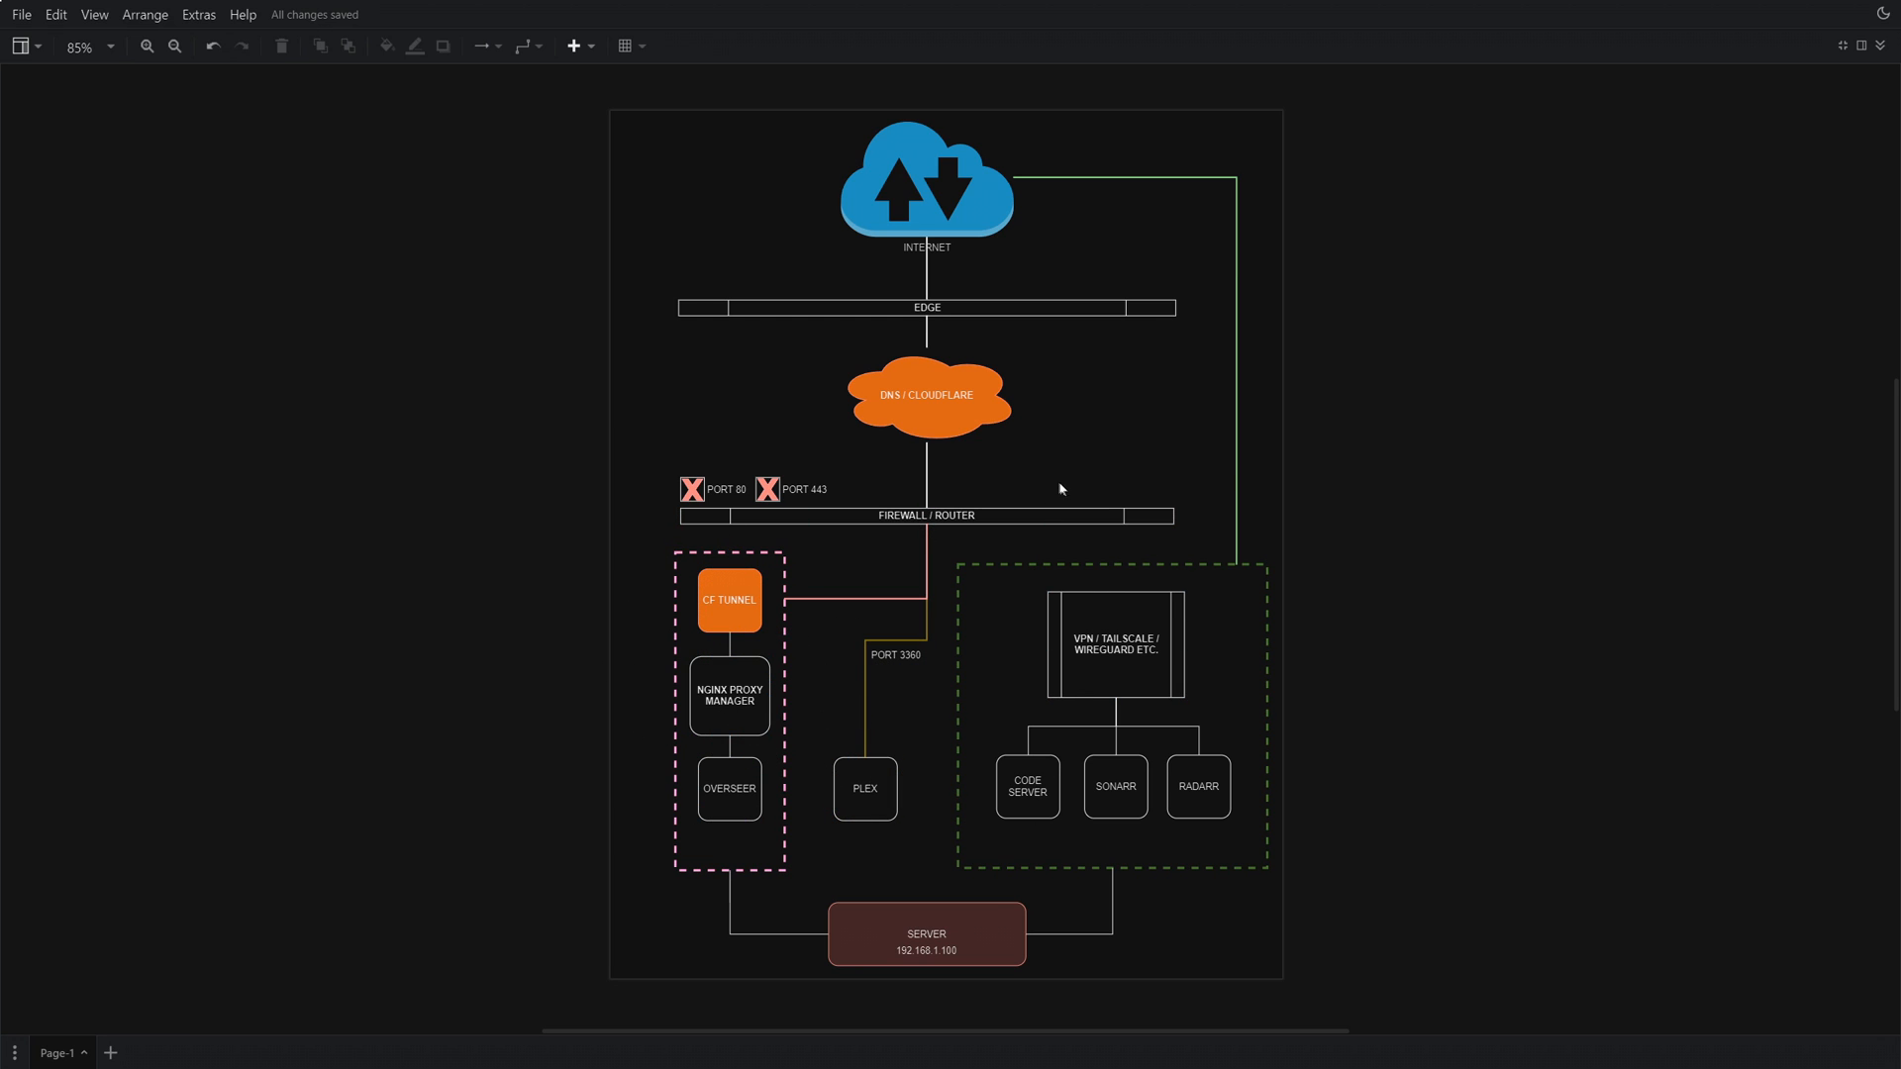
{"action": "mouse_move", "coordinate": [534, 366]}
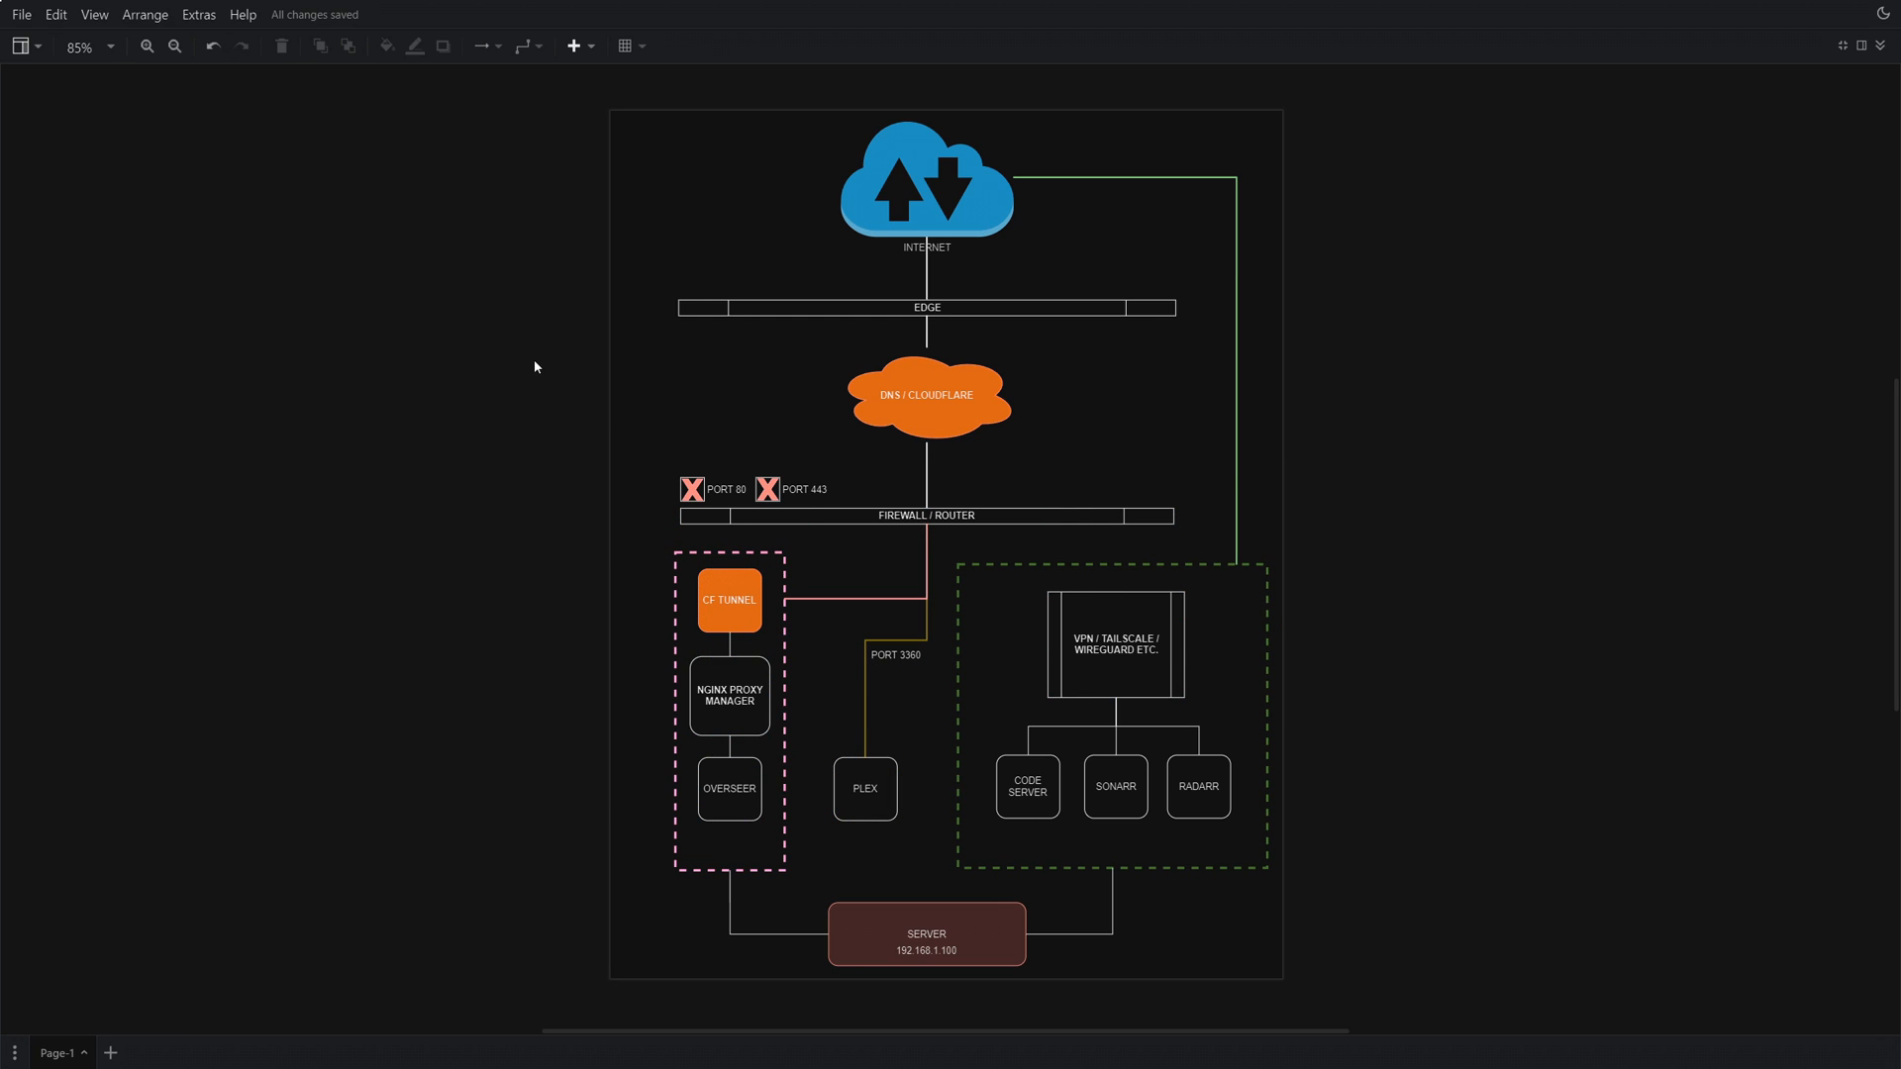
{"action": "mouse_move", "coordinate": [536, 333]}
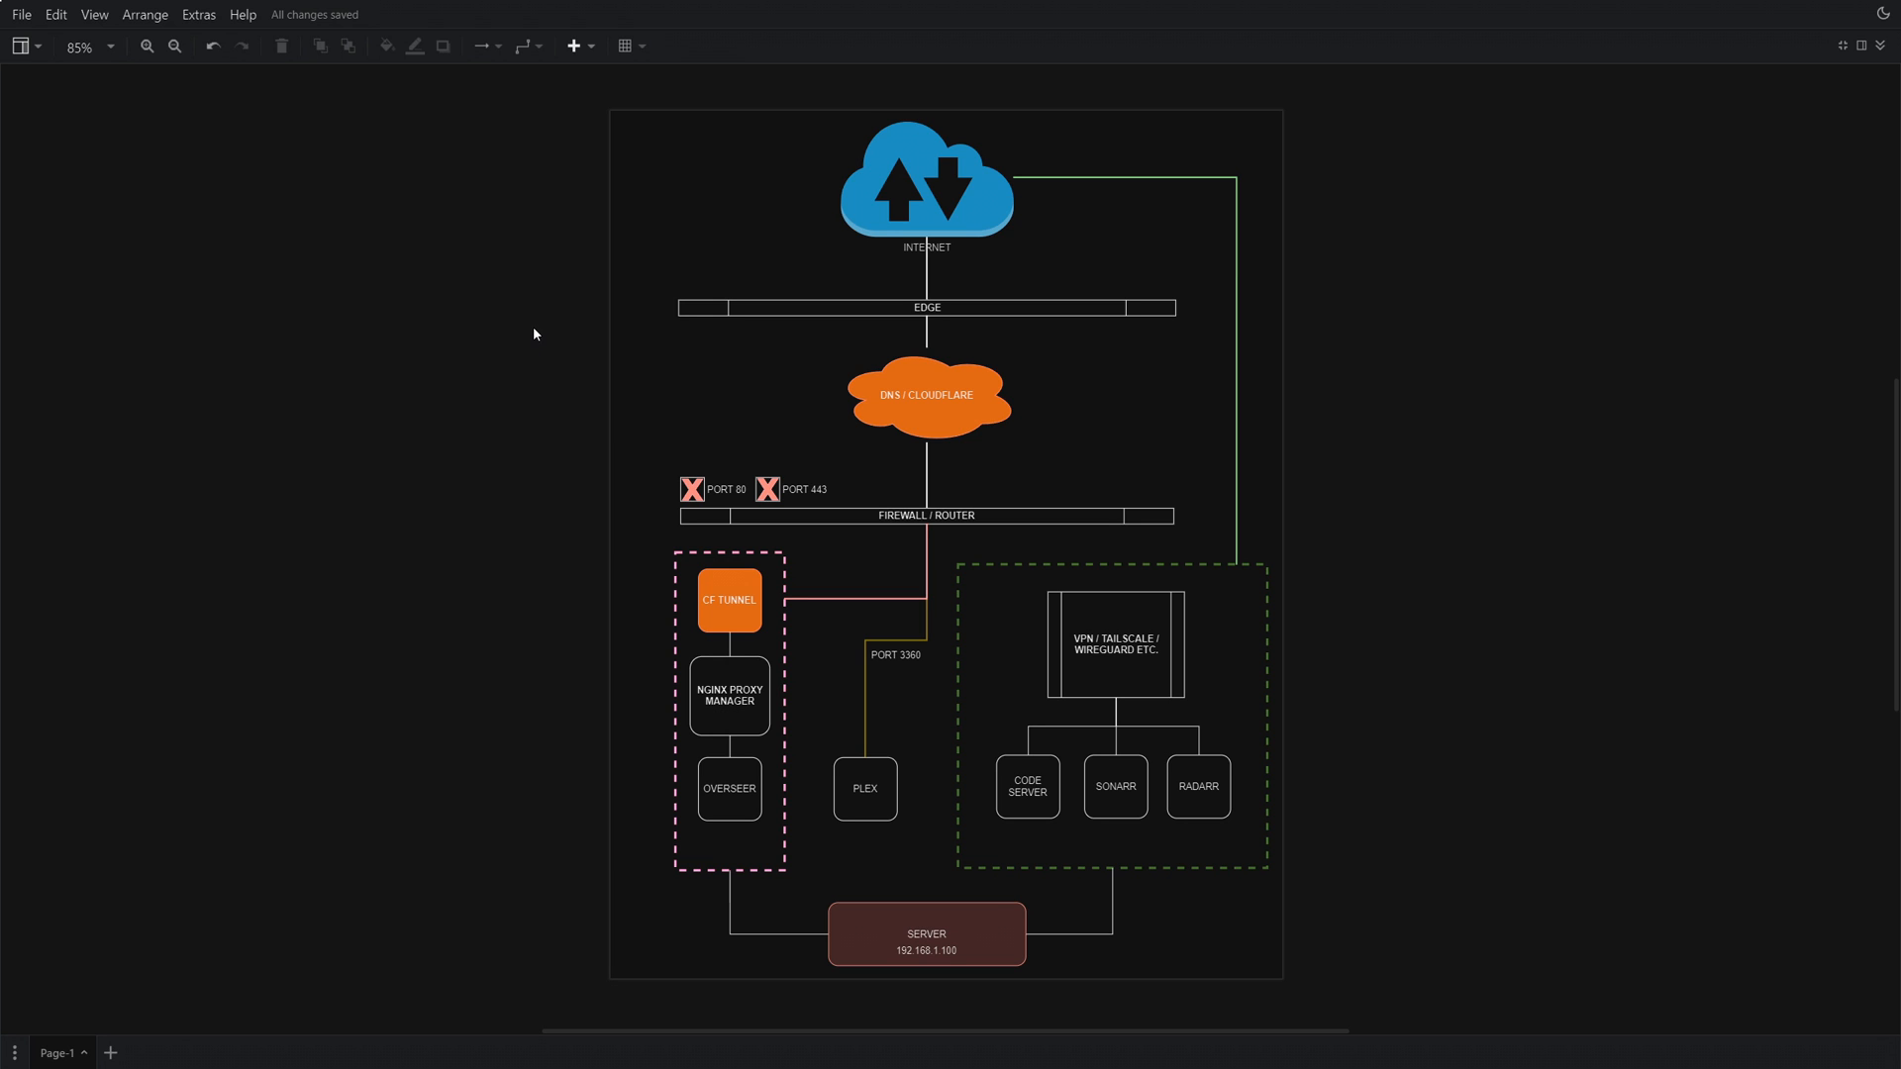
{"action": "mouse_move", "coordinate": [530, 337]}
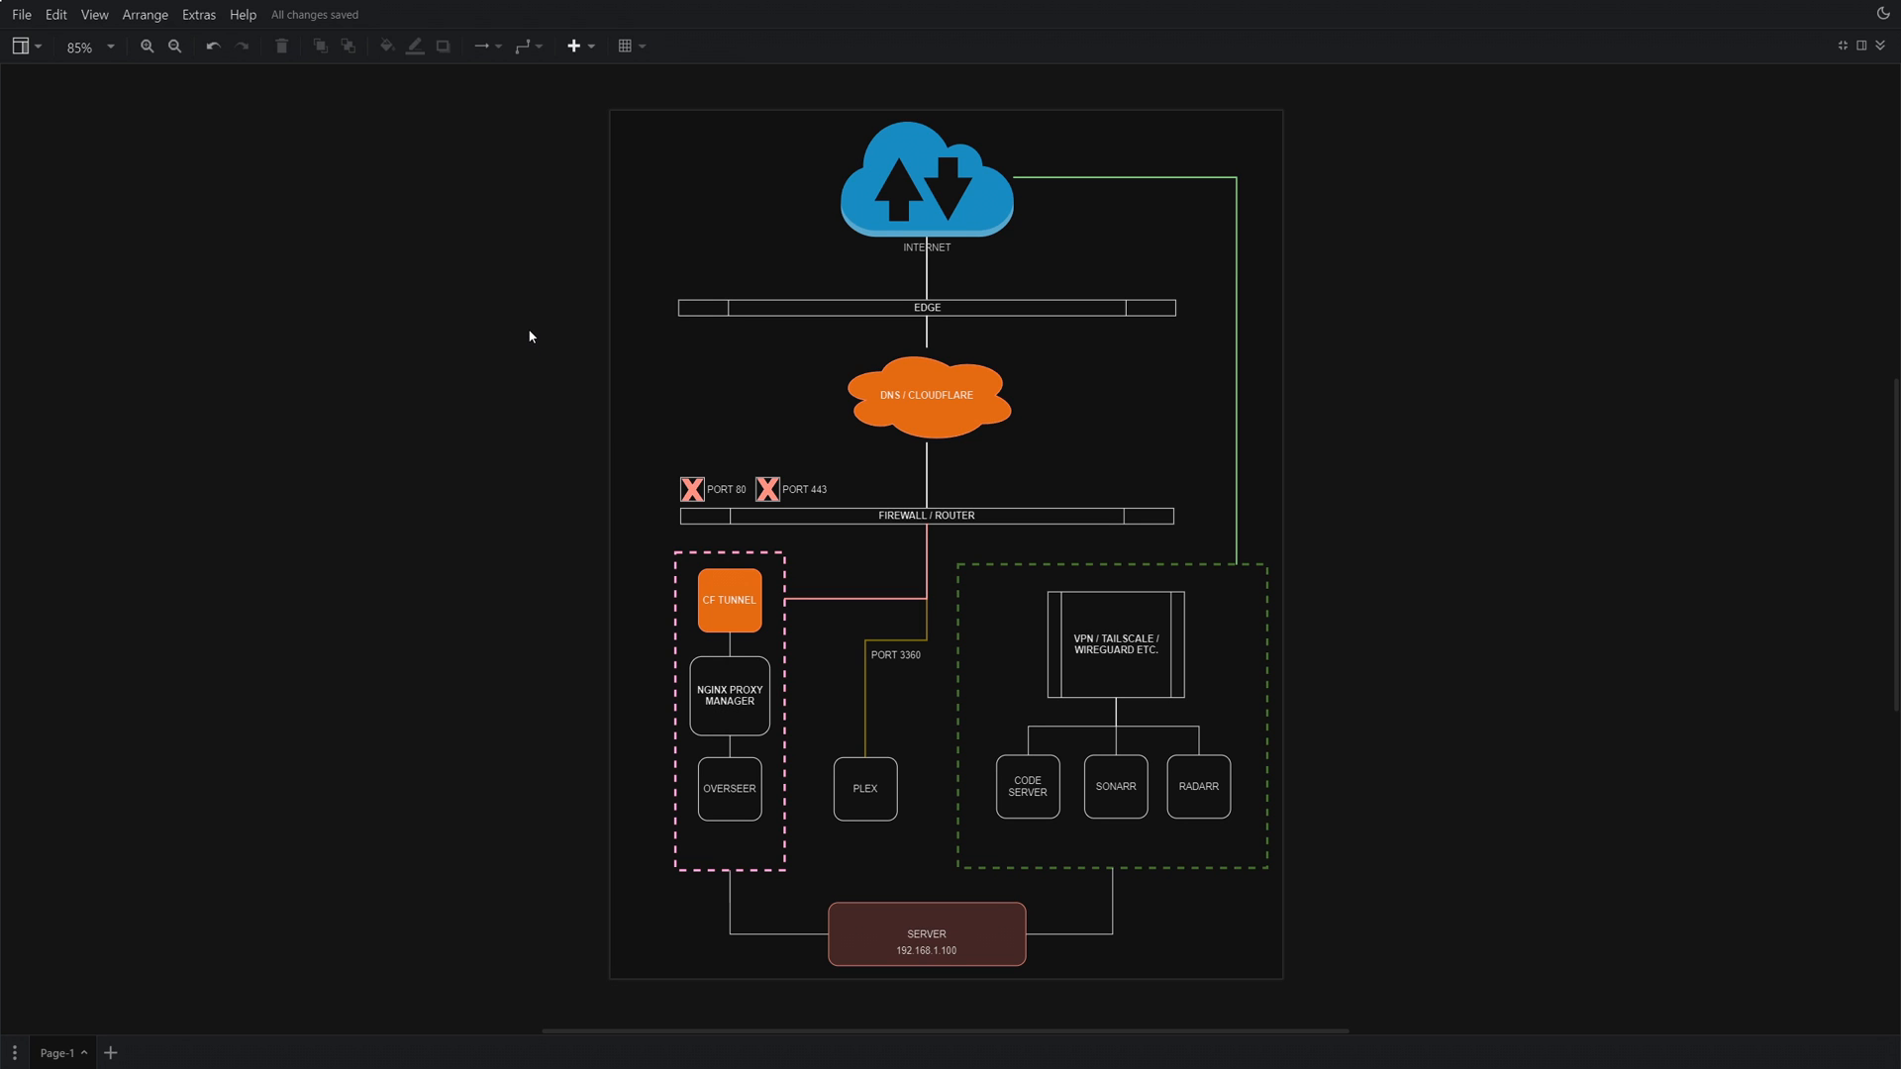
{"action": "left_click", "coordinate": [1115, 787]}
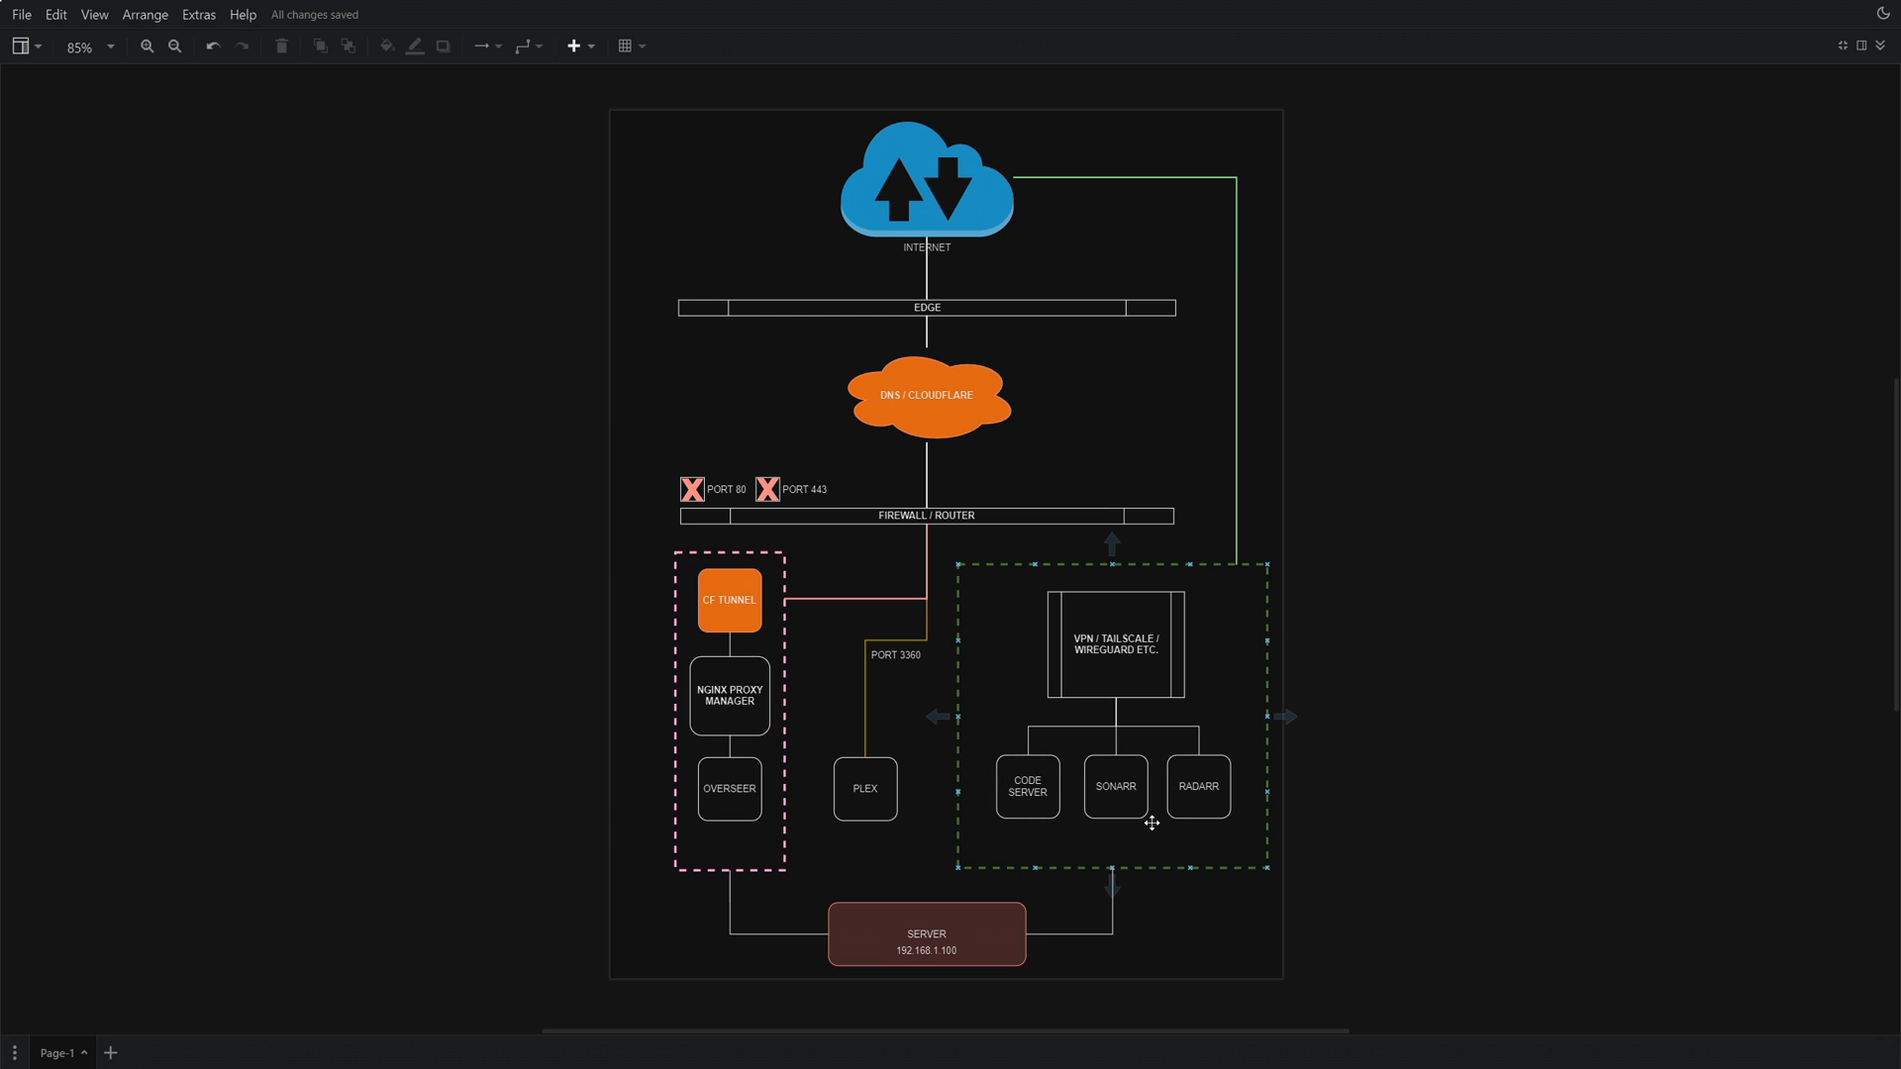
{"action": "left_click", "coordinate": [927, 396]}
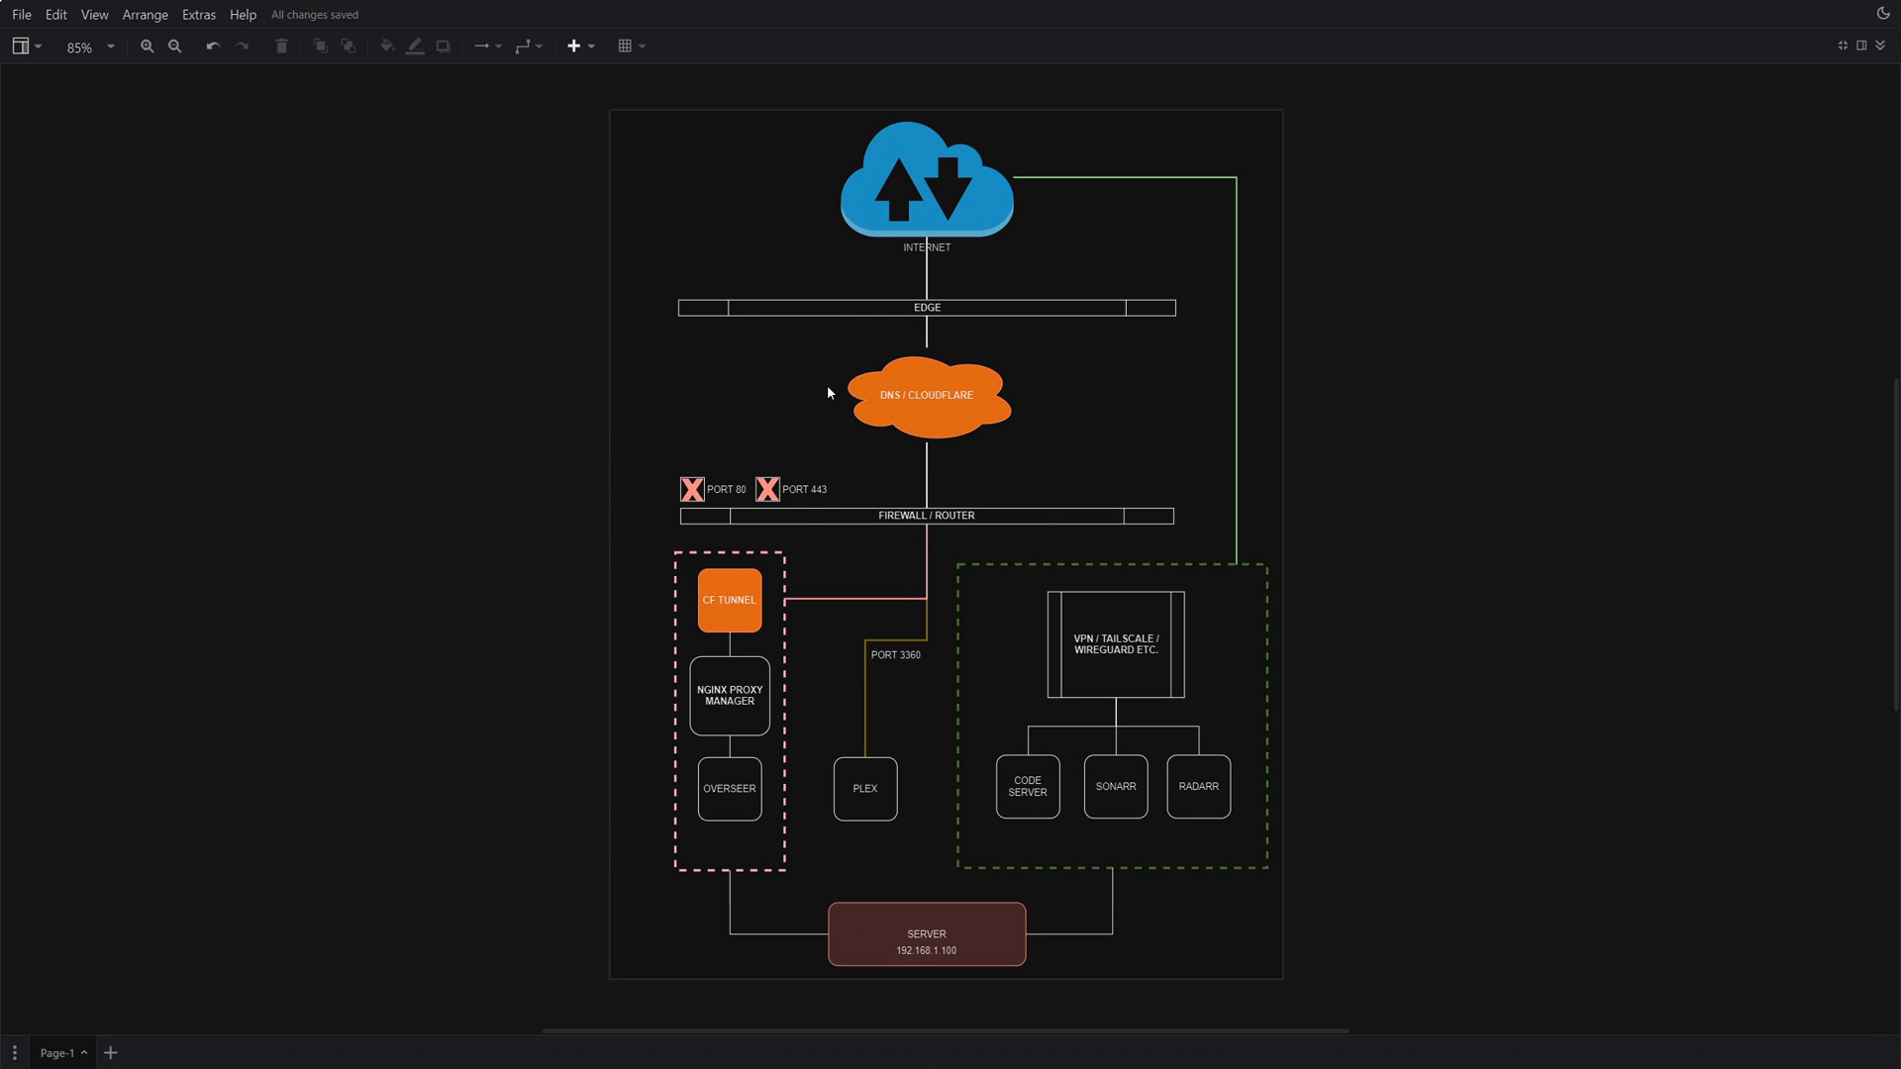
{"action": "left_click", "coordinate": [1196, 786]}
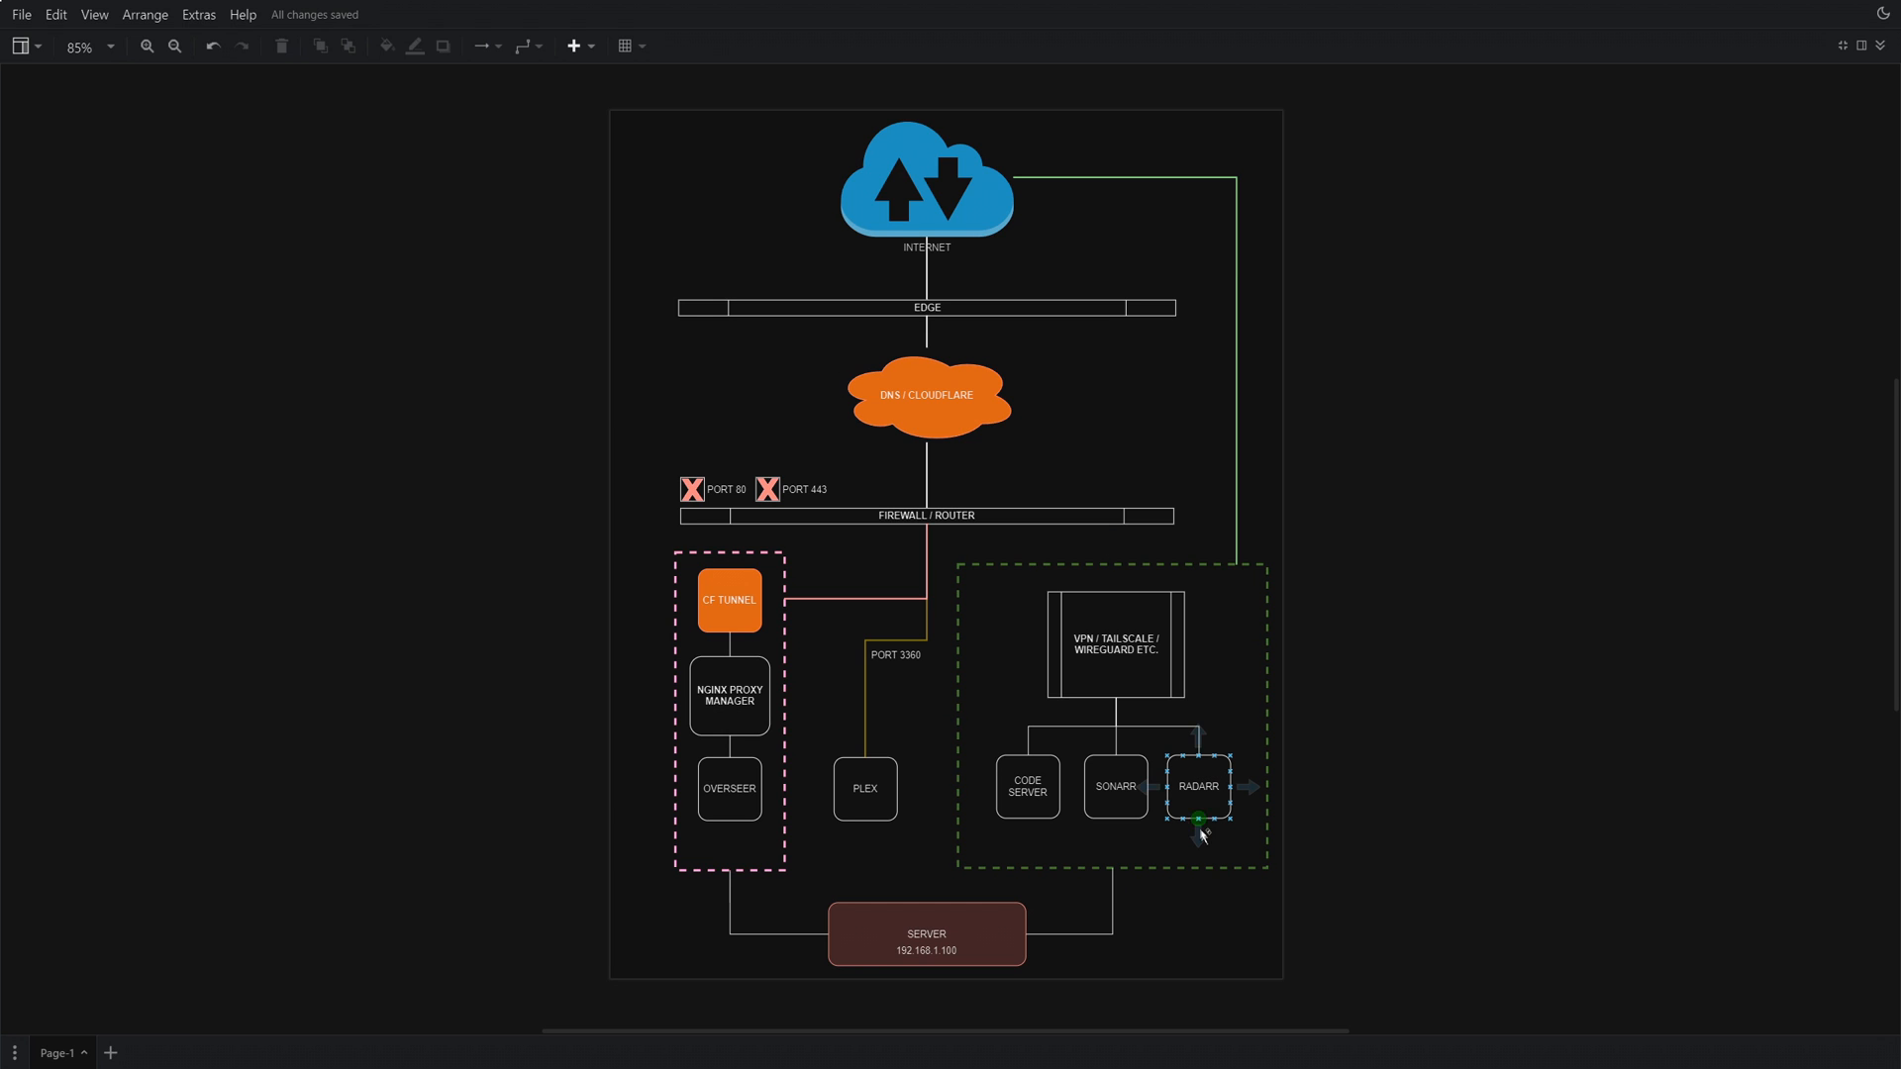
{"action": "left_click", "coordinate": [1327, 259]}
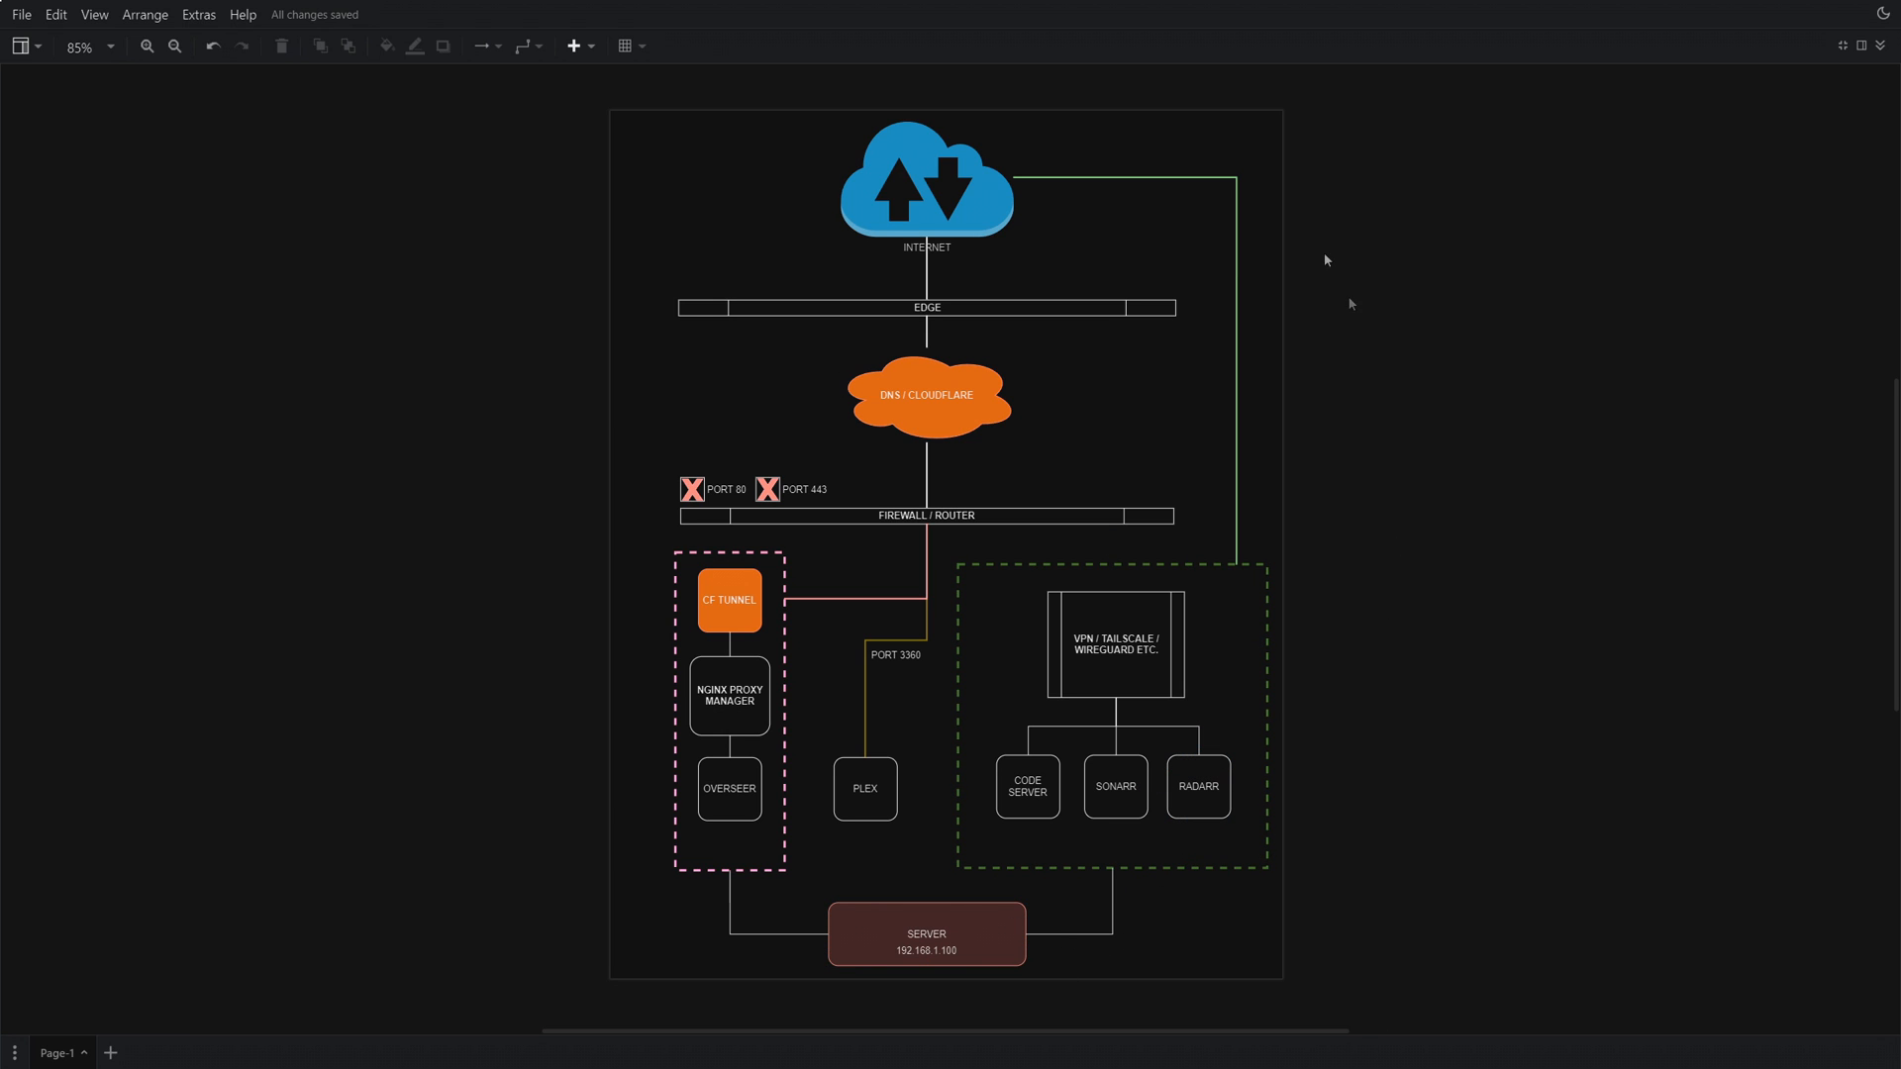
{"action": "mouse_move", "coordinate": [943, 542]}
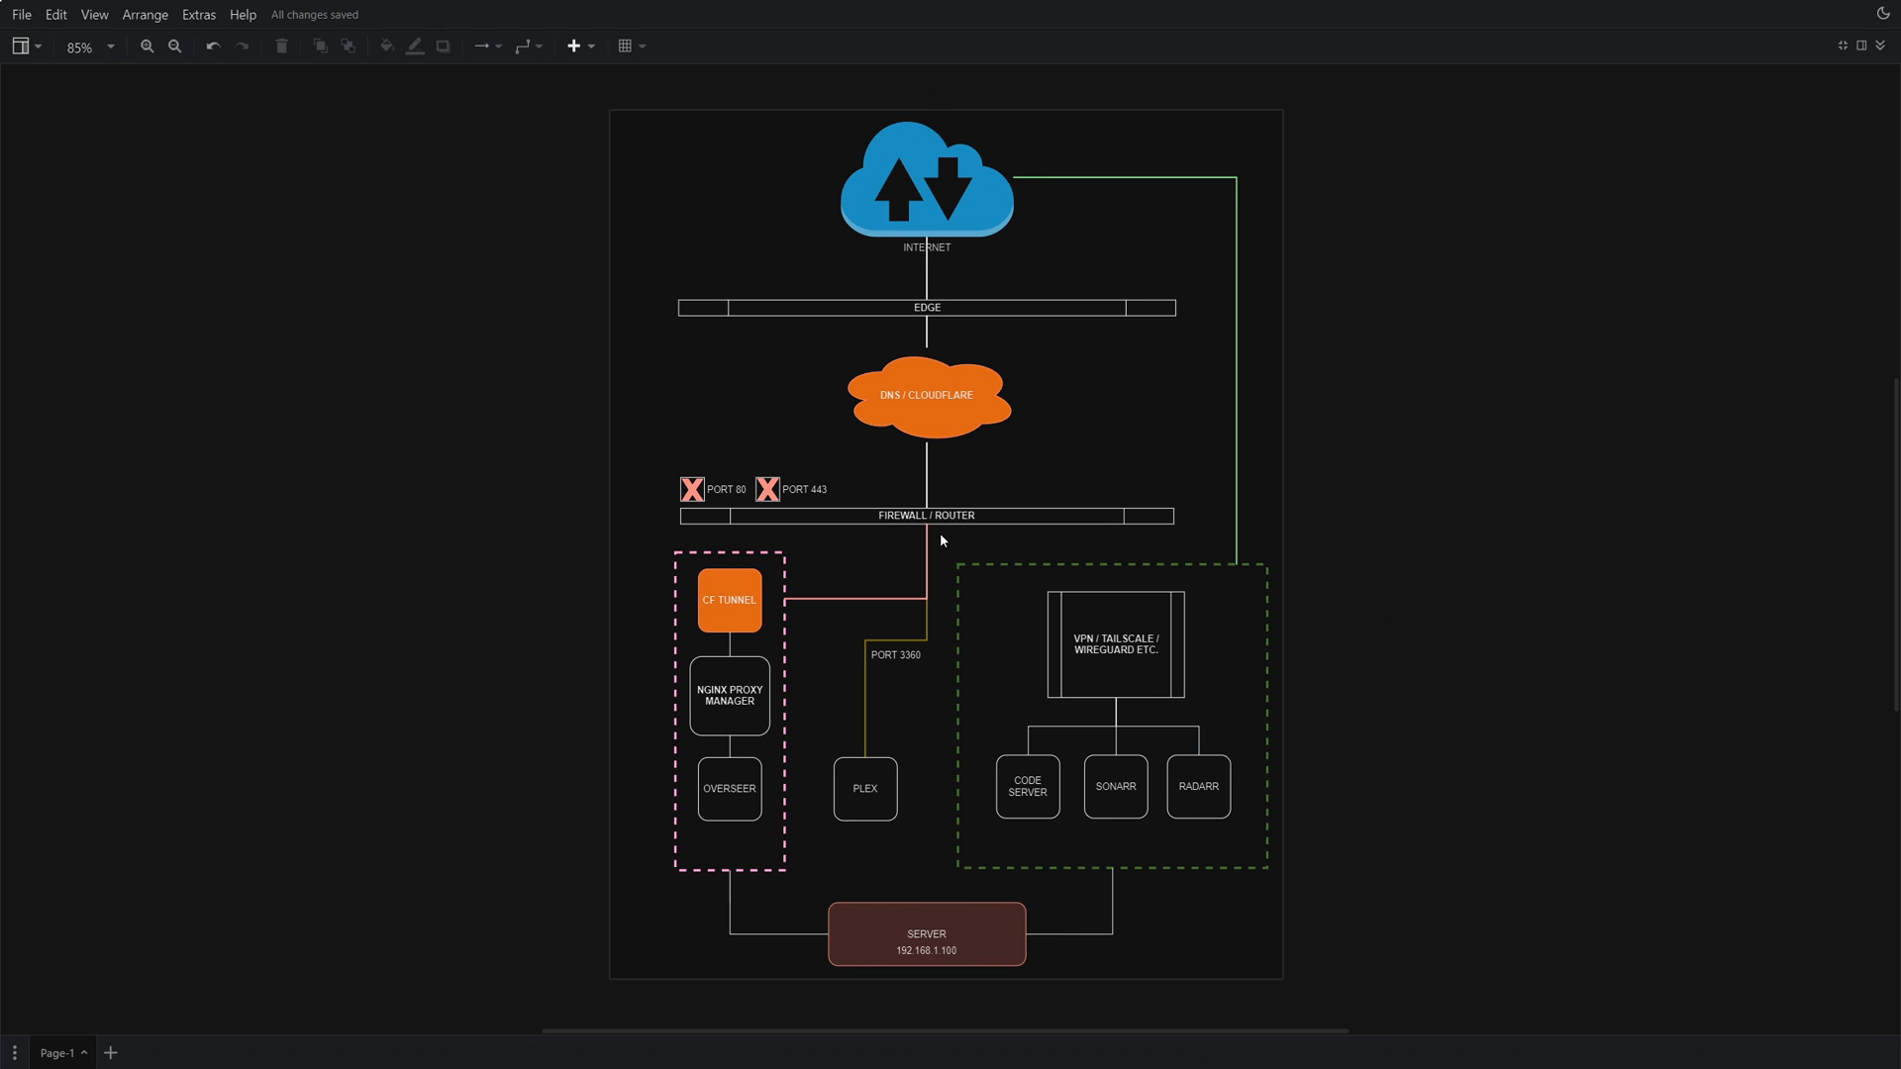
{"action": "mouse_move", "coordinate": [933, 545]}
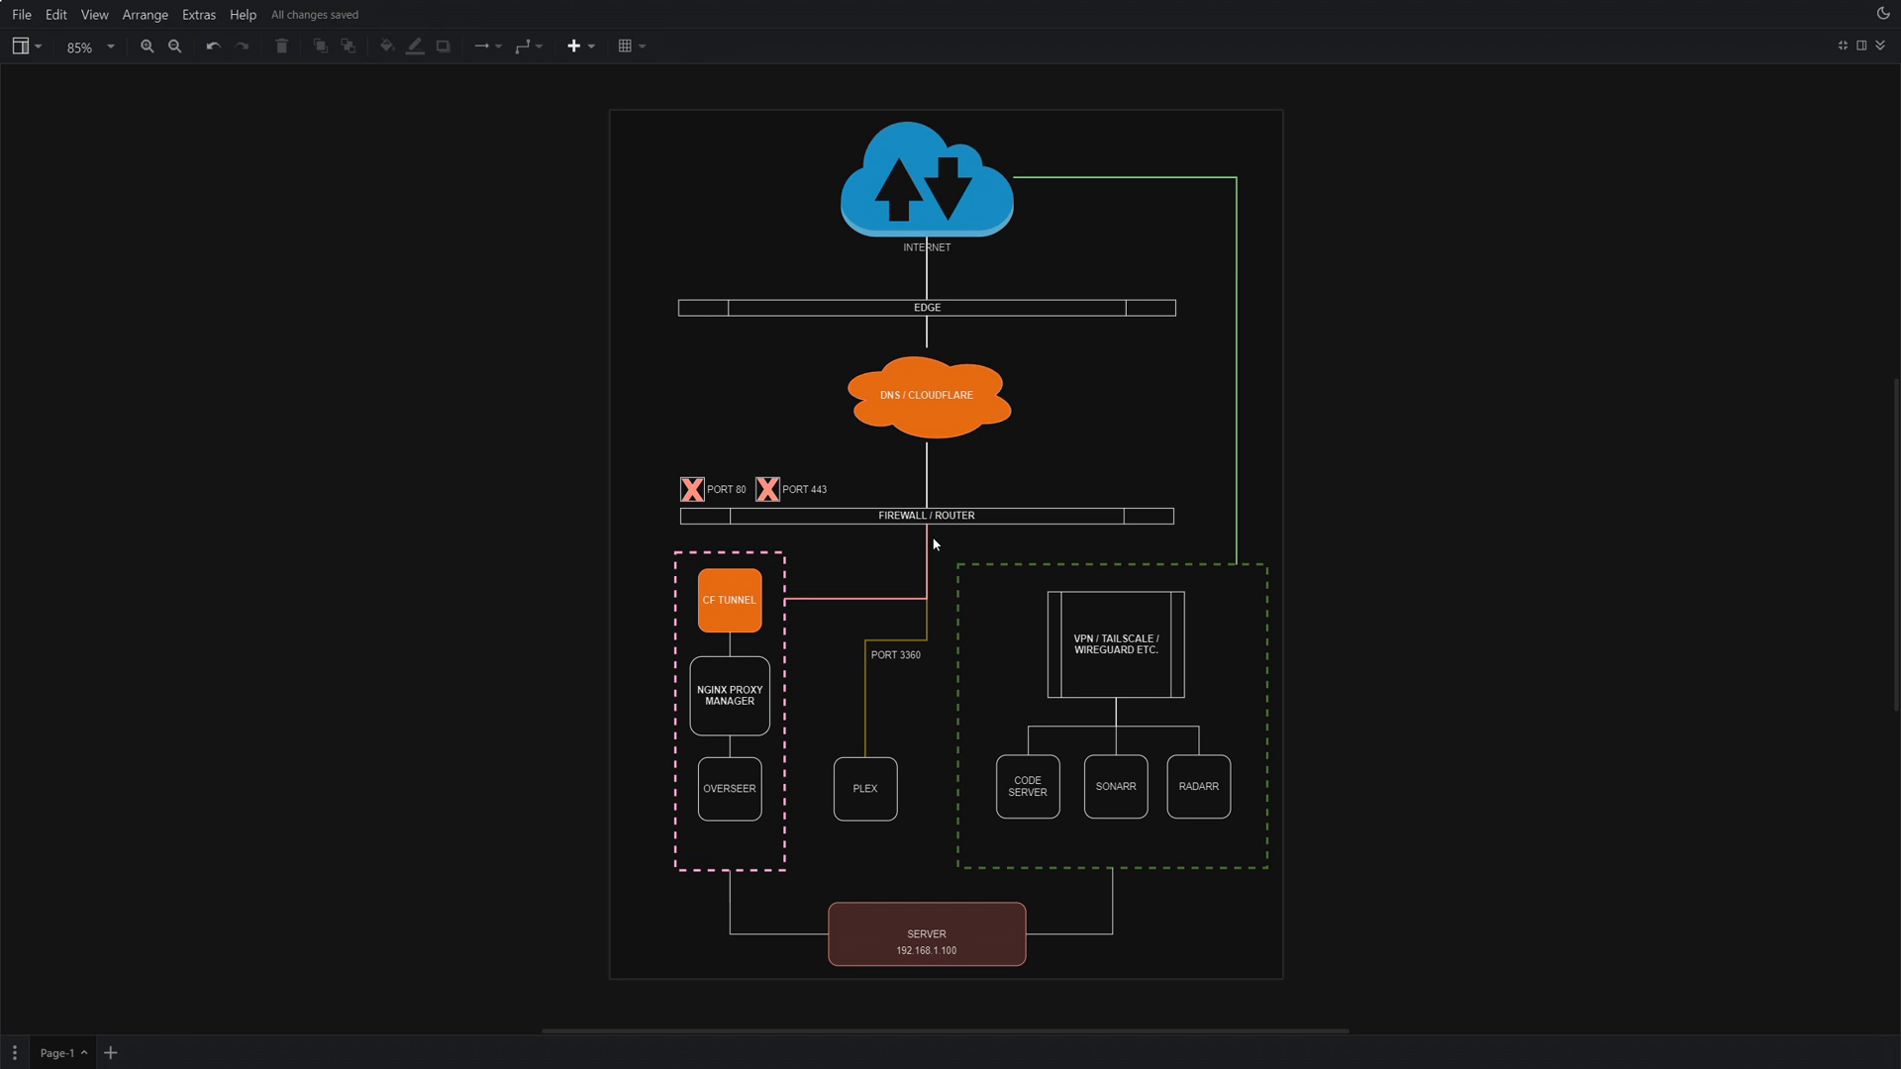
{"action": "mouse_move", "coordinate": [1321, 613]}
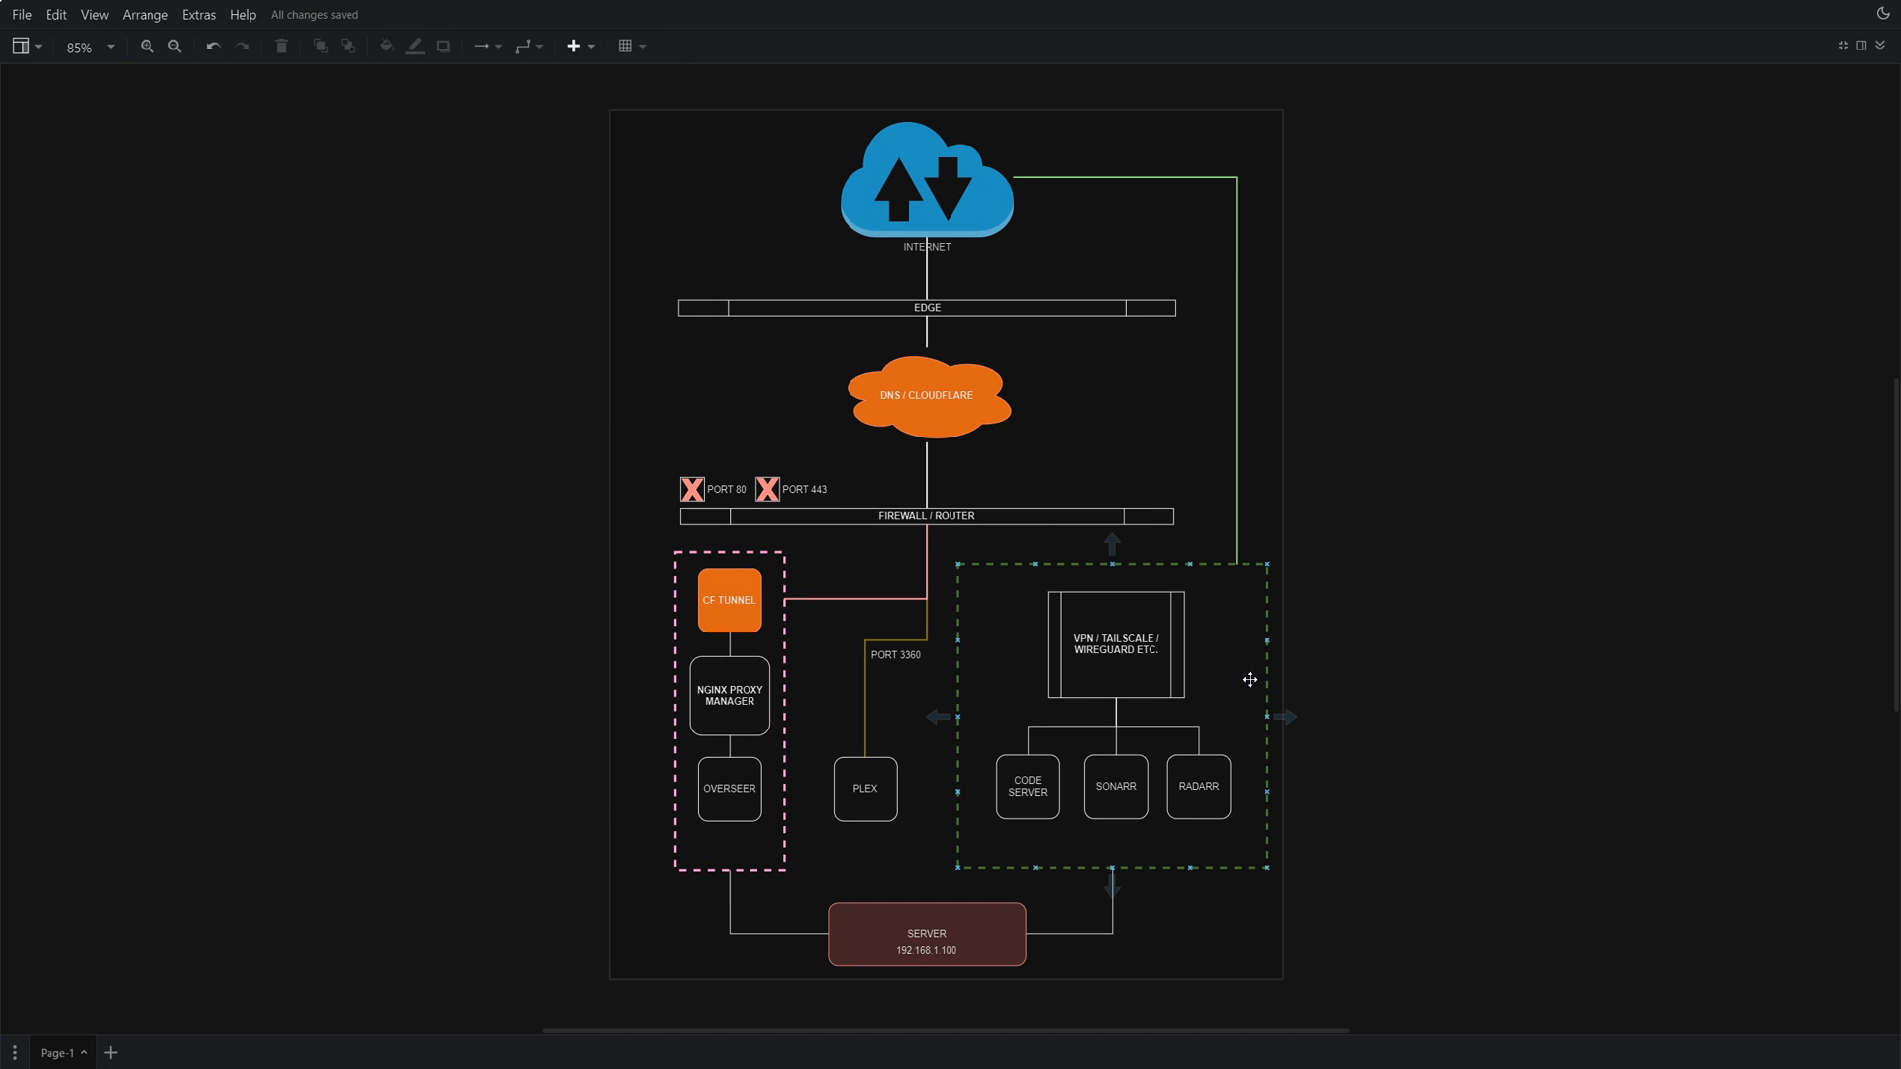
{"action": "mouse_move", "coordinate": [1234, 699]}
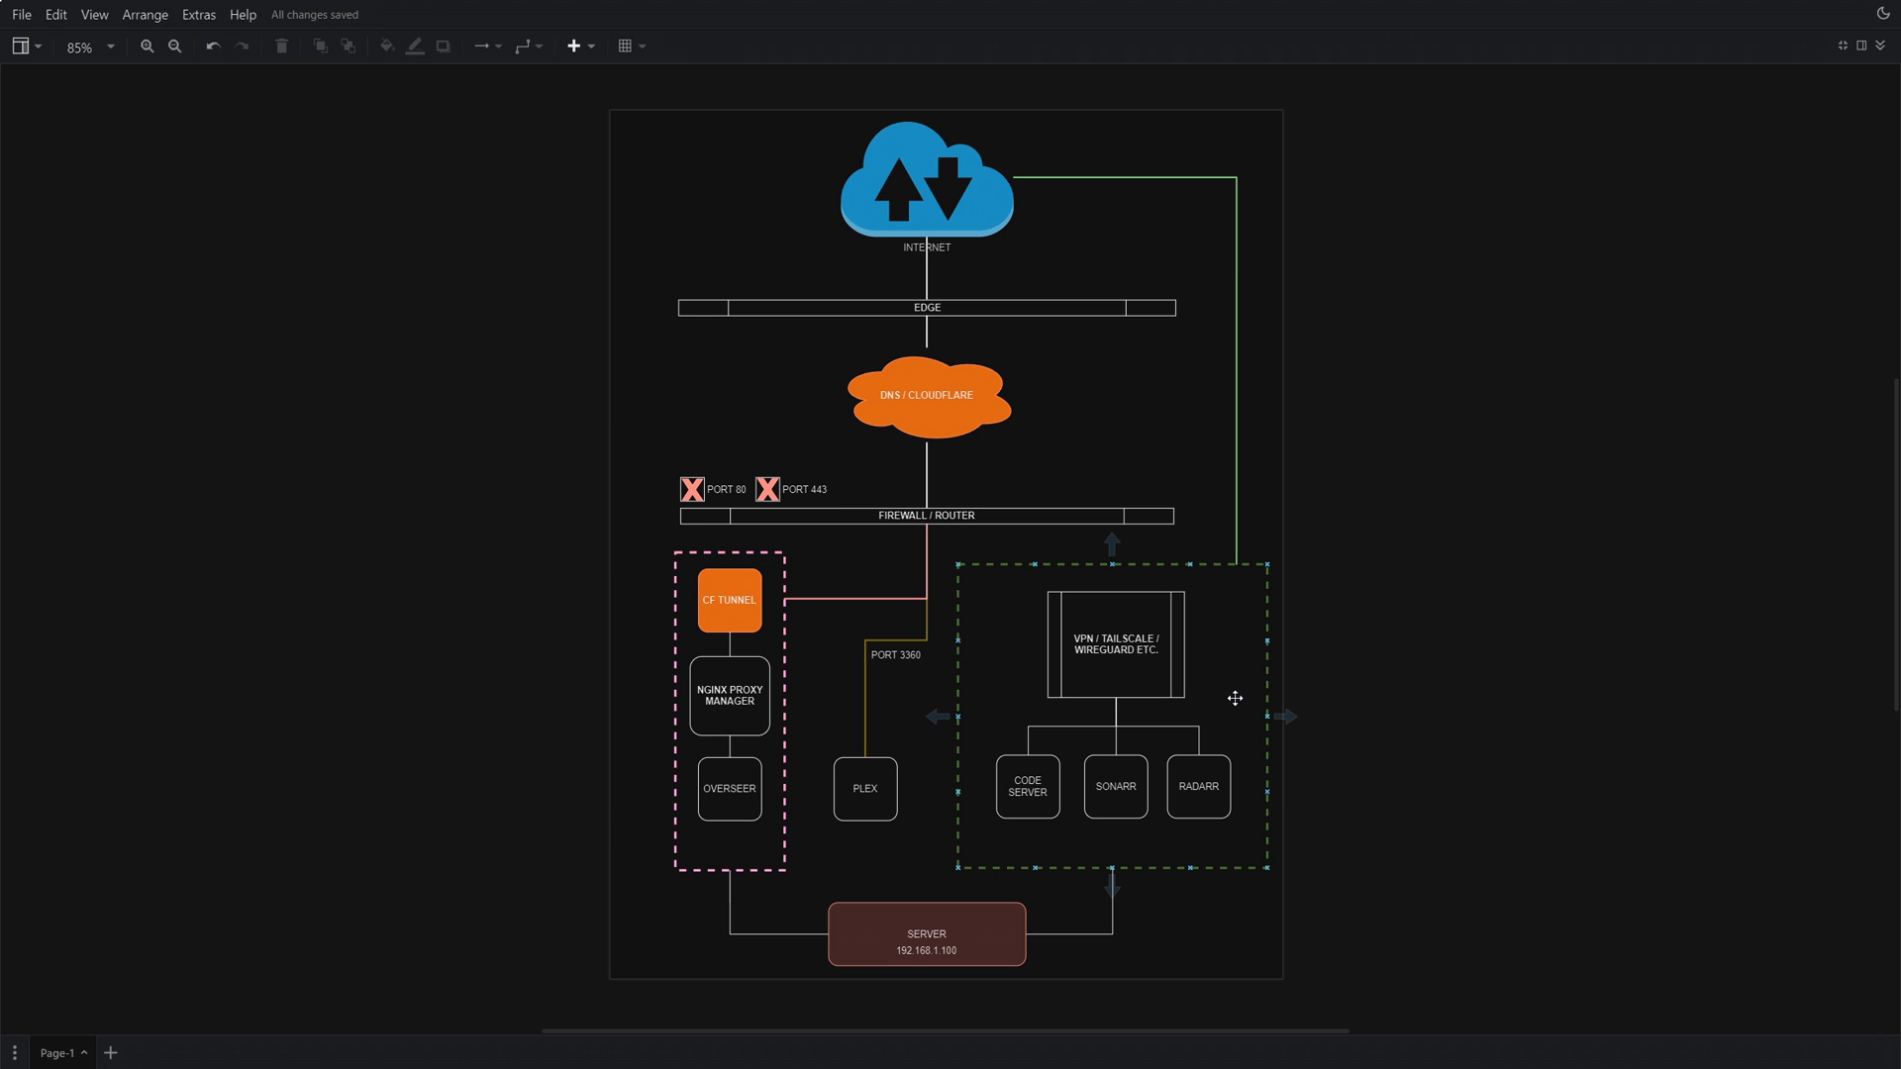
{"action": "left_click", "coordinate": [1332, 774]}
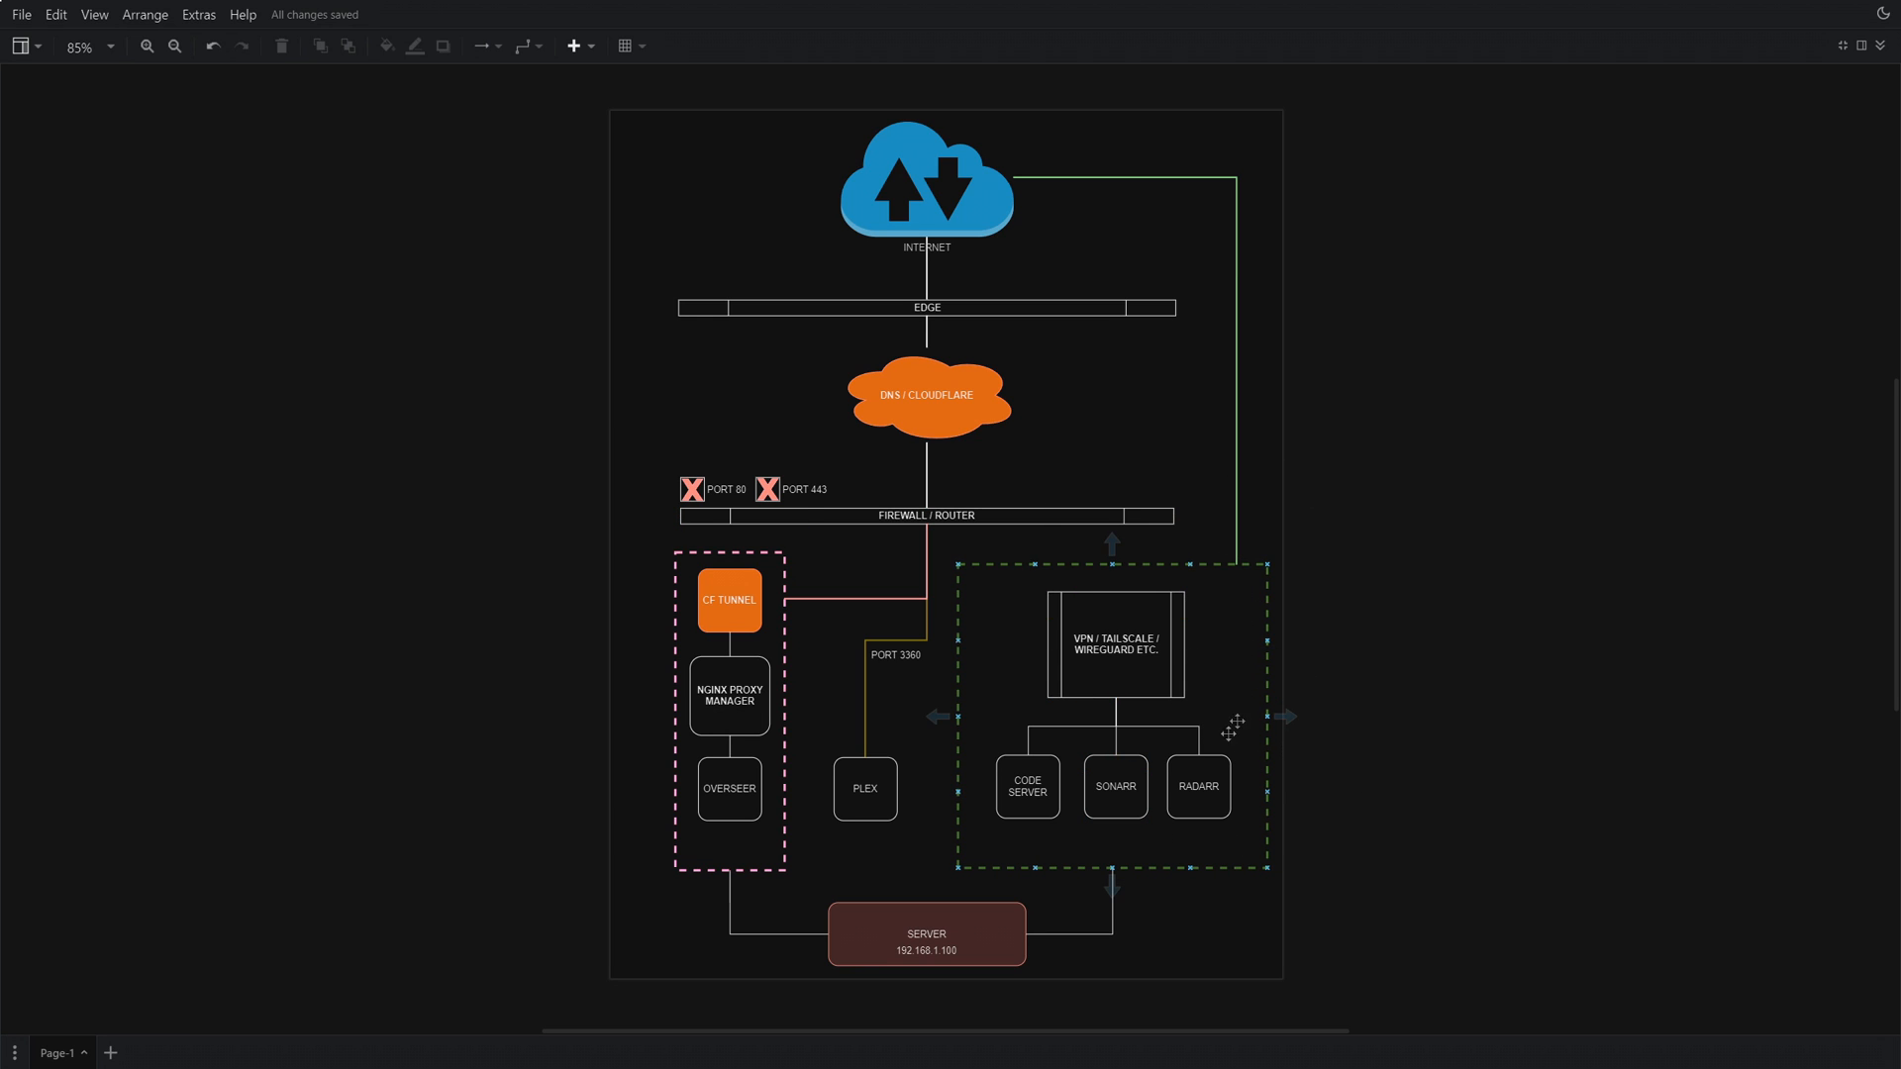
{"action": "left_click", "coordinate": [1114, 642]}
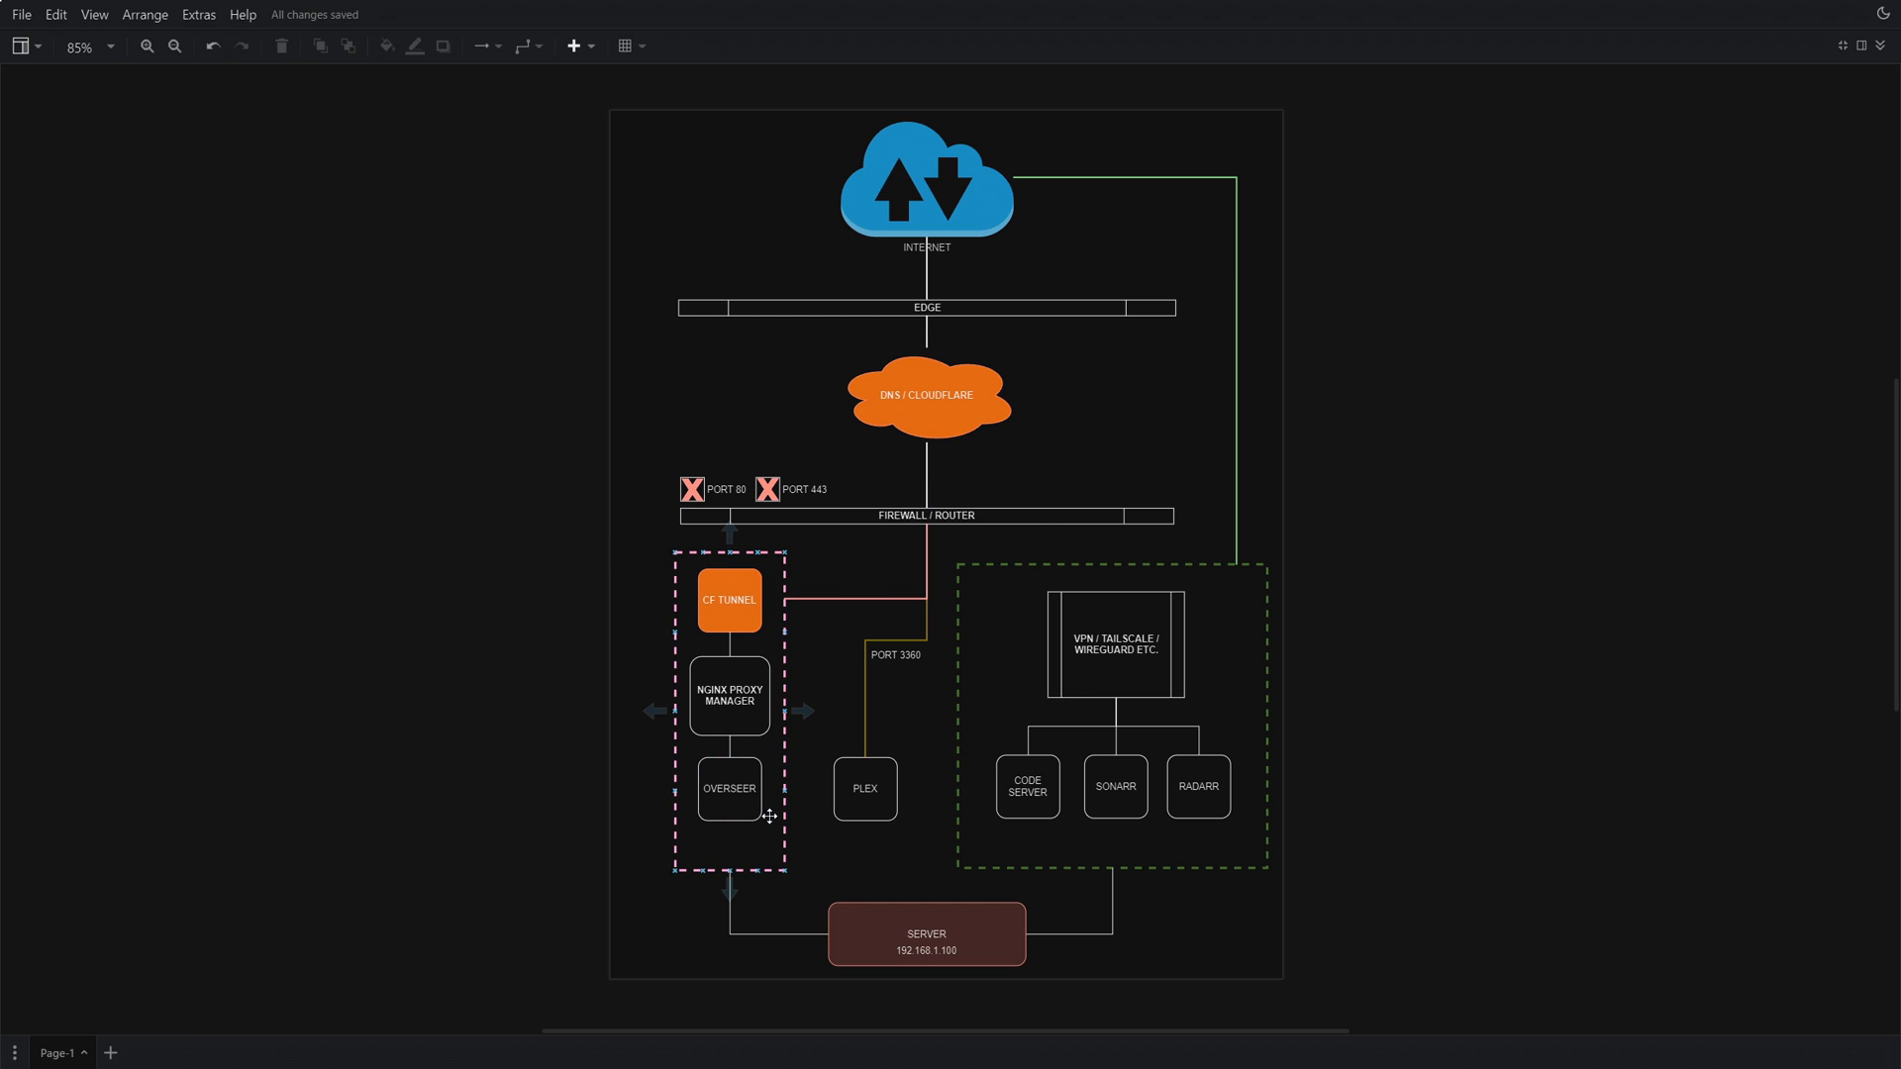
{"action": "mouse_move", "coordinate": [760, 830]}
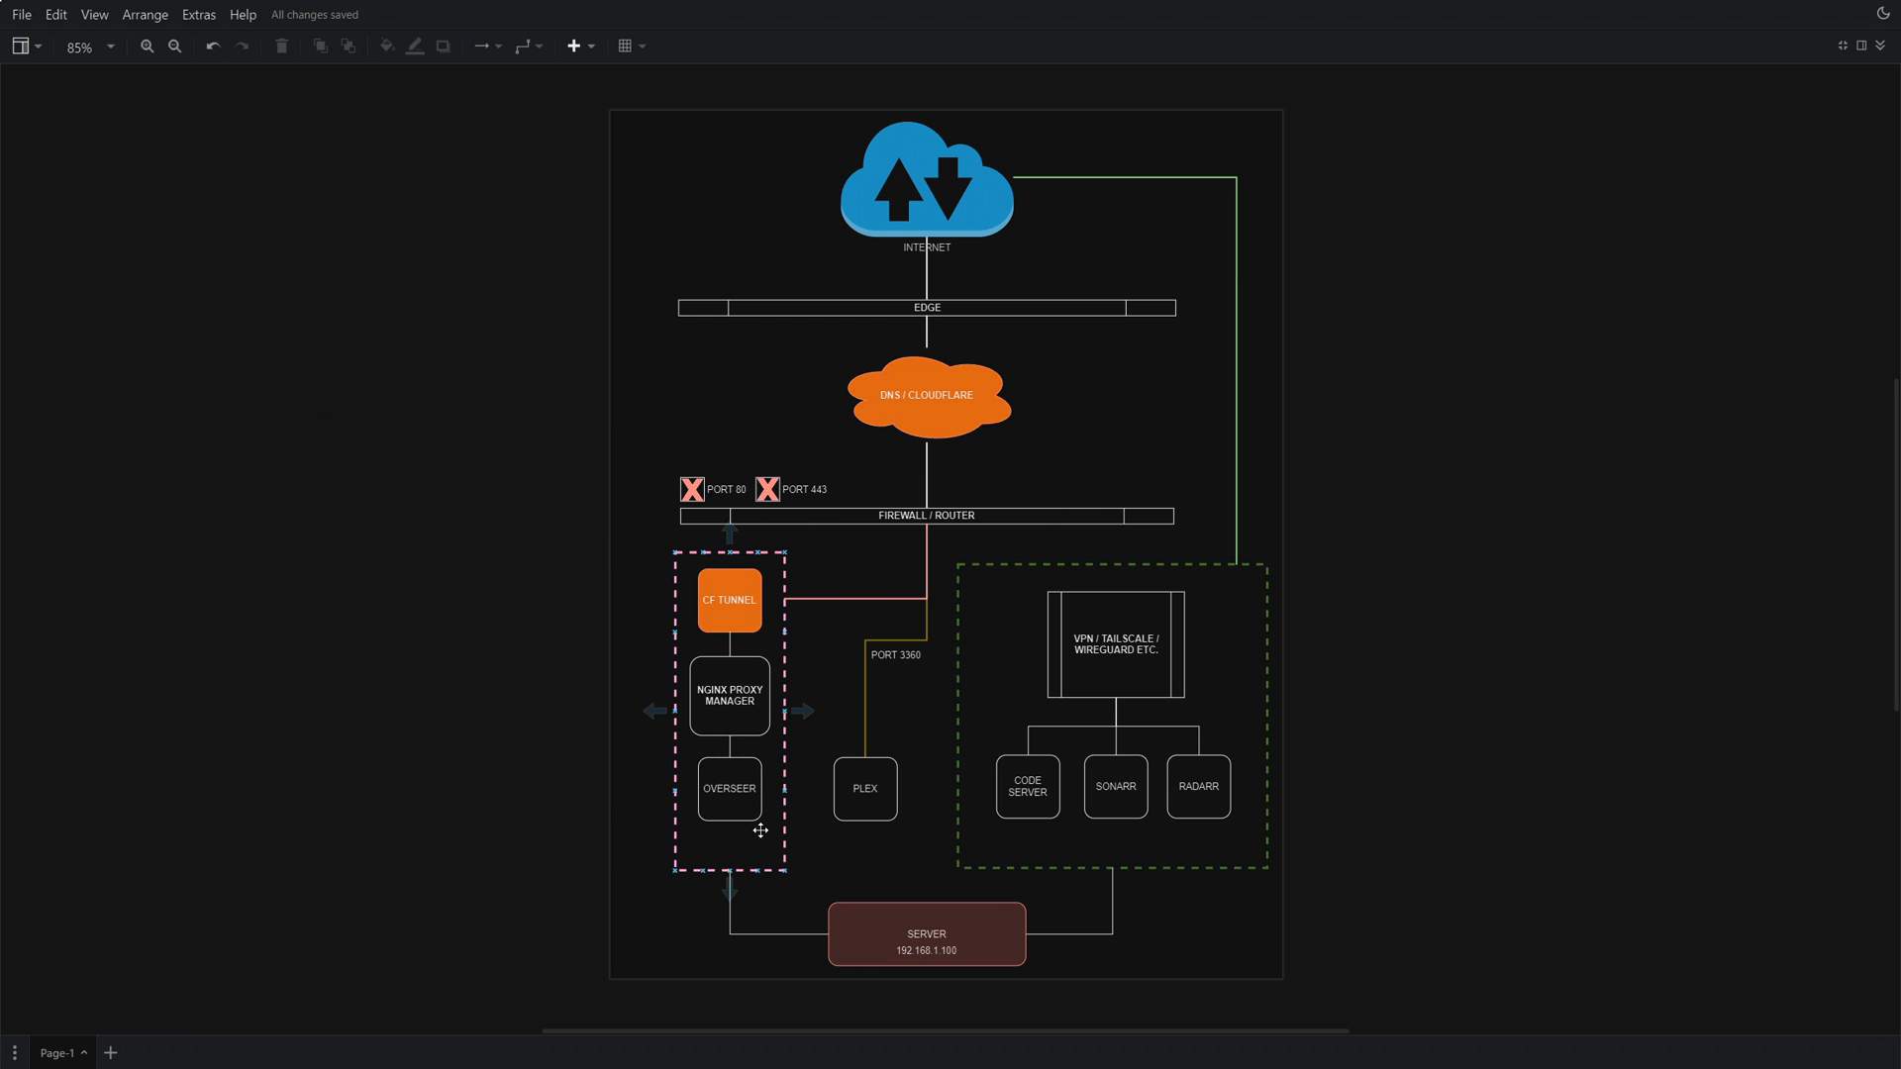
{"action": "mouse_move", "coordinate": [755, 830]}
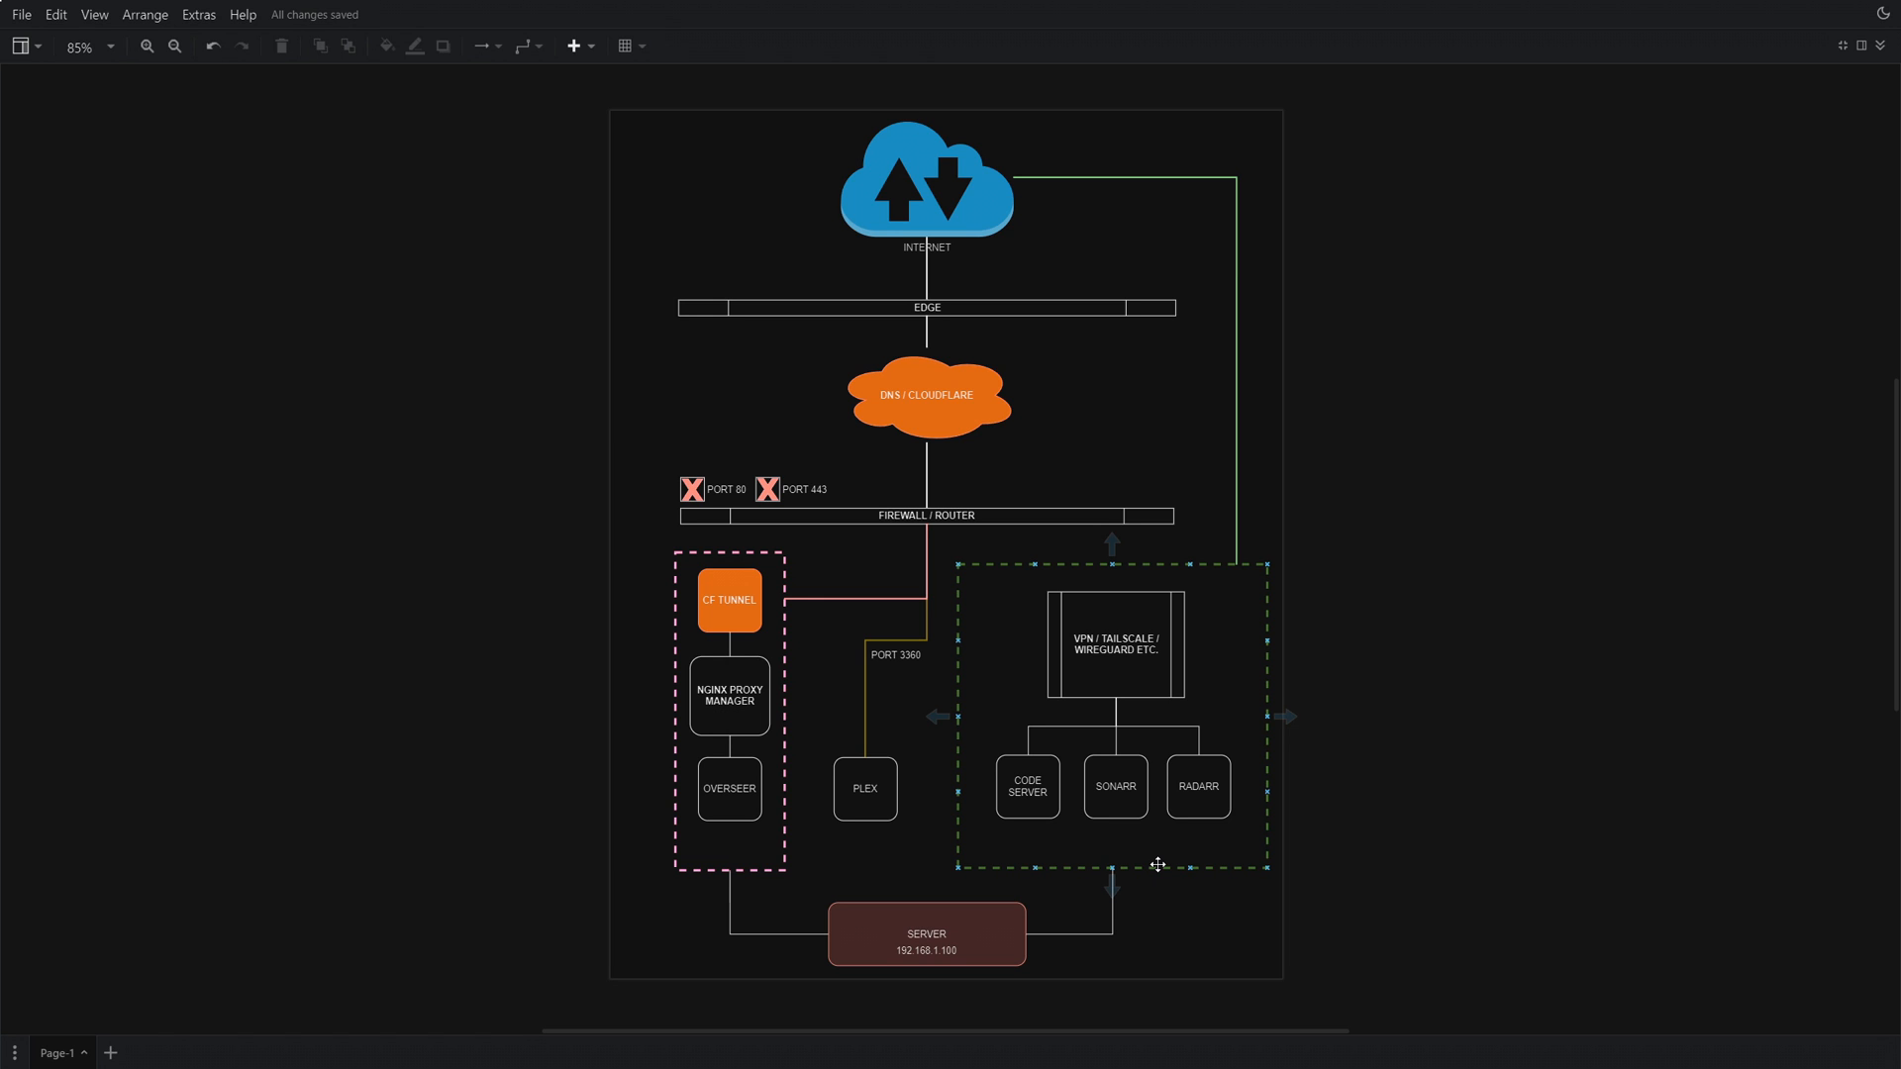
{"action": "left_click", "coordinate": [1212, 921]}
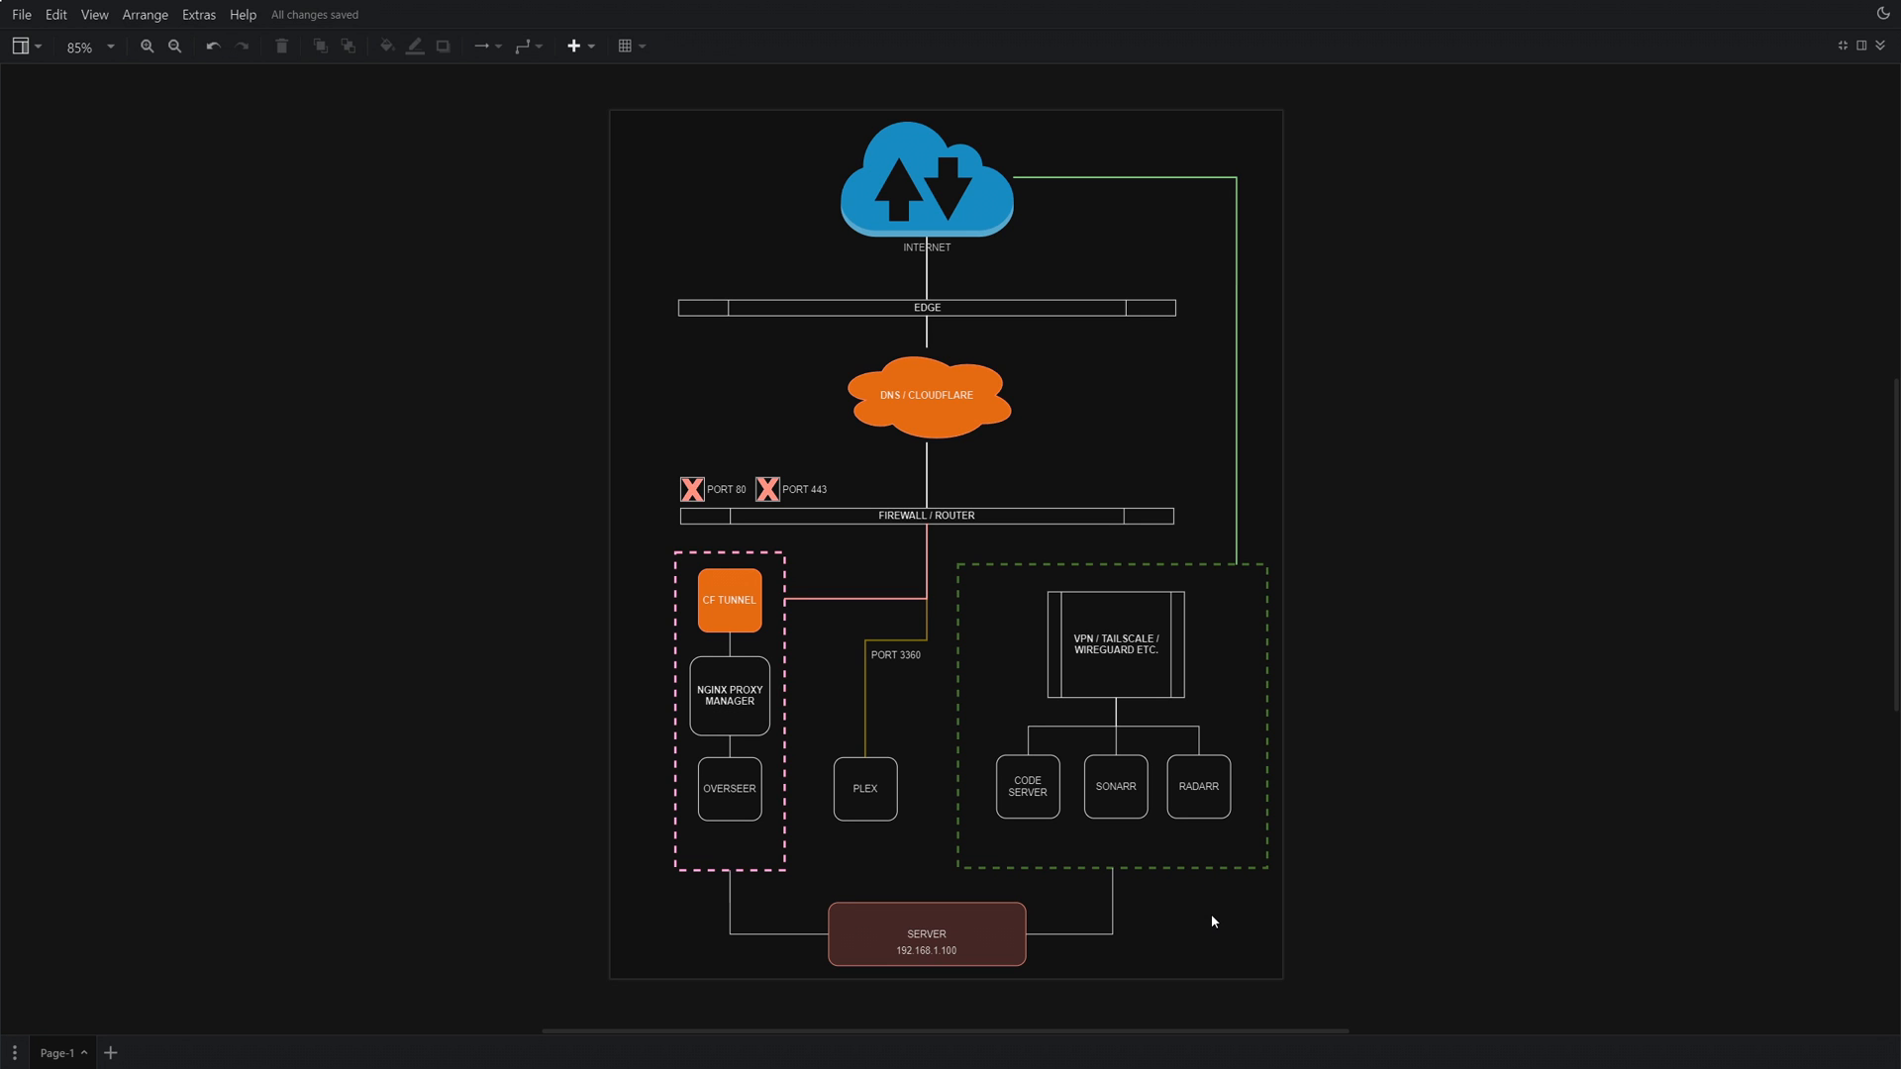
{"action": "mouse_move", "coordinate": [850, 626]}
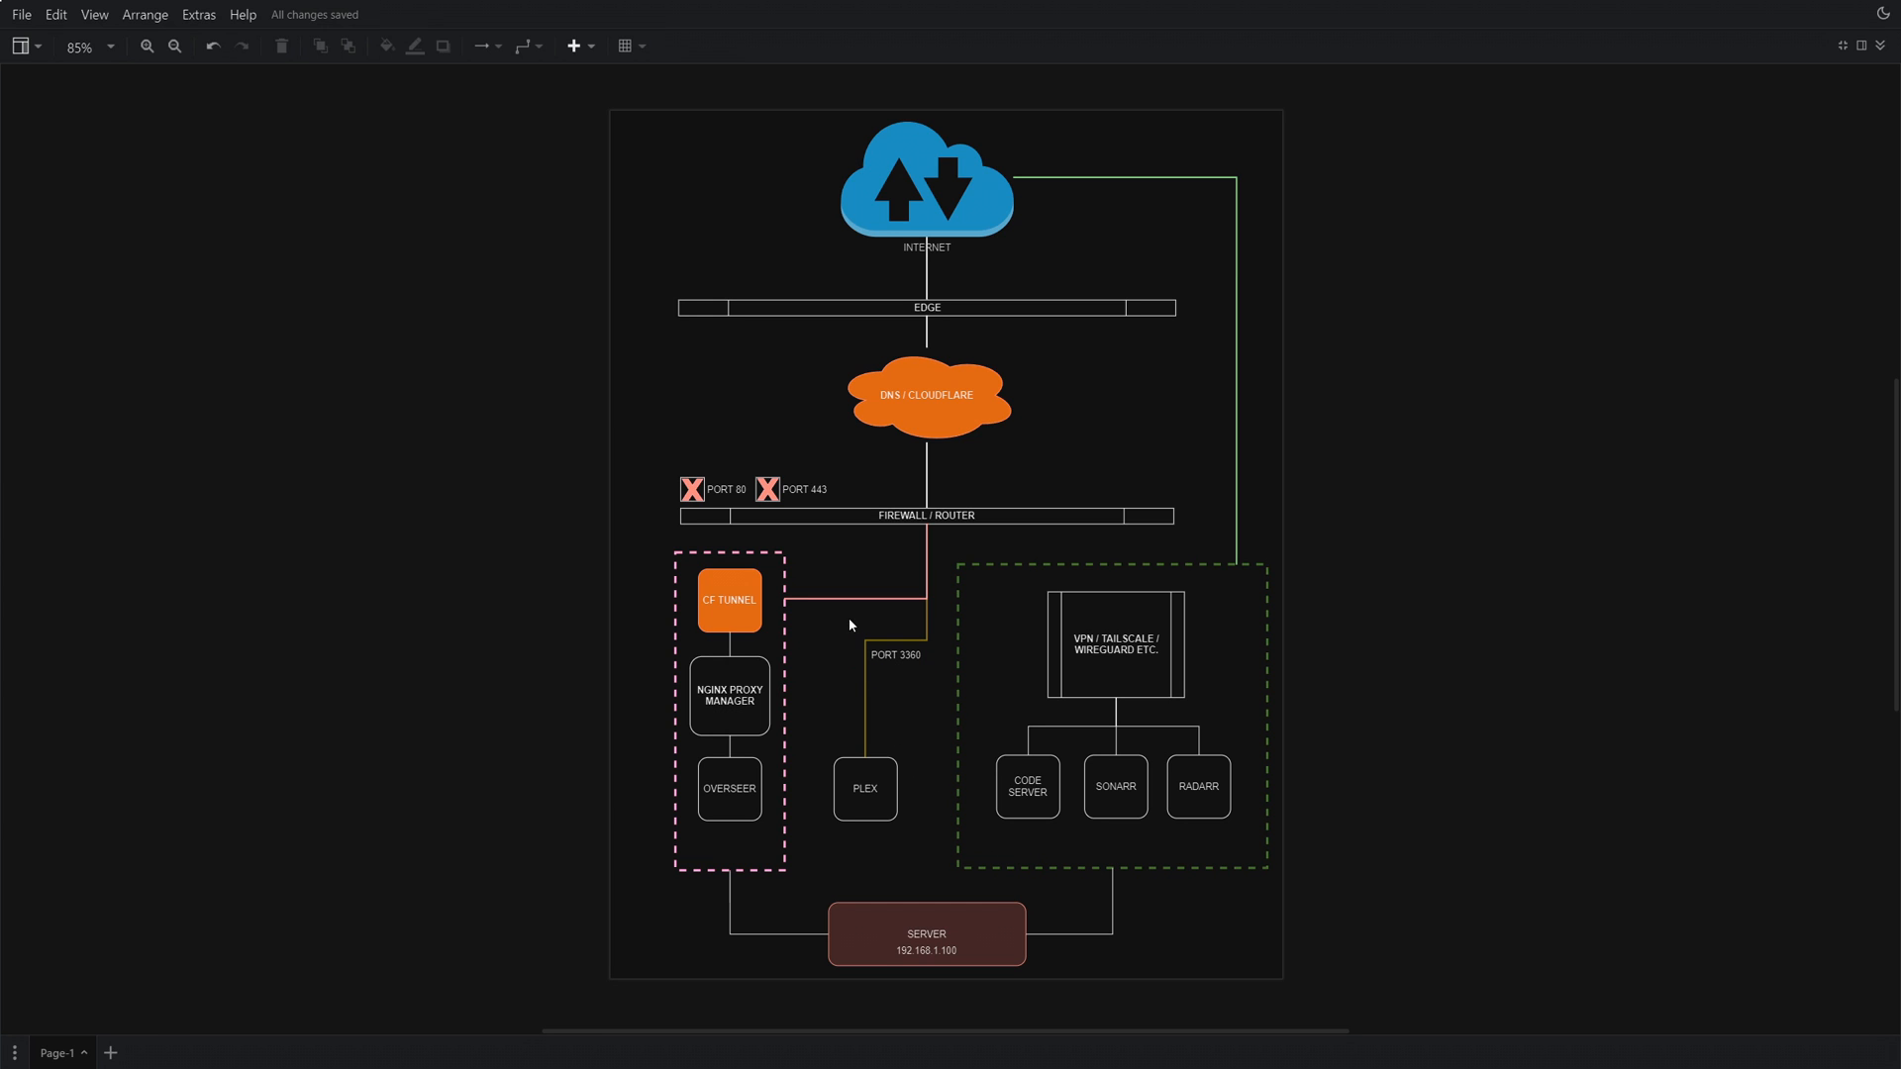
{"action": "mouse_move", "coordinate": [885, 868]}
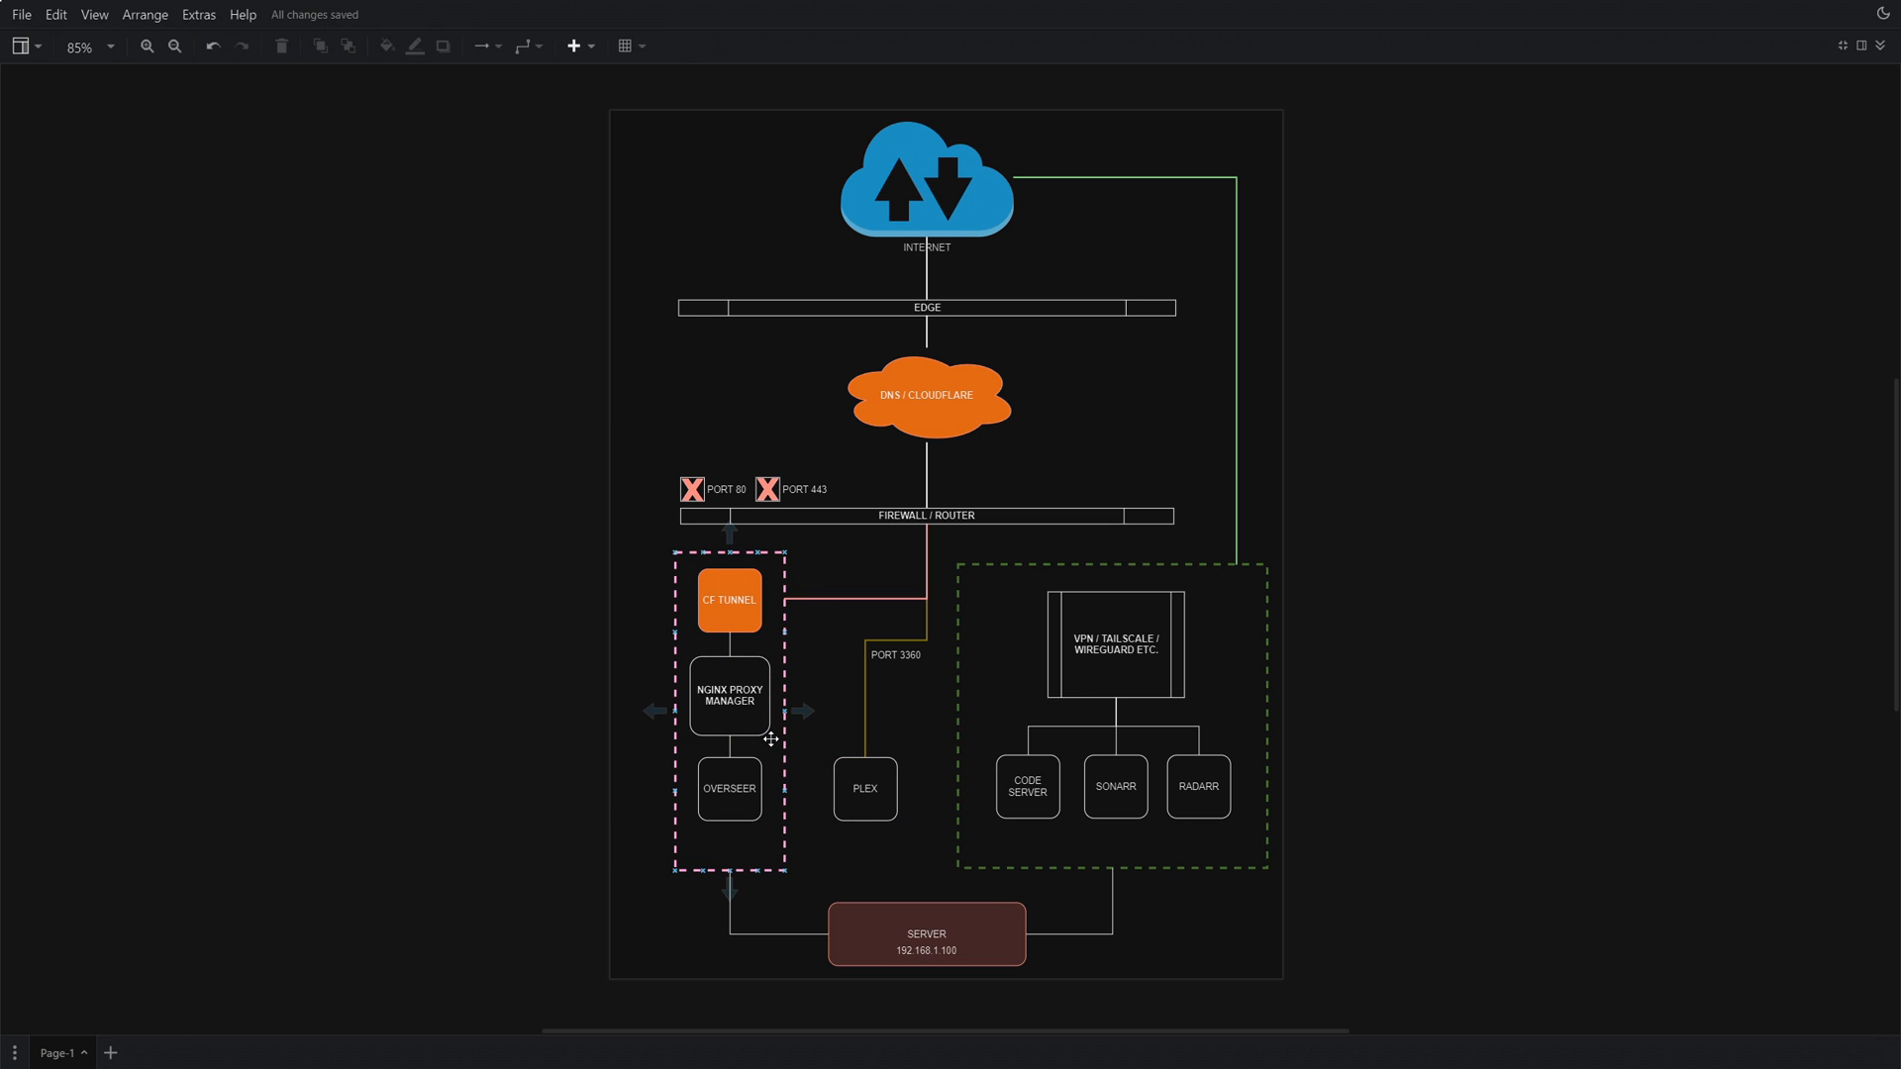
{"action": "left_click", "coordinate": [729, 788]}
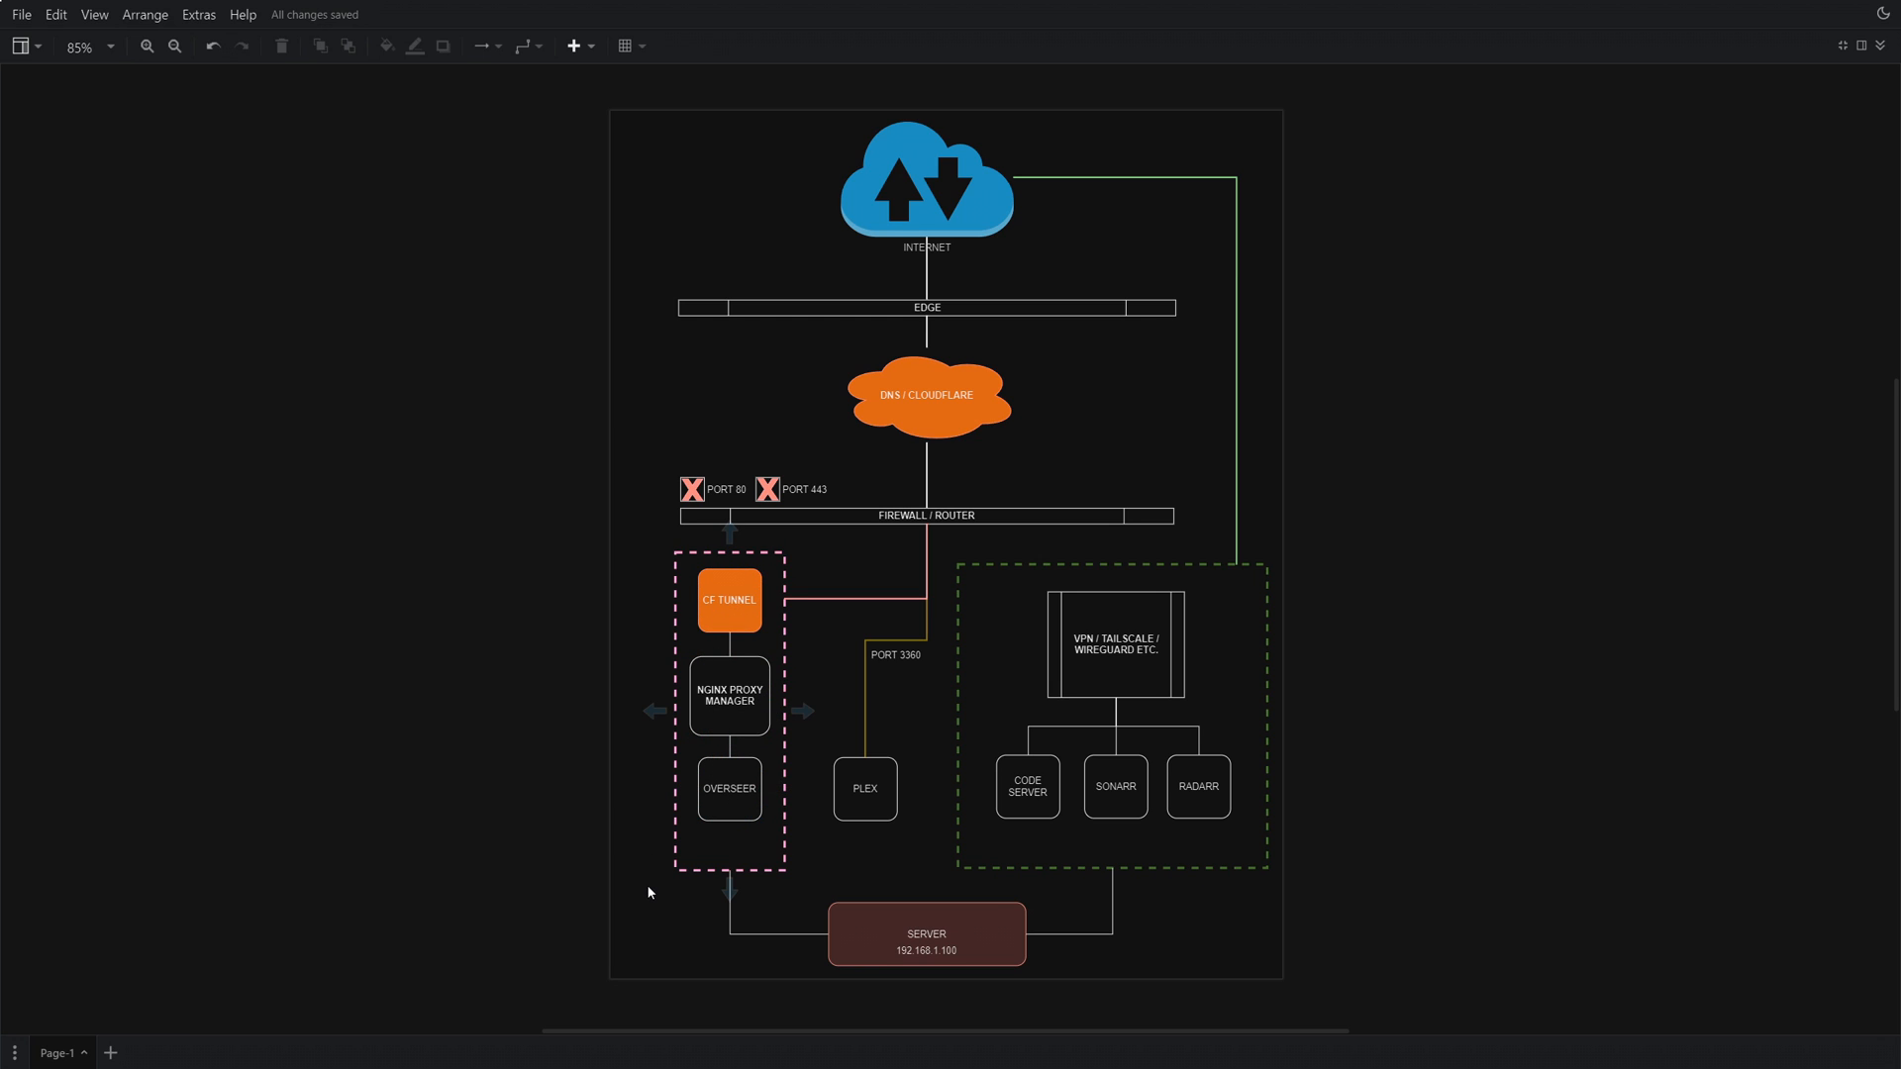
{"action": "mouse_move", "coordinate": [661, 935]}
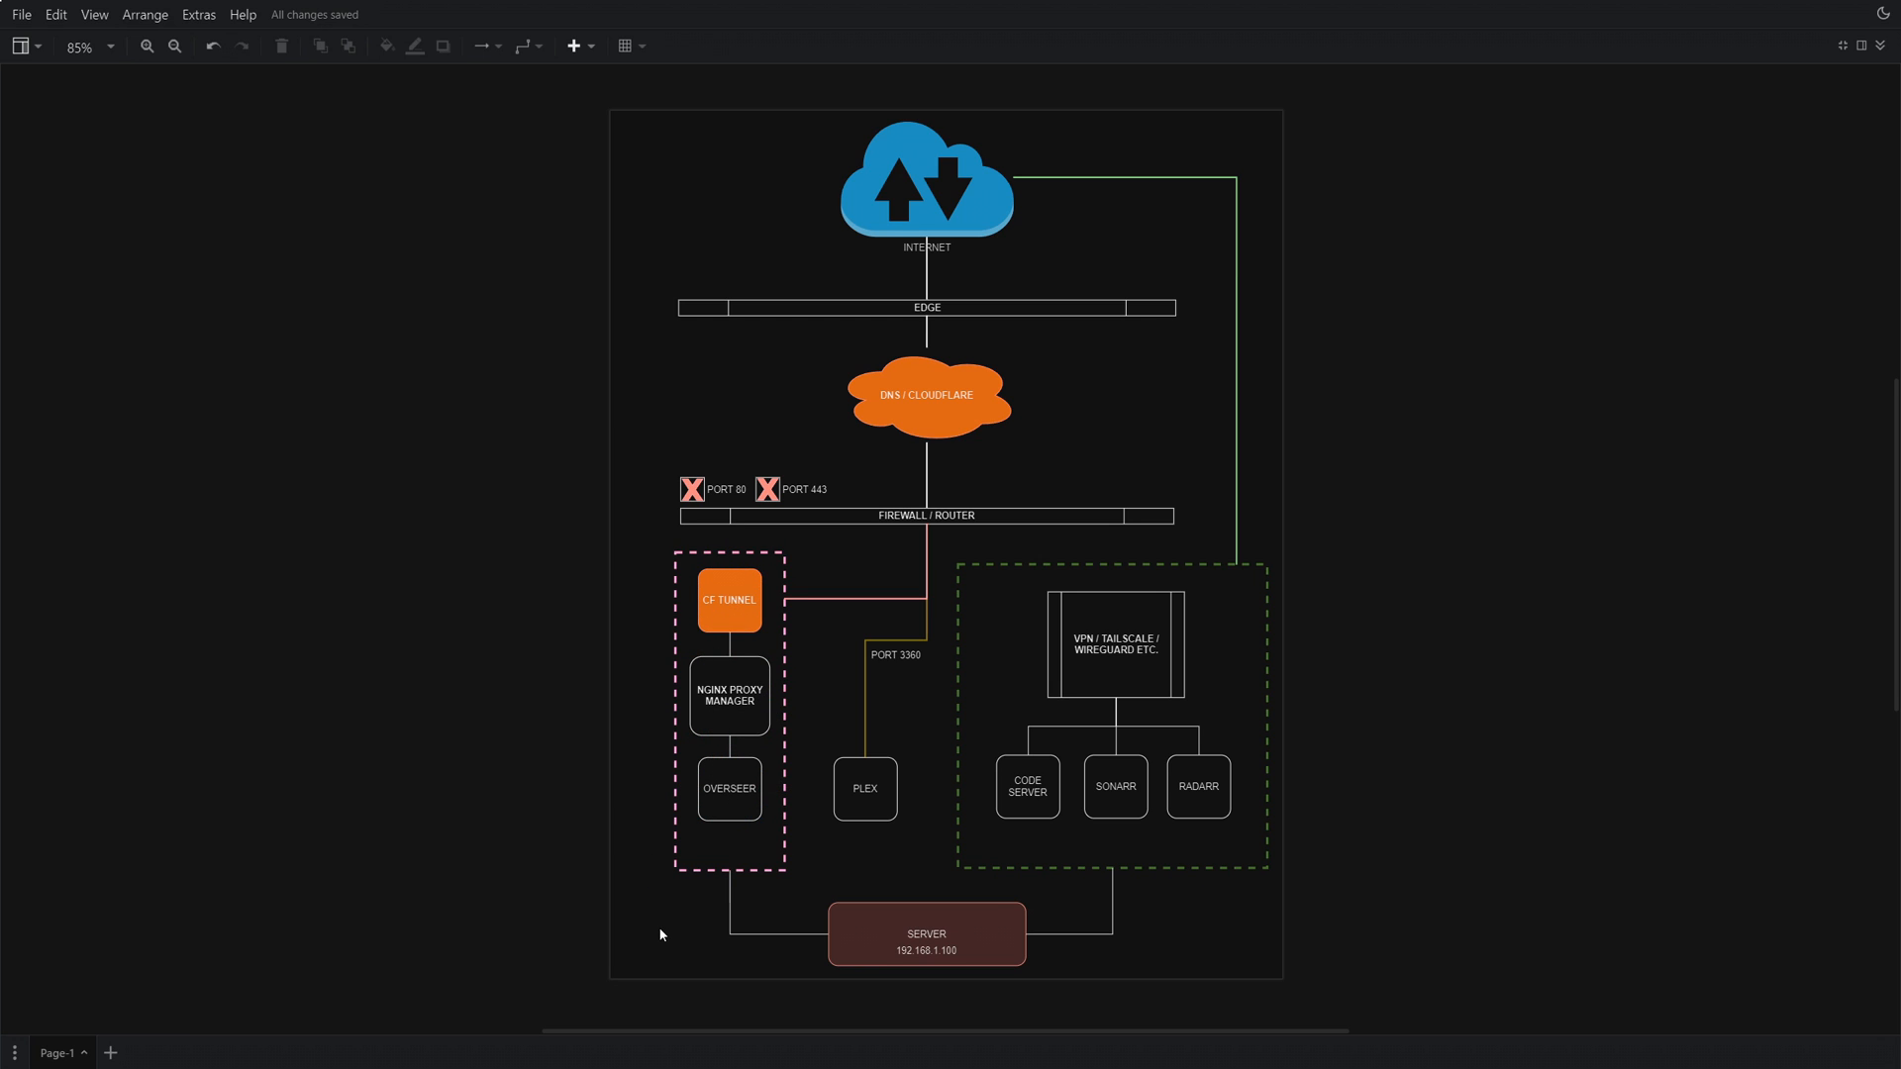
{"action": "mouse_move", "coordinate": [667, 521]}
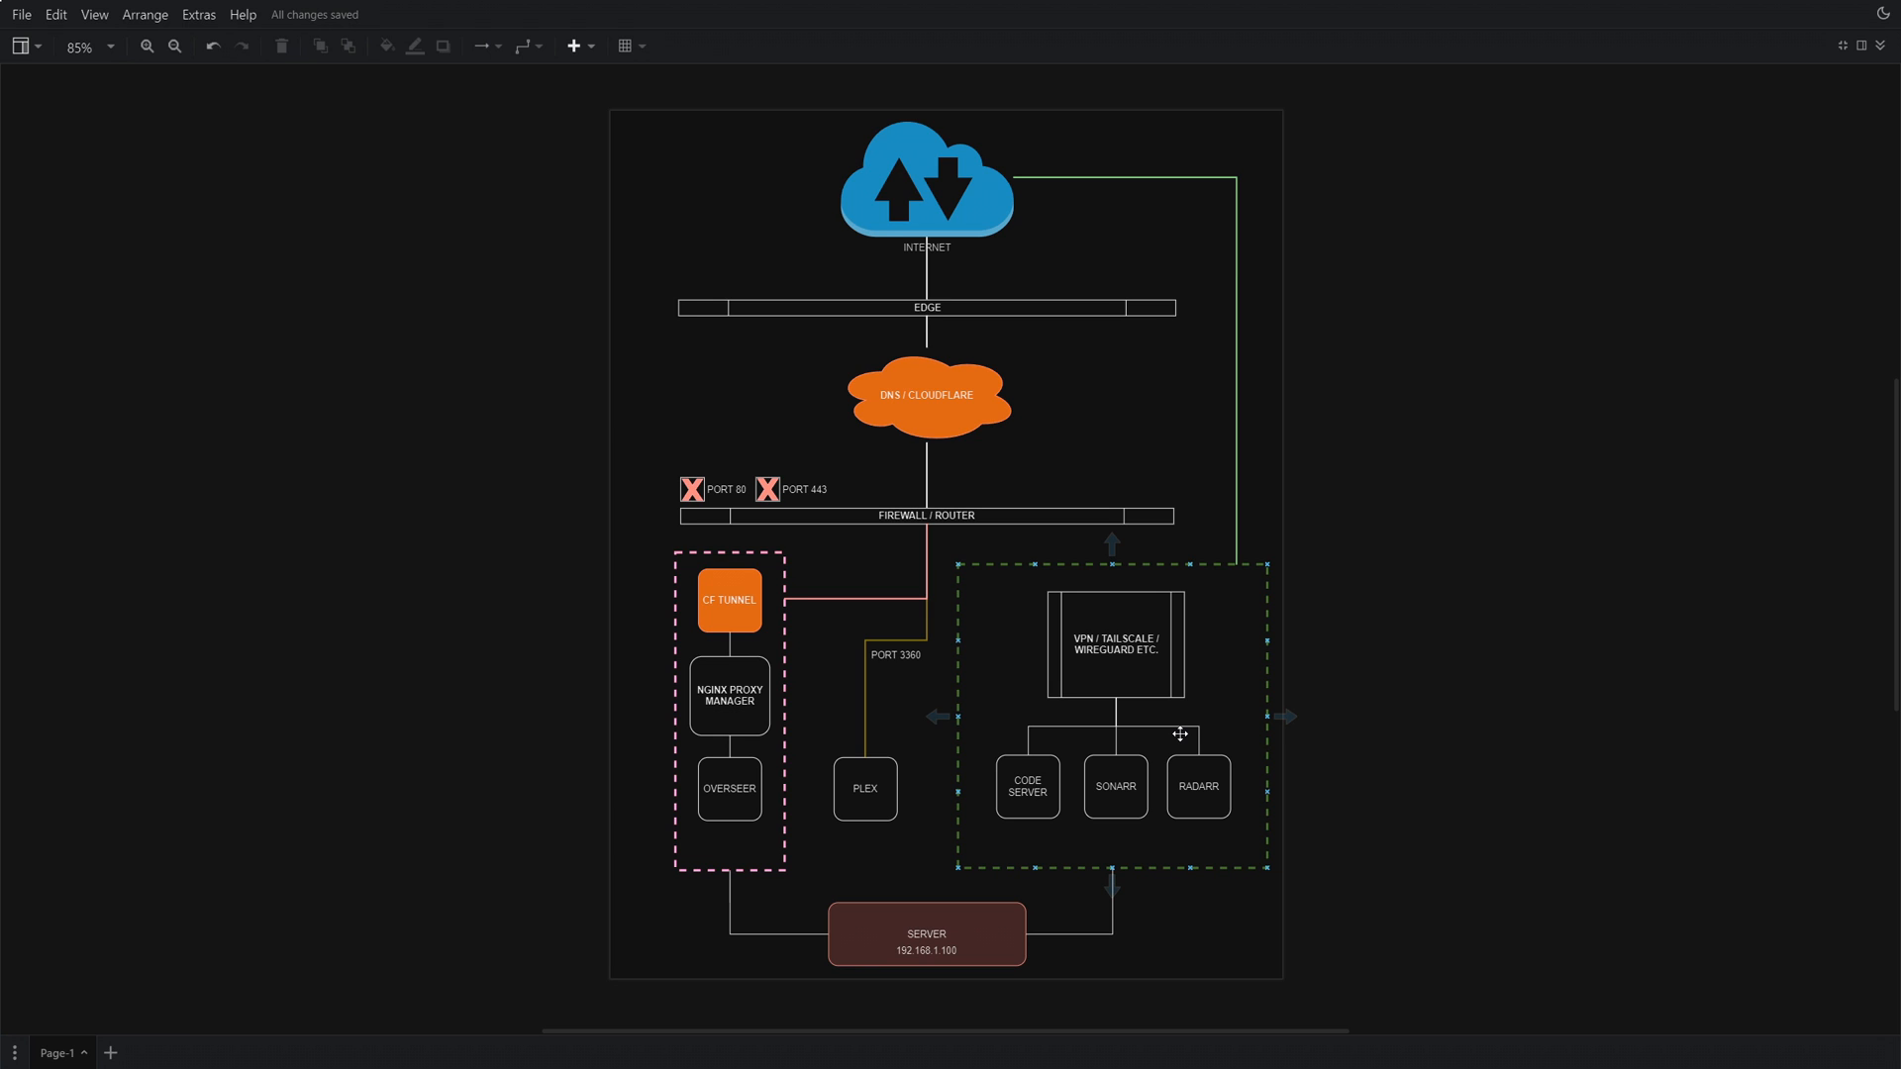
{"action": "left_click", "coordinate": [729, 598]}
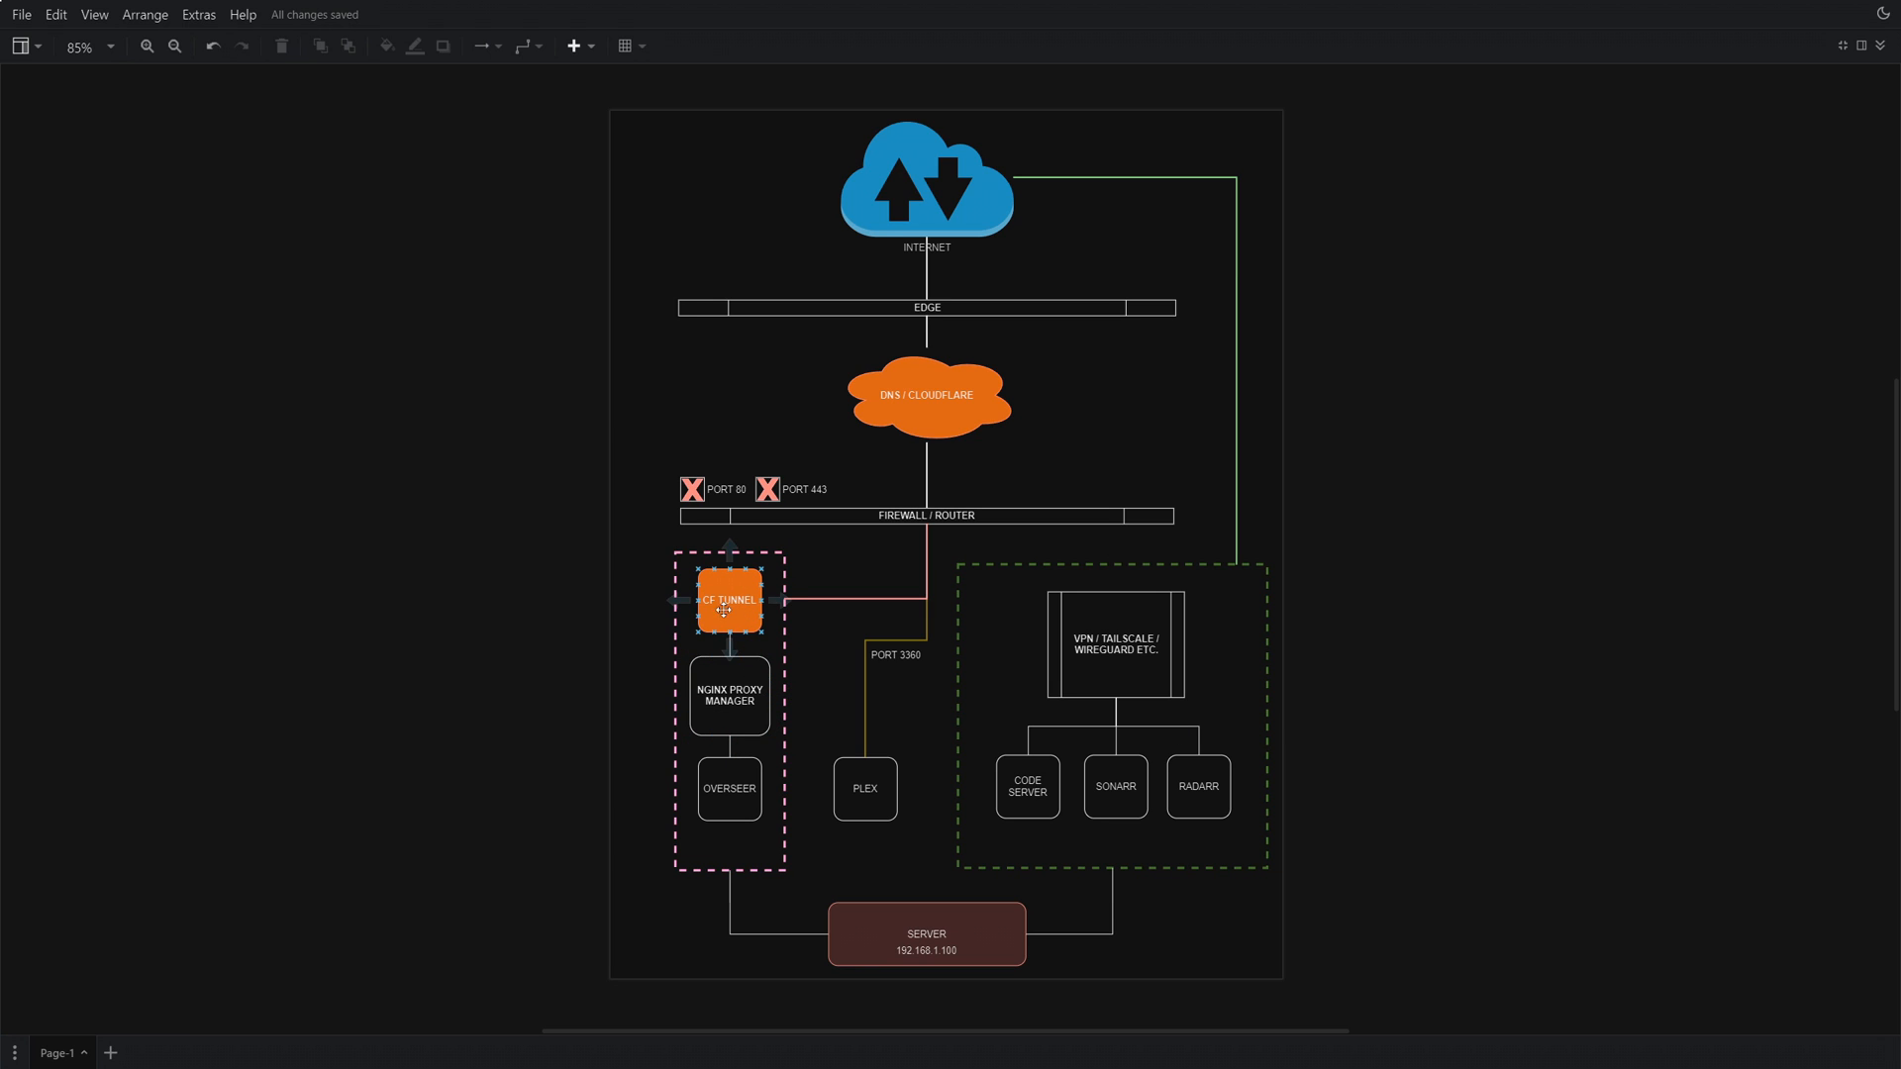
{"action": "left_click", "coordinate": [729, 695]}
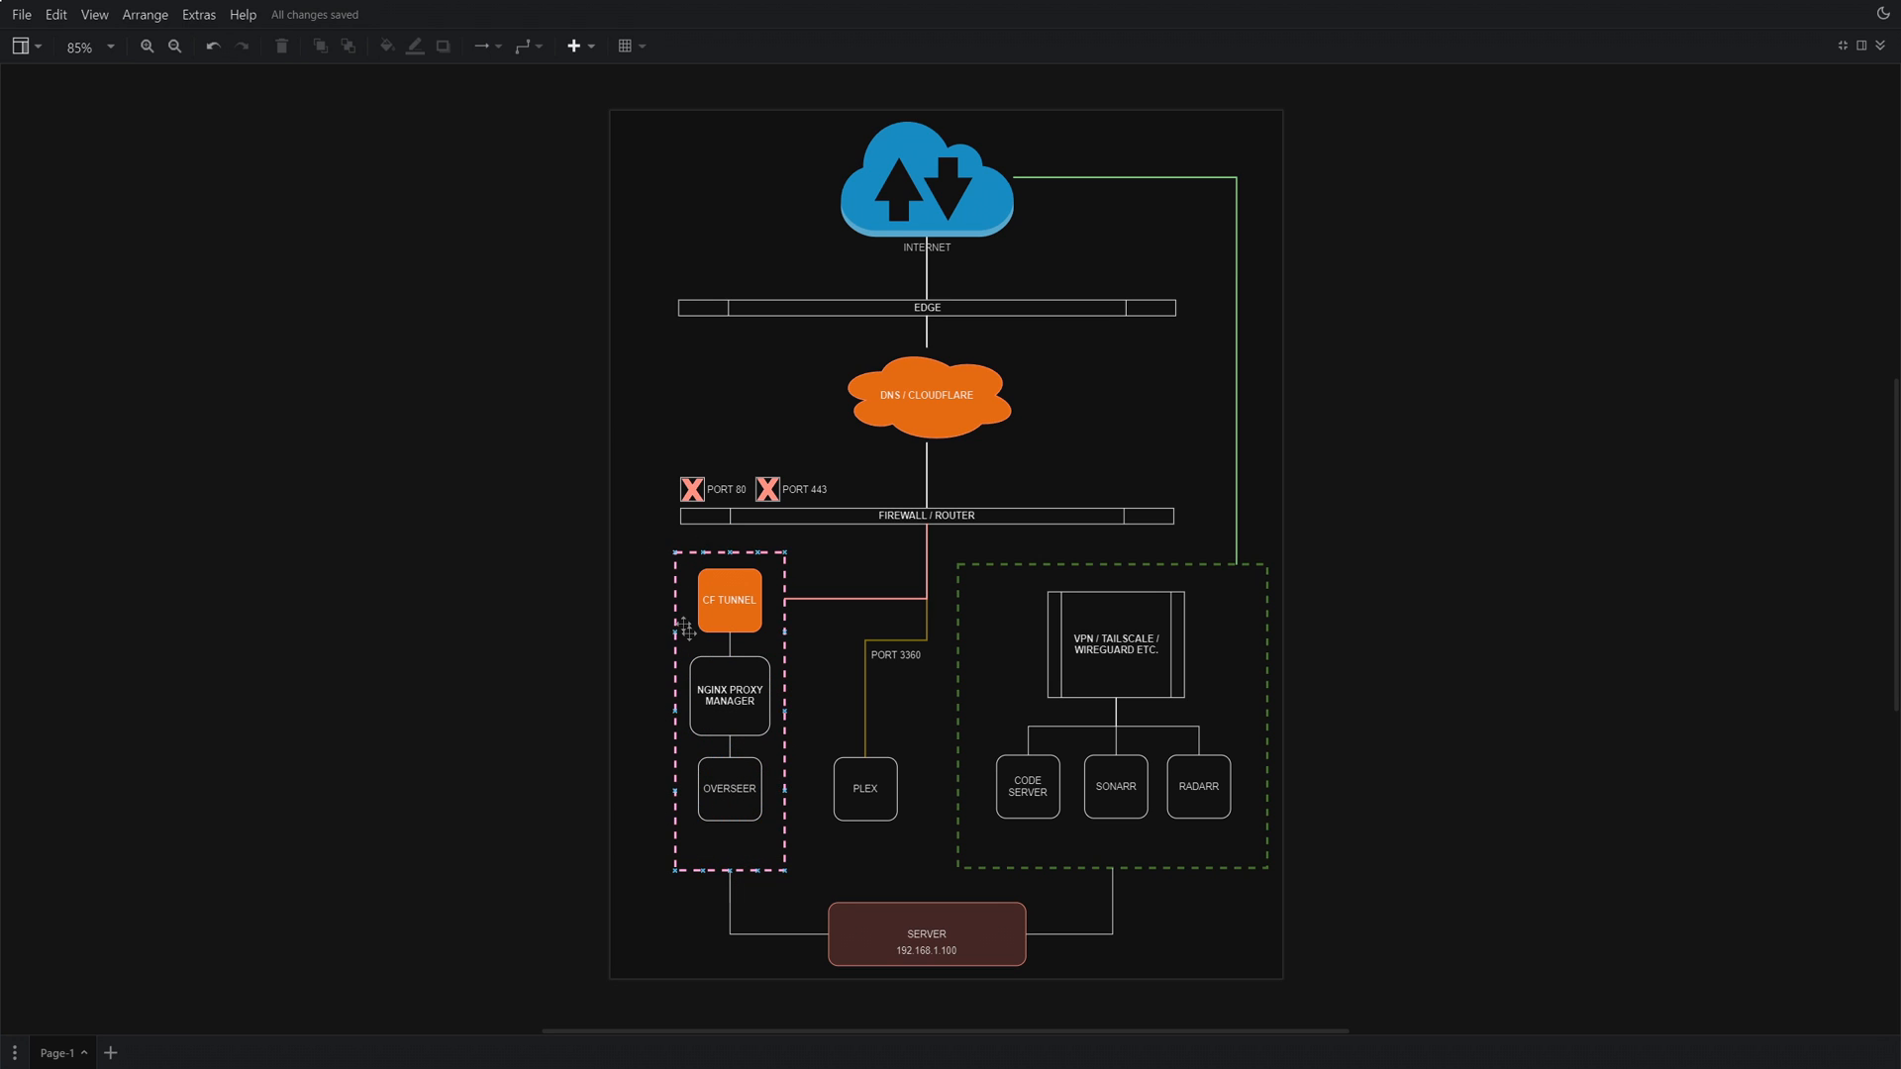
{"action": "left_click", "coordinate": [729, 695]}
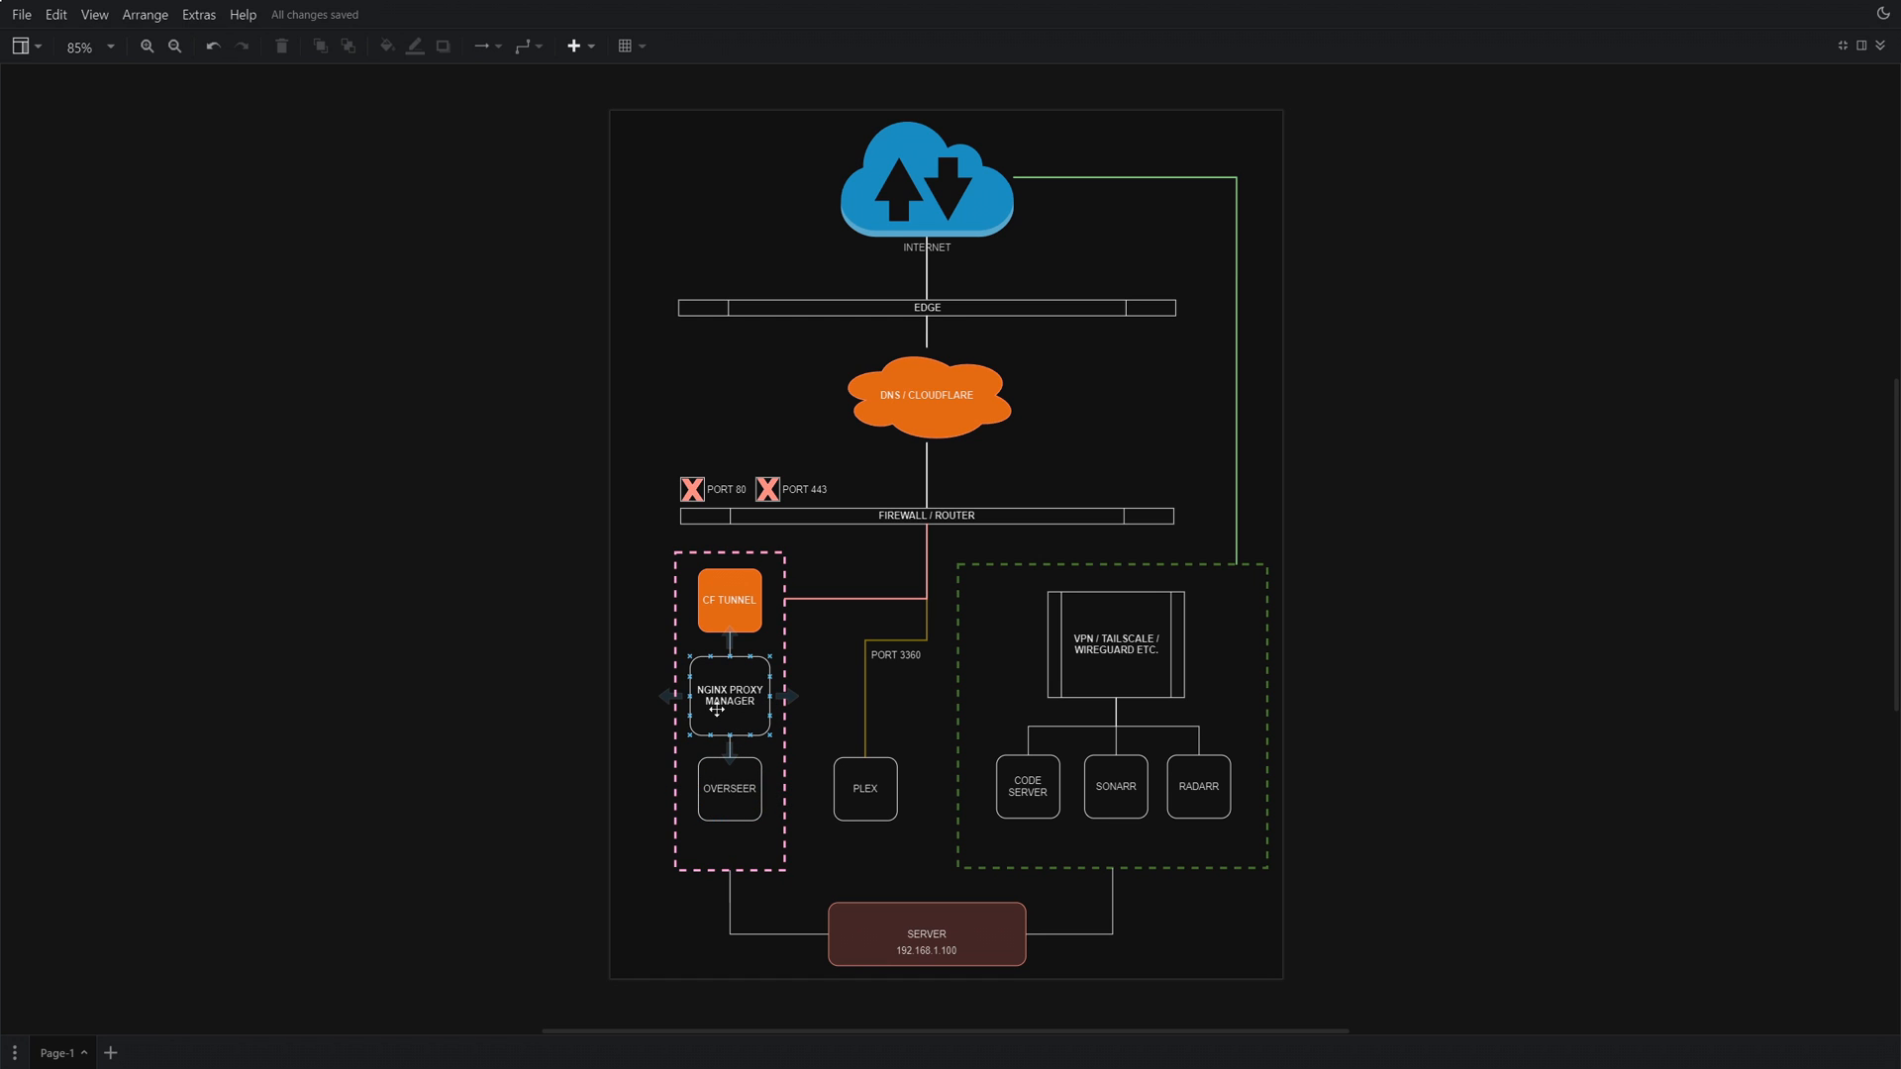
{"action": "left_click", "coordinate": [728, 598]}
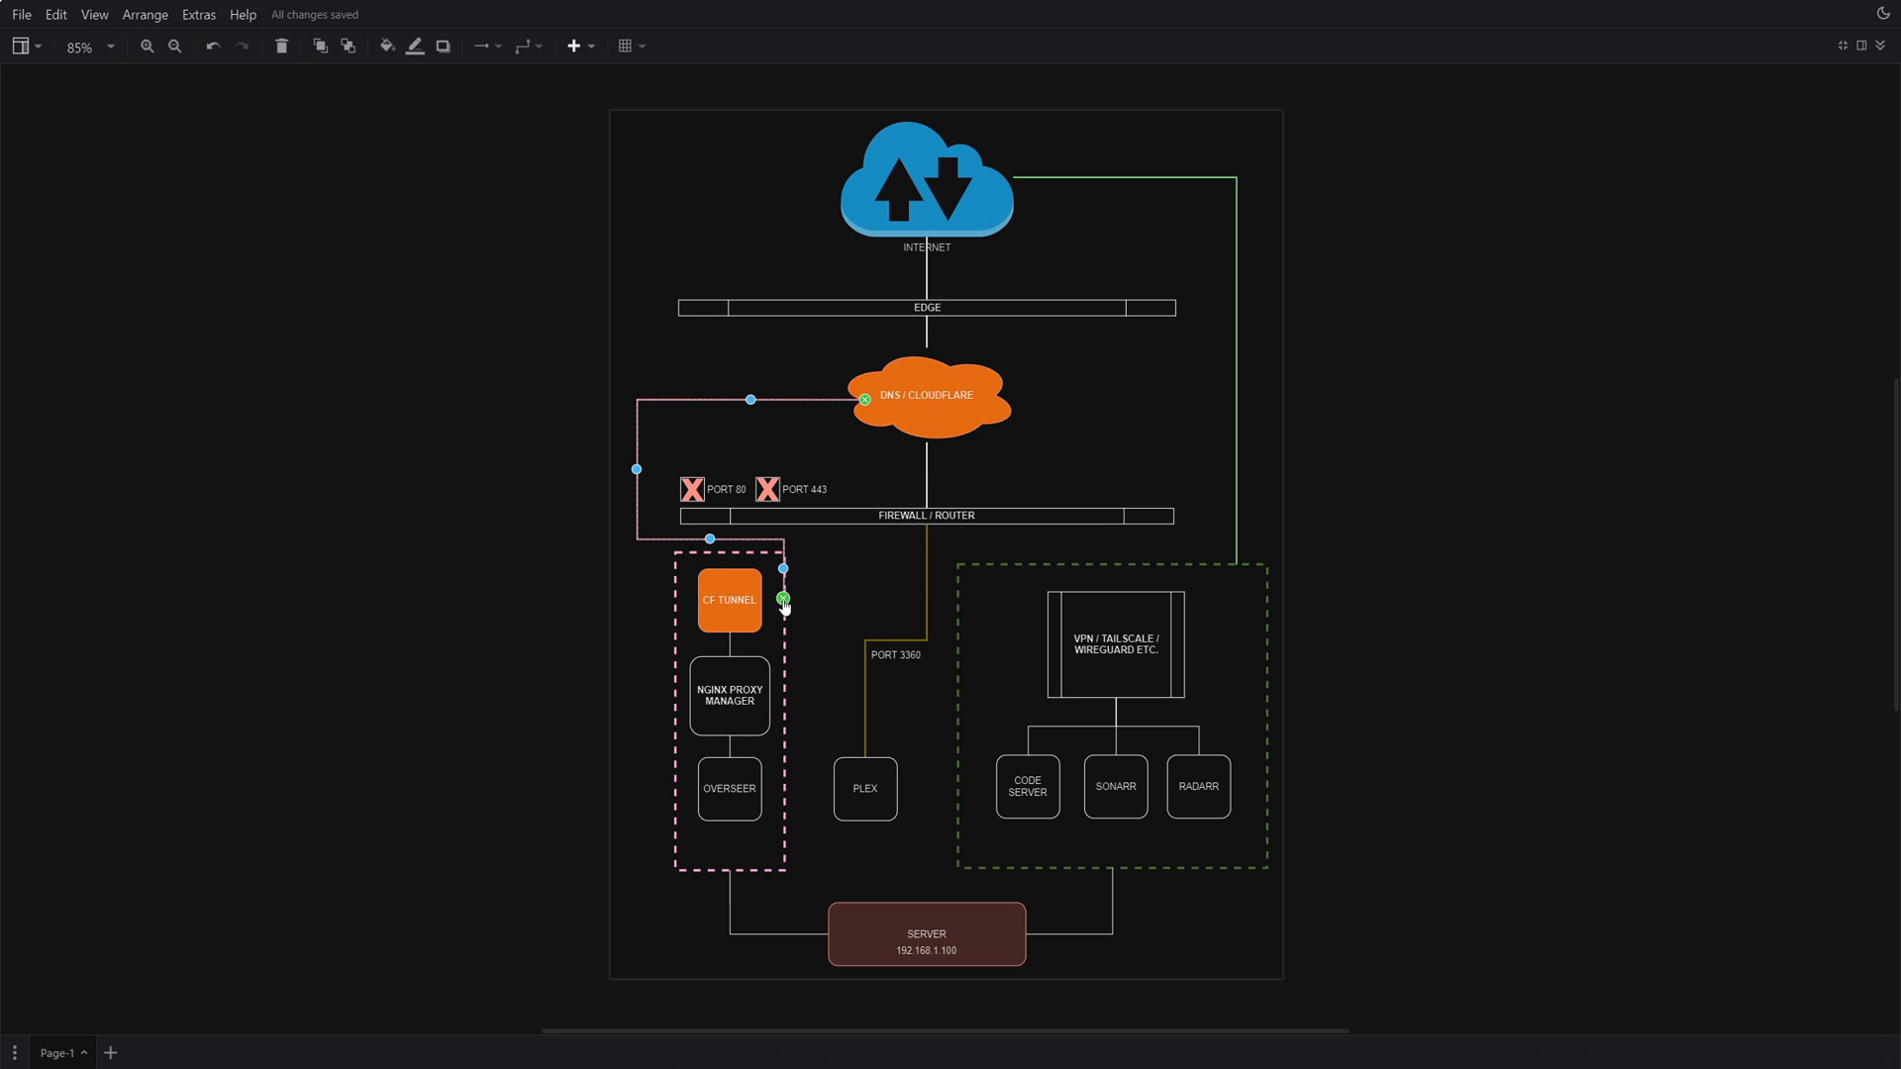
Reroute the CF TUNNEL connector to the DNS / CLOUDFLARE cloud, bypassing the firewall bar.
{"action": "left_click_drag", "start_coordinate": [785, 600], "coordinate": [667, 600]}
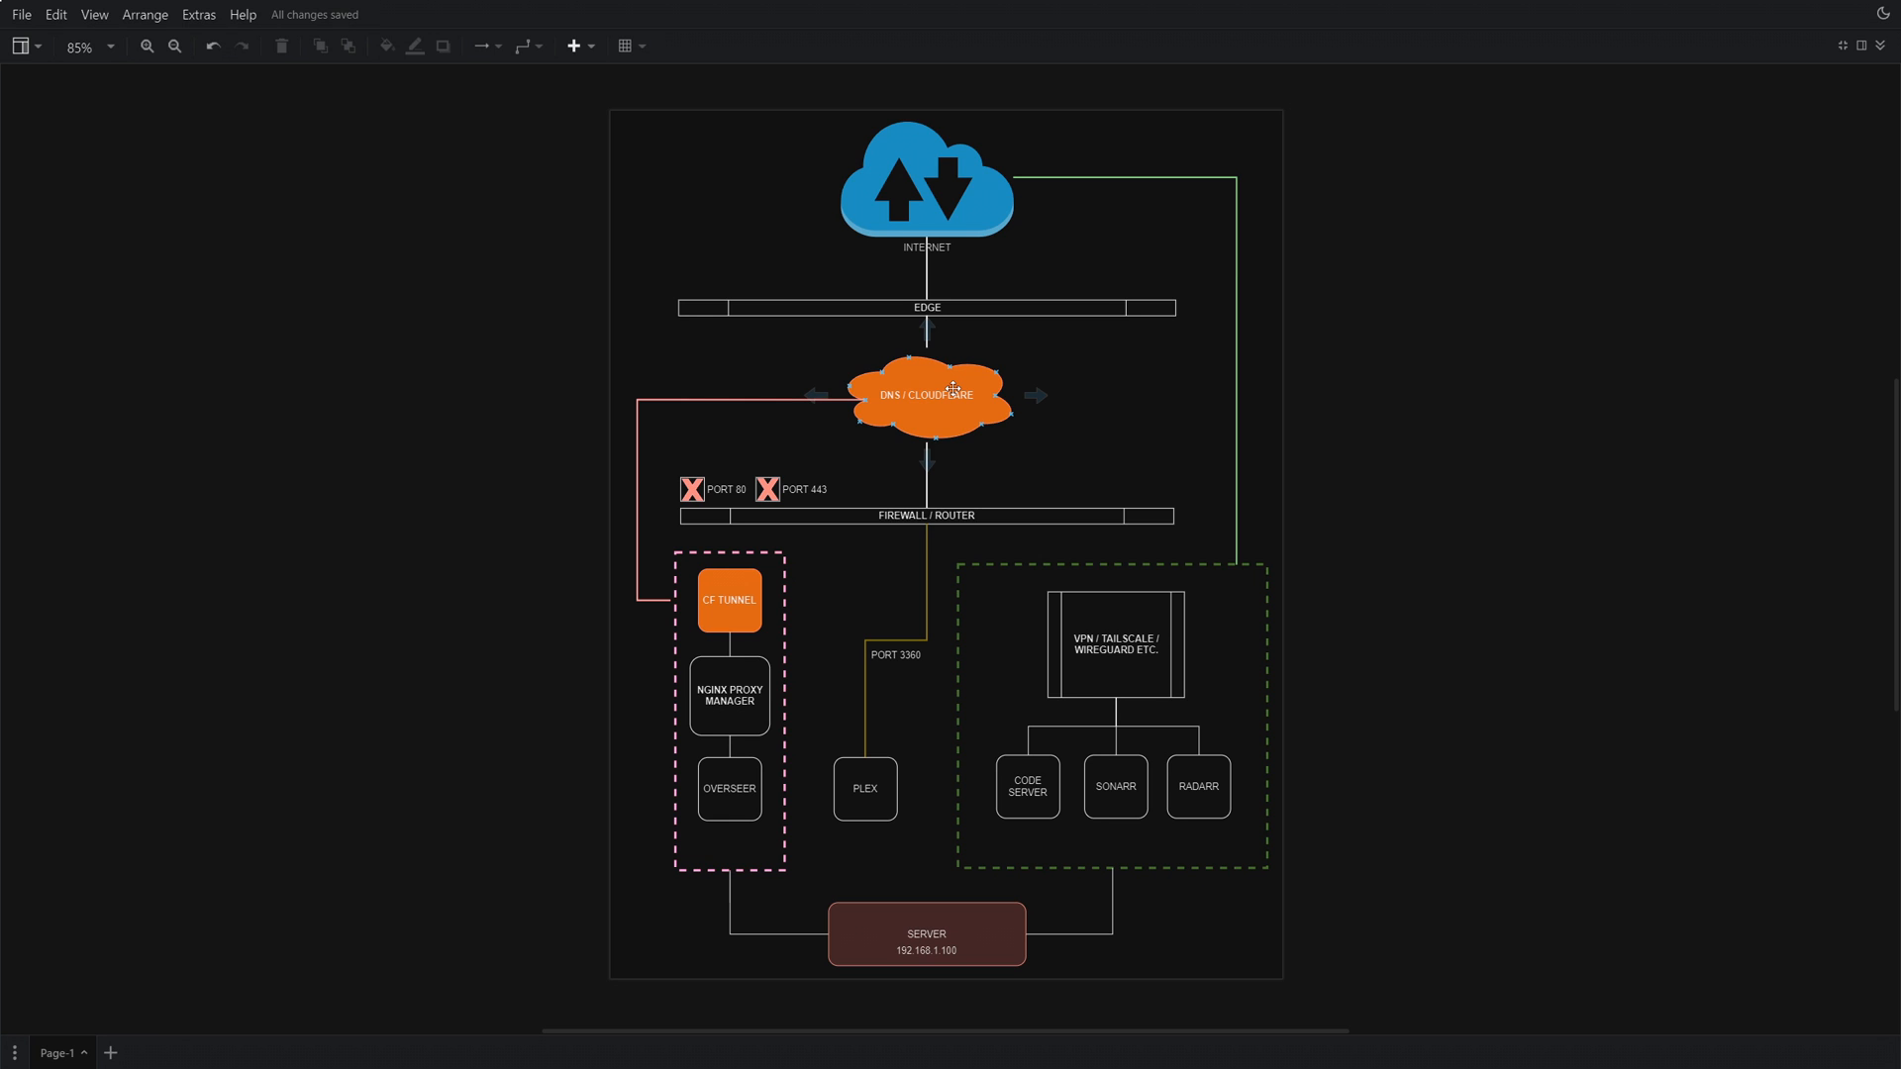
{"action": "left_click", "coordinate": [927, 307]}
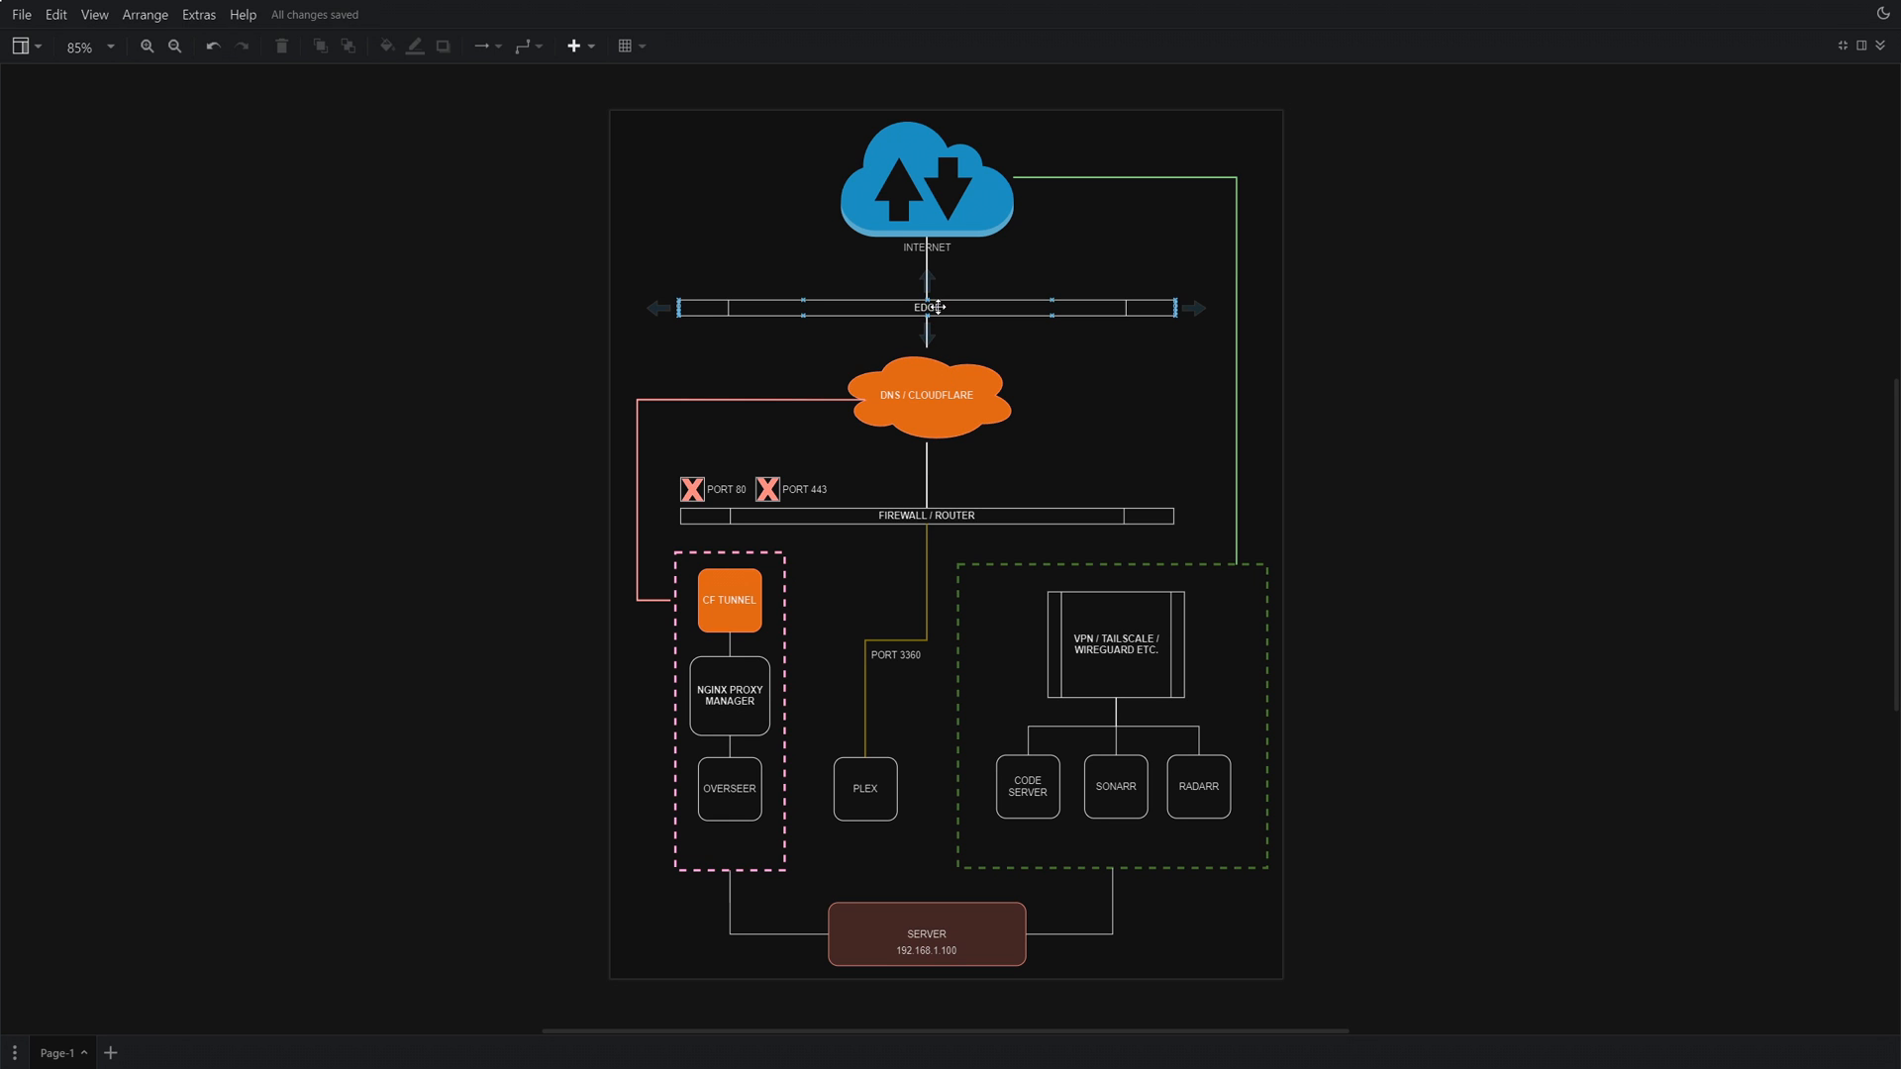
{"action": "left_click", "coordinate": [927, 194]}
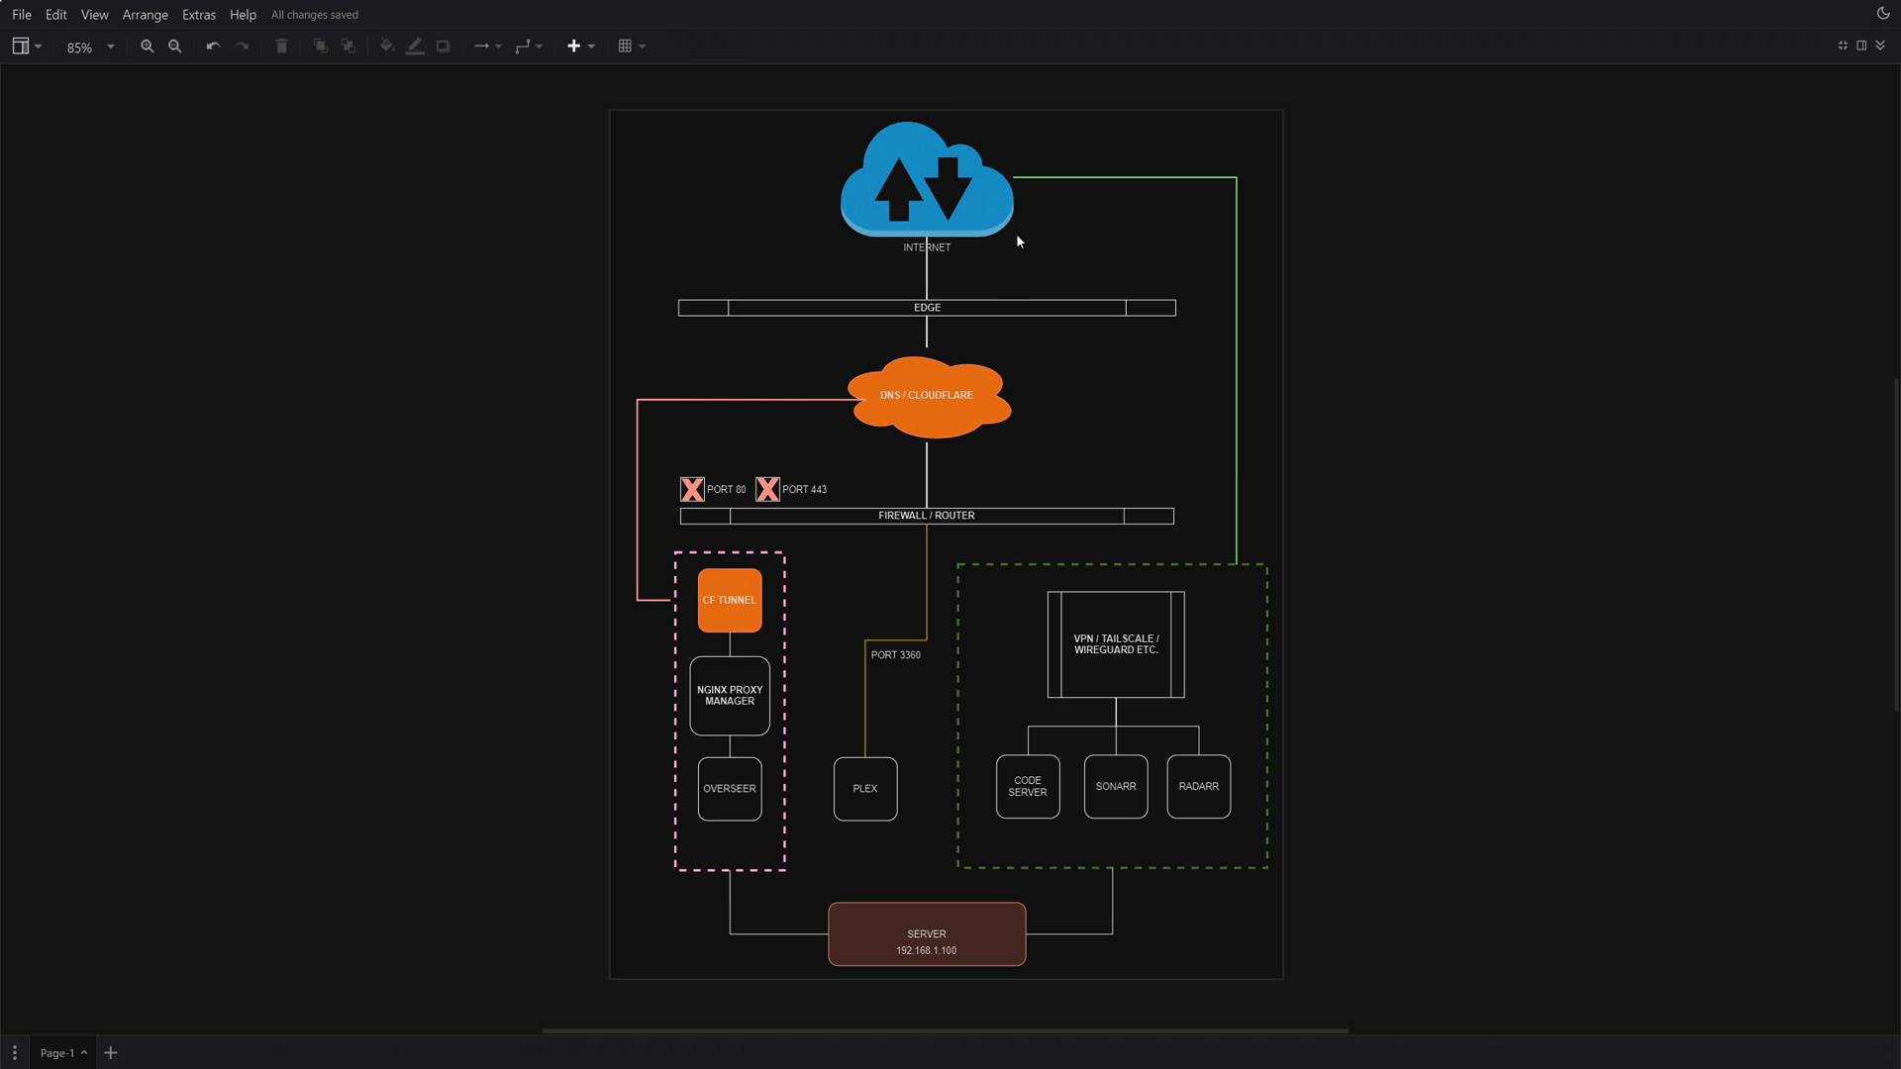
{"action": "mouse_move", "coordinate": [901, 544]}
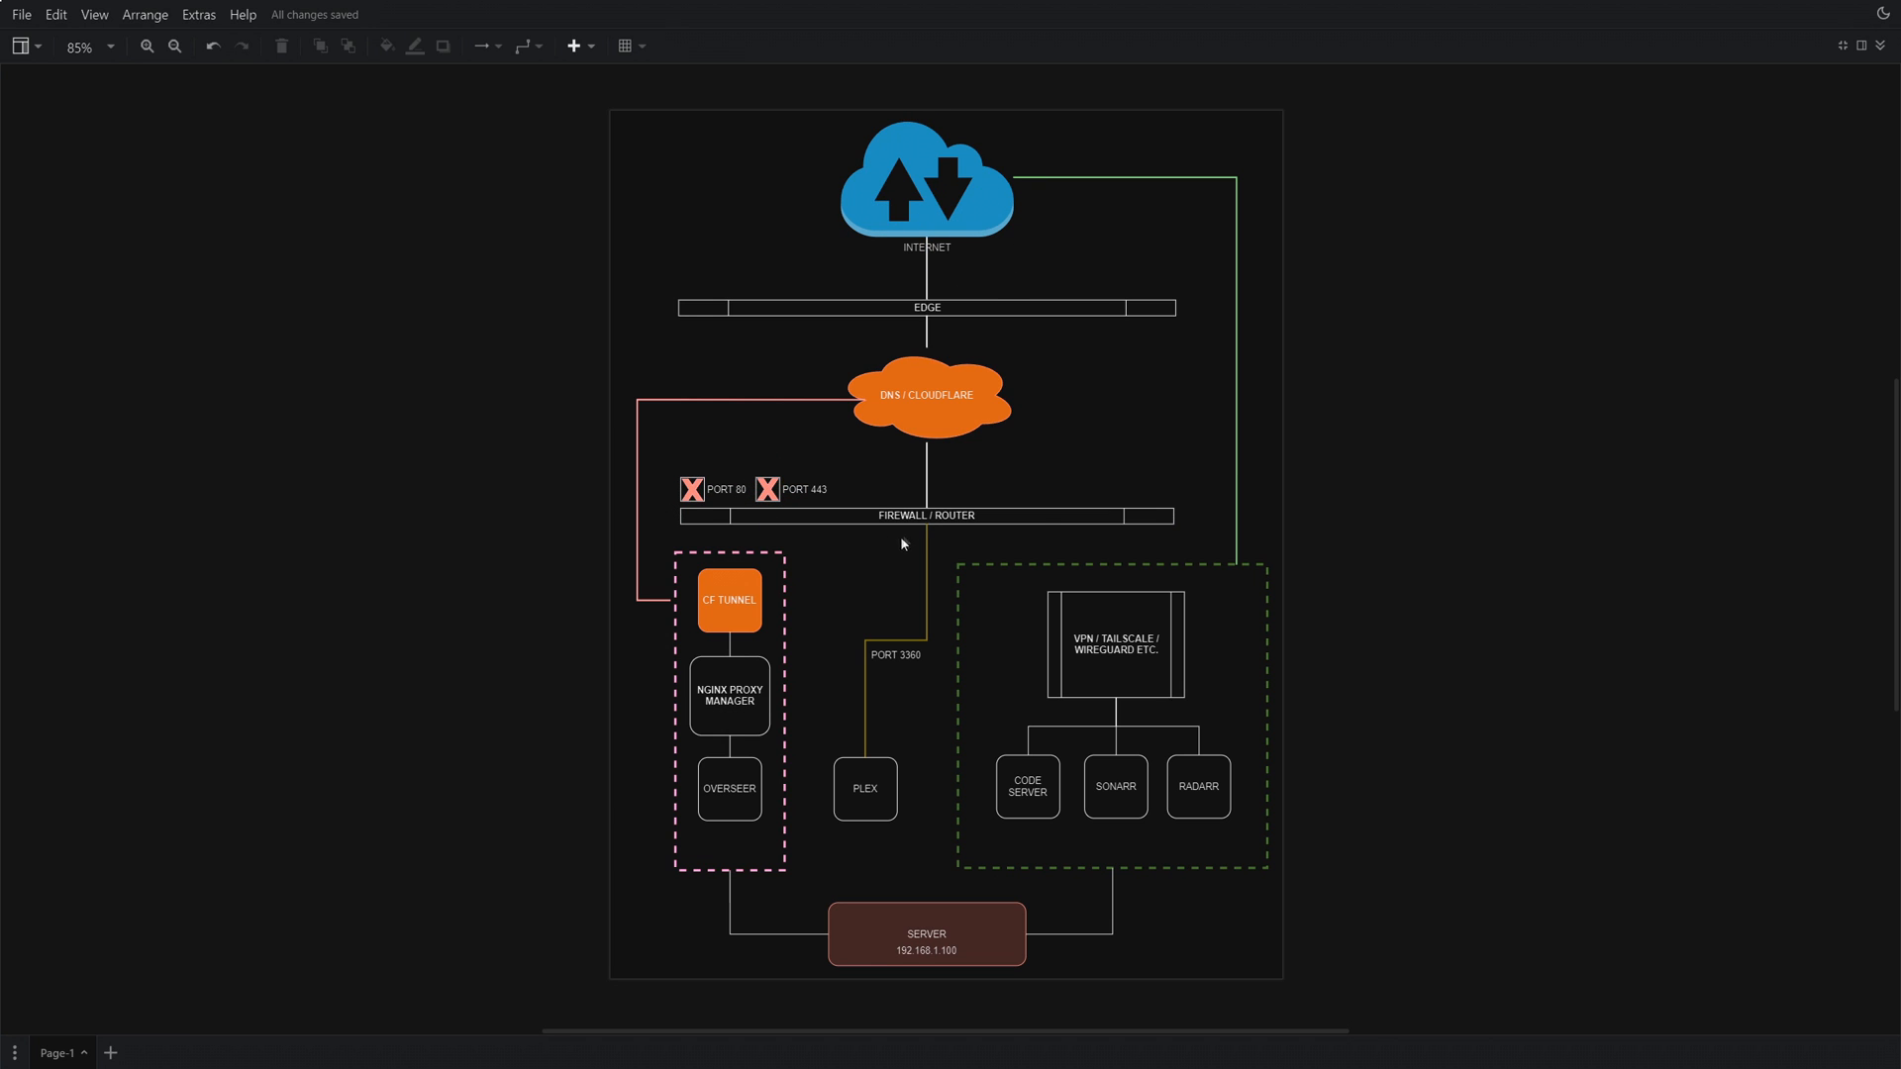
{"action": "mouse_move", "coordinate": [766, 458]}
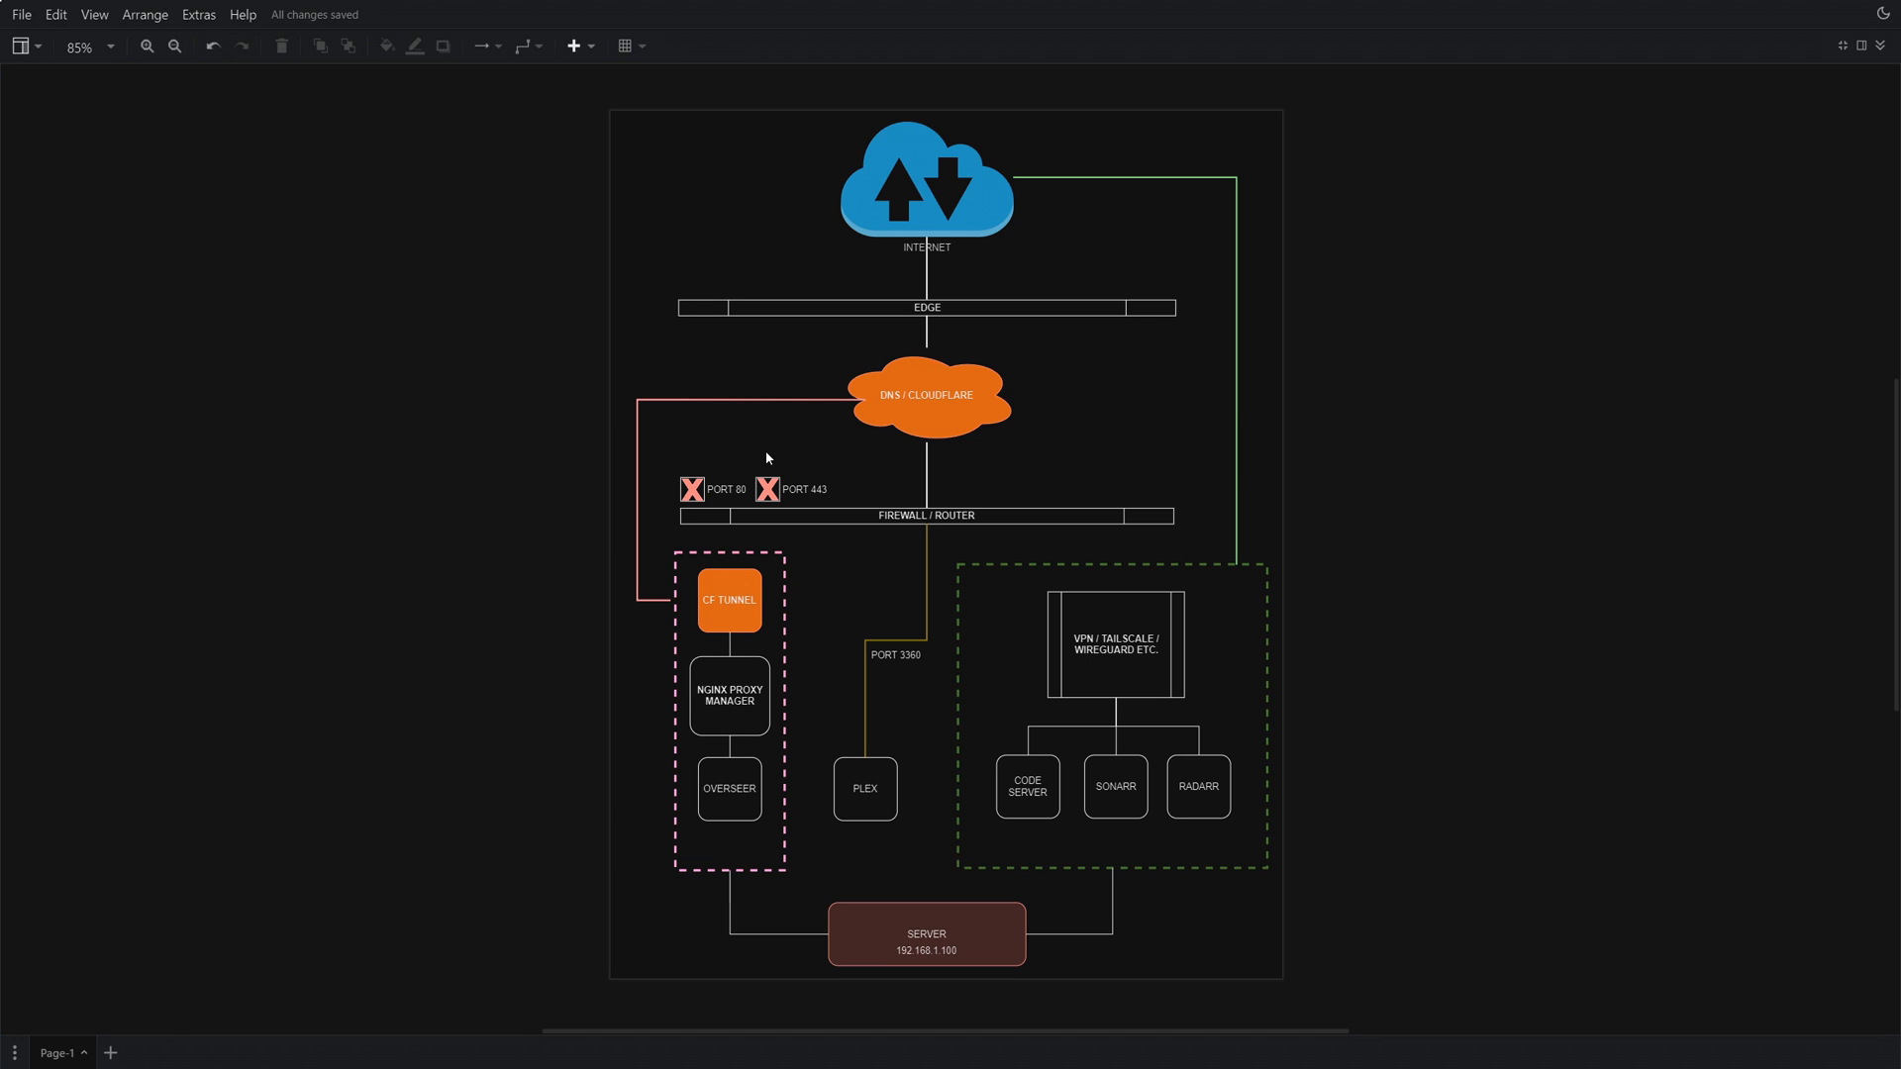
{"action": "left_click", "coordinate": [865, 788]}
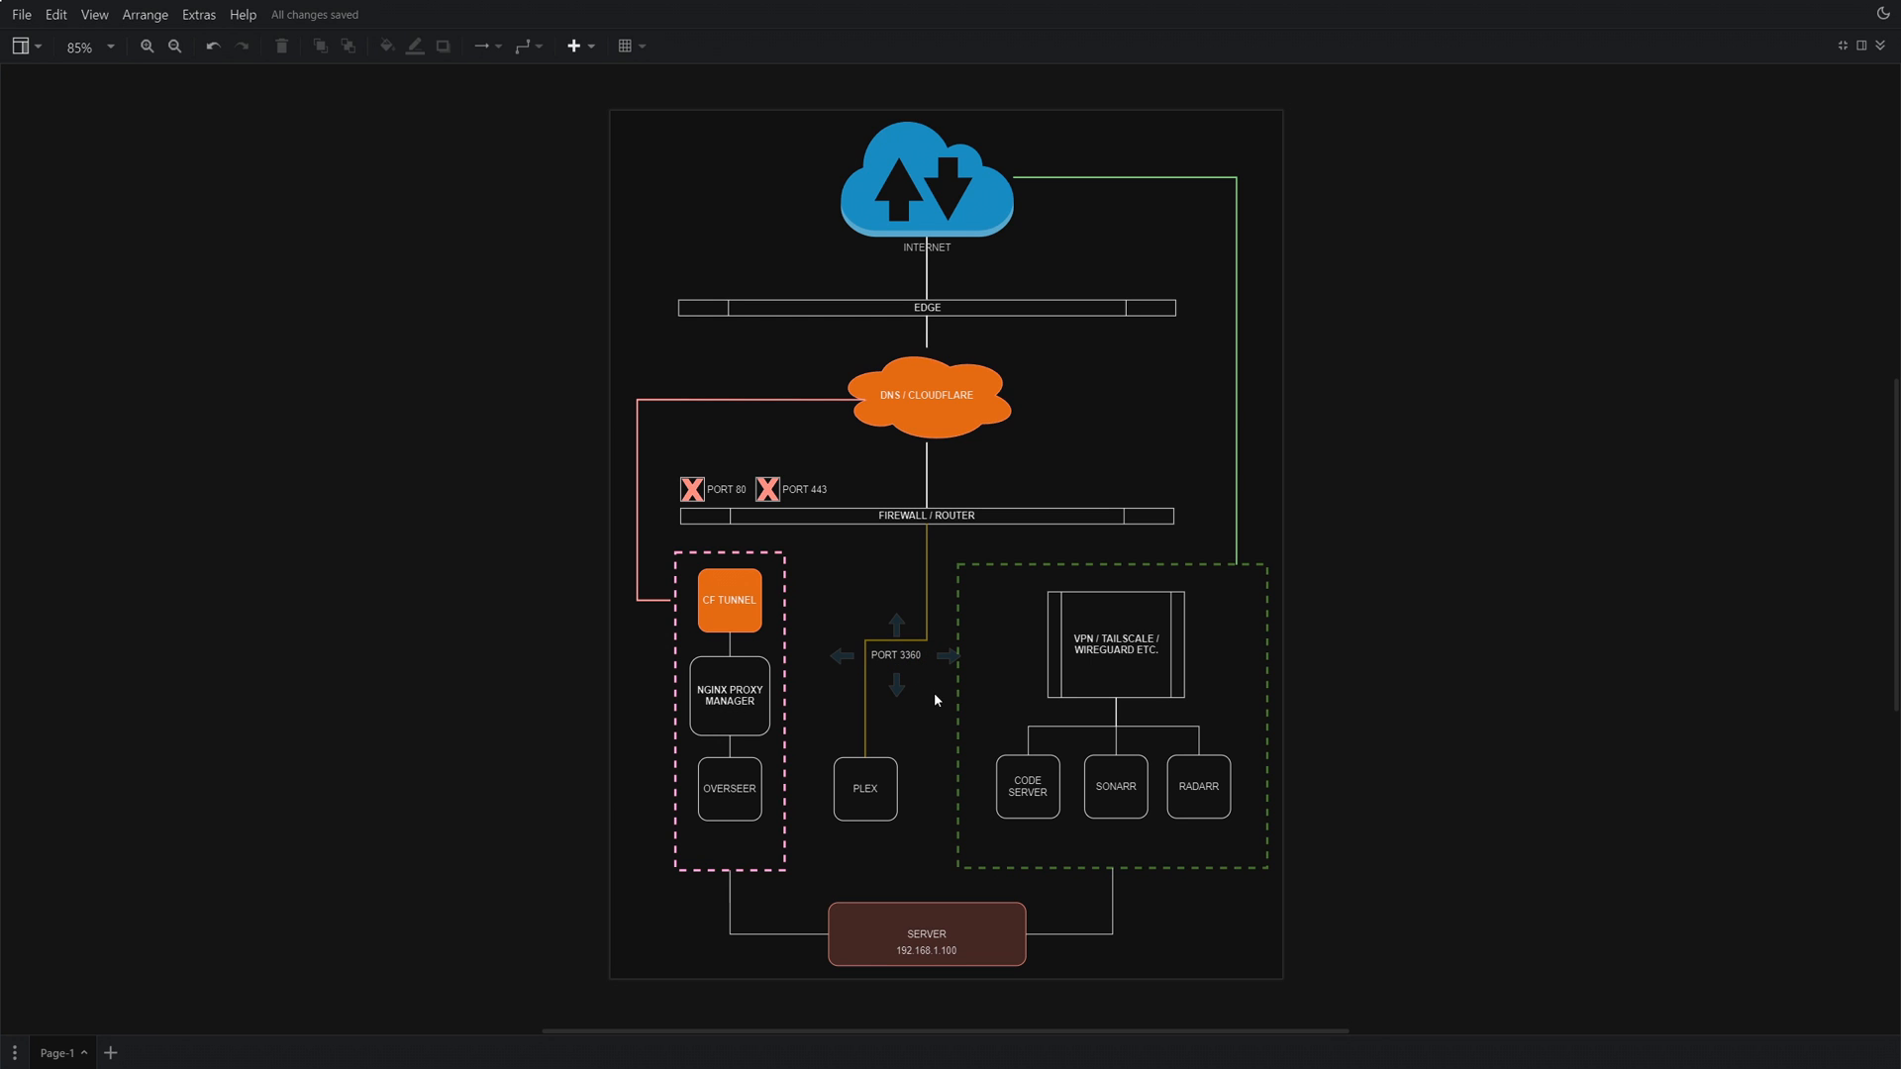
{"action": "mouse_move", "coordinate": [933, 730]}
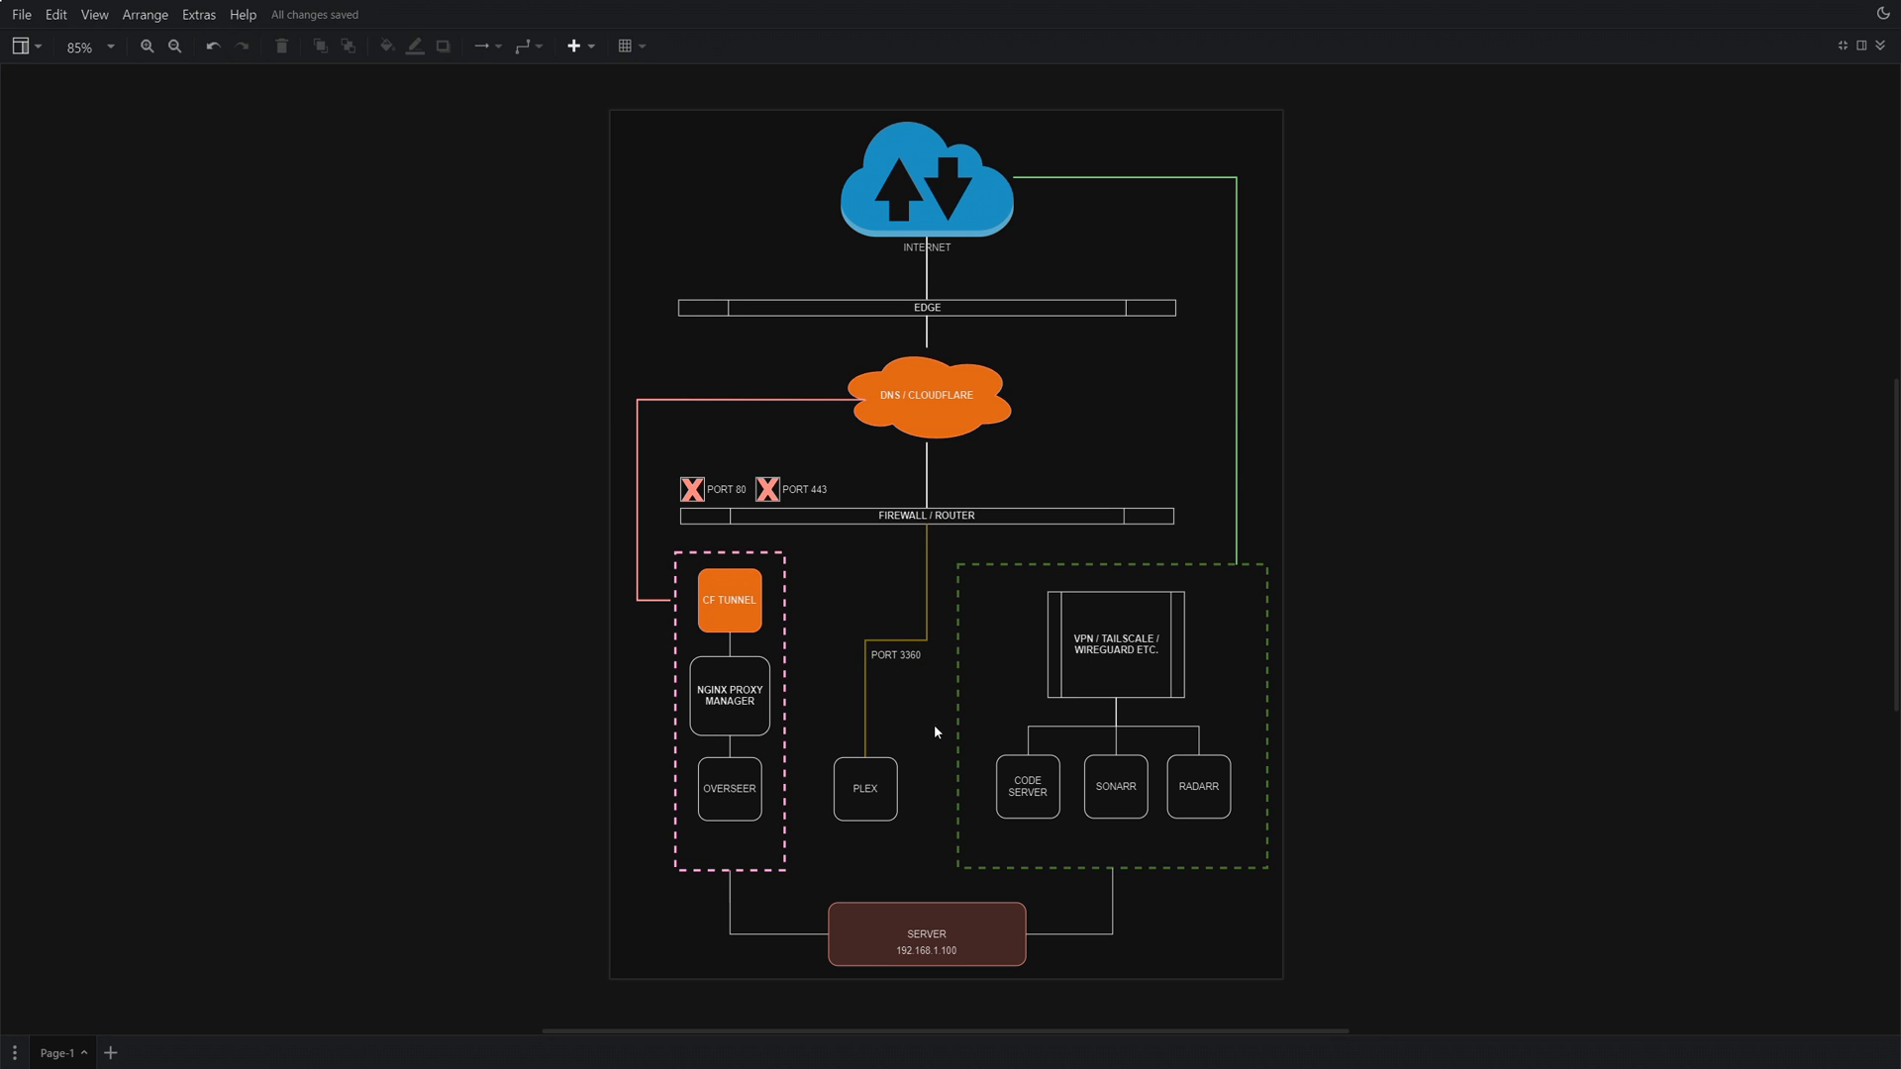
Place PORT 3360 above the firewall/router bar, leaving PORT 32400 below it on Plex's route.
{"action": "left_click_drag", "start_coordinate": [895, 655], "coordinate": [901, 549]}
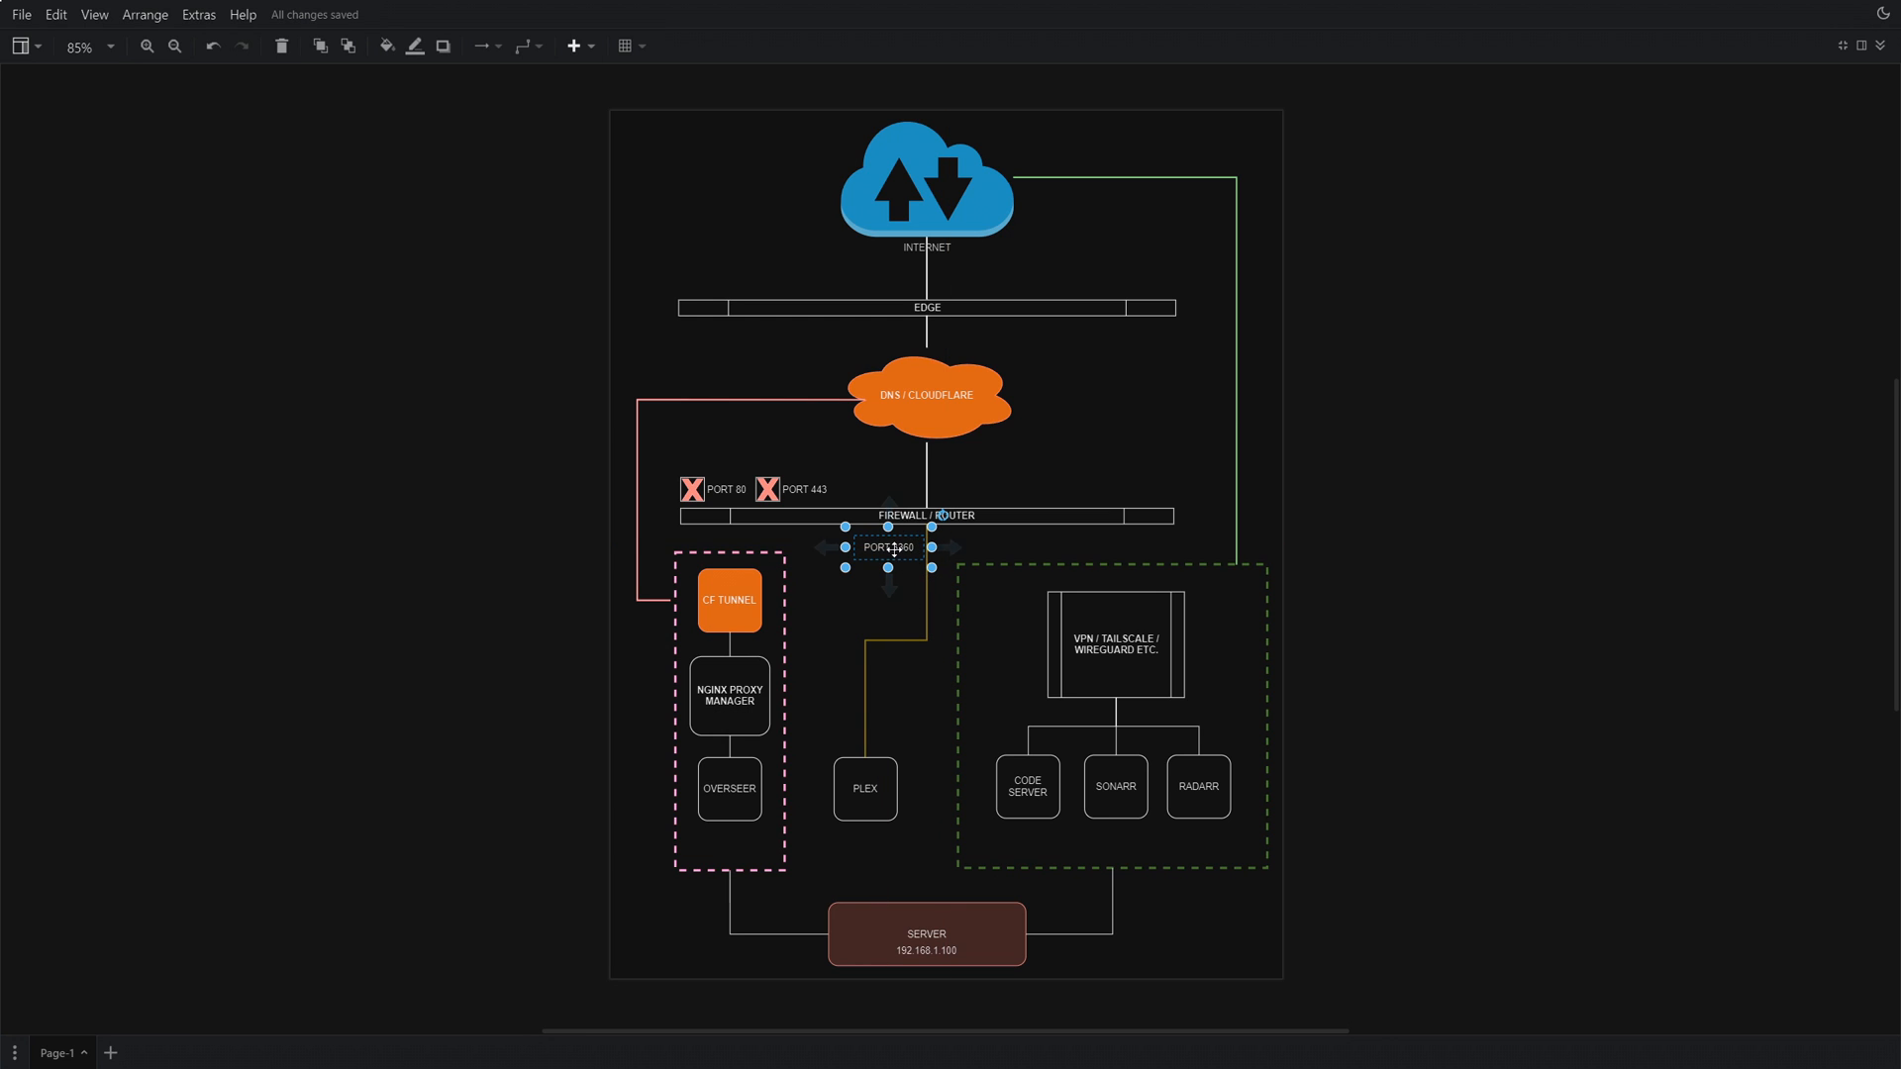
{"action": "left_click_drag", "start_coordinate": [890, 547], "coordinate": [889, 487]}
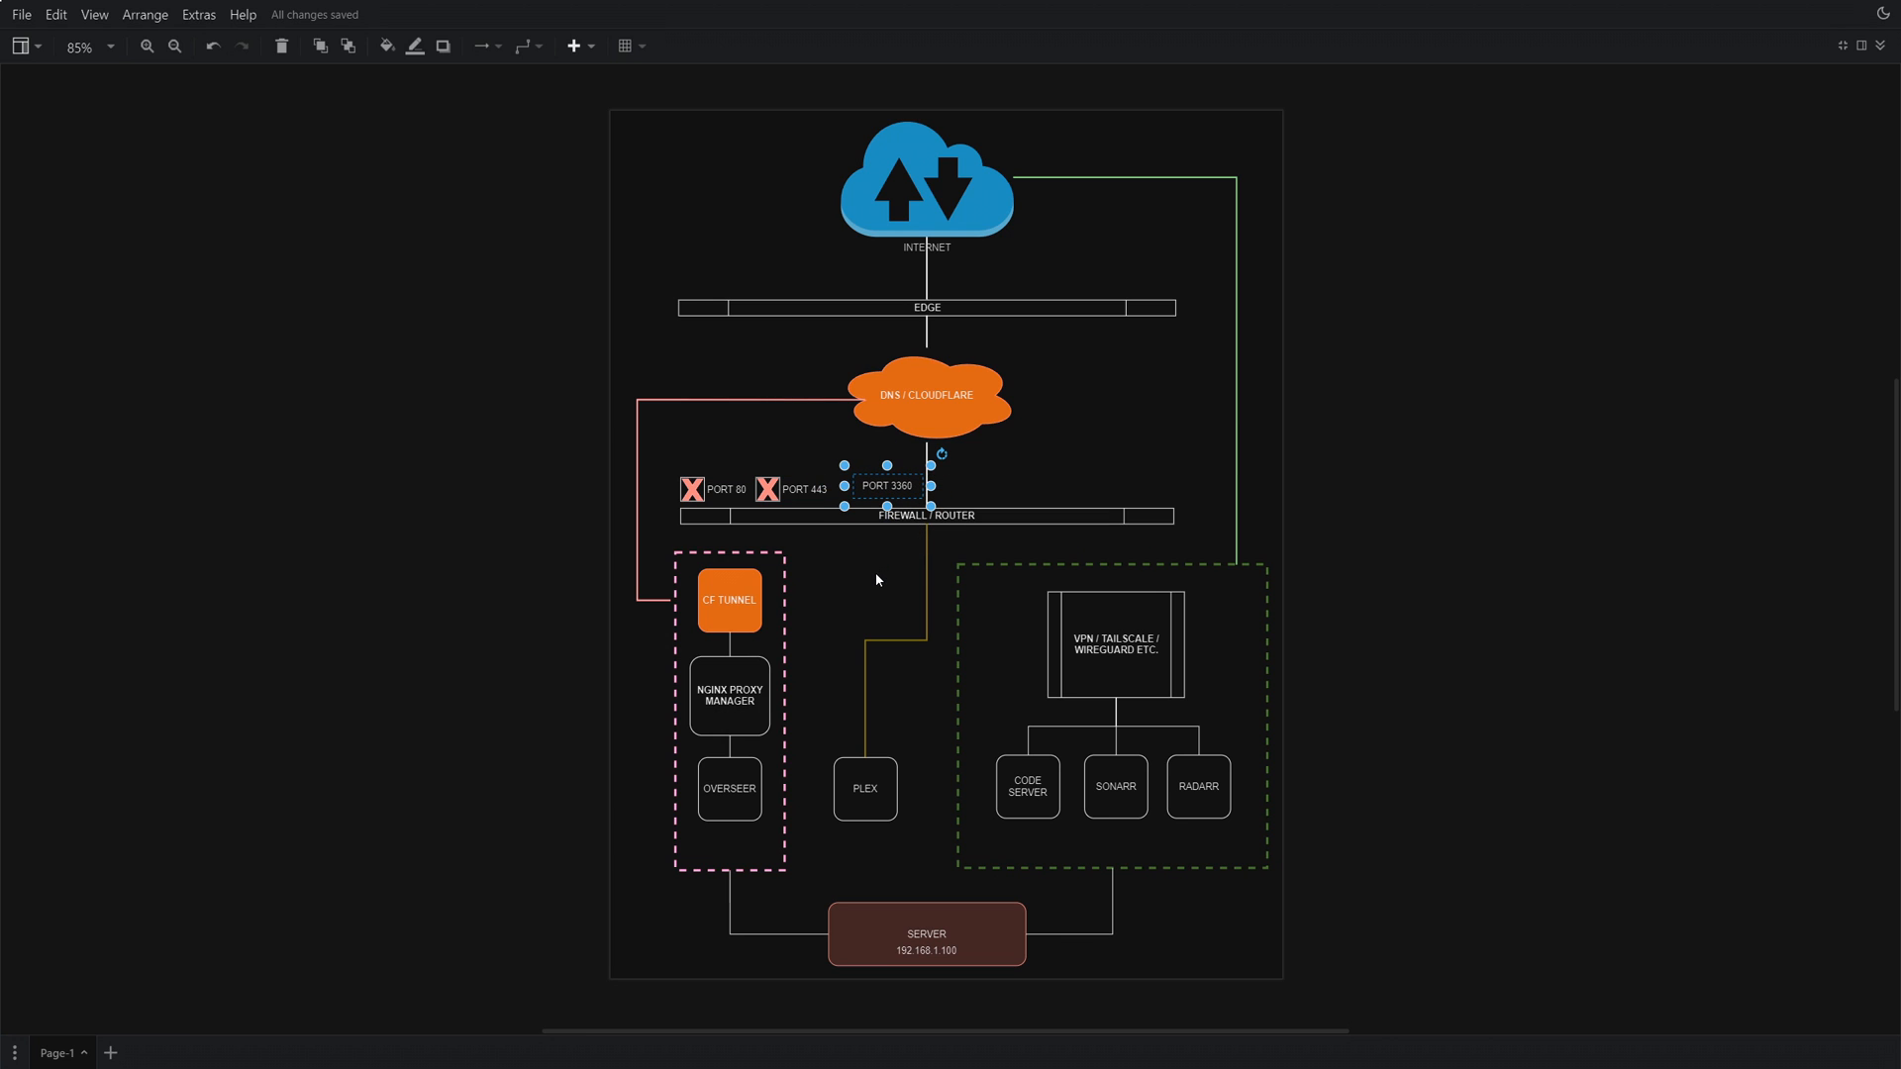
{"action": "double_click", "coordinate": [887, 485]}
{"action": "type", "text": "PORT 32400"}
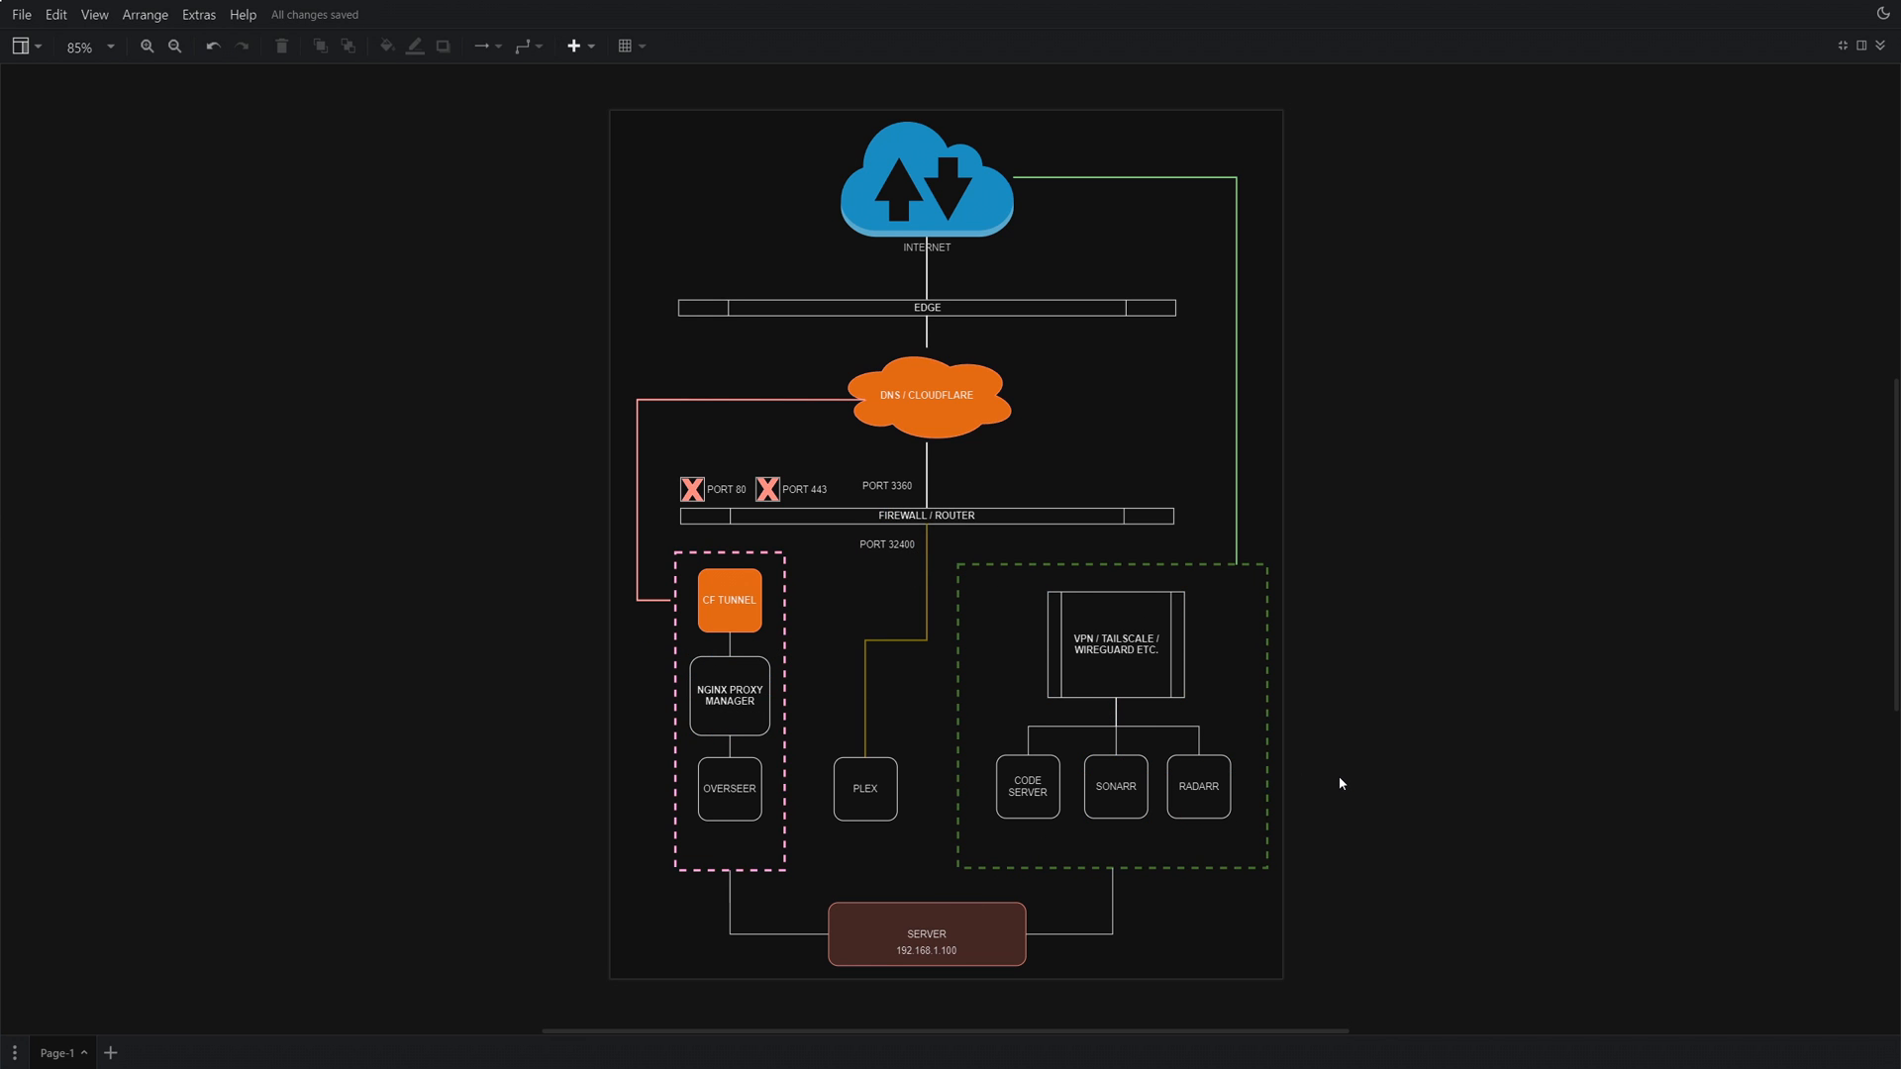
{"action": "left_click", "coordinate": [1115, 786]}
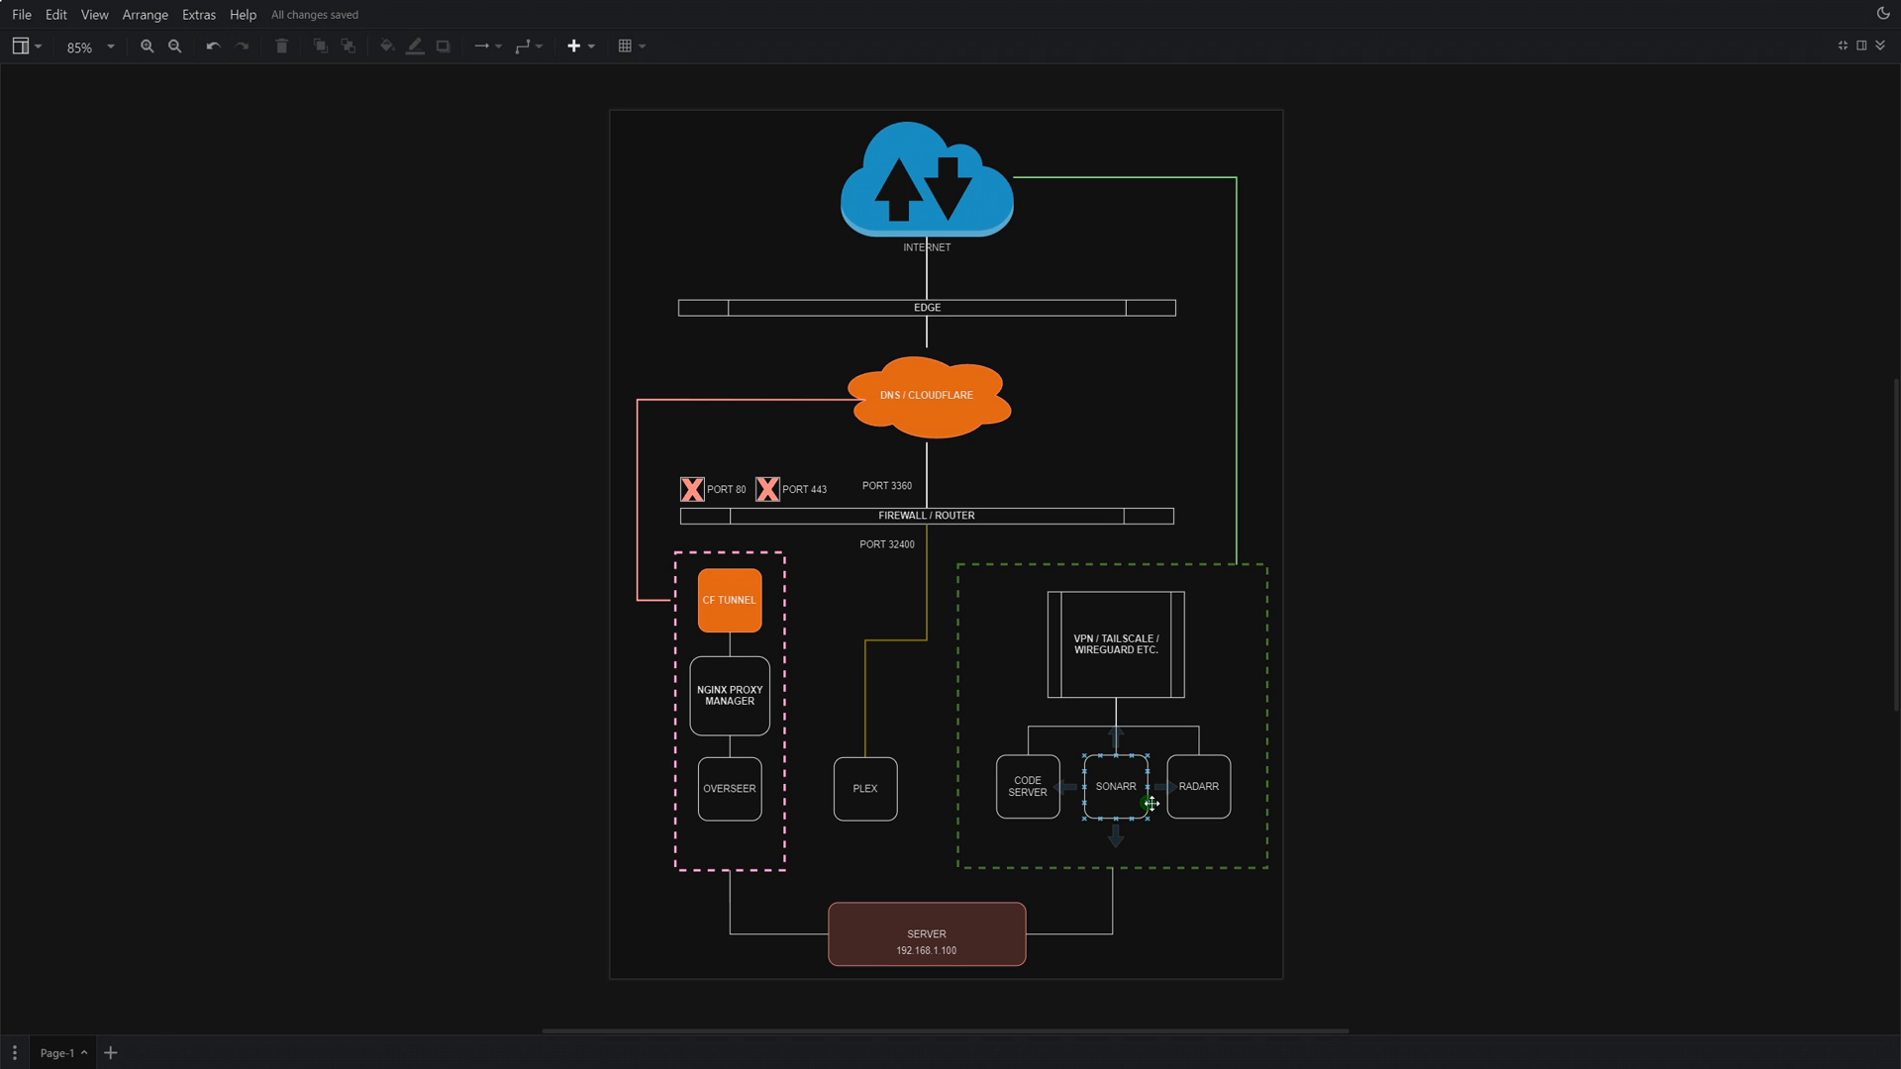
{"action": "left_click", "coordinate": [728, 789]}
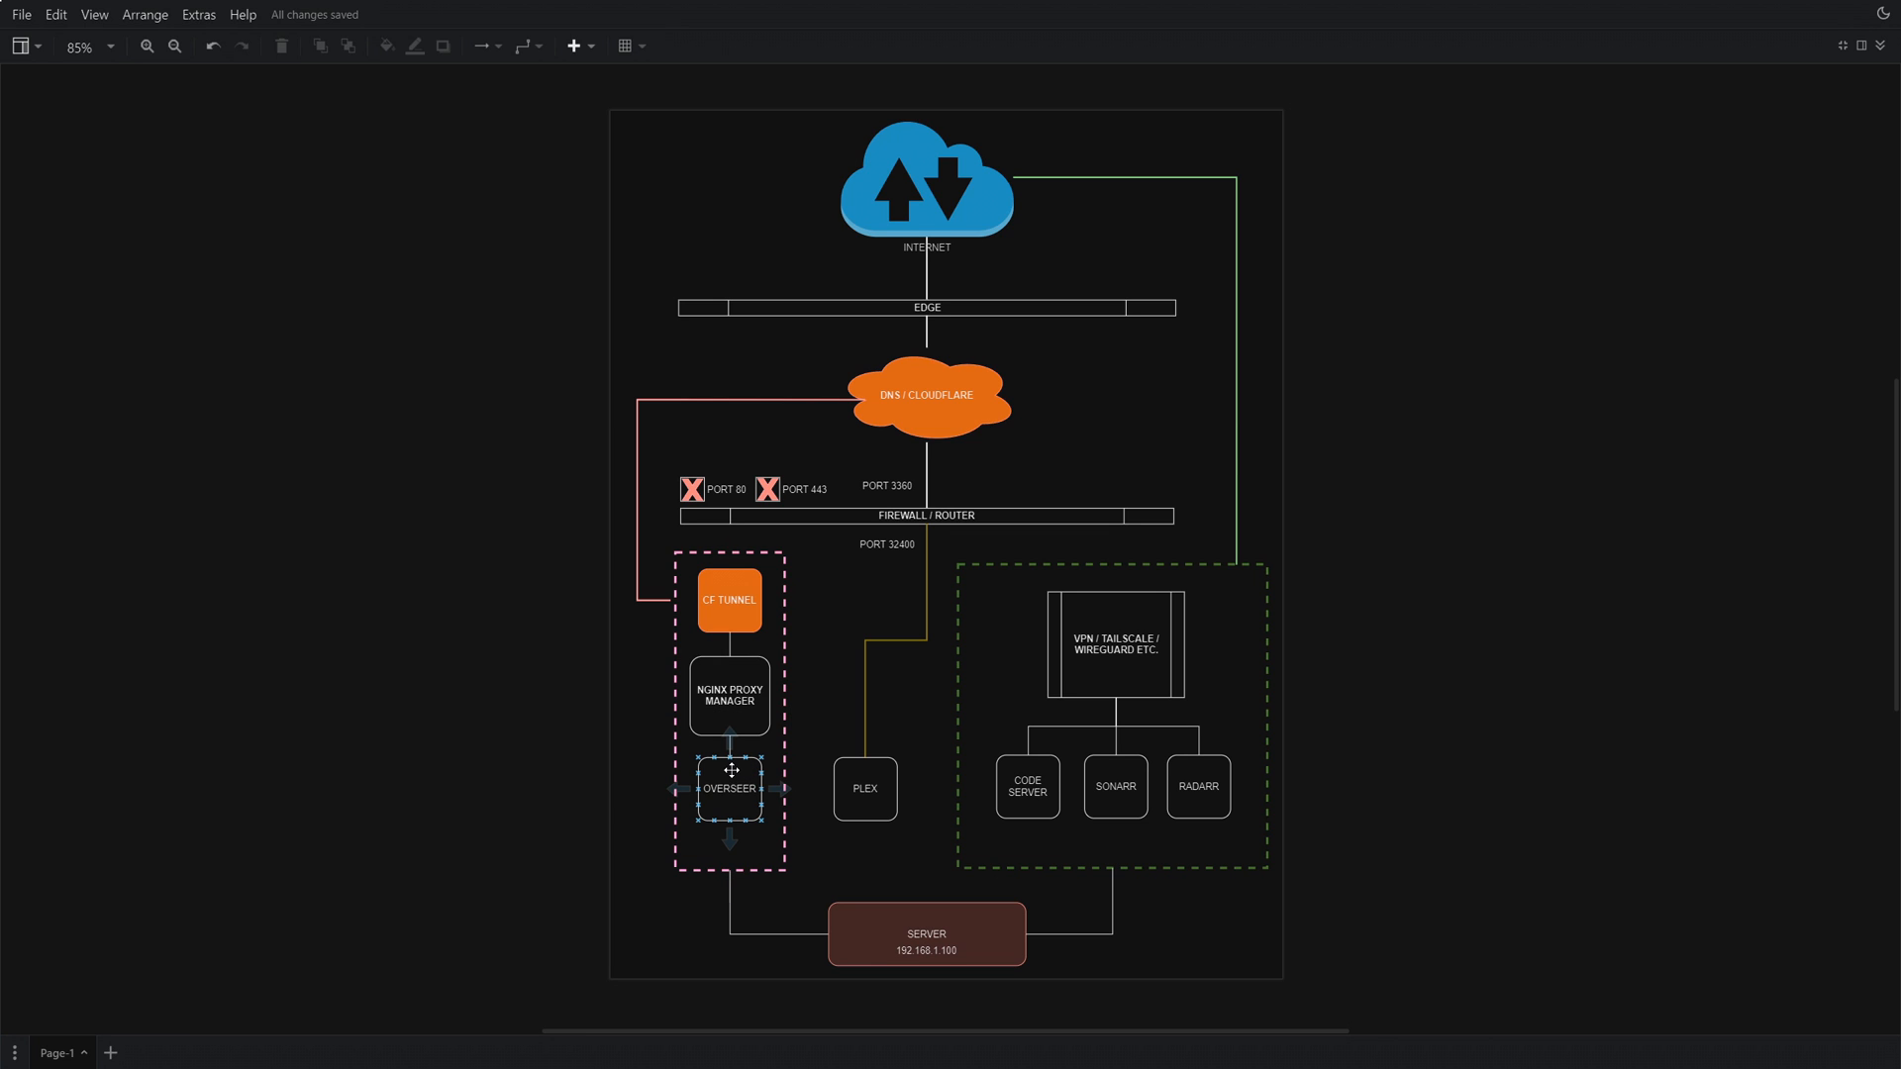
{"action": "left_click", "coordinate": [729, 695]}
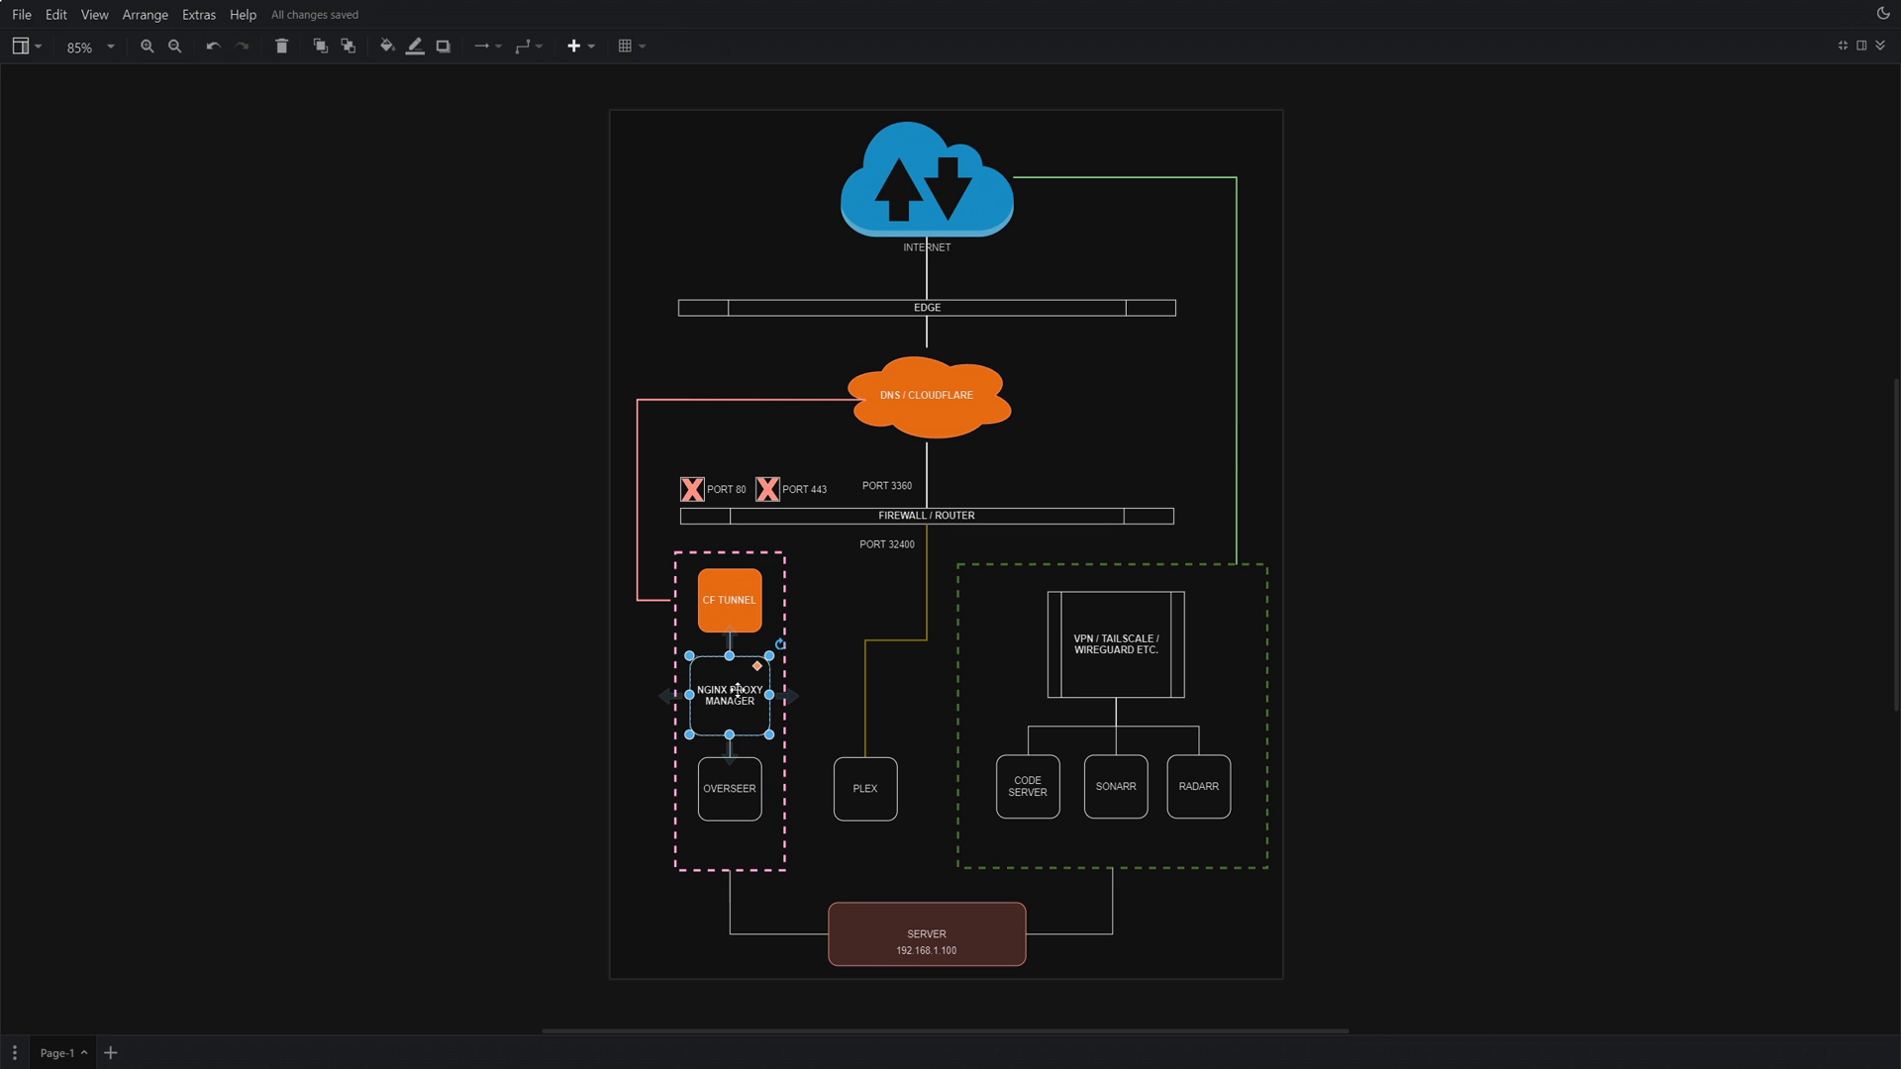
{"action": "left_click", "coordinate": [927, 395]}
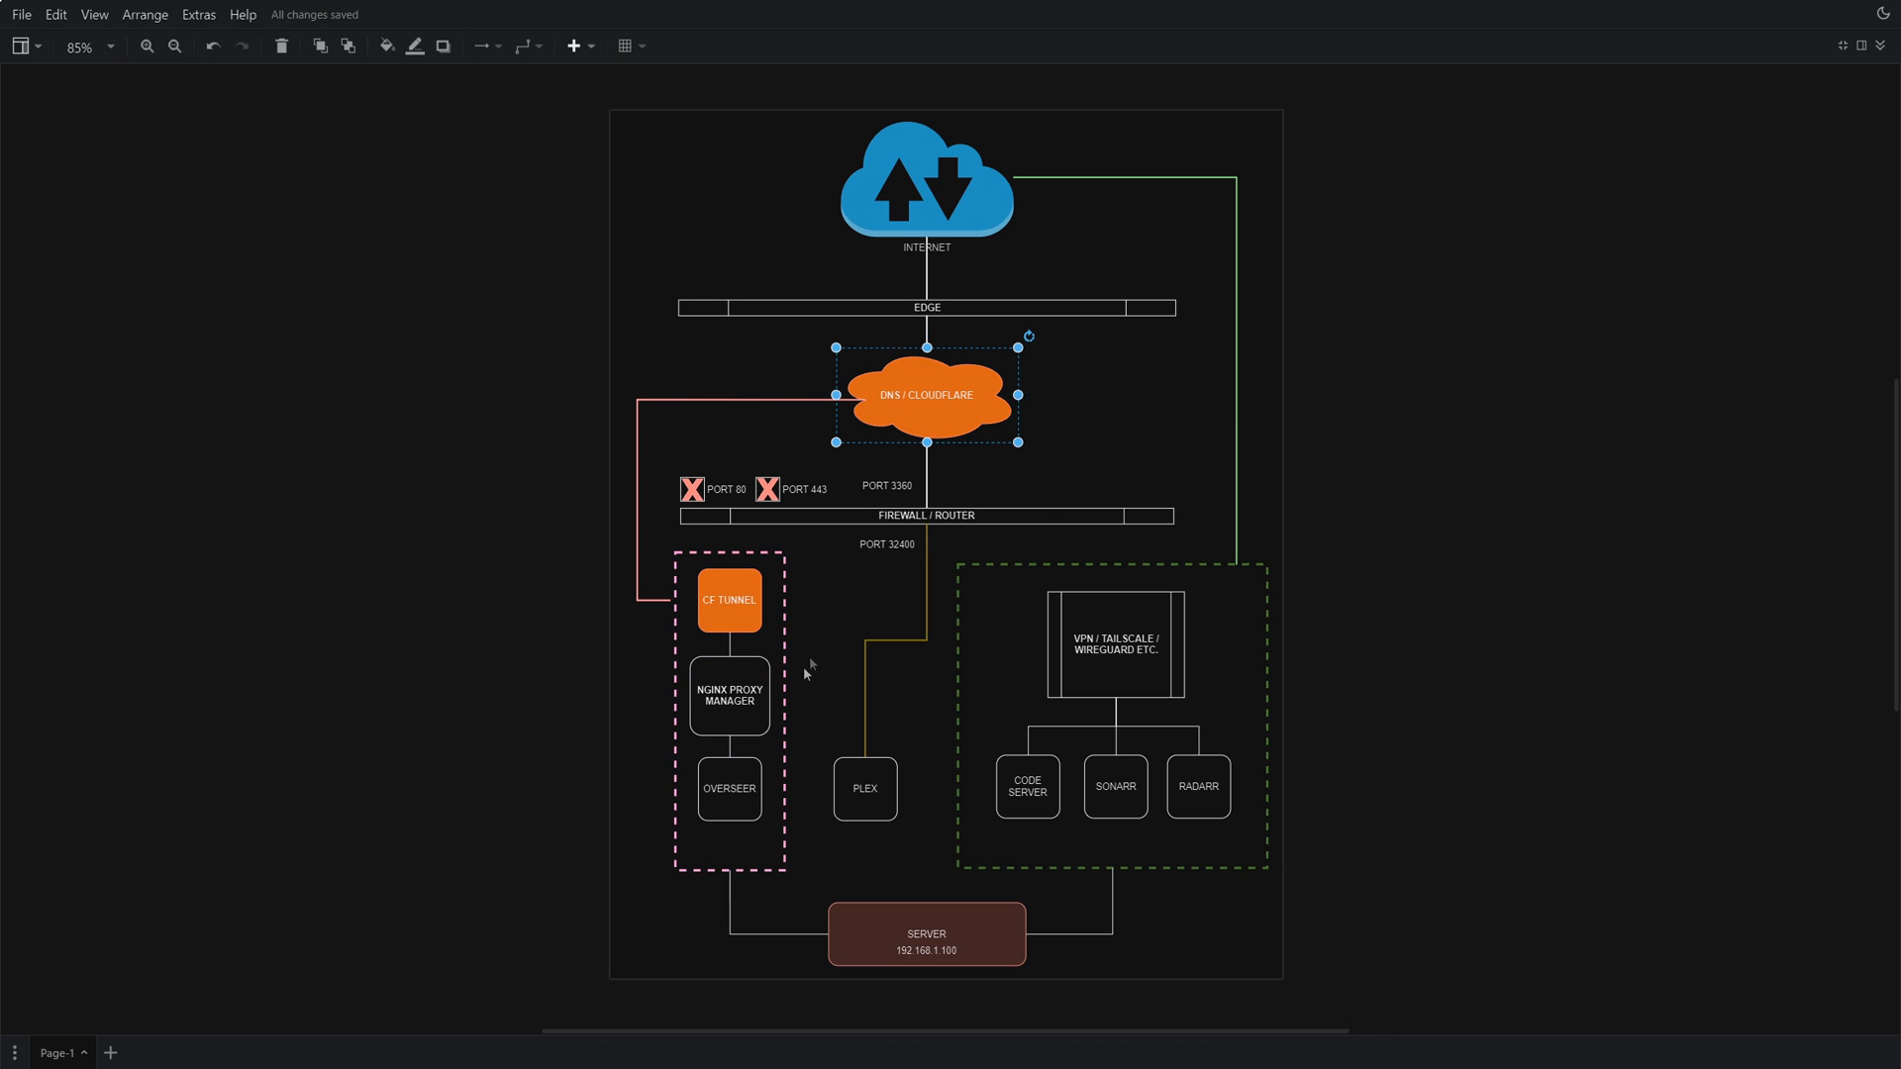
{"action": "left_click", "coordinate": [728, 695]}
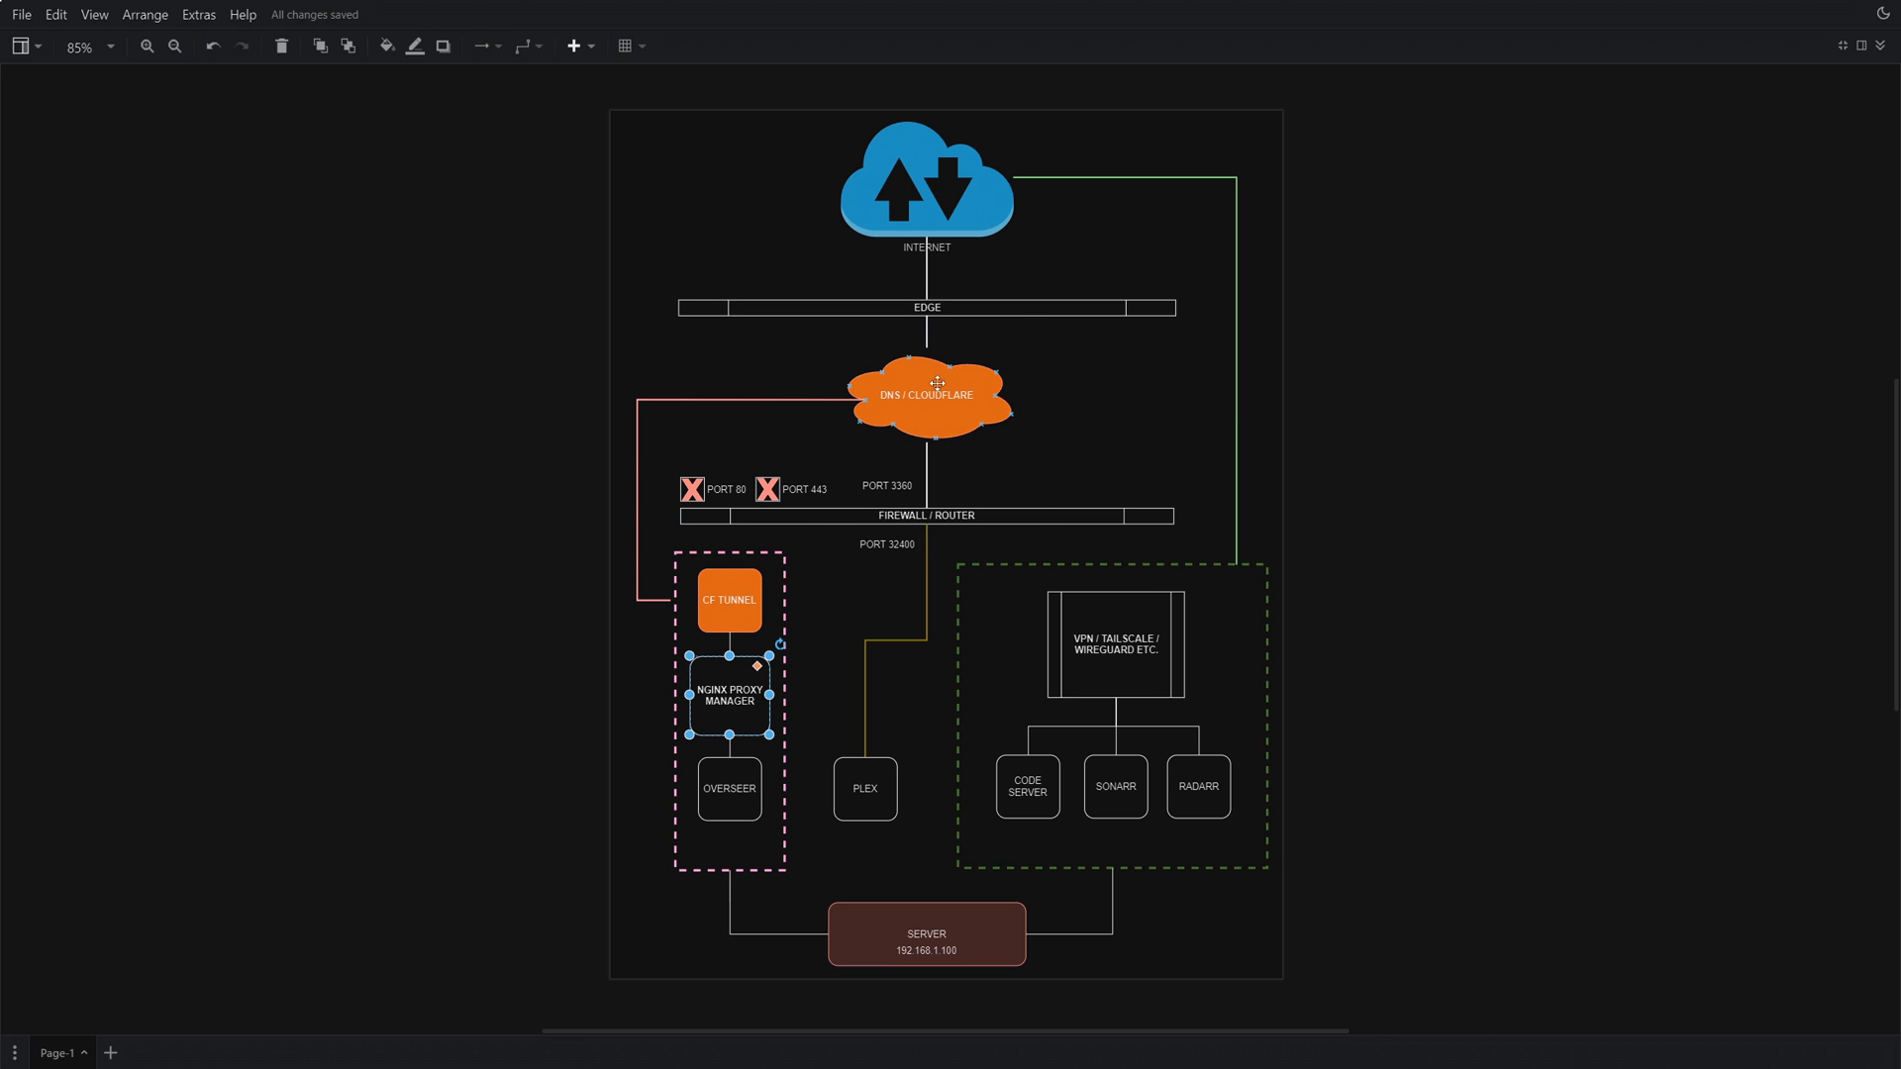
{"action": "left_click", "coordinate": [729, 600]}
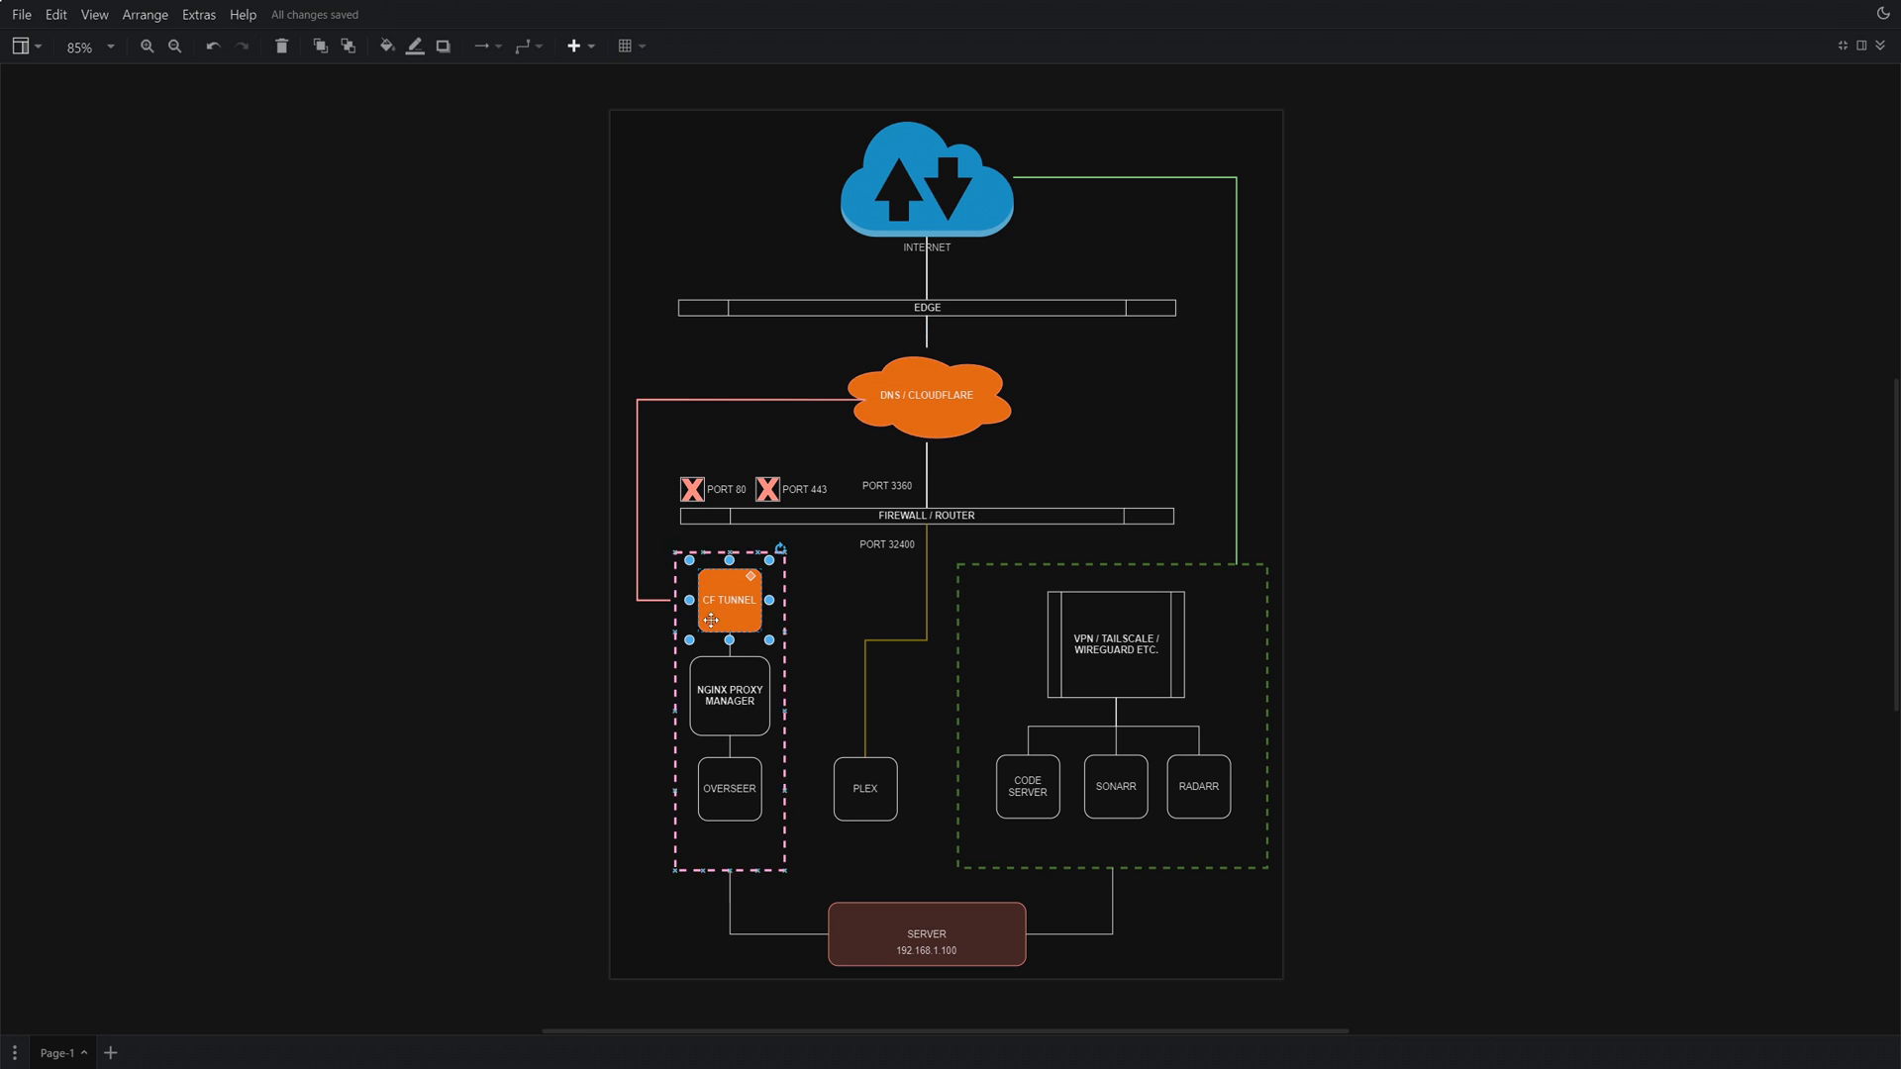
{"action": "mouse_move", "coordinate": [877, 450]}
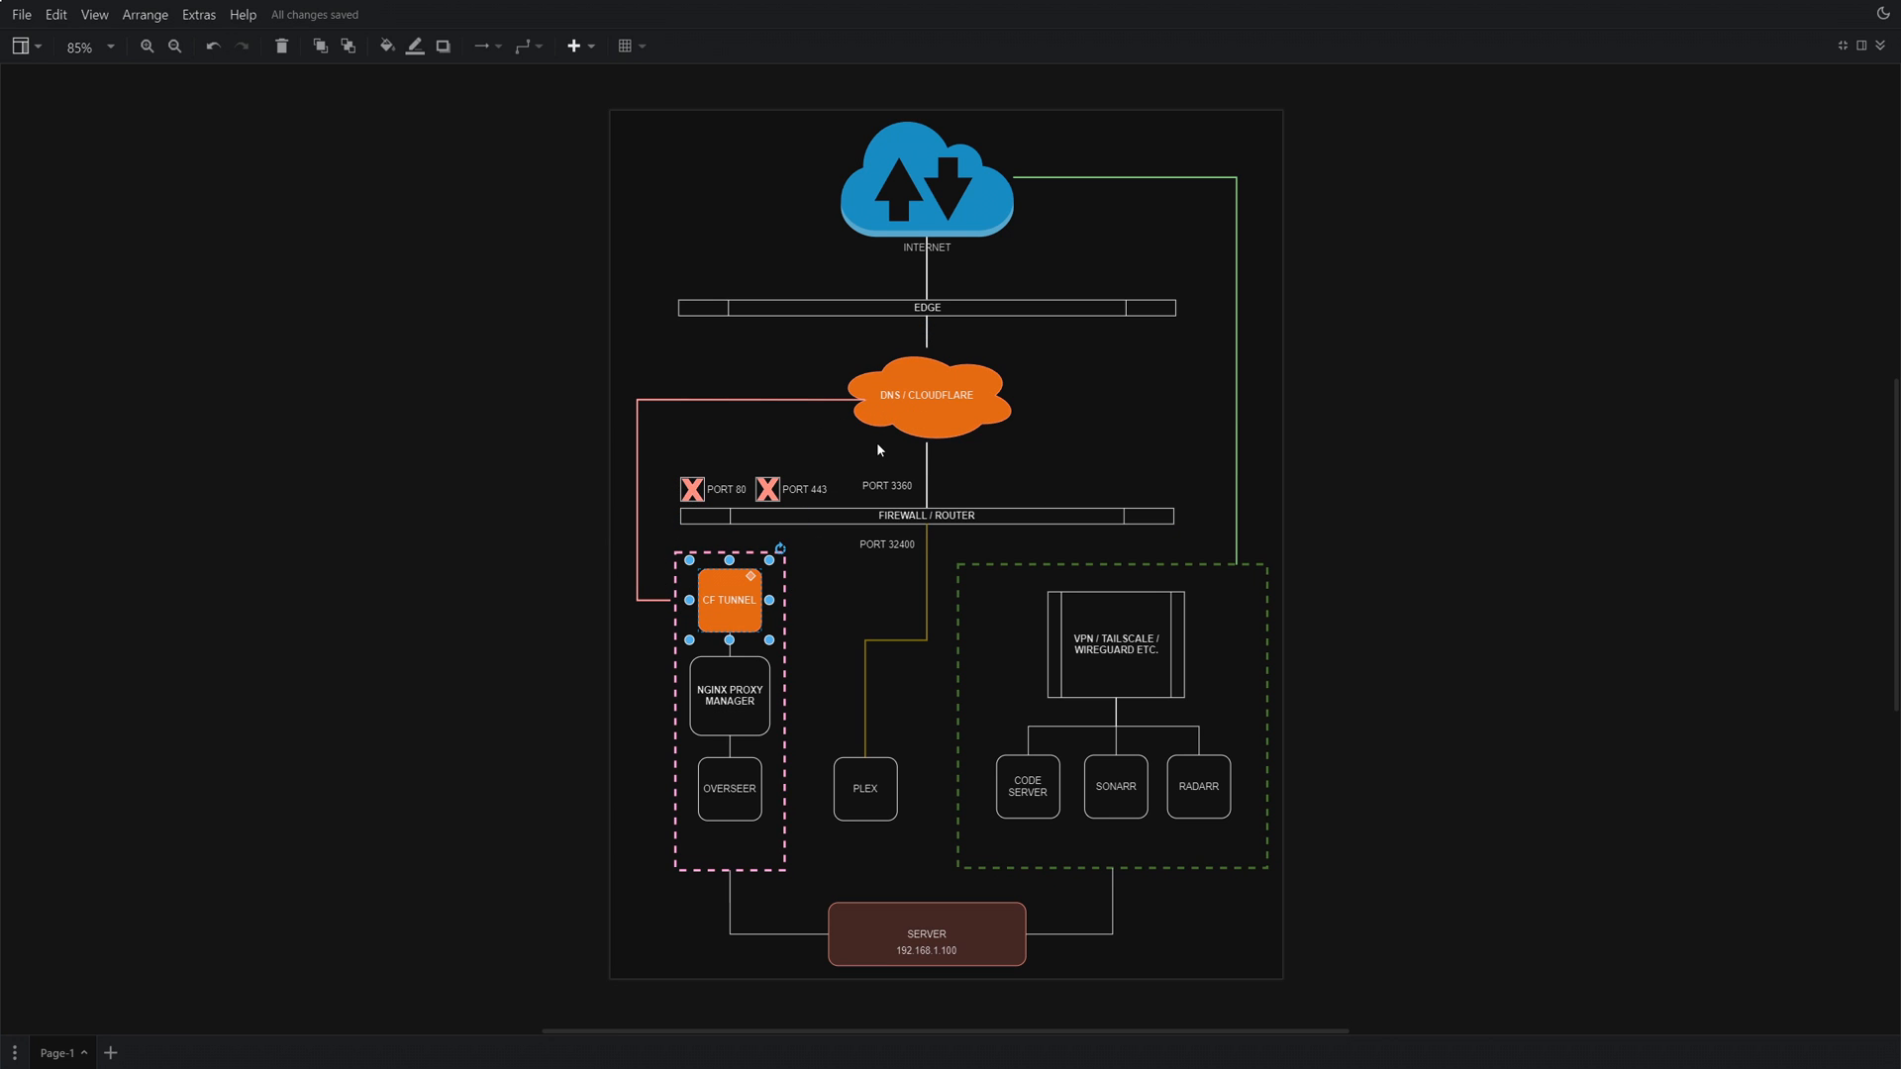
{"action": "left_click", "coordinate": [1061, 356]}
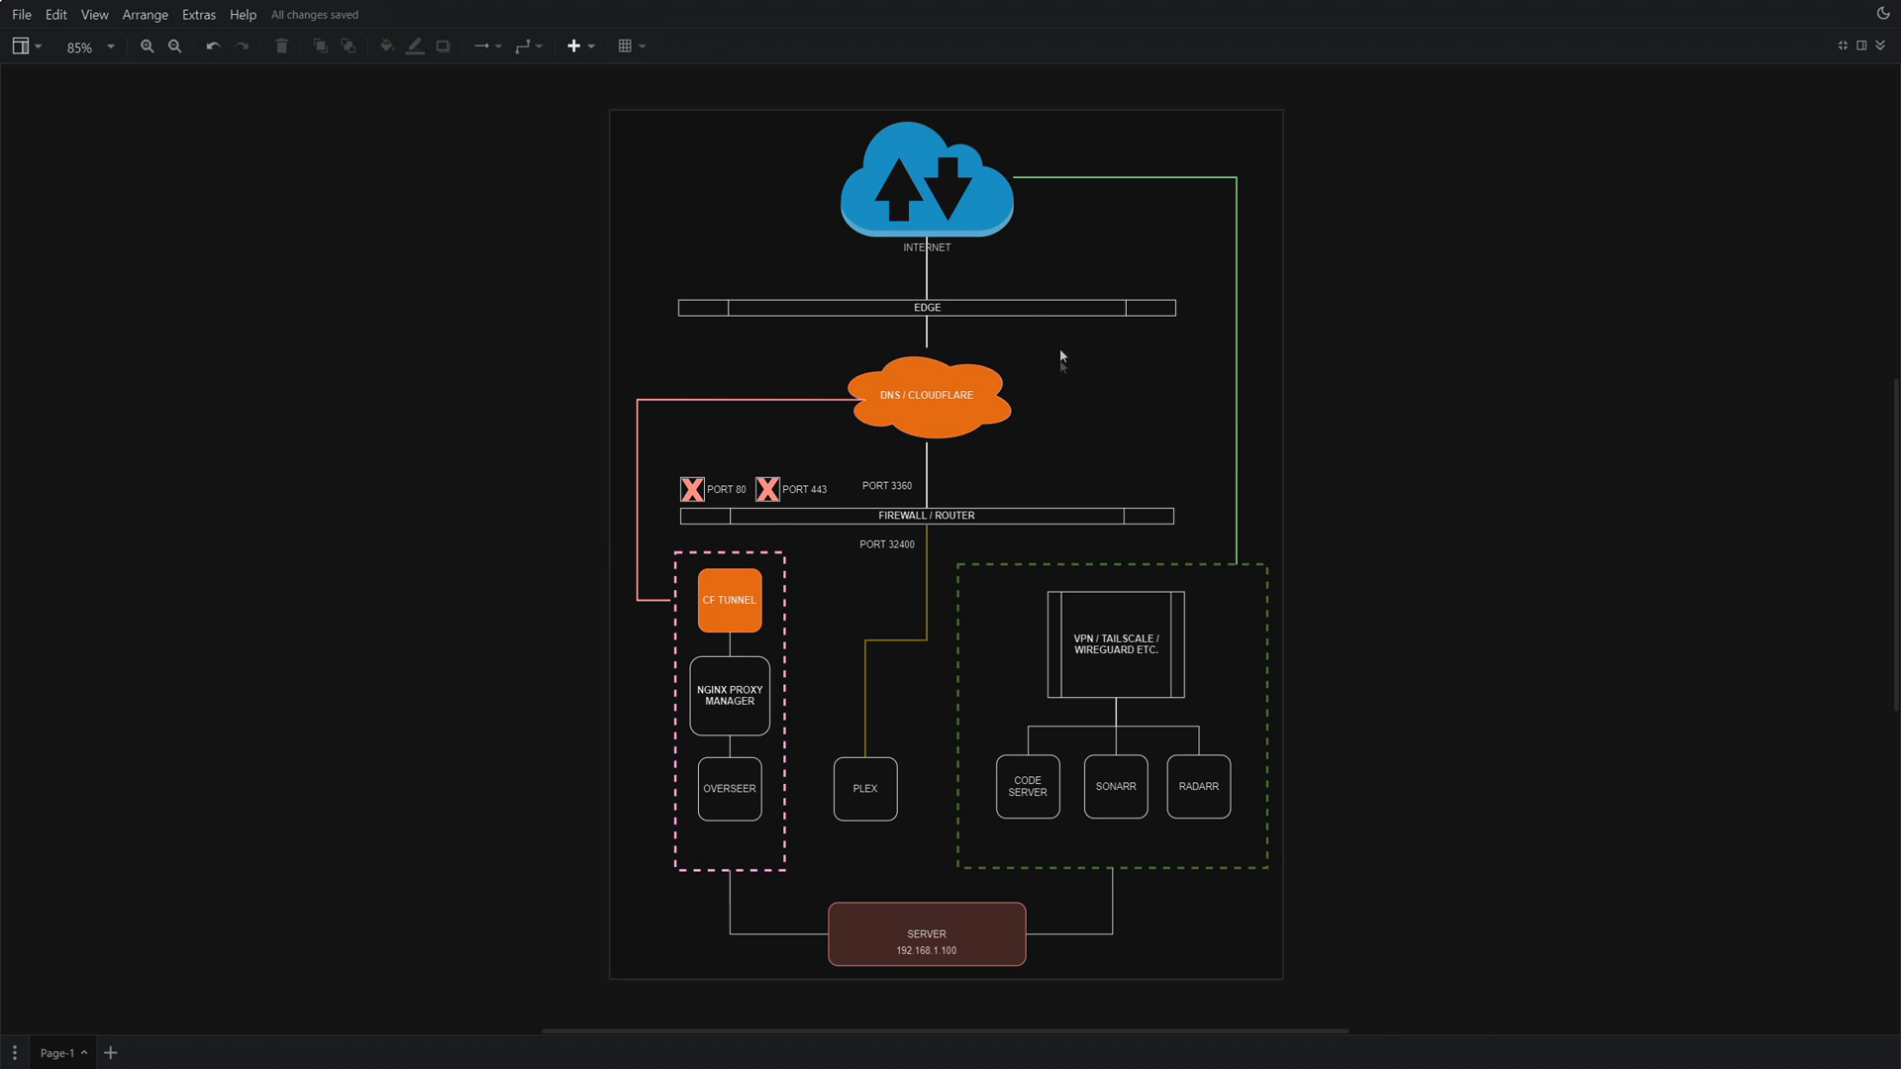
{"action": "mouse_move", "coordinate": [1103, 439]}
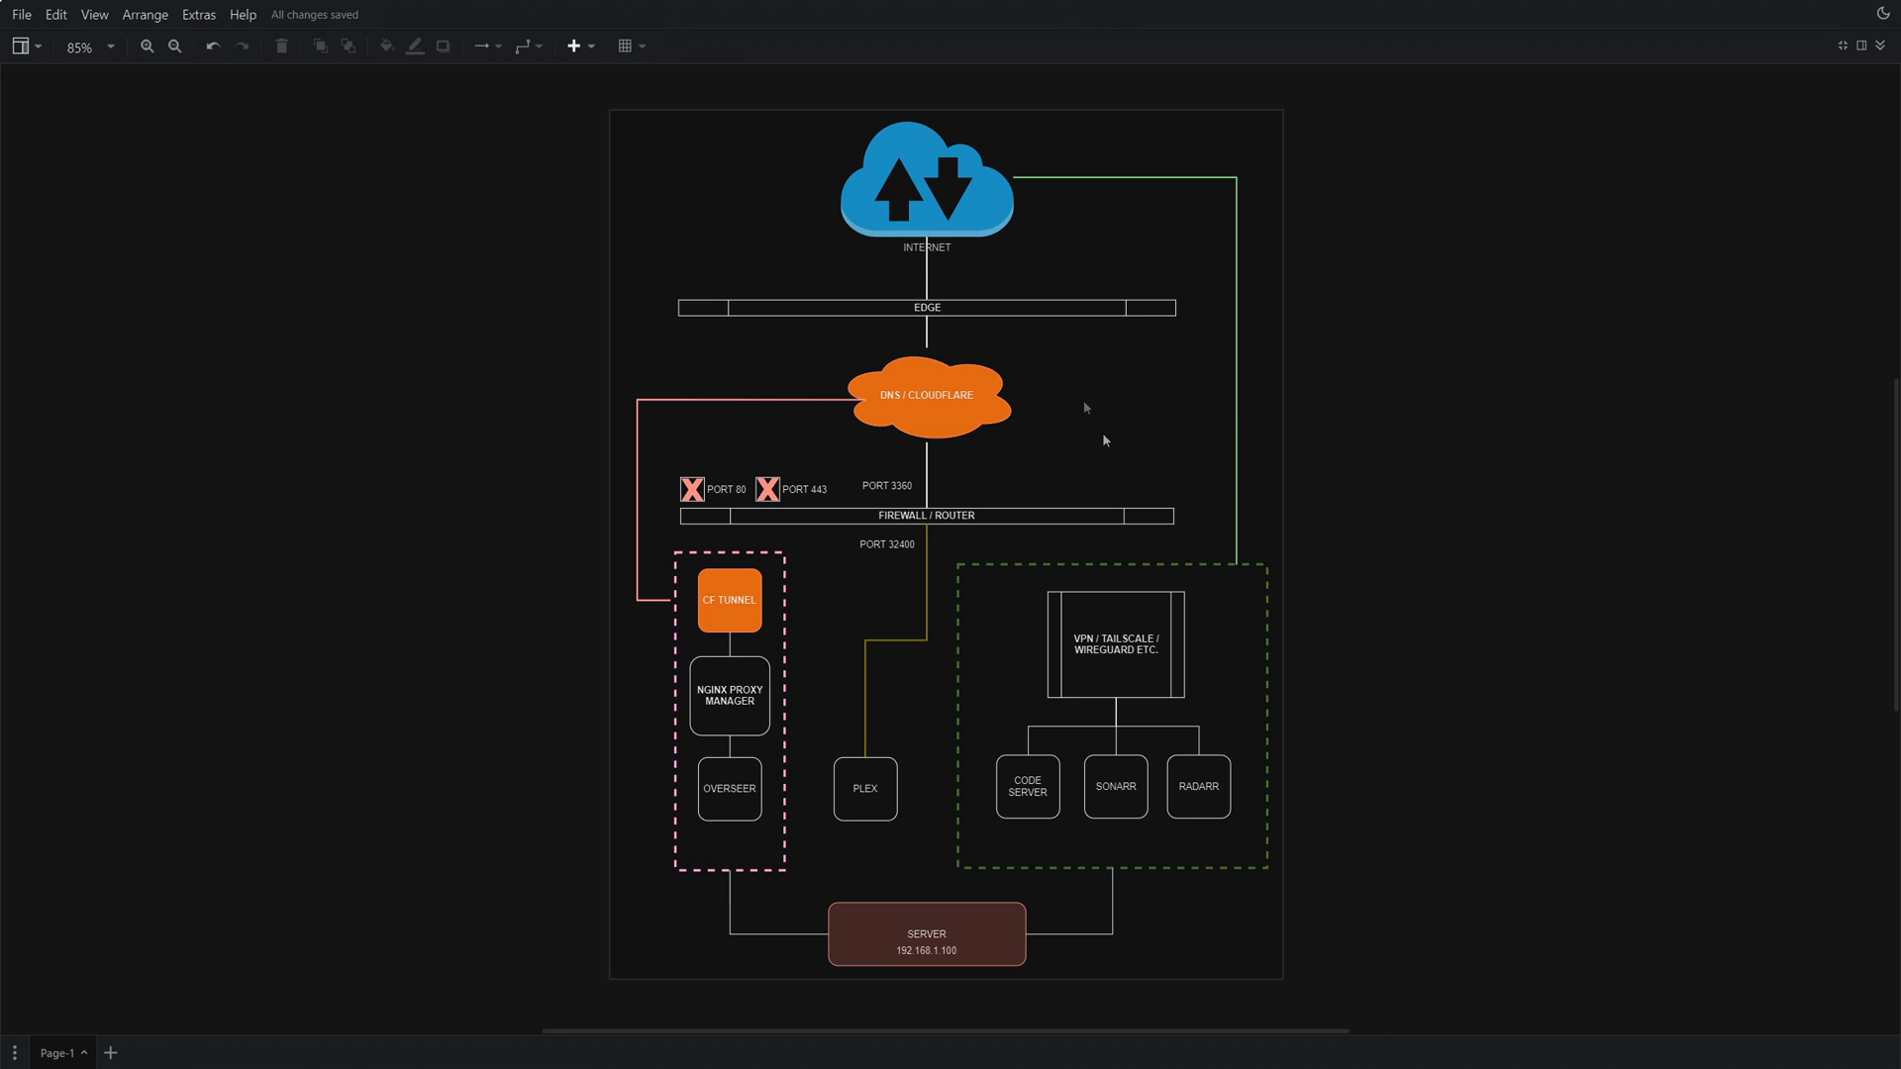
{"action": "mouse_move", "coordinate": [1337, 639]}
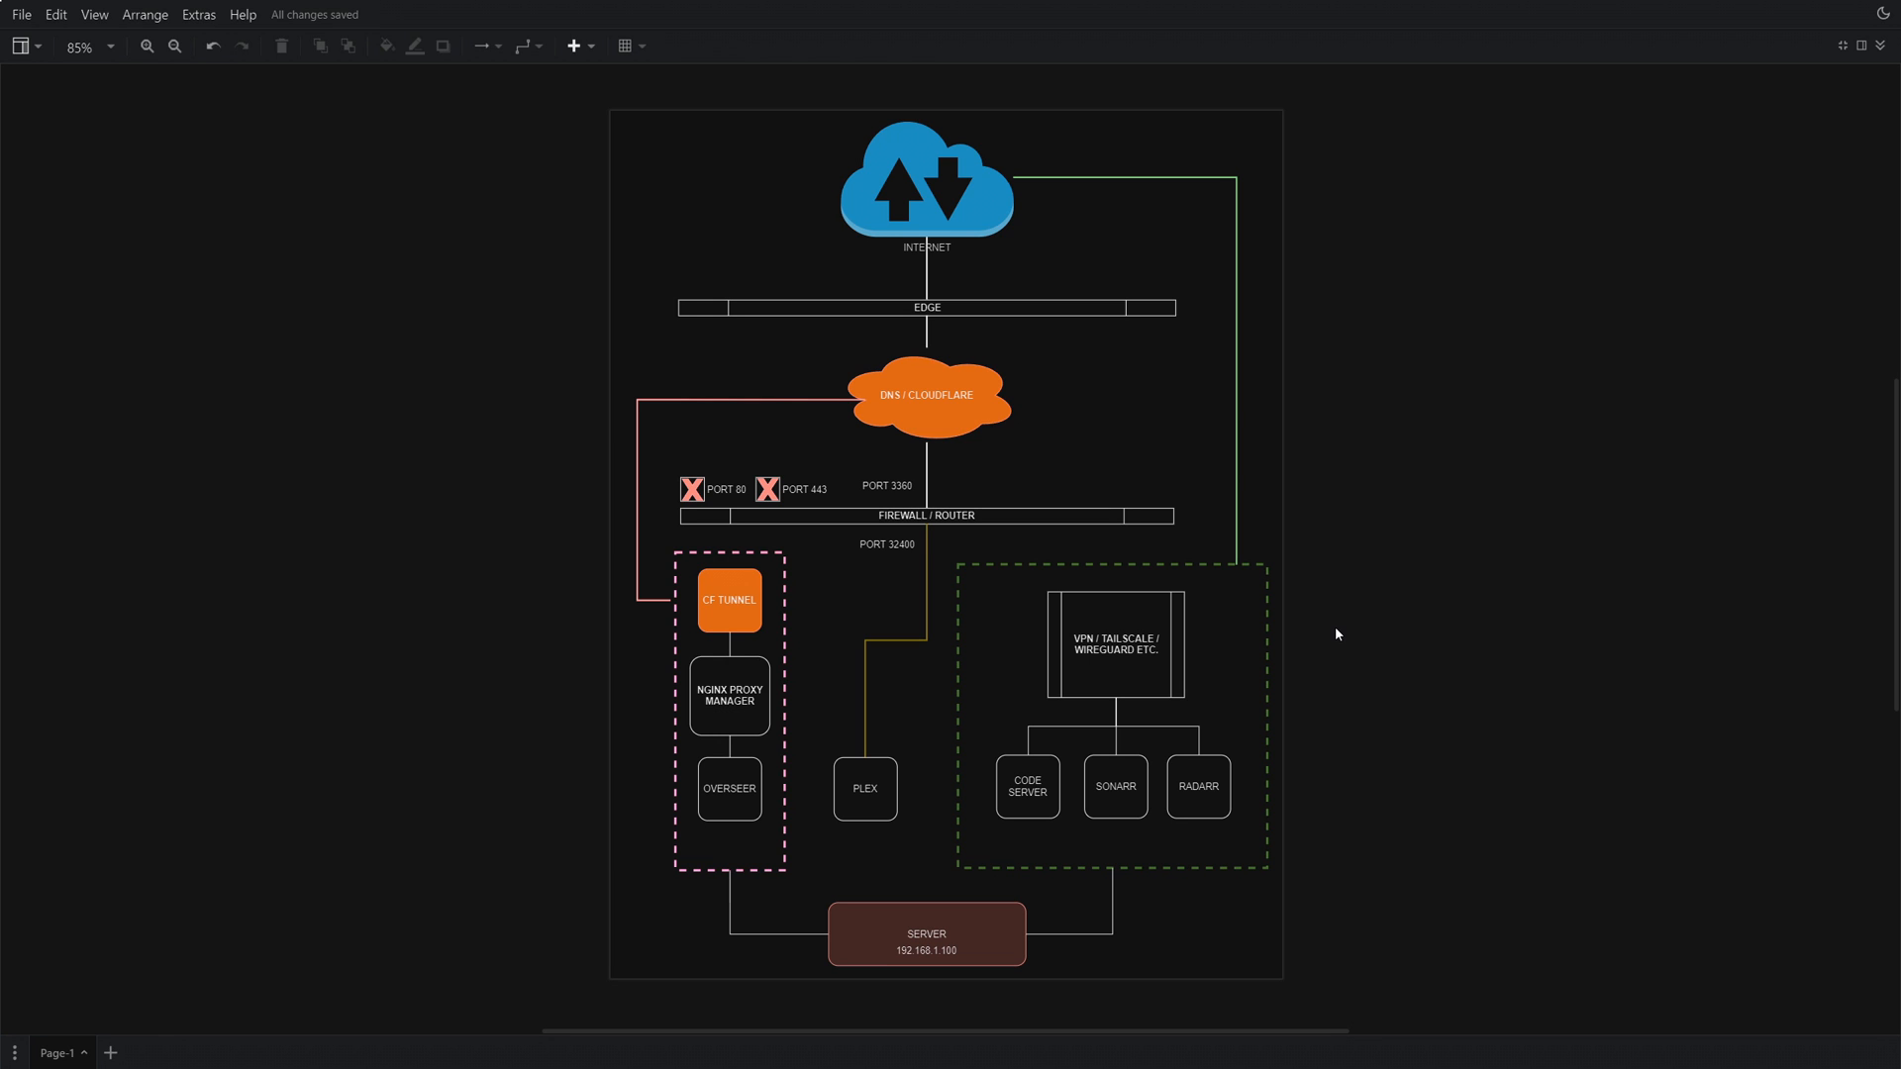
{"action": "mouse_move", "coordinate": [1305, 515]}
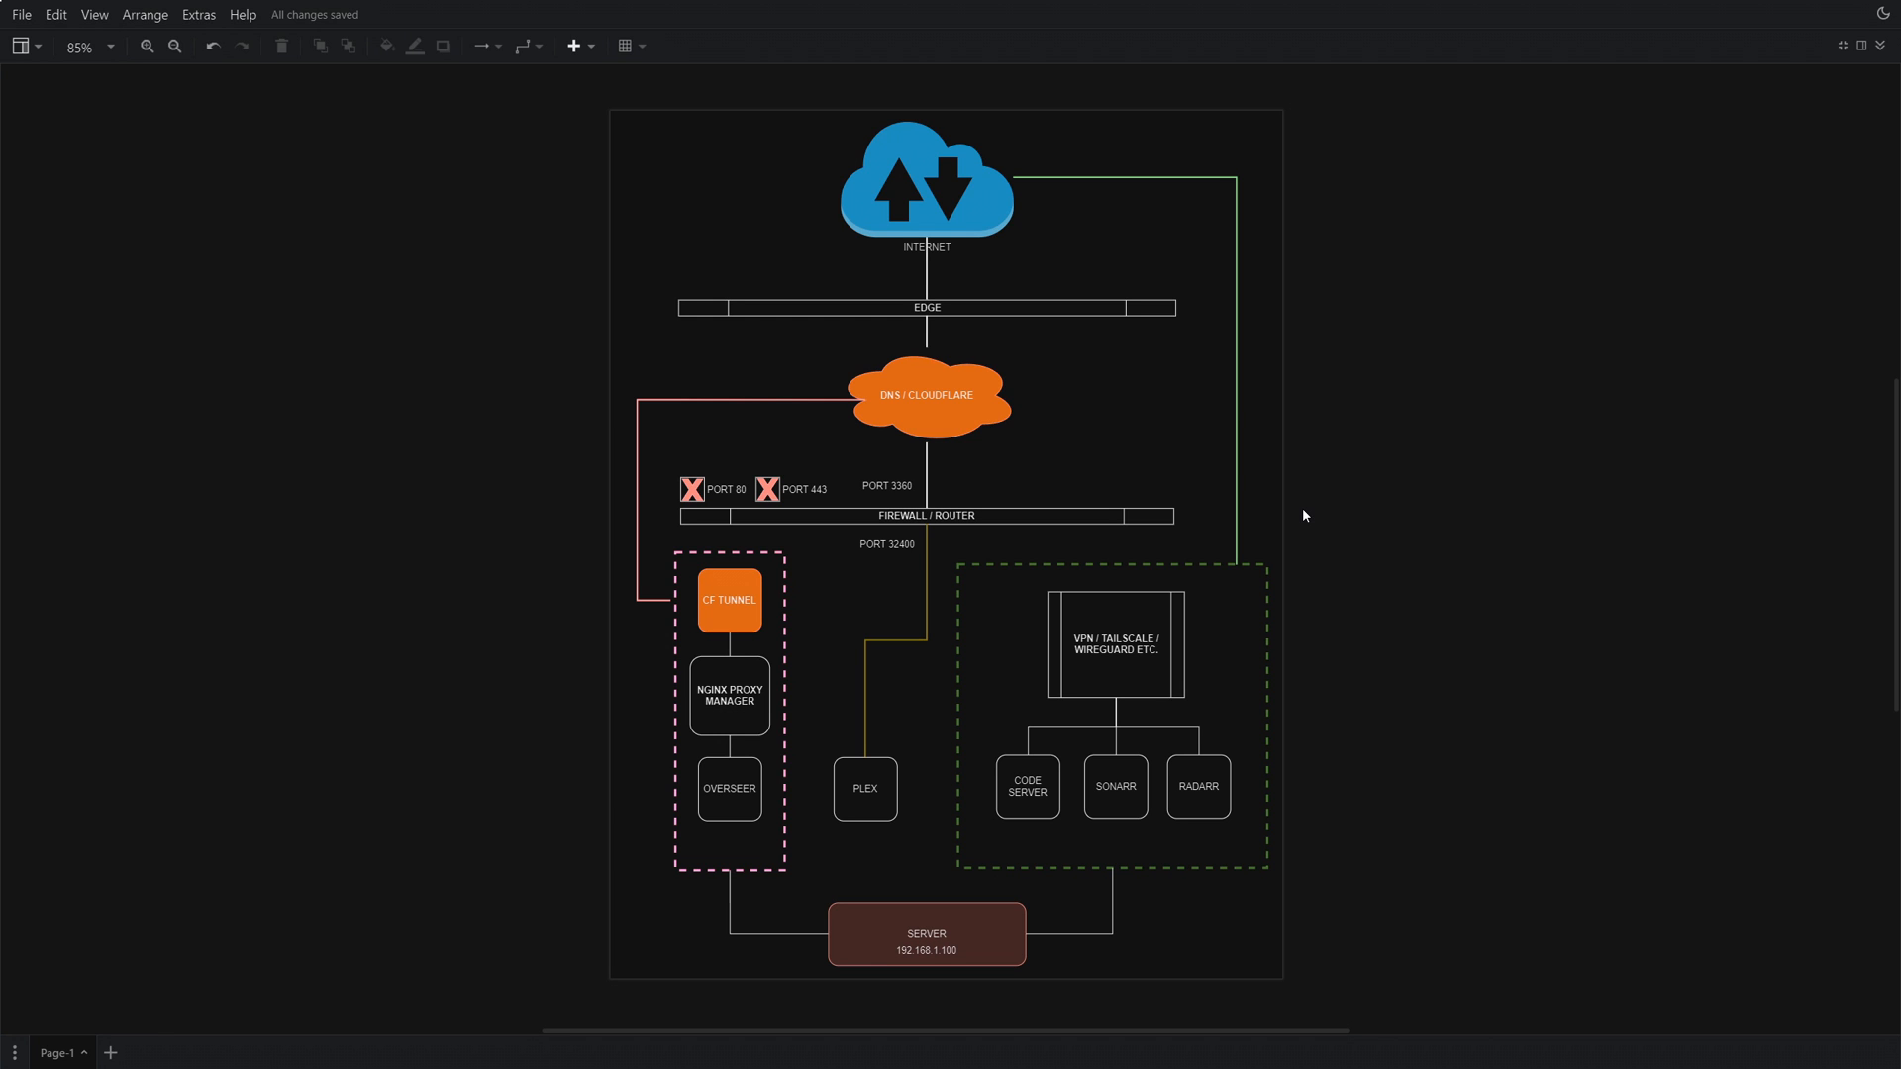
{"action": "mouse_move", "coordinate": [1289, 495]}
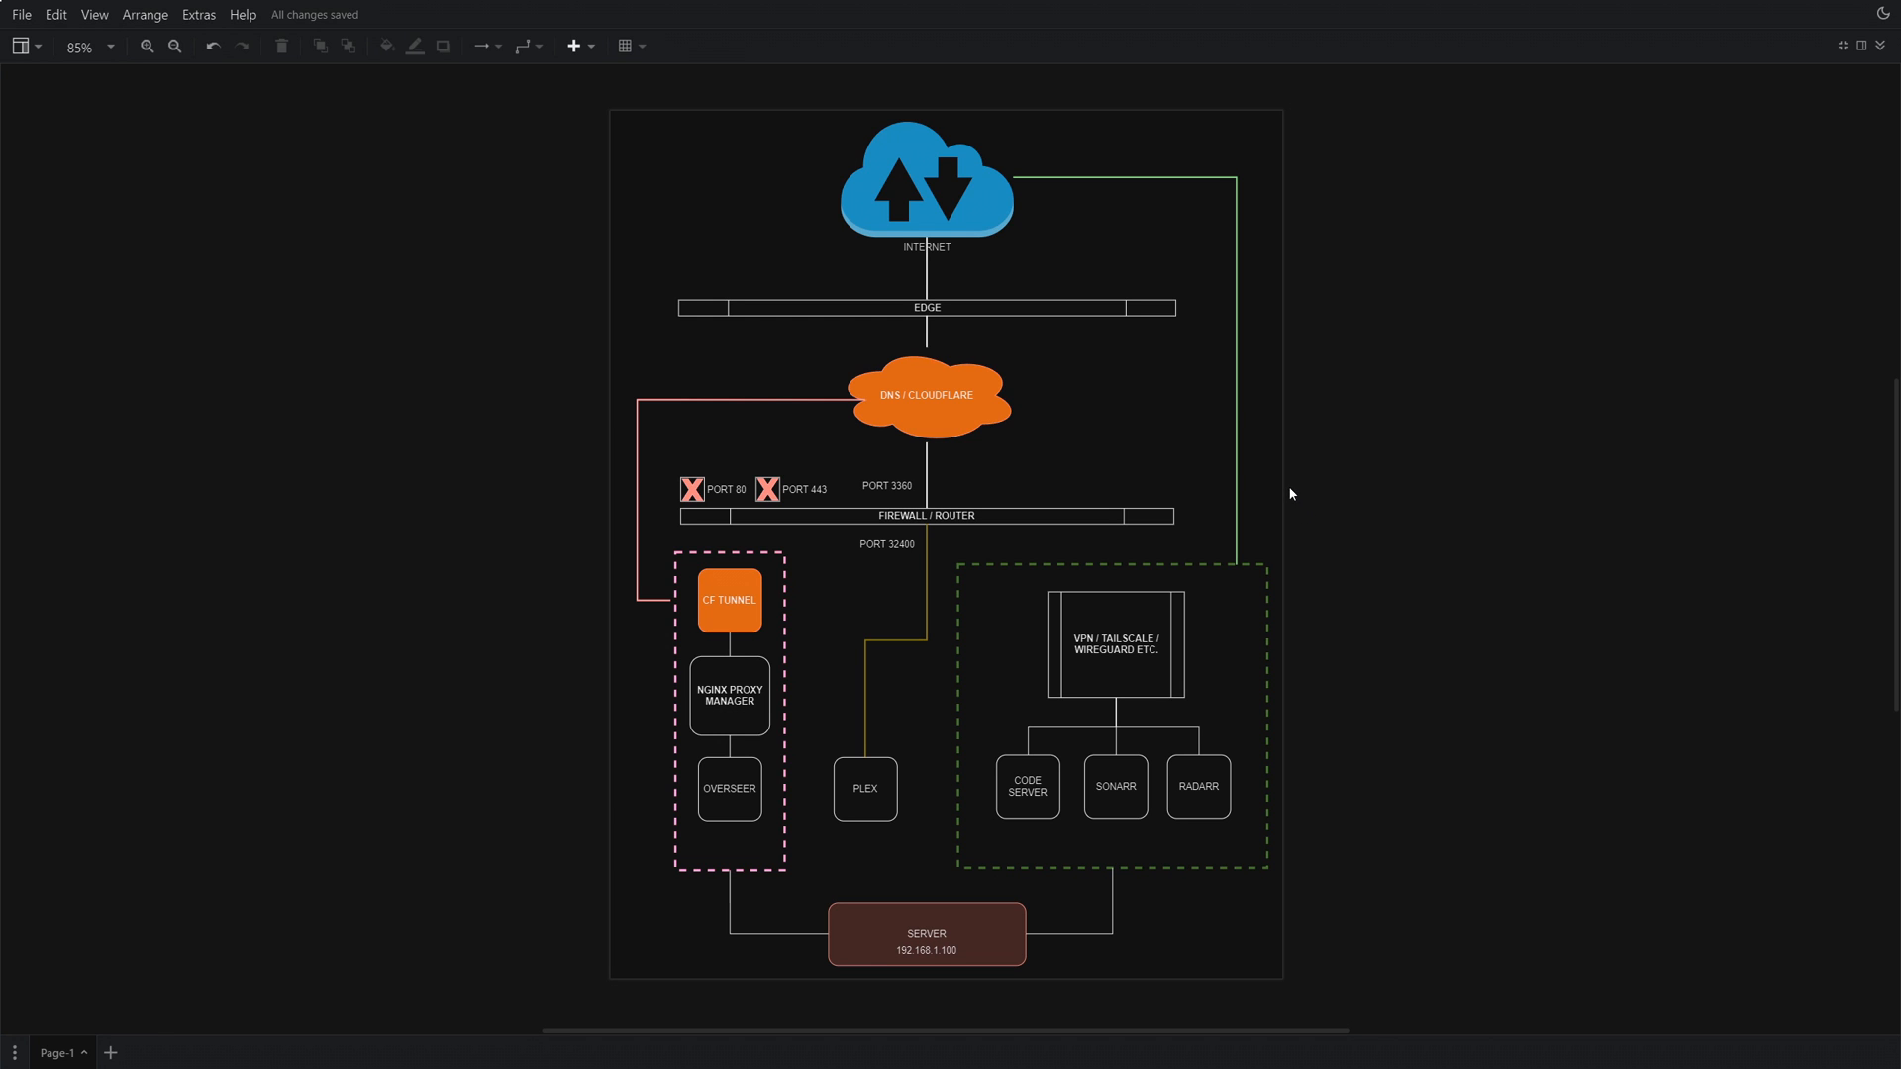
{"action": "left_click", "coordinate": [925, 398]}
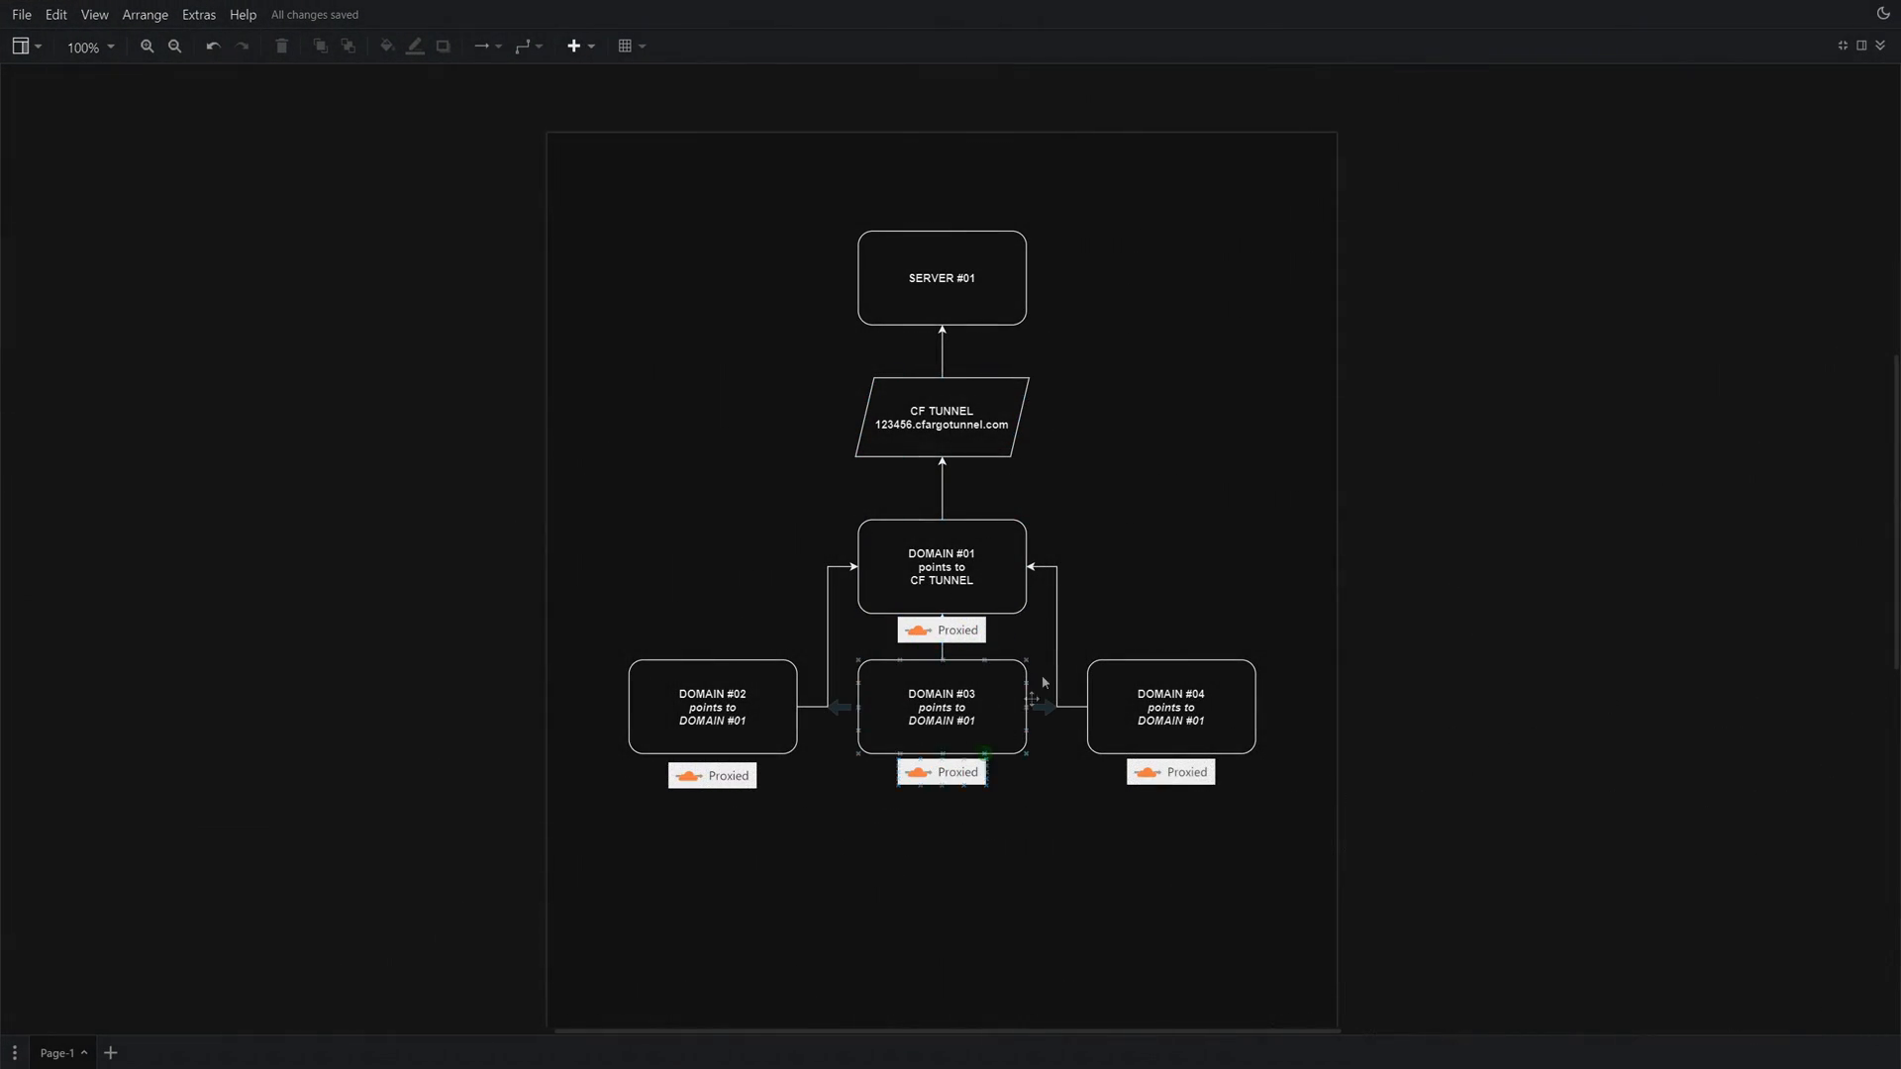
{"action": "left_click", "coordinate": [1234, 398]}
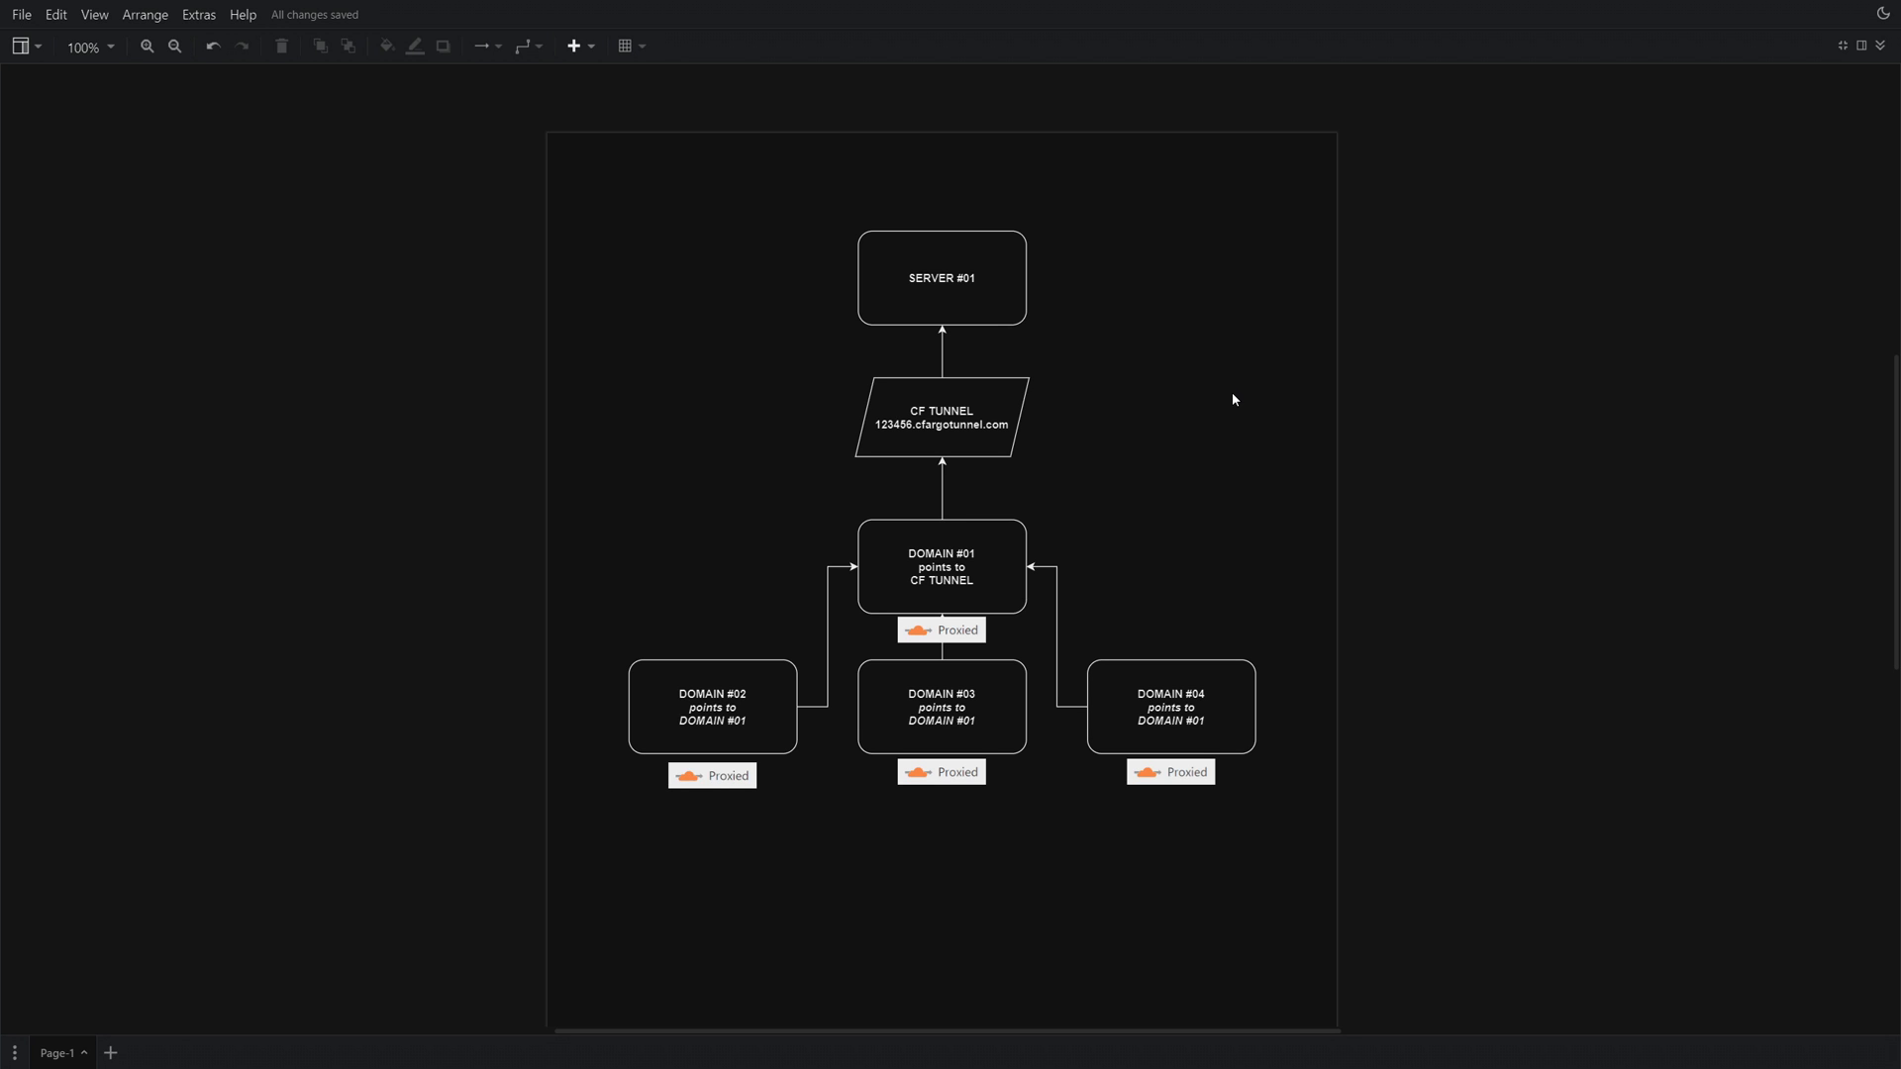
{"action": "left_click", "coordinate": [711, 707]}
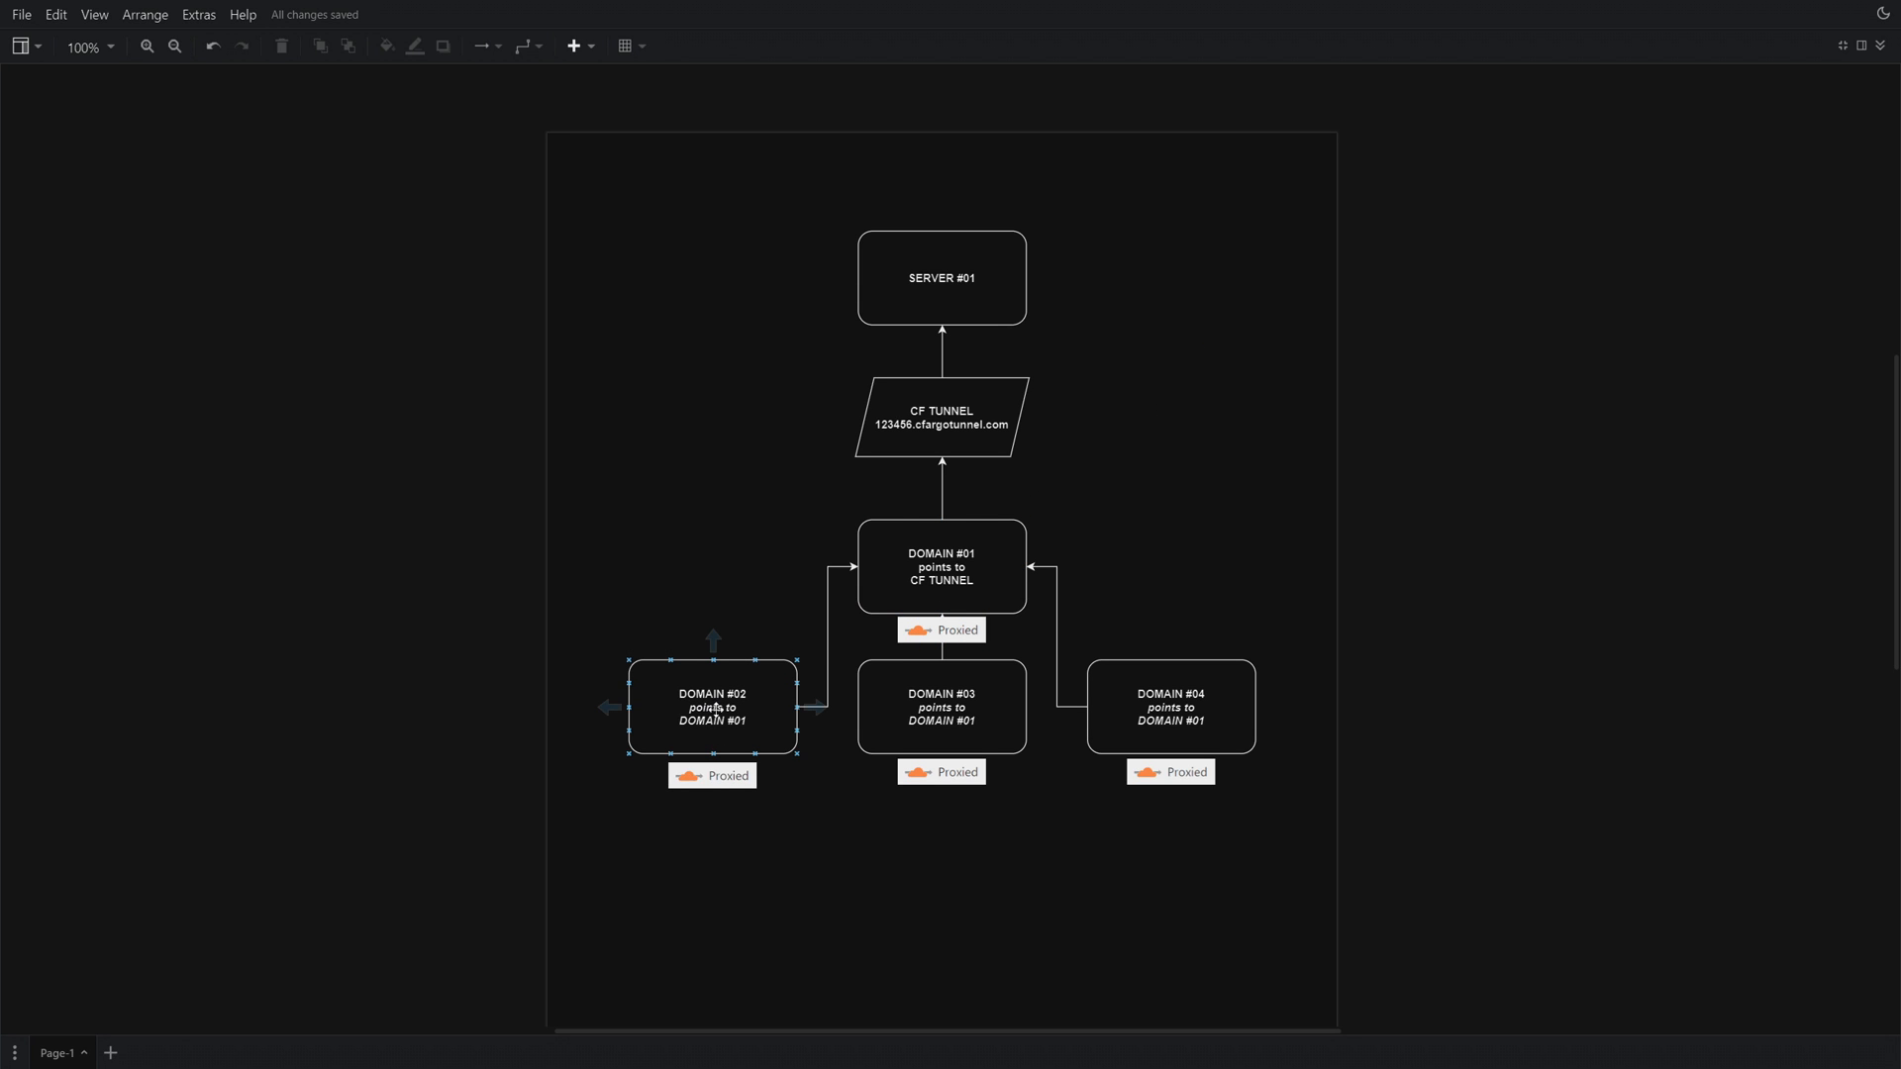
{"action": "left_click", "coordinate": [1169, 705]}
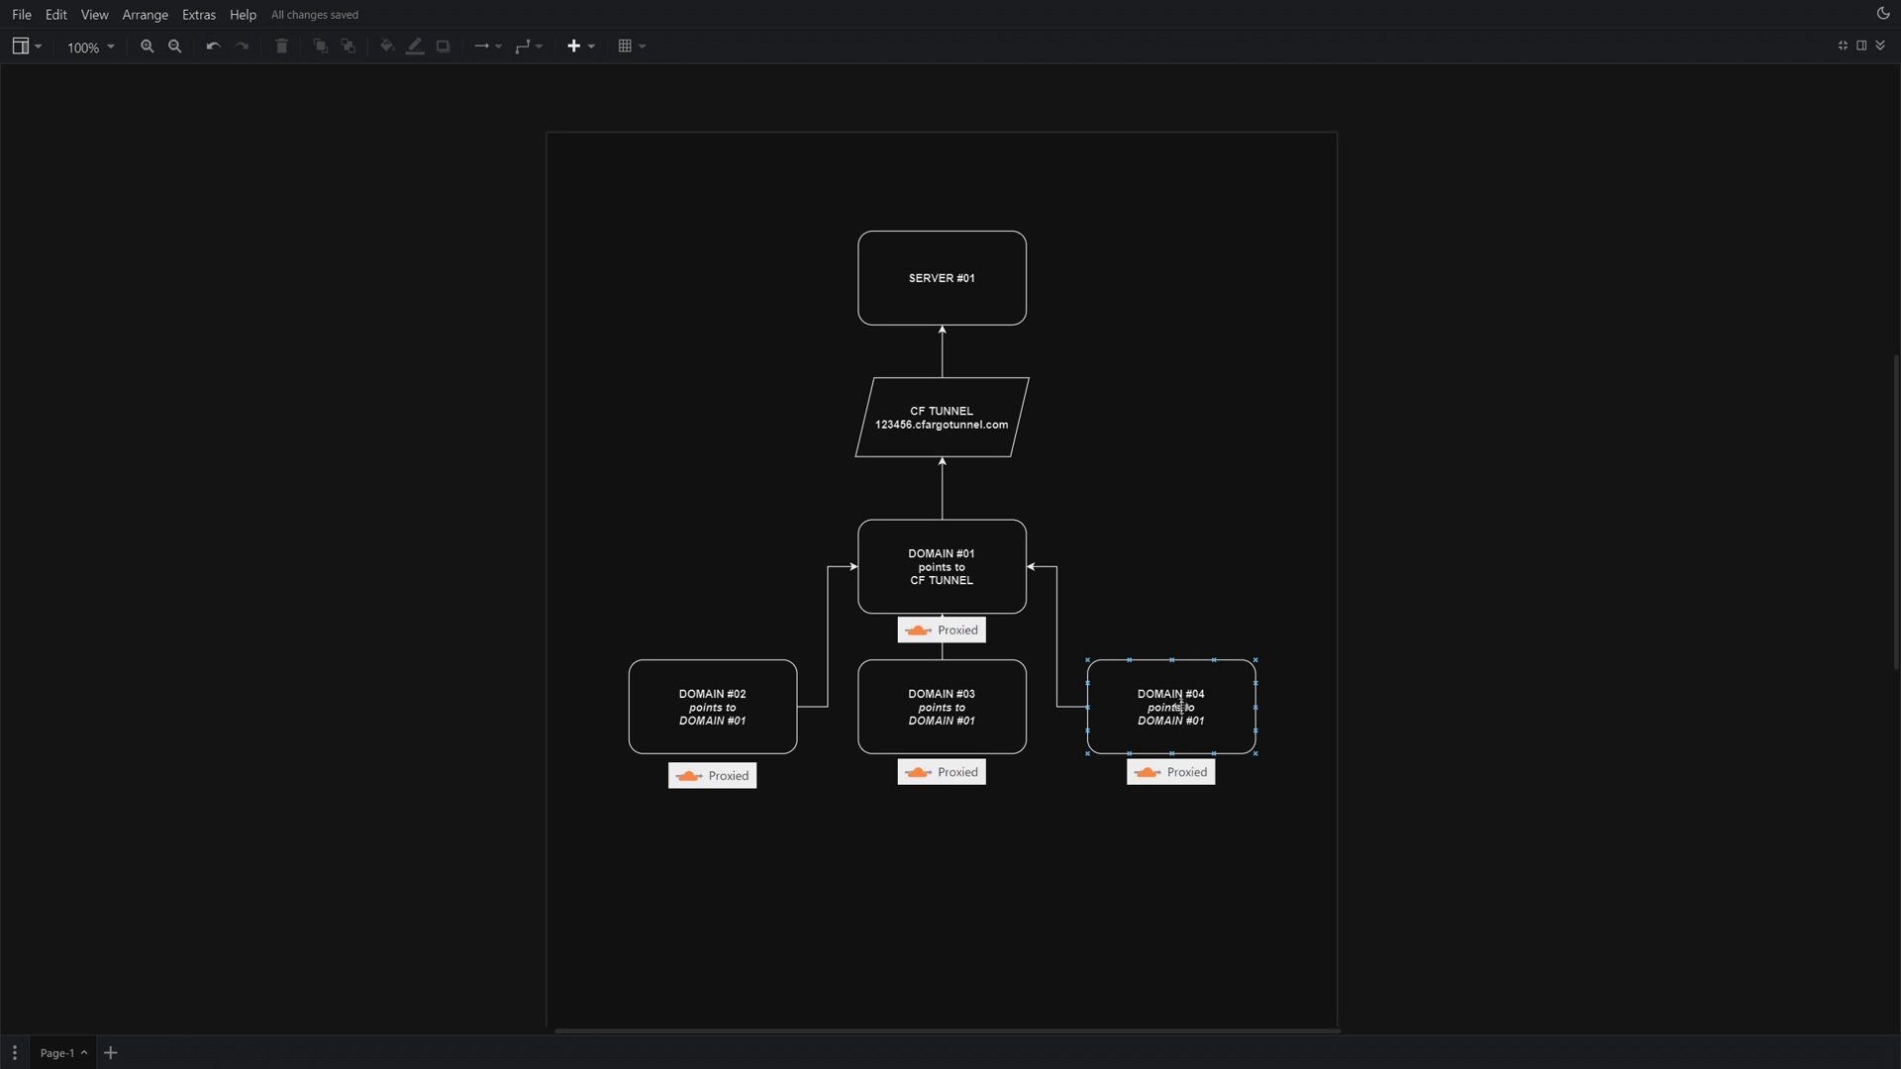
{"action": "left_click", "coordinate": [942, 567]}
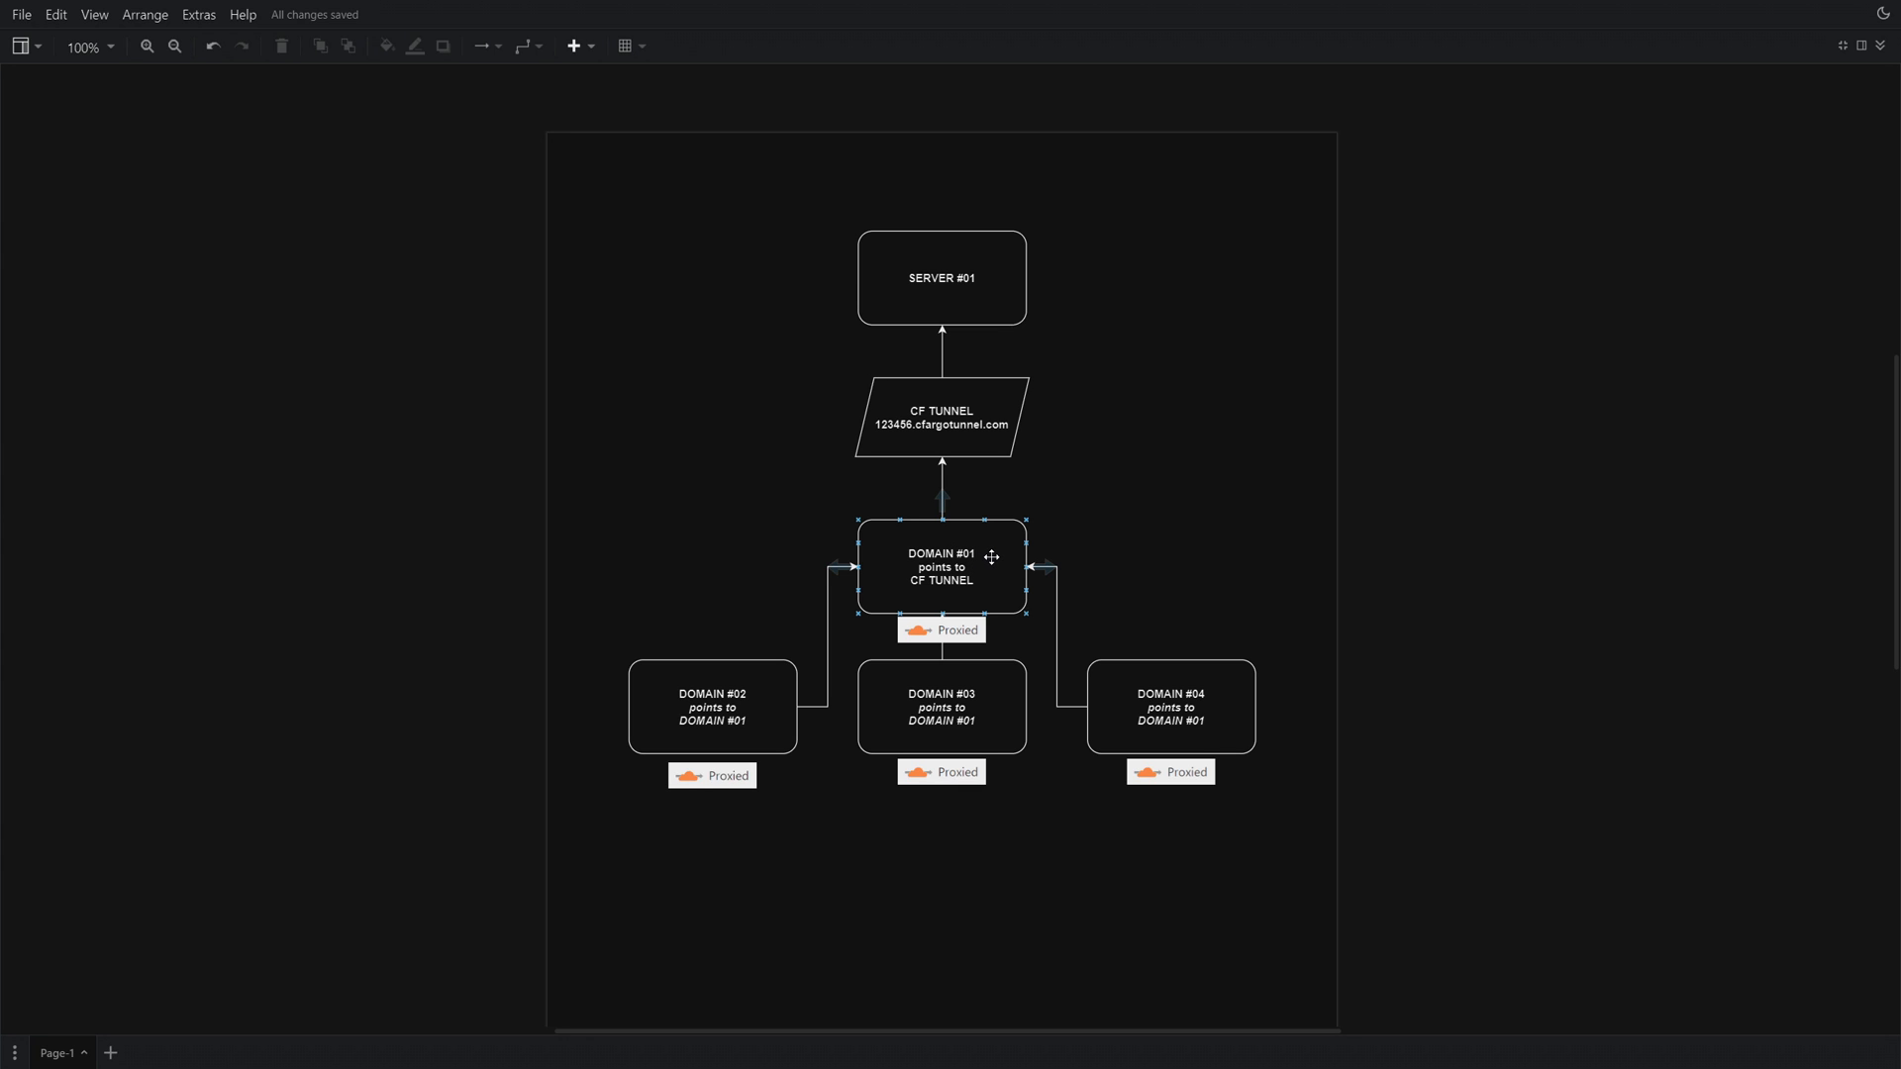
{"action": "left_click", "coordinate": [938, 420]}
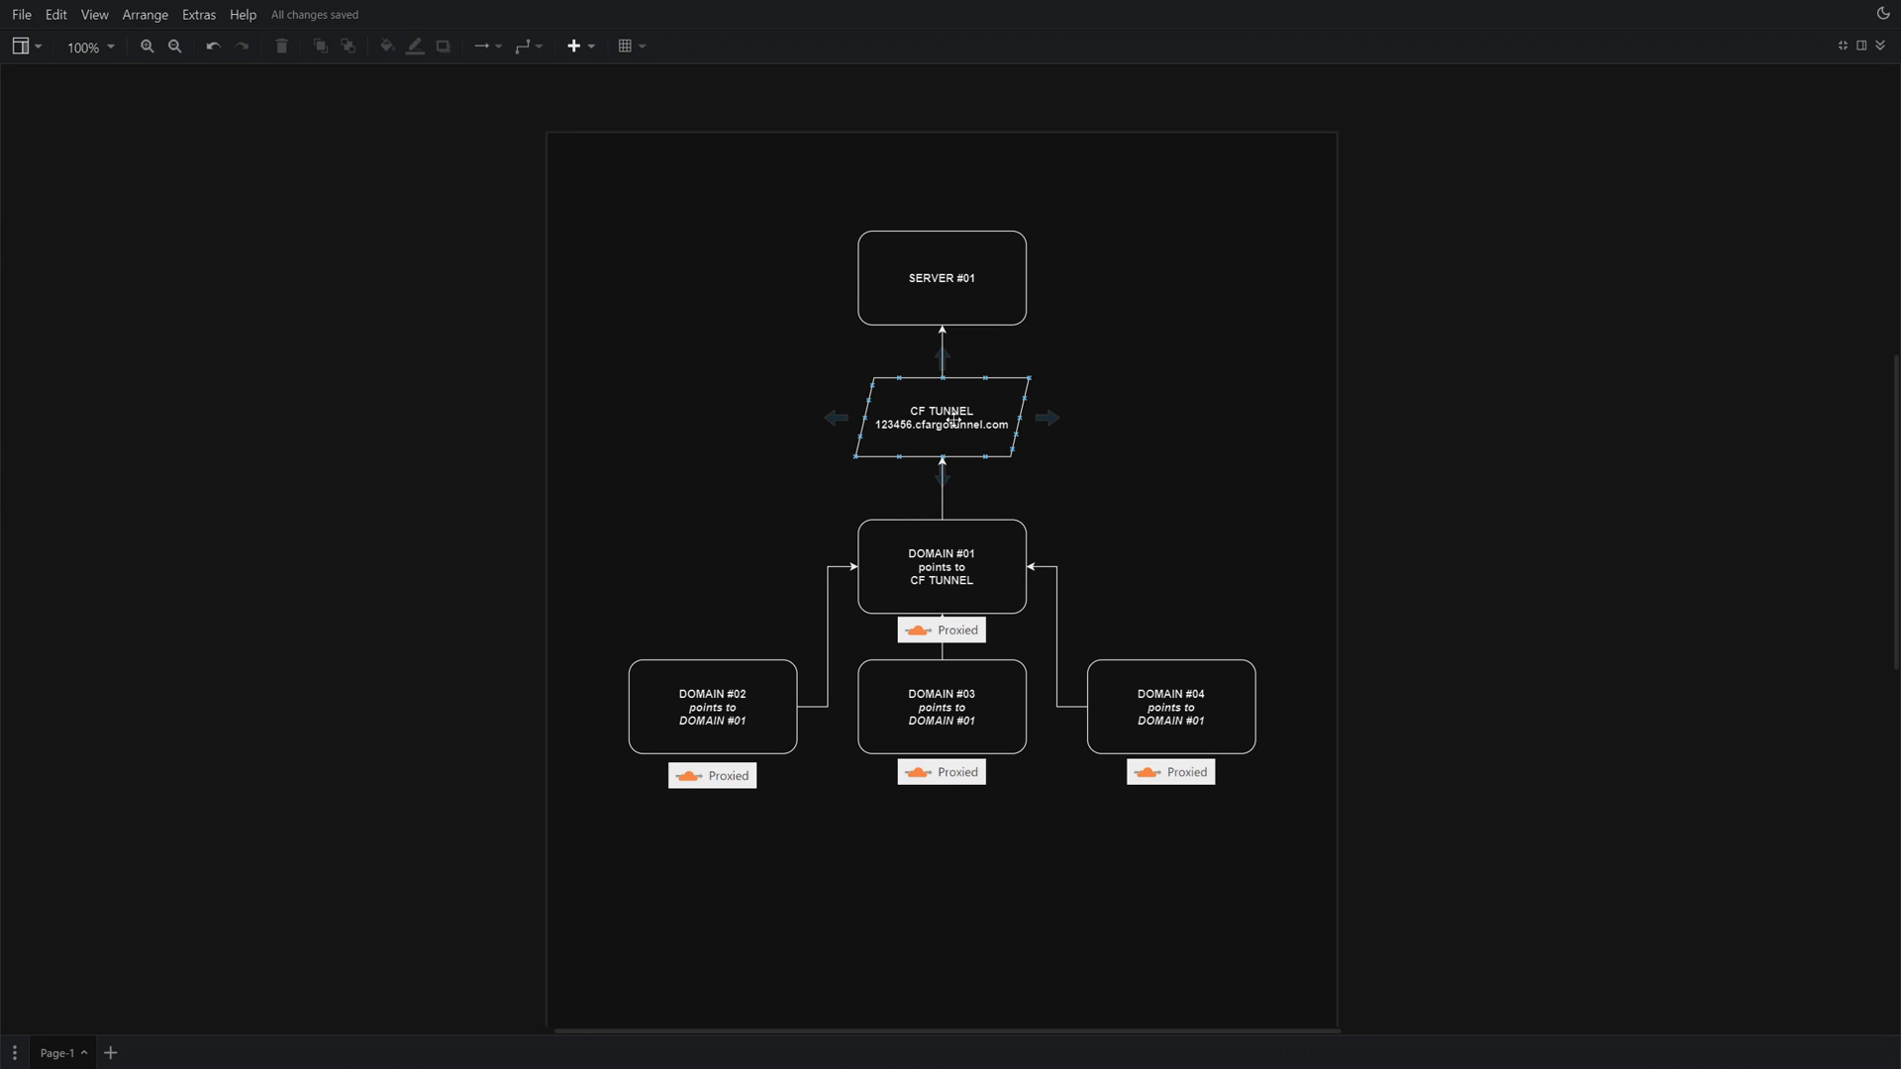
{"action": "left_click", "coordinate": [940, 278]}
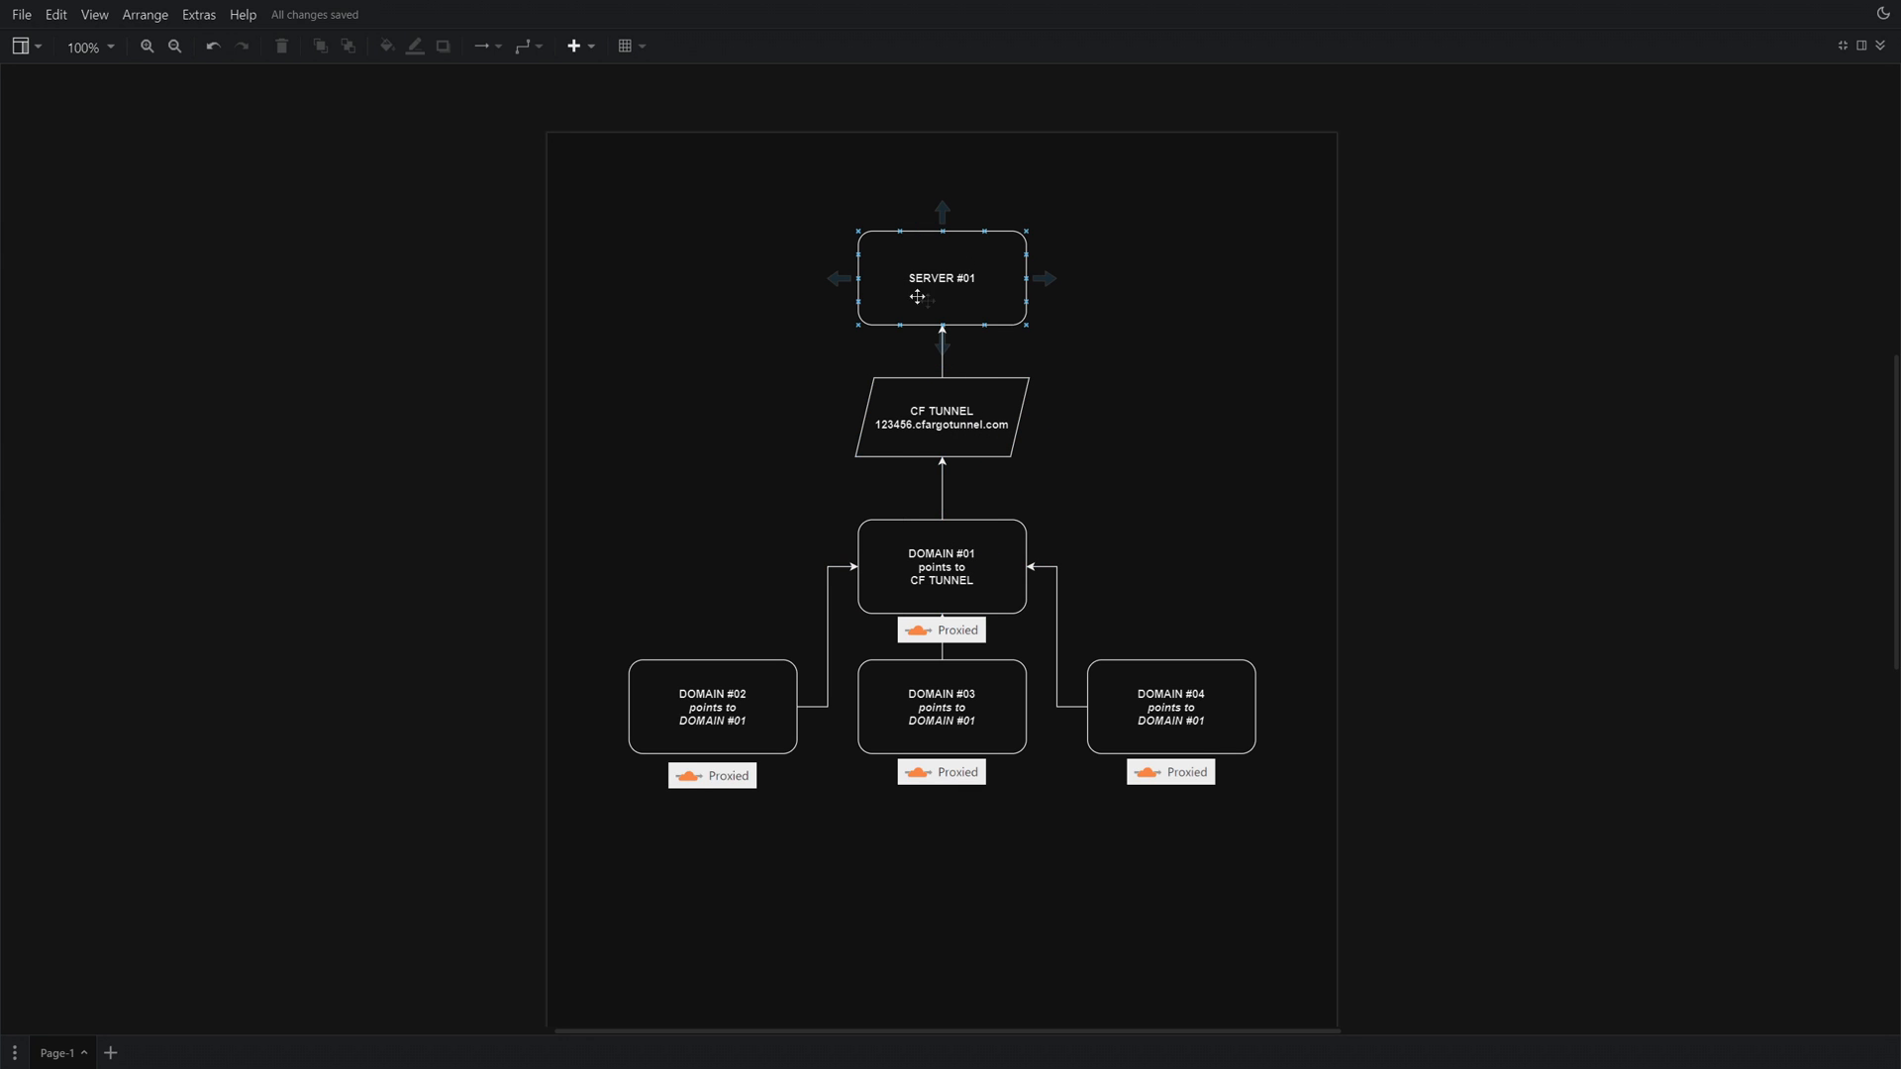
{"action": "left_click", "coordinate": [711, 705]}
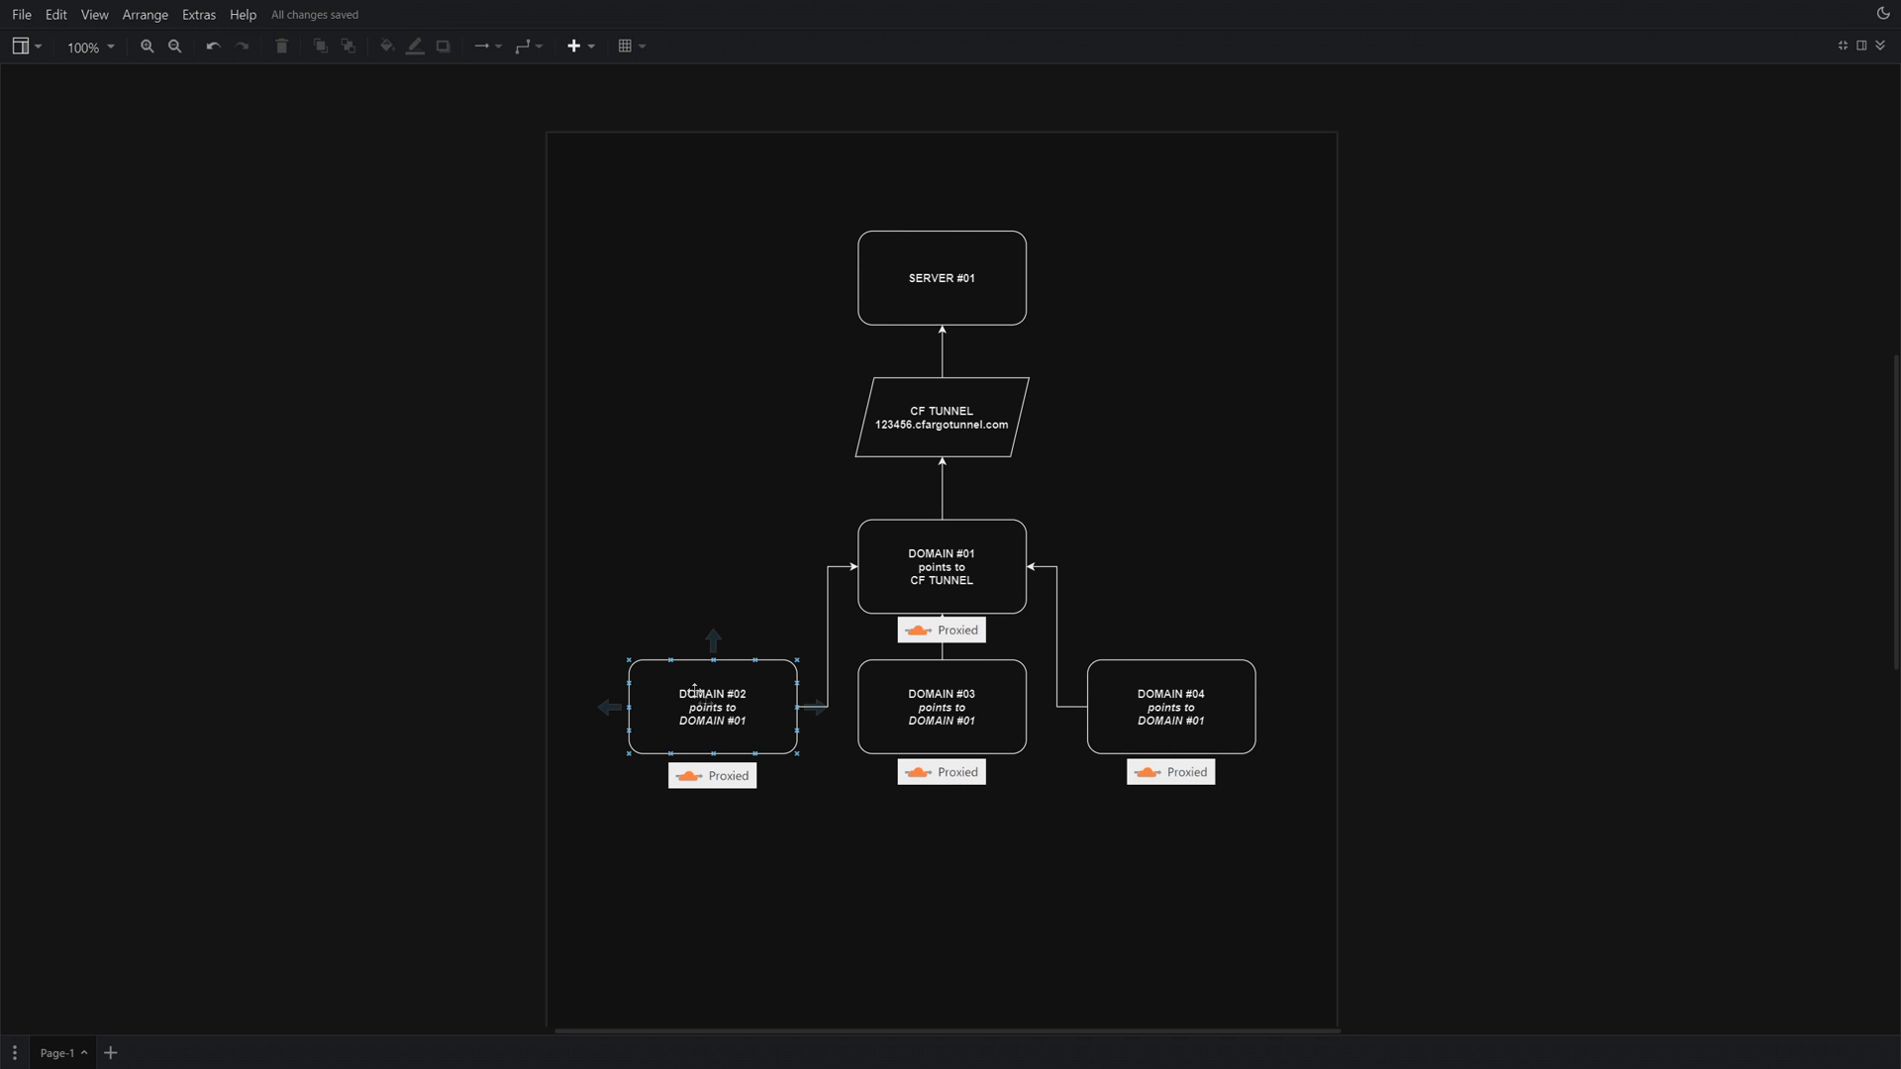
{"action": "left_click", "coordinate": [940, 630]}
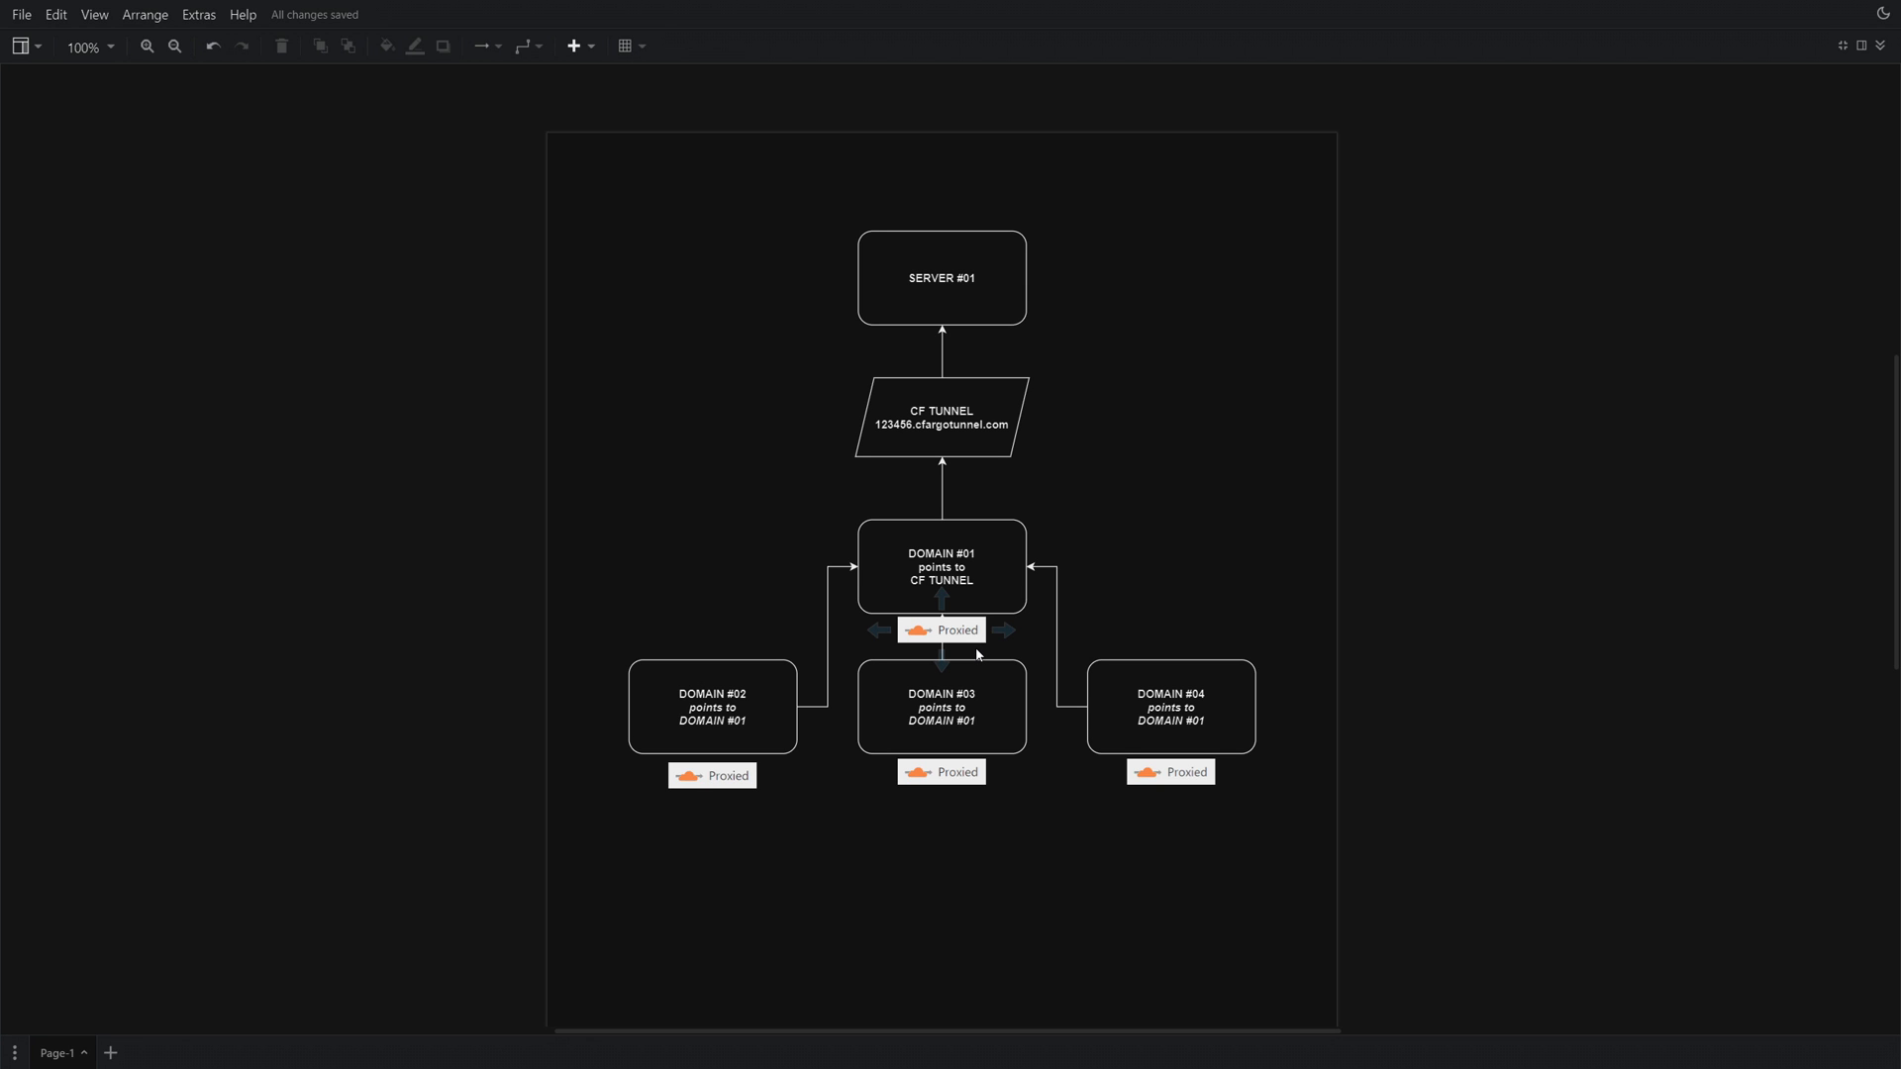
{"action": "left_click", "coordinate": [956, 630]}
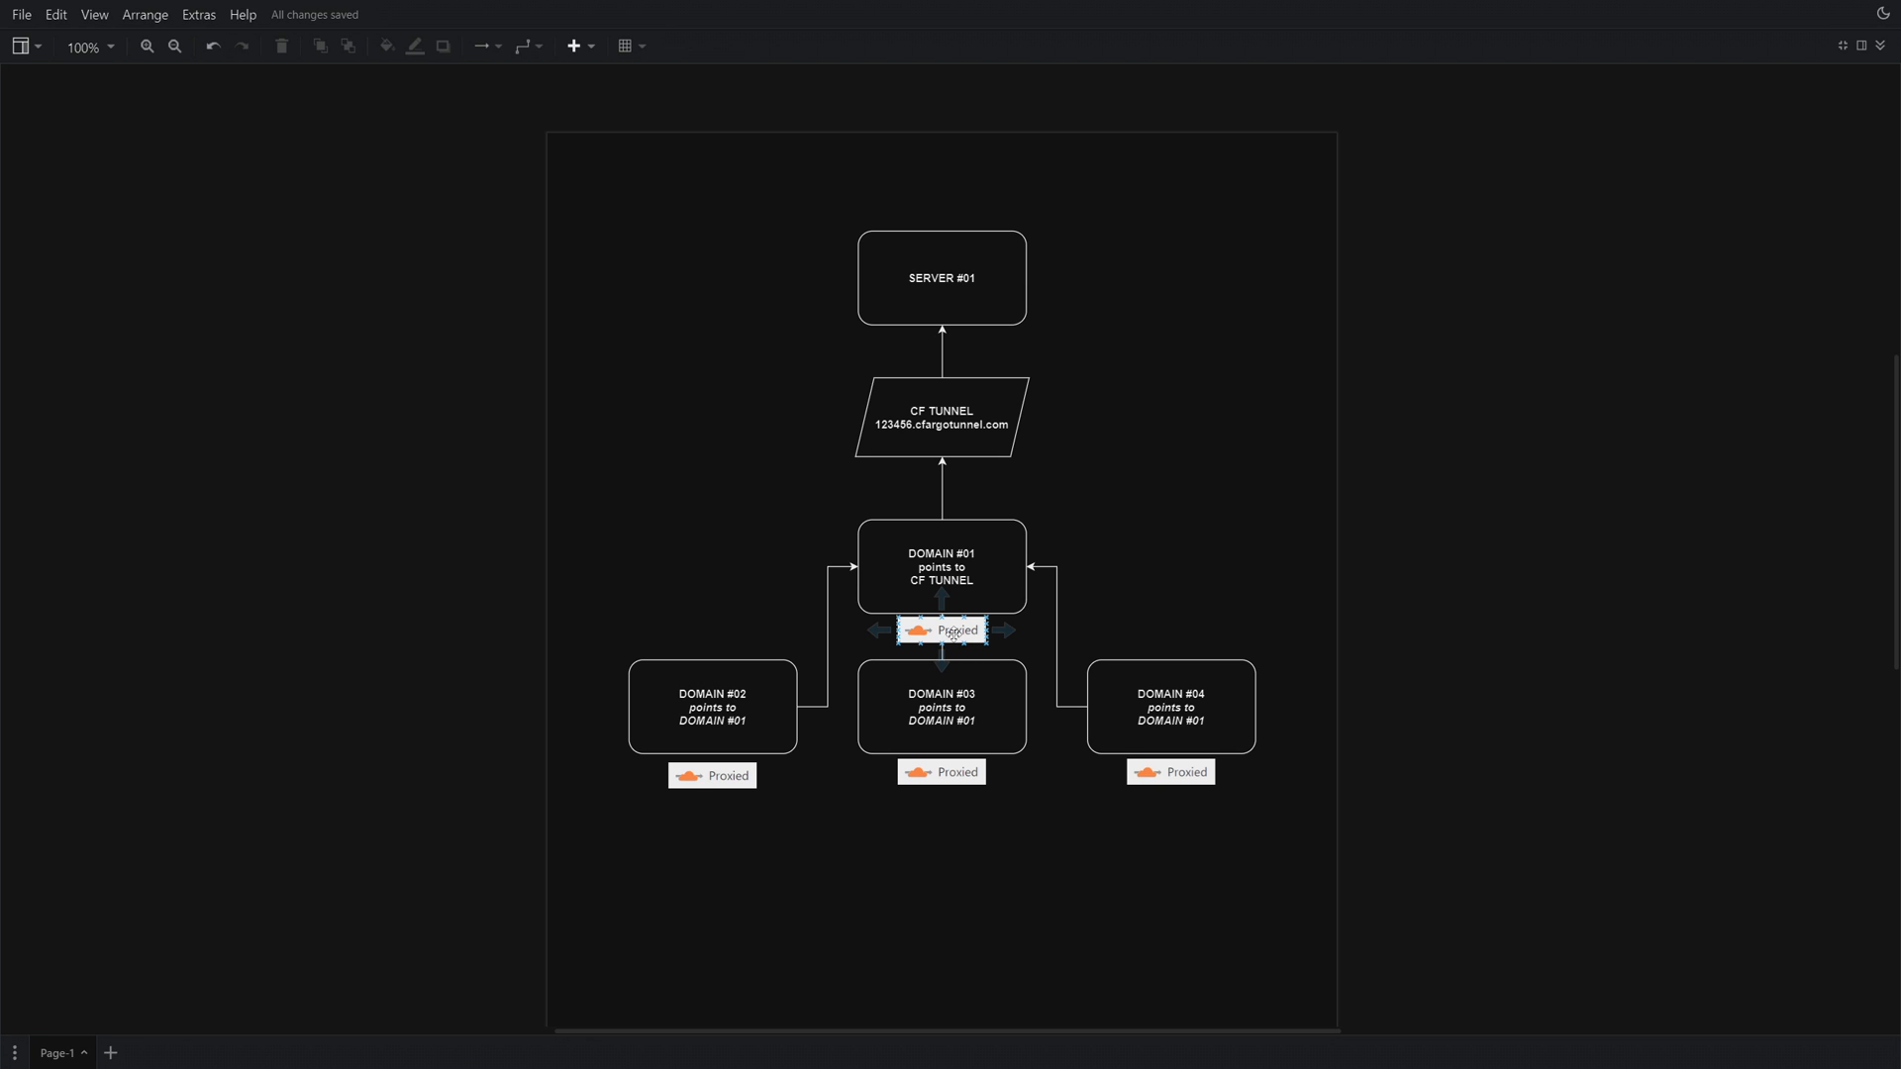
{"action": "left_click", "coordinate": [1097, 657]}
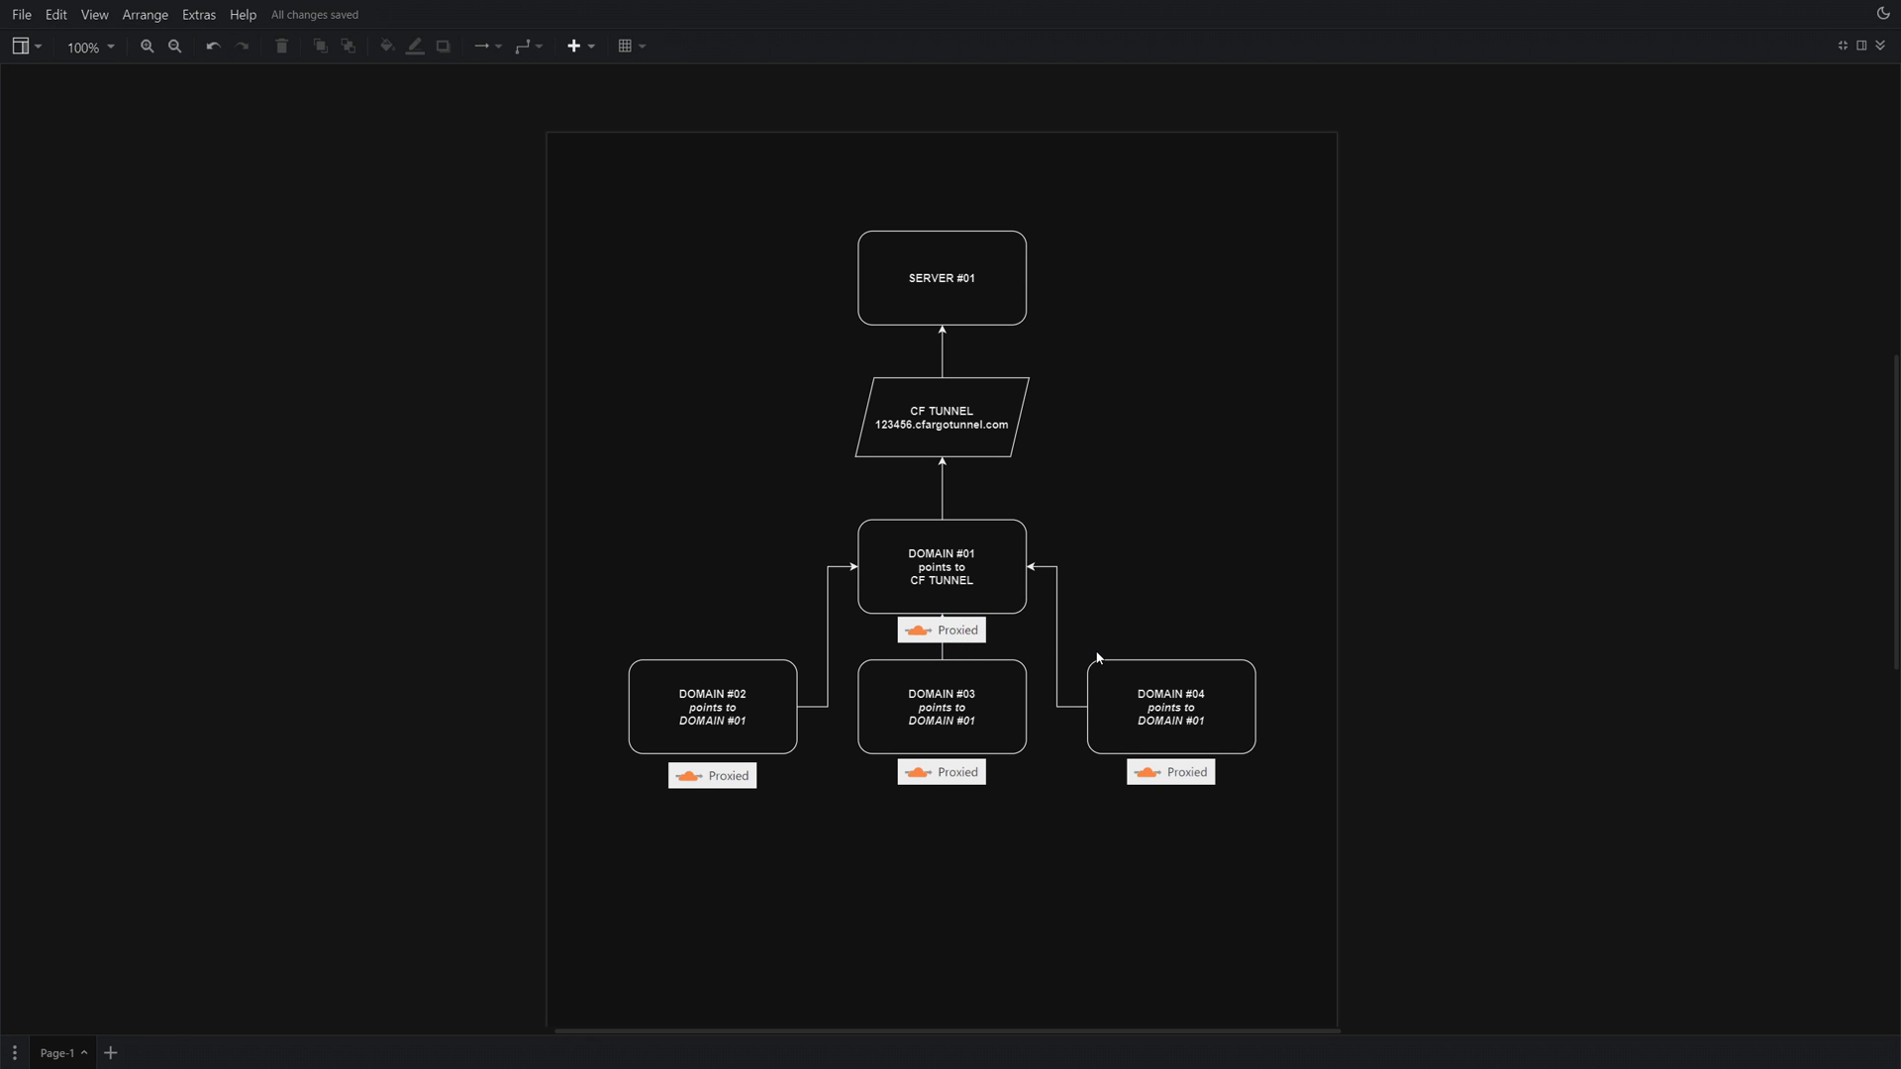
{"action": "left_click", "coordinate": [940, 705]}
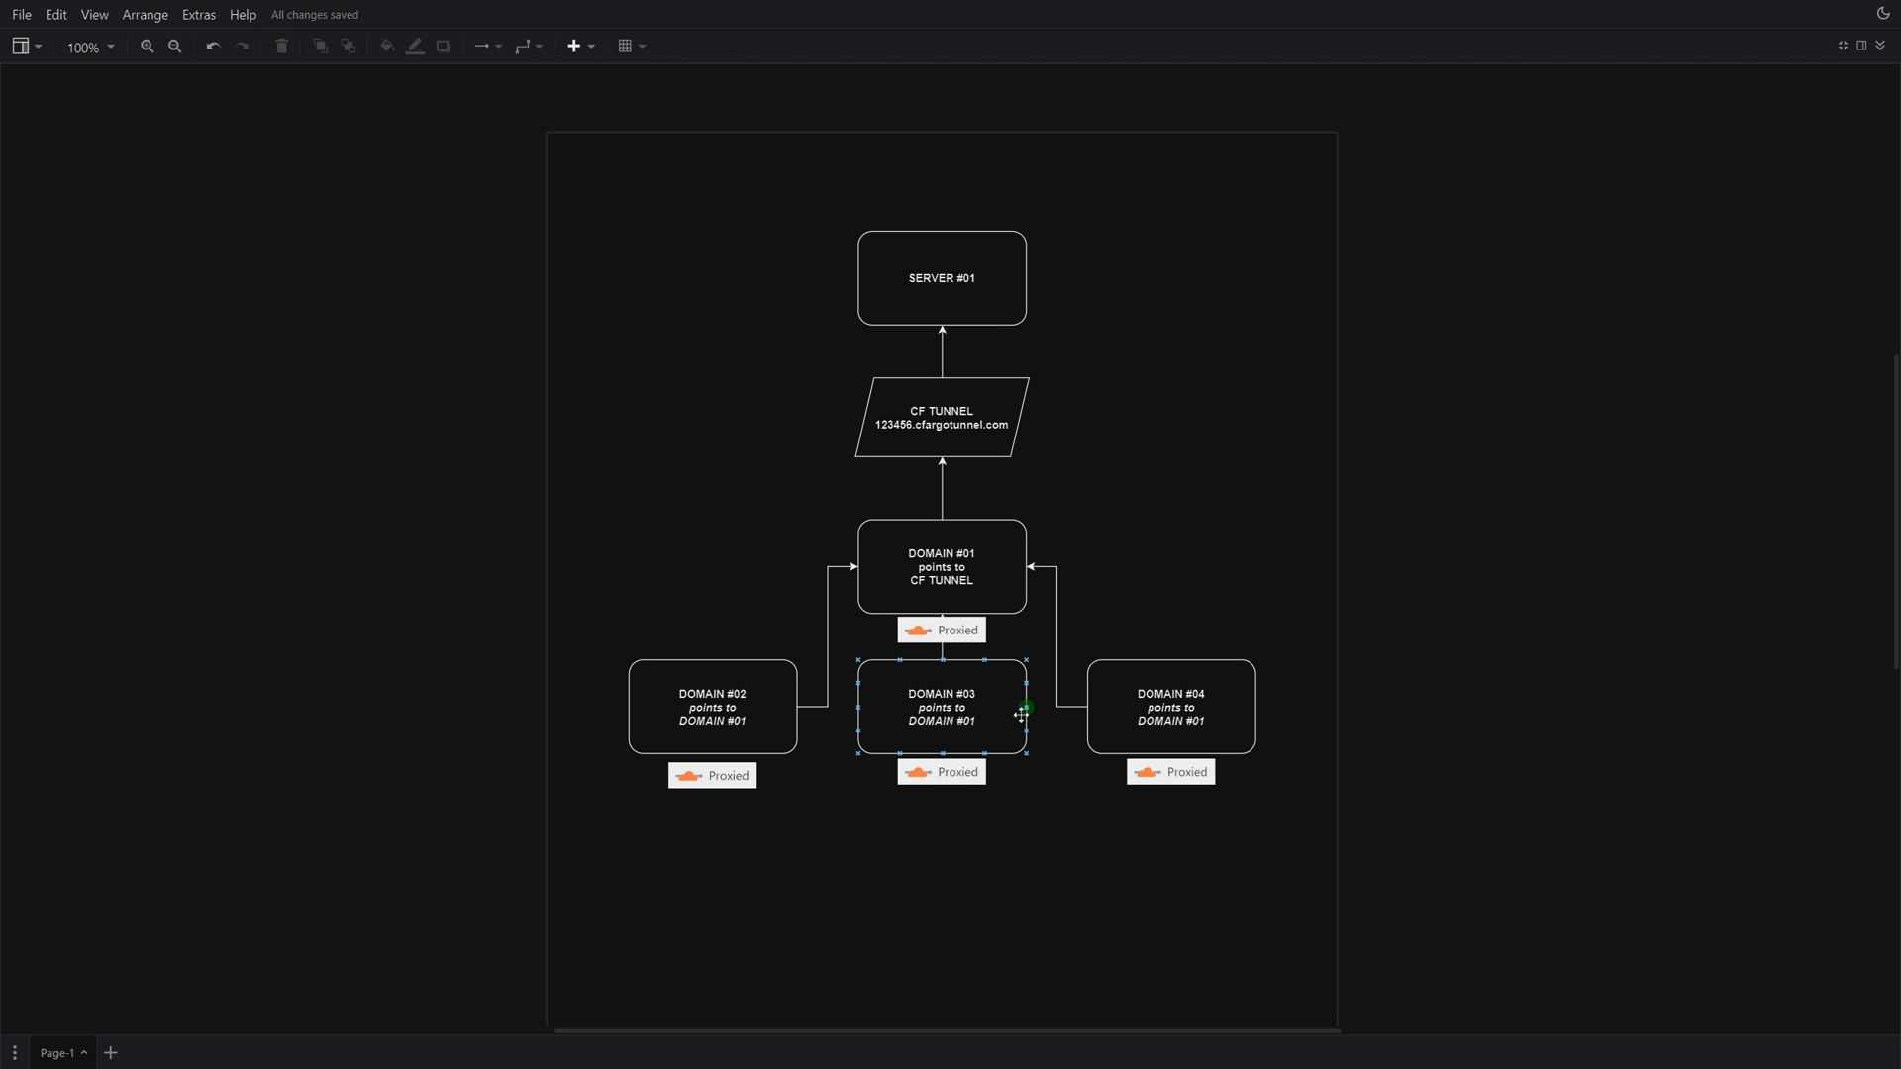
{"action": "left_click", "coordinate": [1170, 705]}
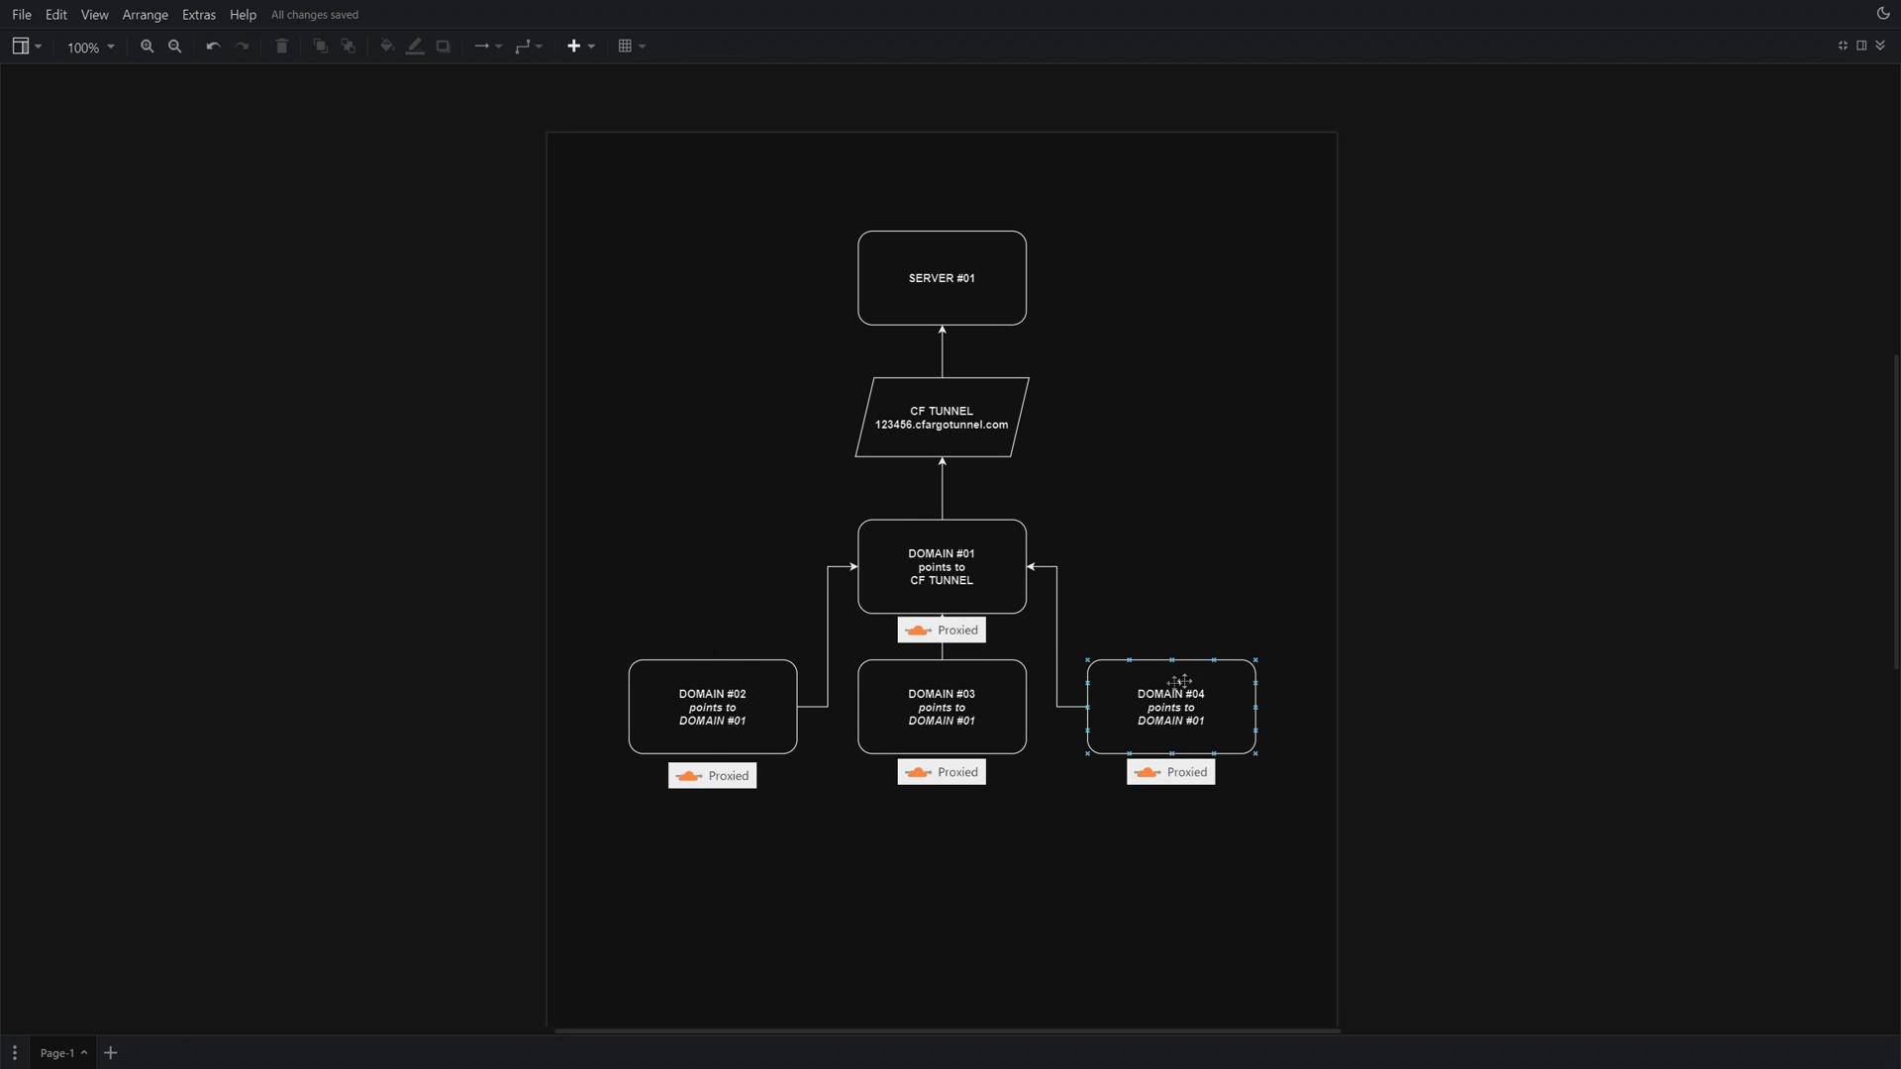
{"action": "left_click", "coordinate": [1196, 186]}
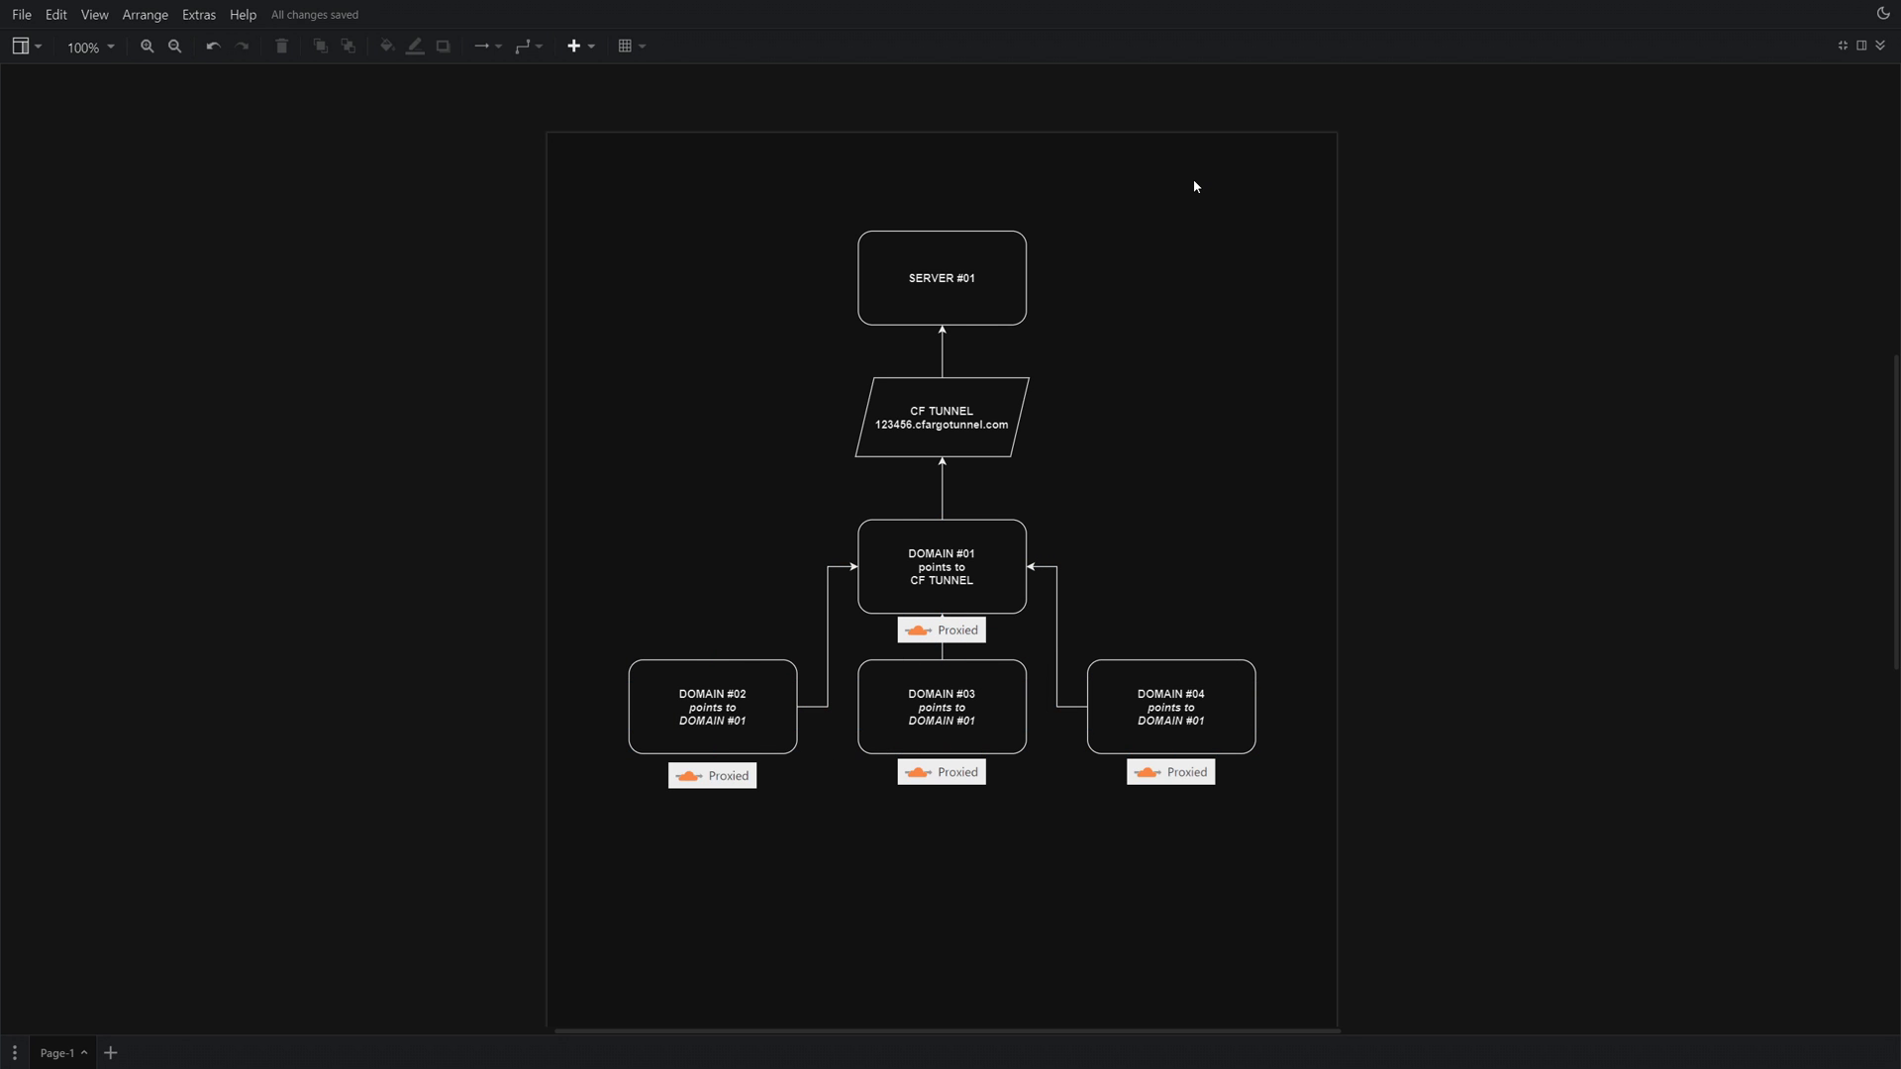